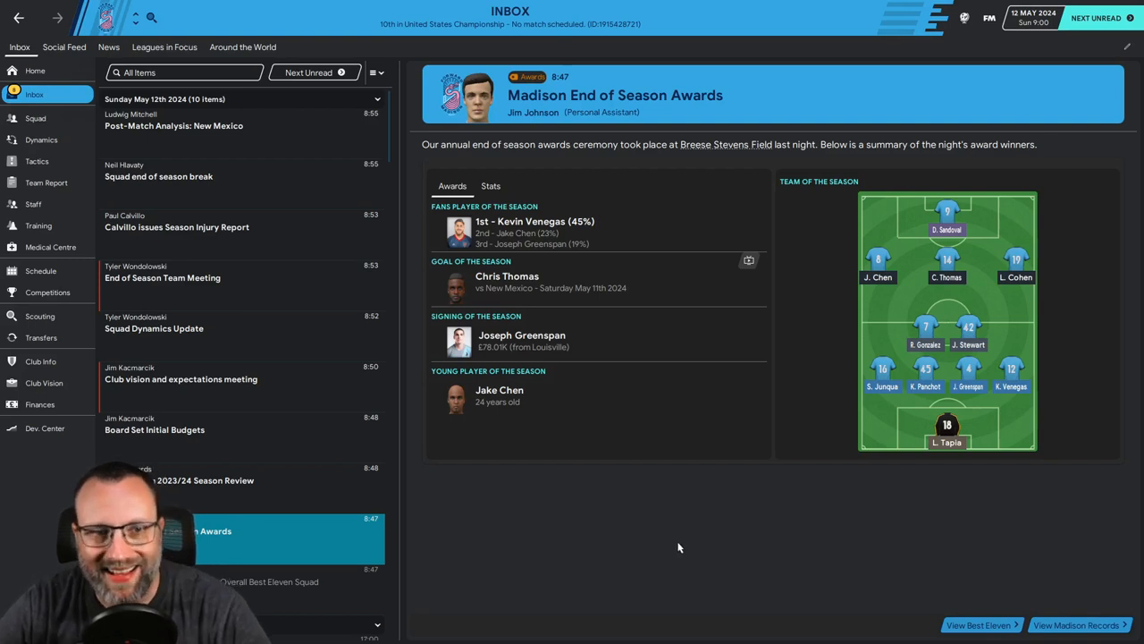
{"action": "mouse_move", "coordinate": [440, 587]}
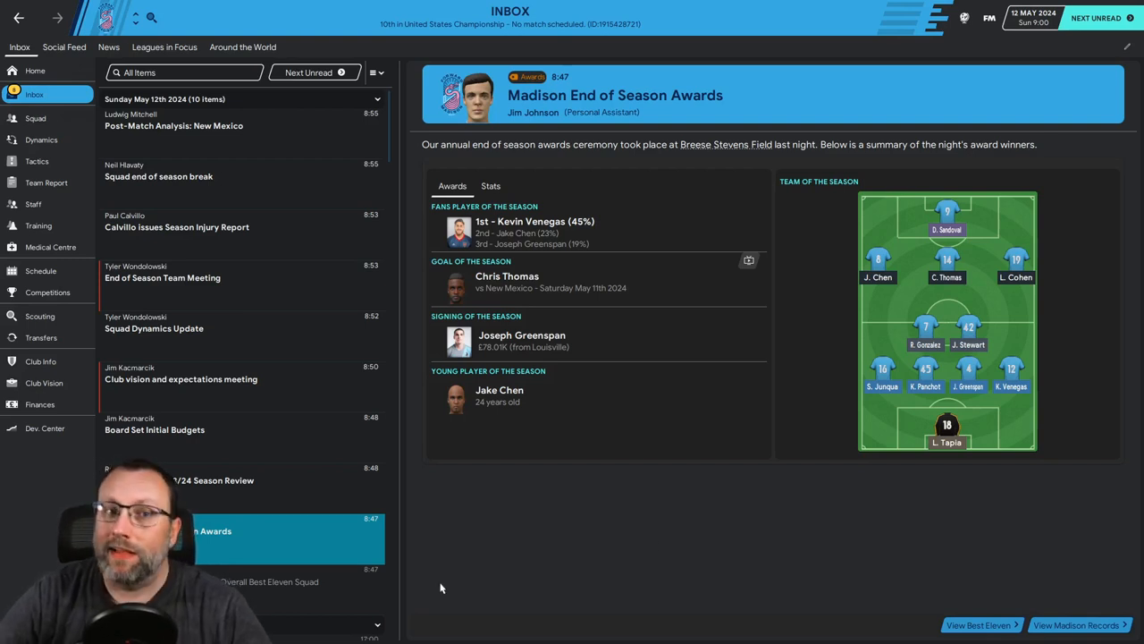
Step: Open the 'Players inducted into Madison Overall Best Eleven Squad' message
{"action": "left_click", "coordinate": [268, 581]}
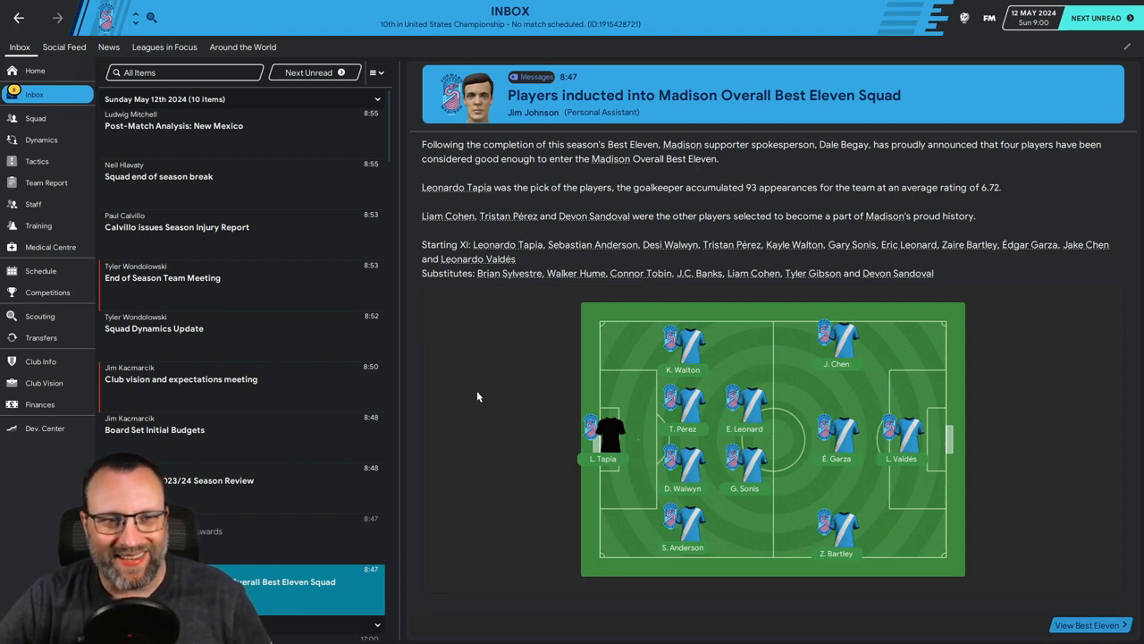
{"action": "mouse_move", "coordinate": [632, 366]}
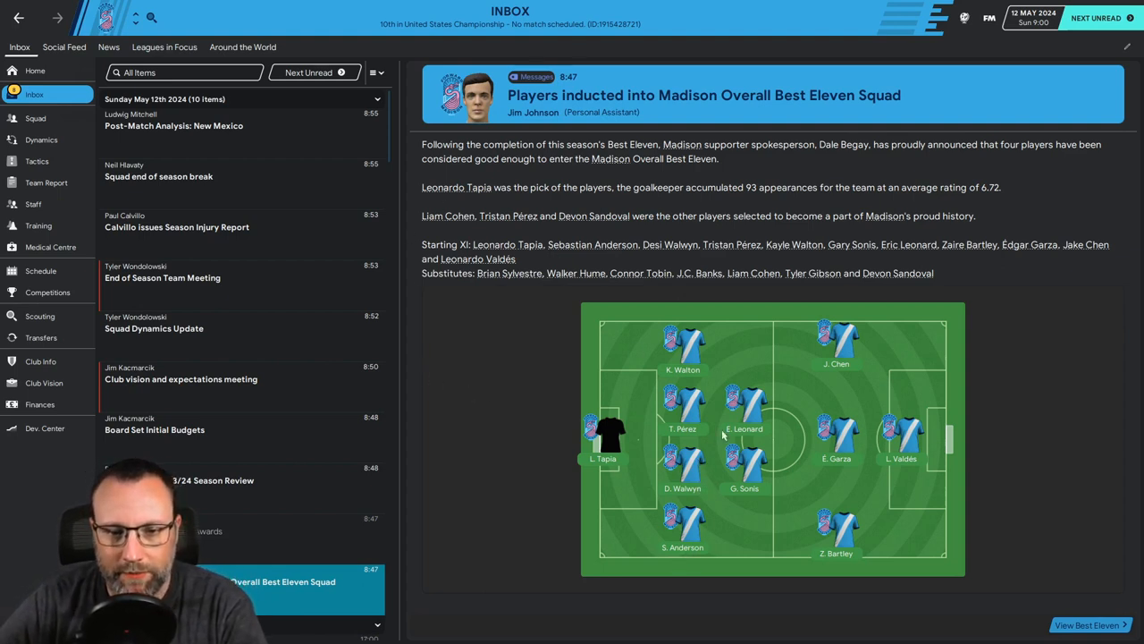
{"action": "mouse_move", "coordinate": [800, 255]}
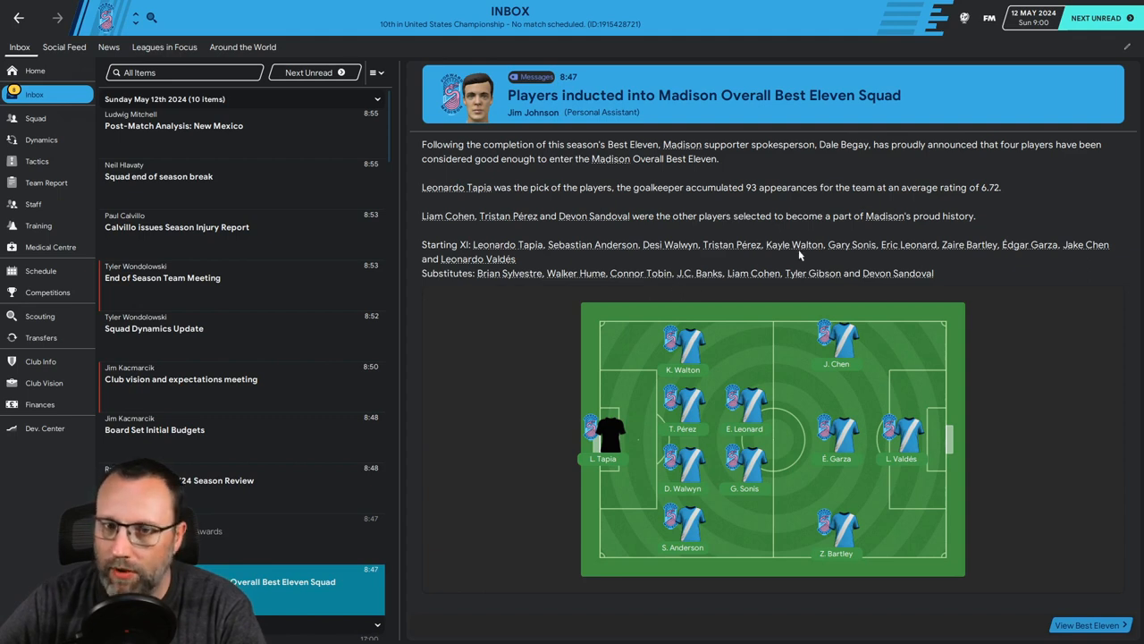
{"action": "mouse_move", "coordinate": [790, 254]}
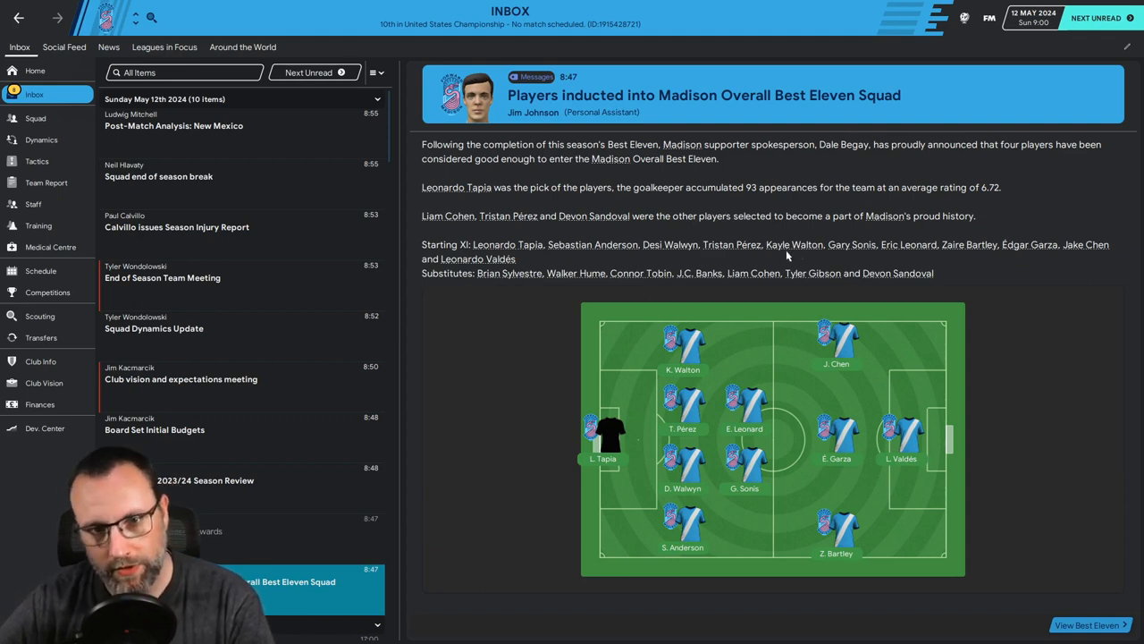
{"action": "mouse_move", "coordinate": [740, 289]}
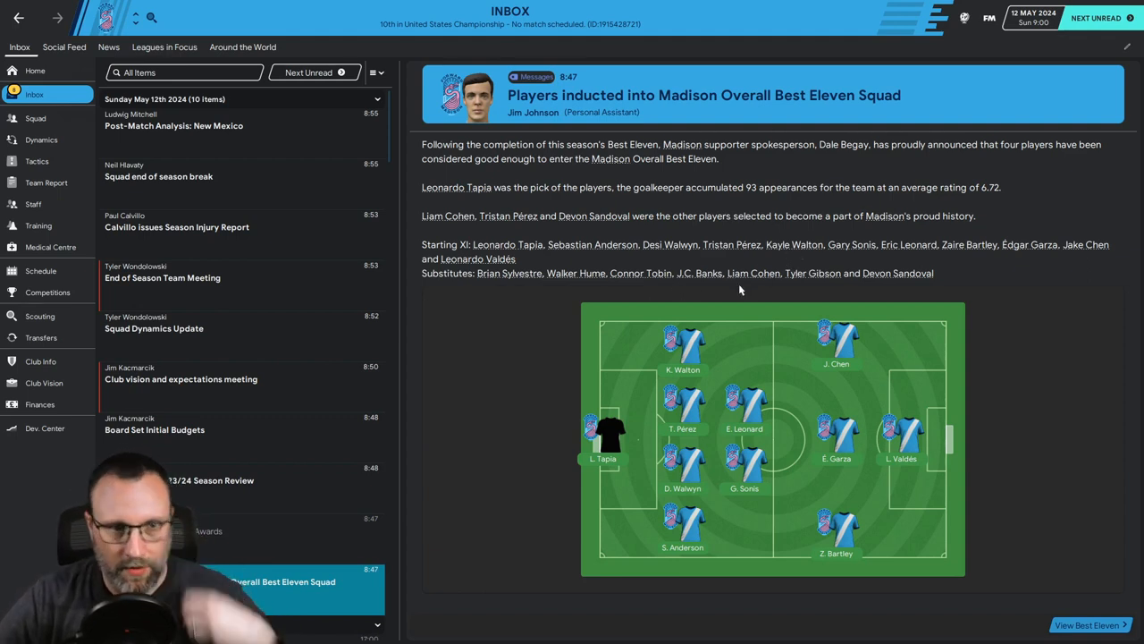
{"action": "mouse_move", "coordinate": [901, 127]}
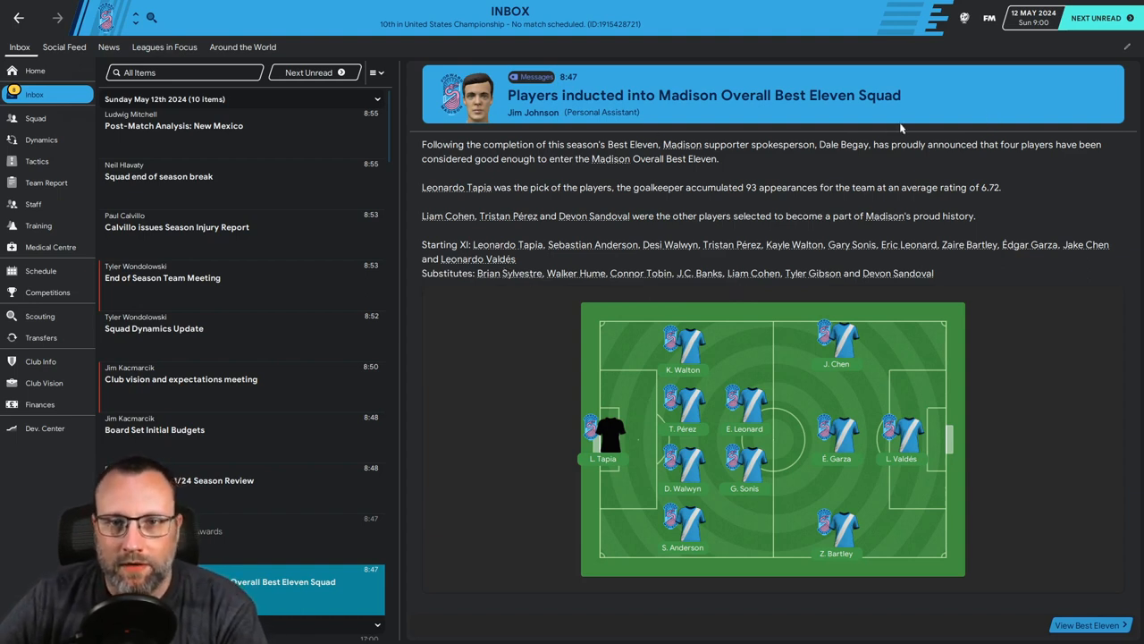
{"action": "mouse_move", "coordinate": [606, 465]}
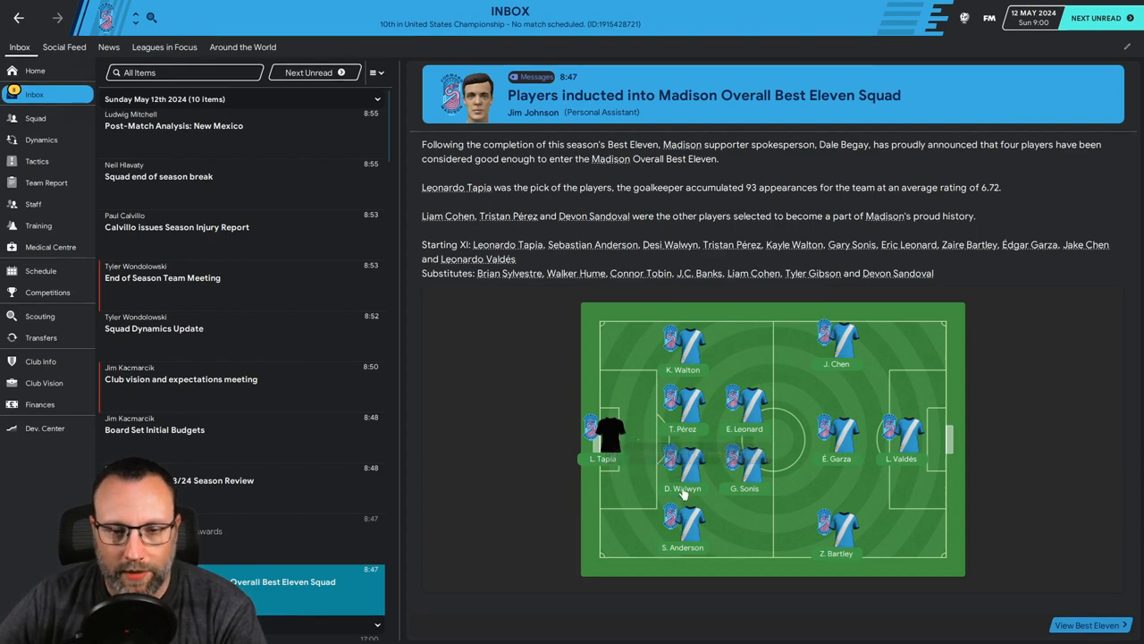
{"action": "mouse_move", "coordinate": [755, 429]}
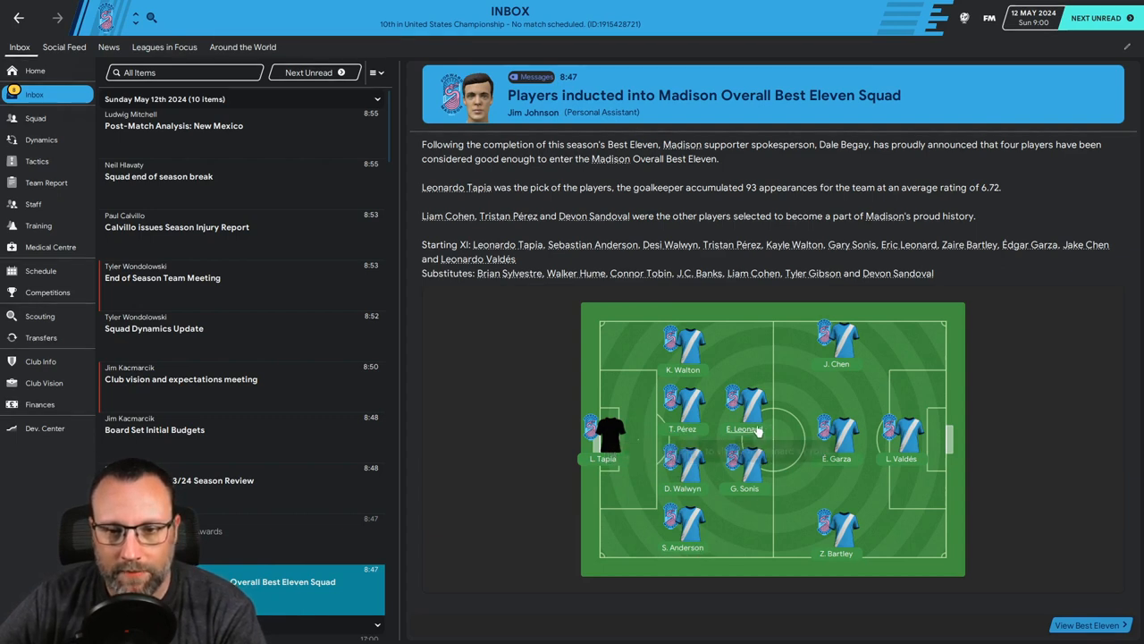
{"action": "mouse_move", "coordinate": [903, 463]}
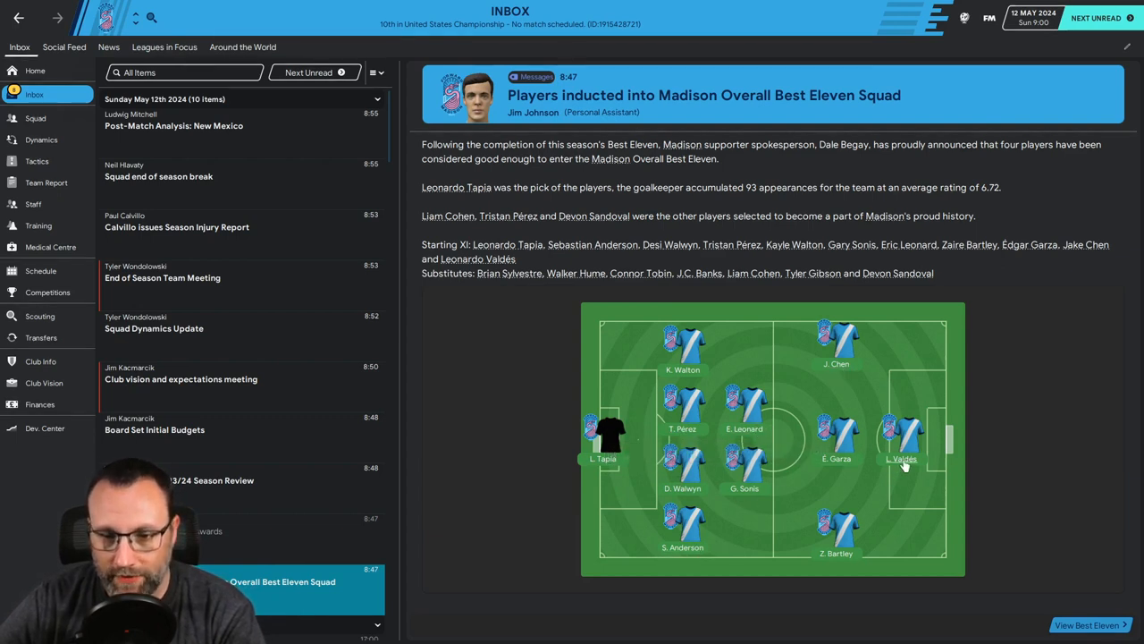
{"action": "mouse_move", "coordinate": [715, 429]}
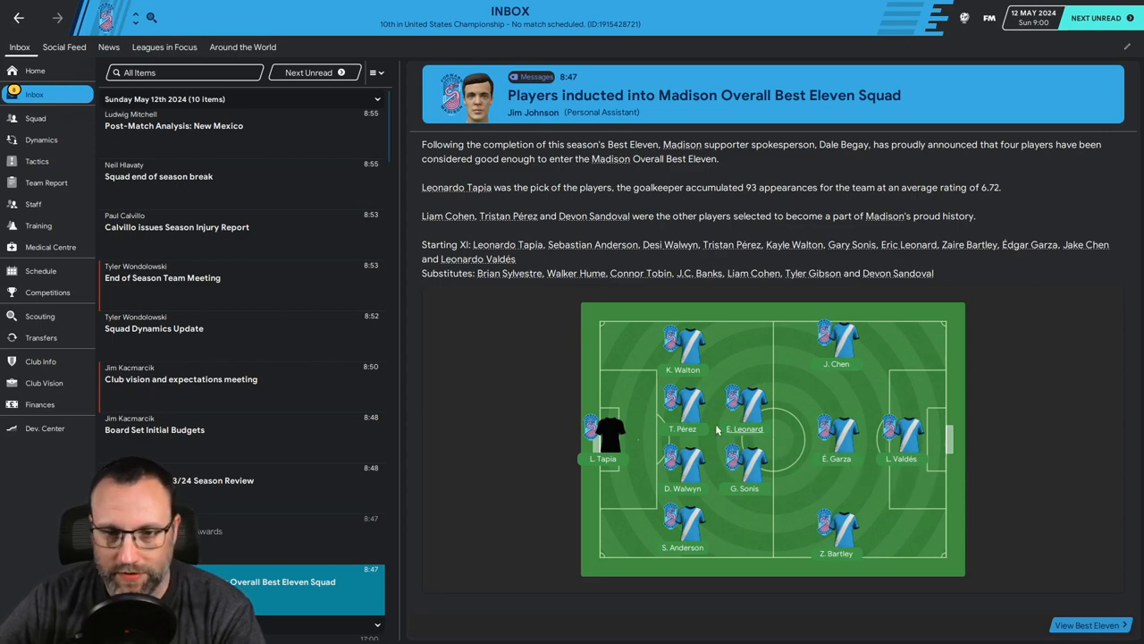
{"action": "mouse_move", "coordinate": [682, 358]}
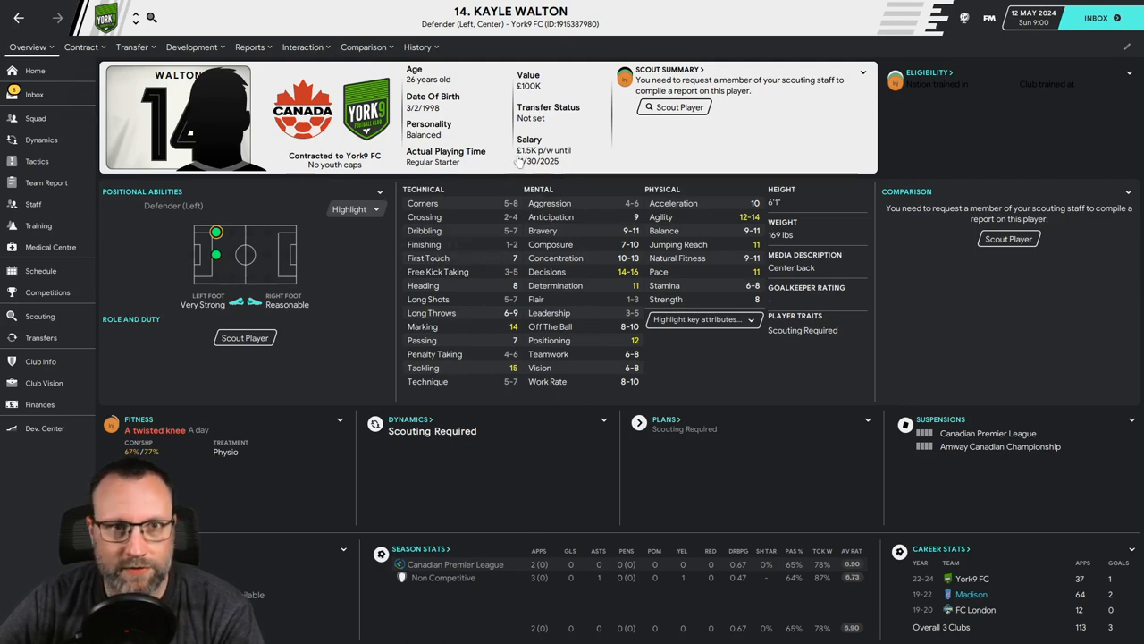
{"action": "left_click", "coordinate": [417, 46]}
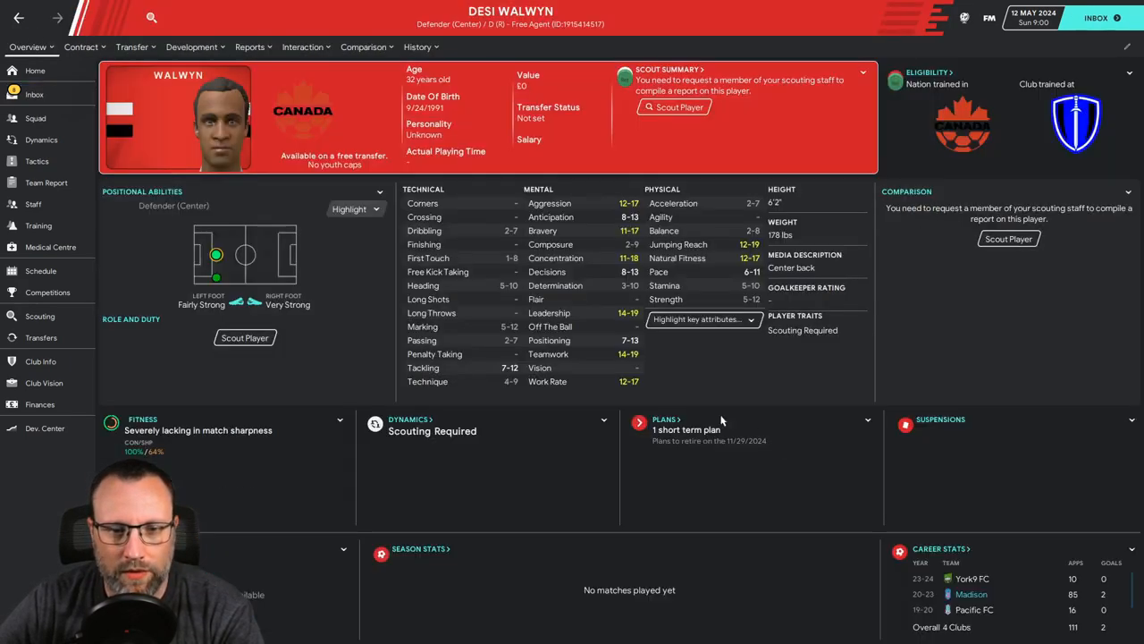
{"action": "mouse_move", "coordinate": [690, 371]}
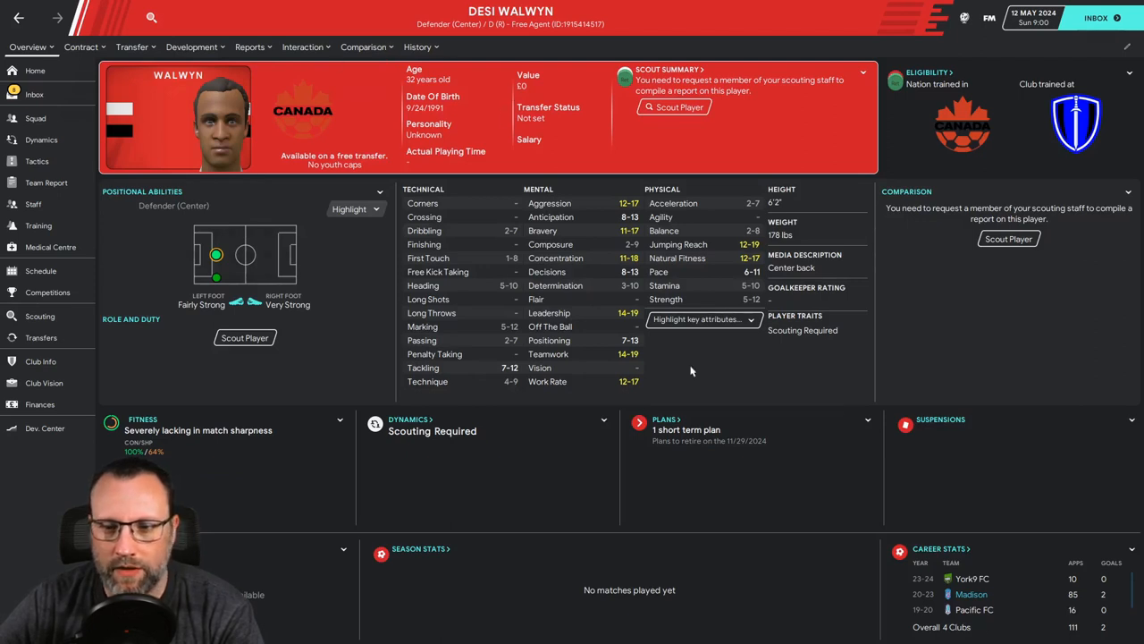
{"action": "left_click", "coordinate": [416, 47]}
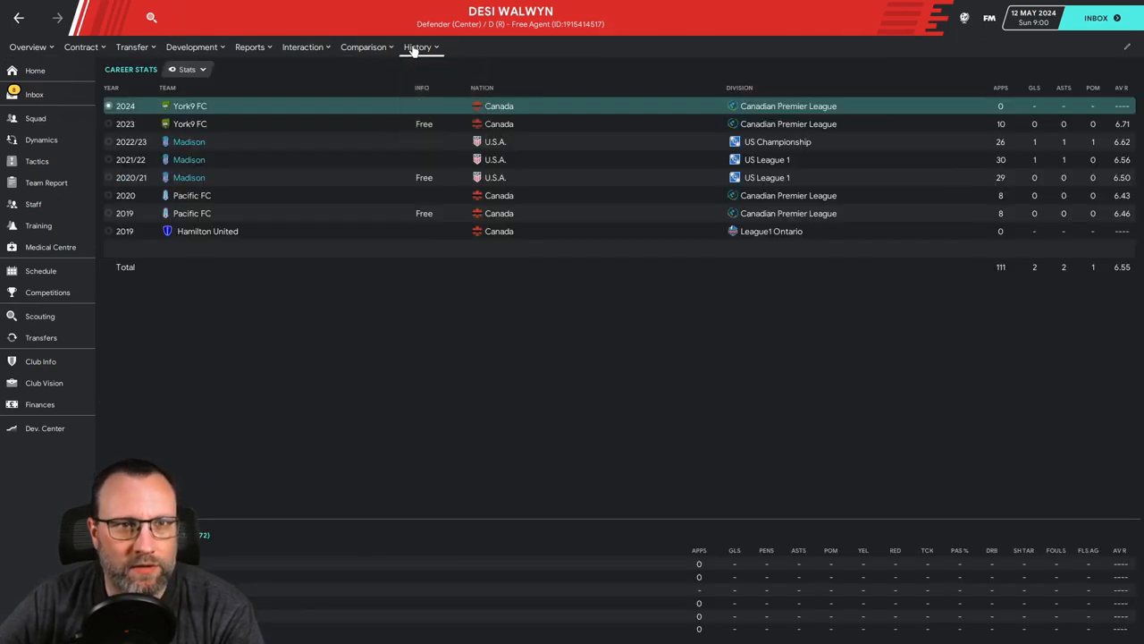
{"action": "mouse_move", "coordinate": [228, 141]}
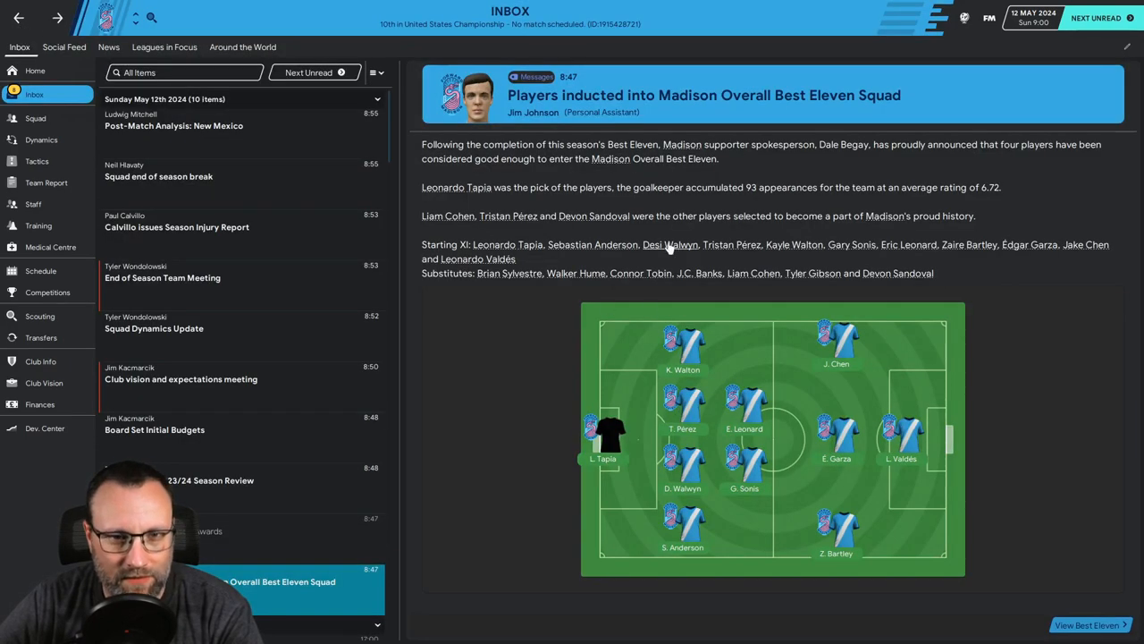
{"action": "mouse_move", "coordinate": [684, 430]}
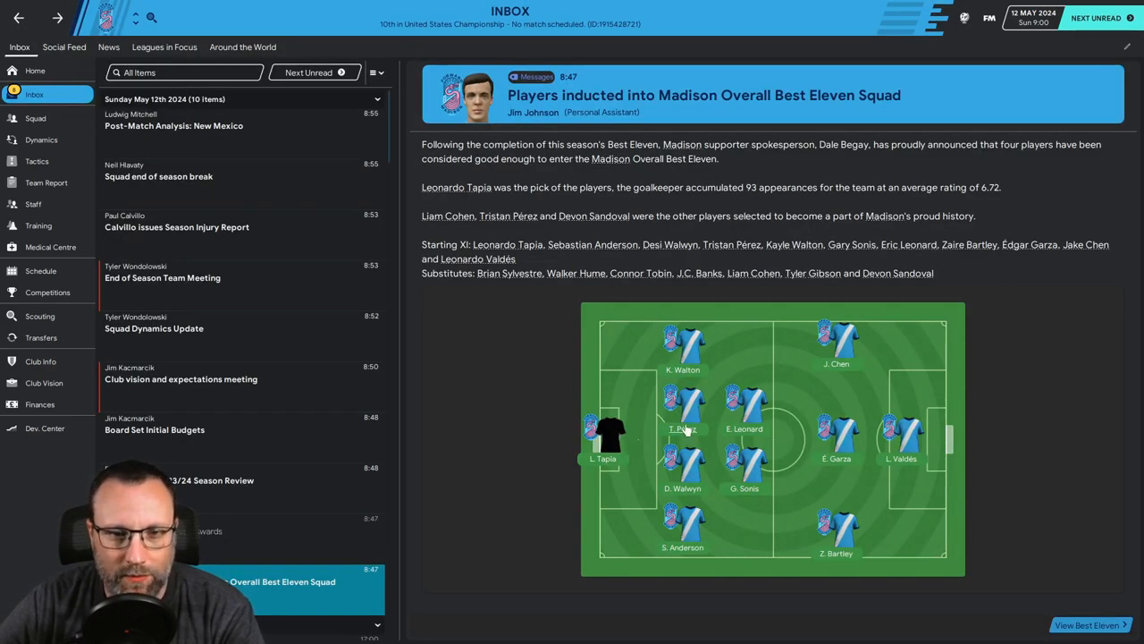
{"action": "left_click", "coordinate": [681, 428]}
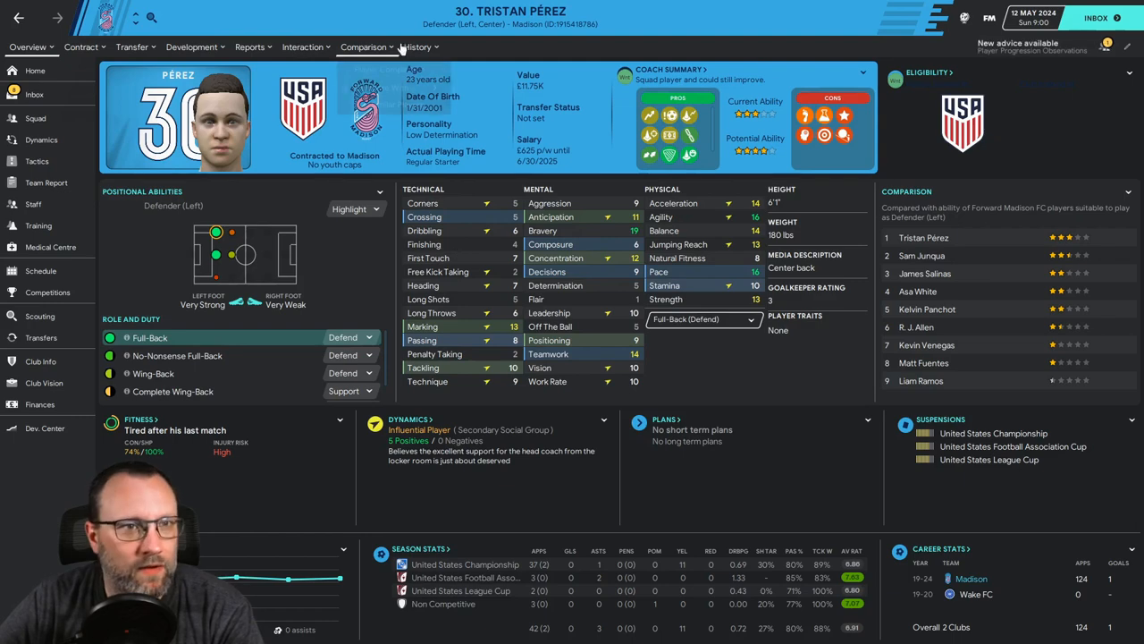
Step: Return to the Best Eleven message and view Gary Sonis's career stats by club
{"action": "left_click", "coordinate": [417, 46]}
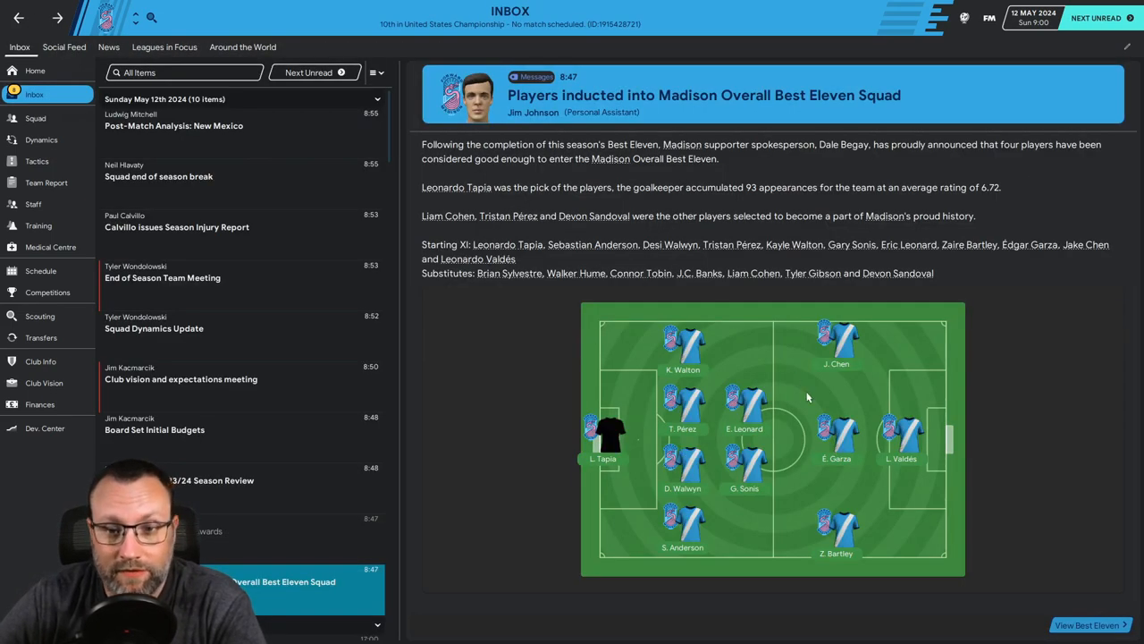
{"action": "mouse_move", "coordinate": [749, 495]}
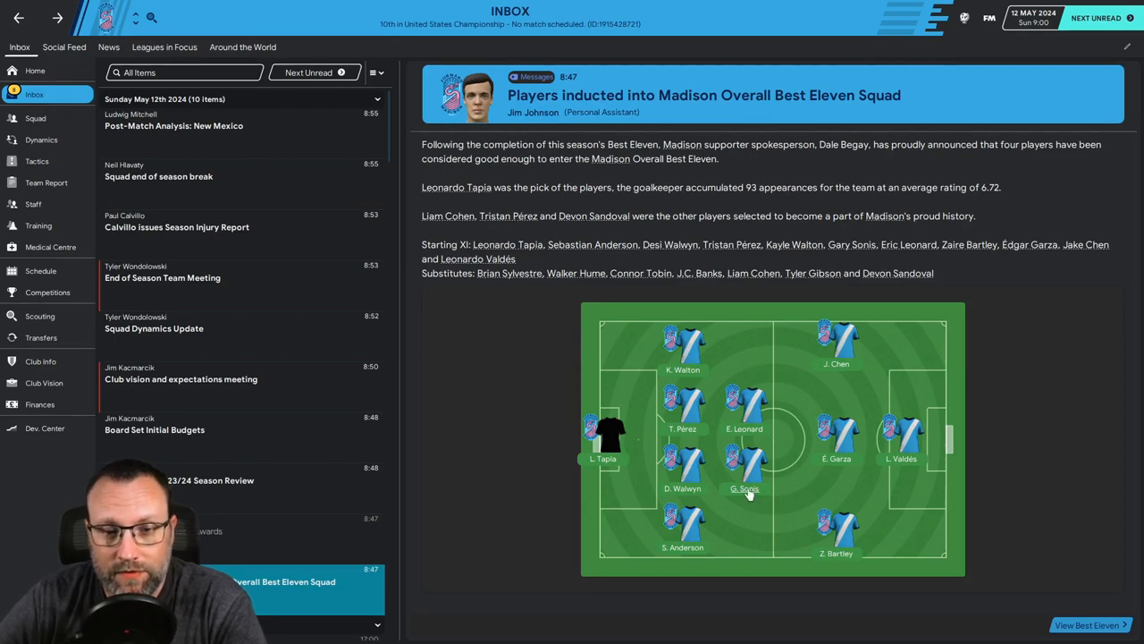
{"action": "left_click", "coordinate": [745, 489]}
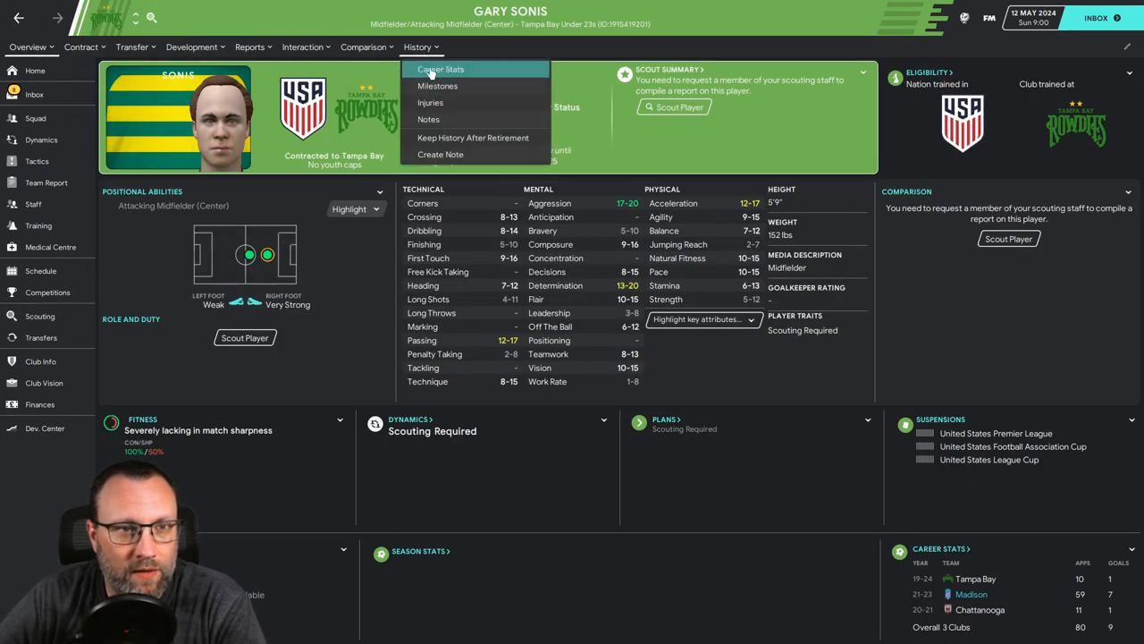
{"action": "left_click", "coordinate": [439, 69]}
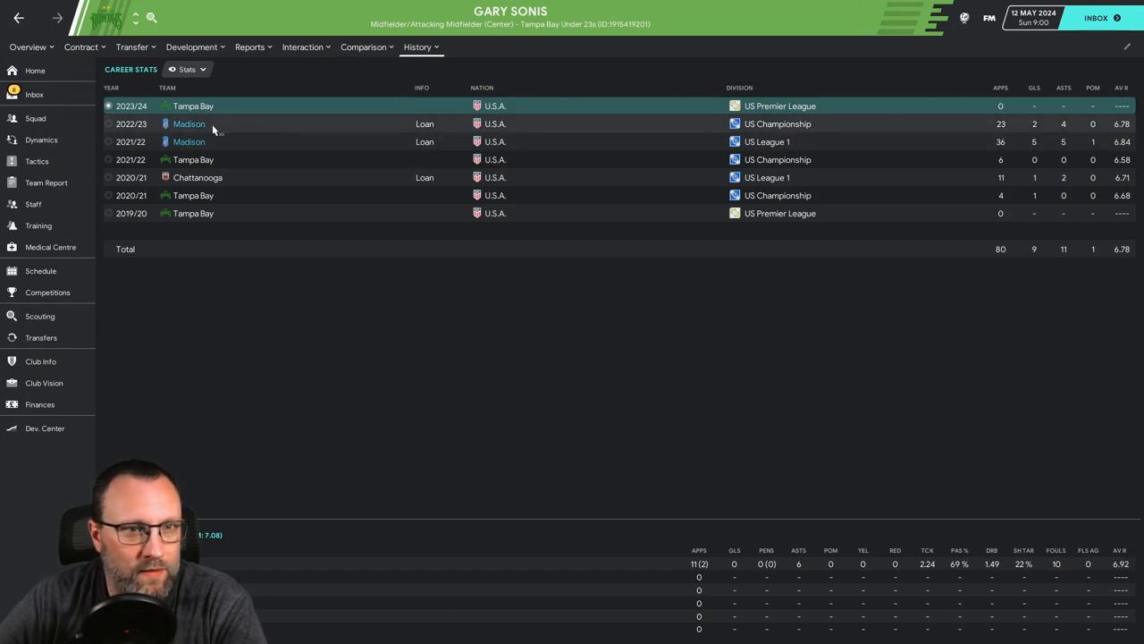
{"action": "mouse_move", "coordinate": [438, 160]}
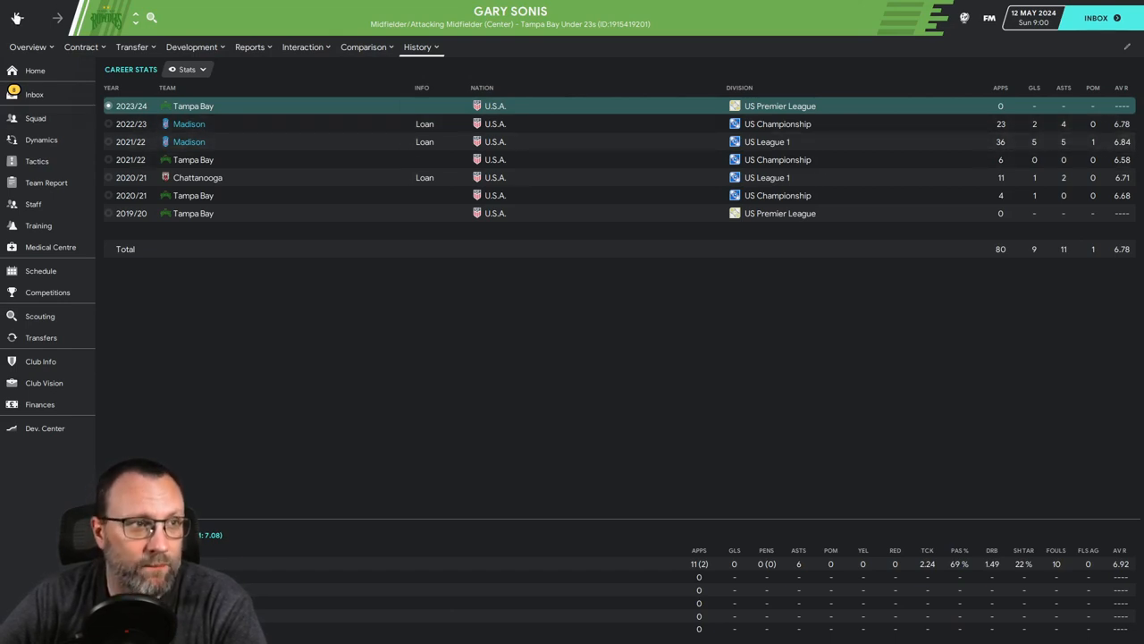
Step: View fans' player Kevin Venegas's career stats from the awards message, then go back
{"action": "left_click", "coordinate": [34, 94]}
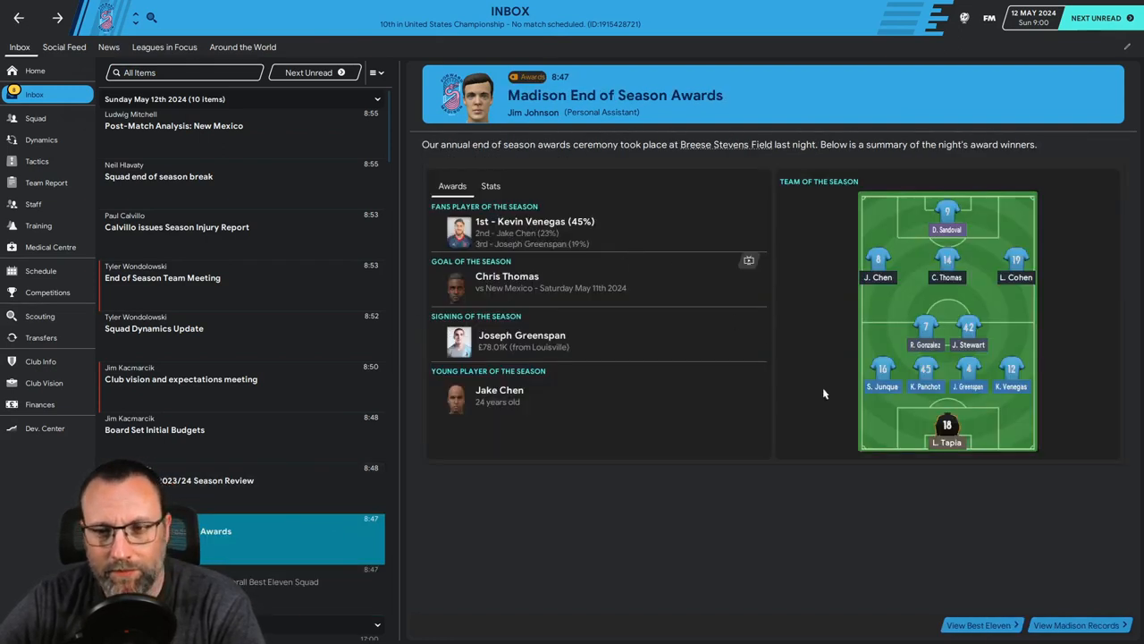
{"action": "mouse_move", "coordinate": [528, 221]}
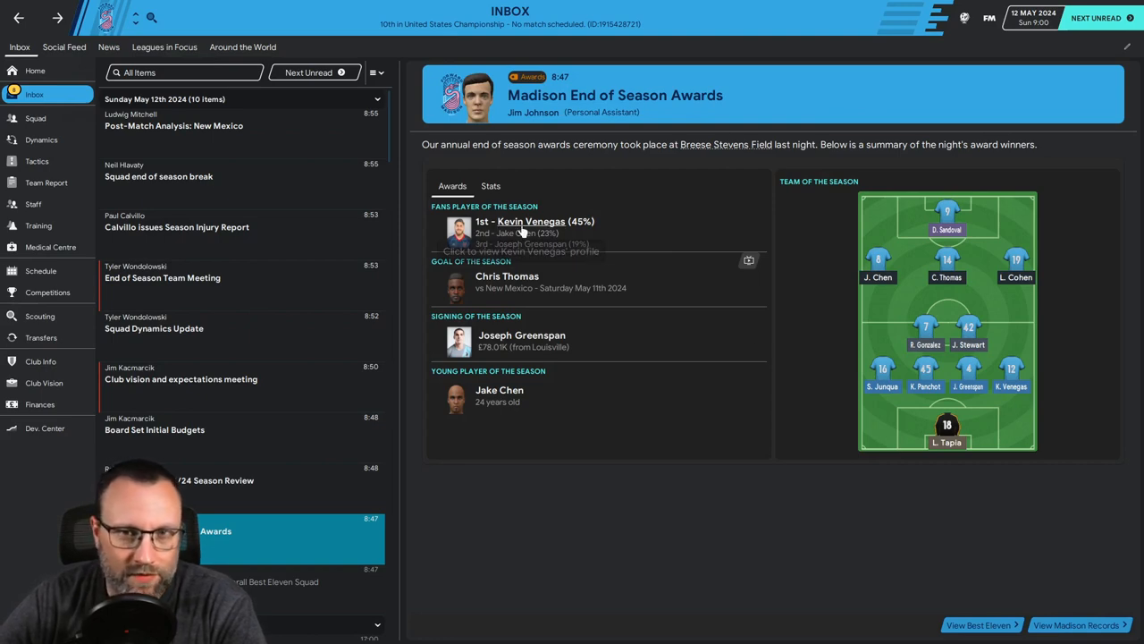
{"action": "left_click", "coordinate": [530, 221]}
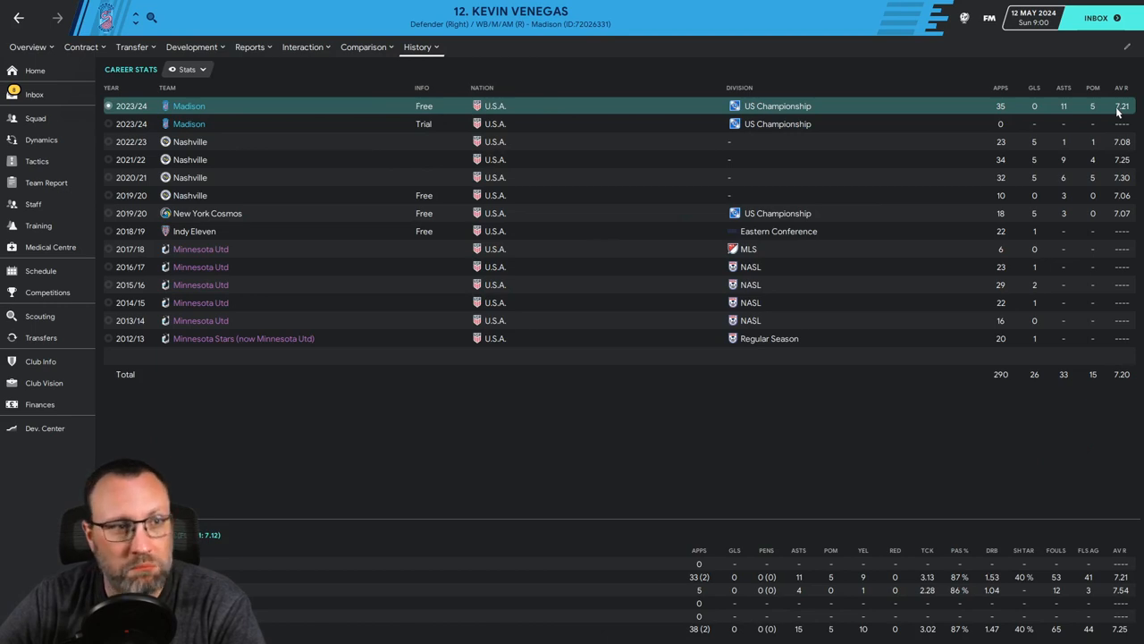
{"action": "mouse_move", "coordinate": [429, 123]}
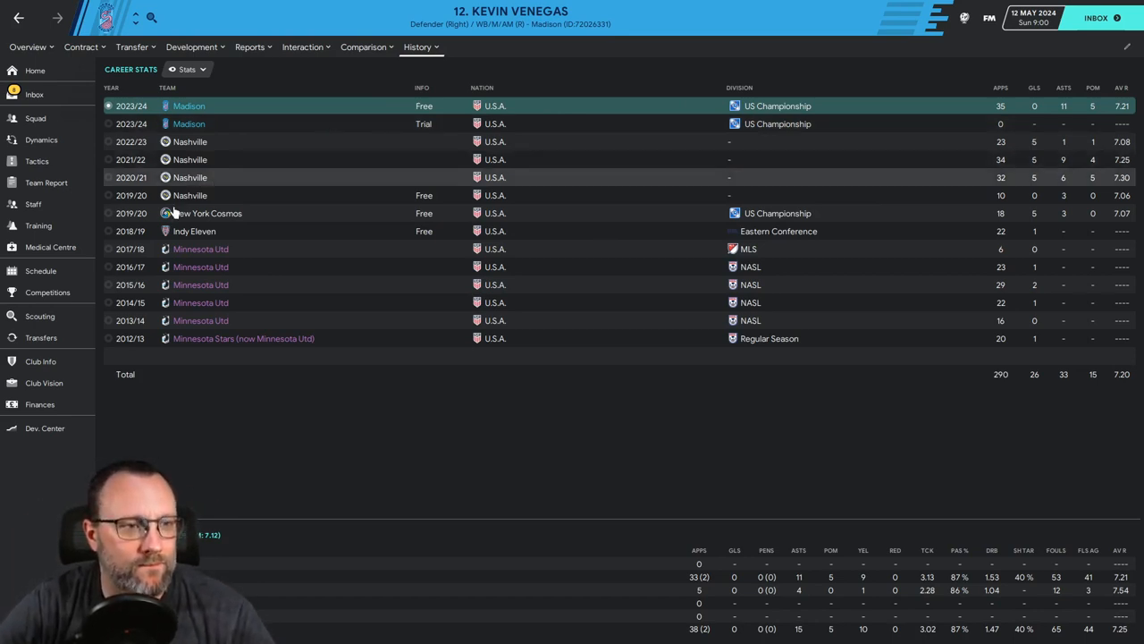
{"action": "left_click", "coordinate": [34, 94]}
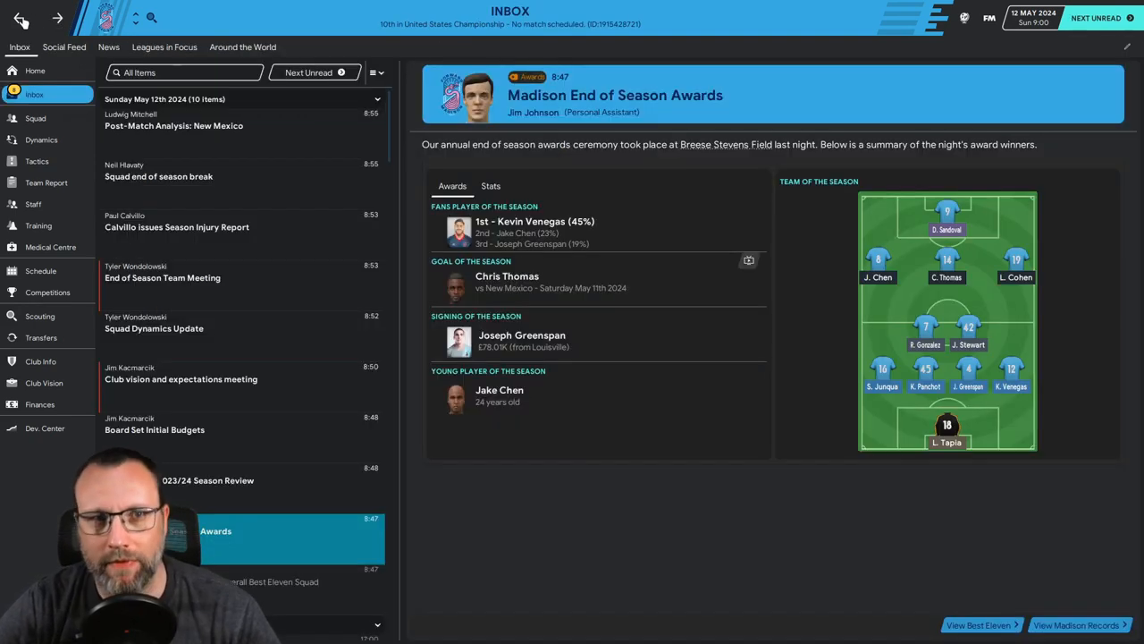
{"action": "mouse_move", "coordinate": [526, 241]}
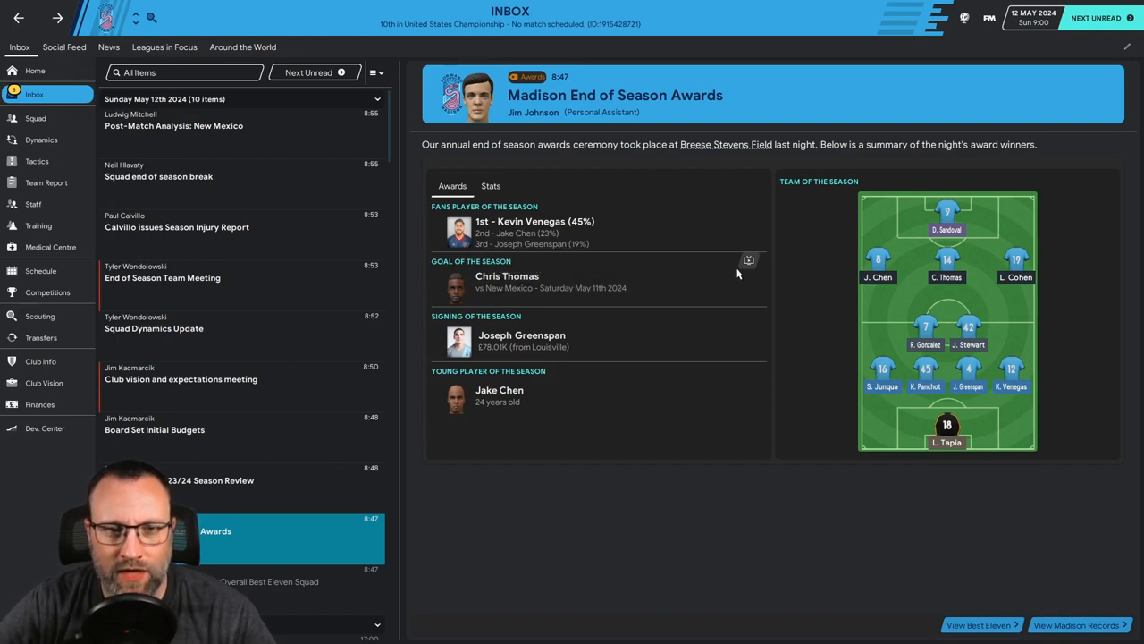
{"action": "mouse_move", "coordinate": [749, 261]}
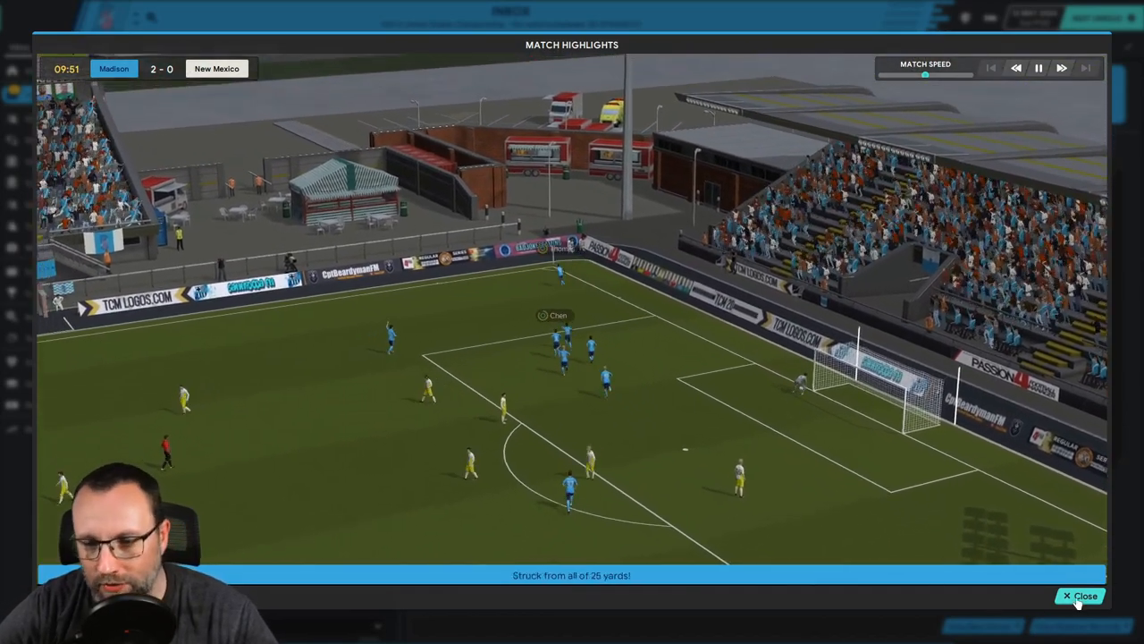
Step: Close the New Mexico match highlights and full-time statistics to reach the Inbox
{"action": "left_click", "coordinate": [1083, 595]}
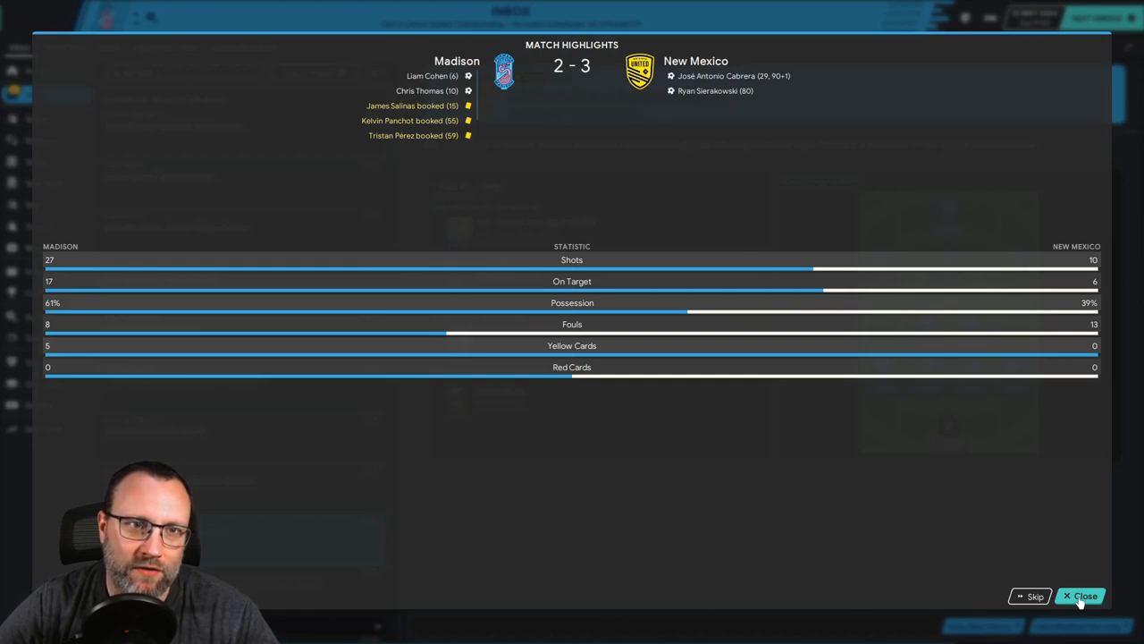
{"action": "left_click", "coordinate": [1085, 596]}
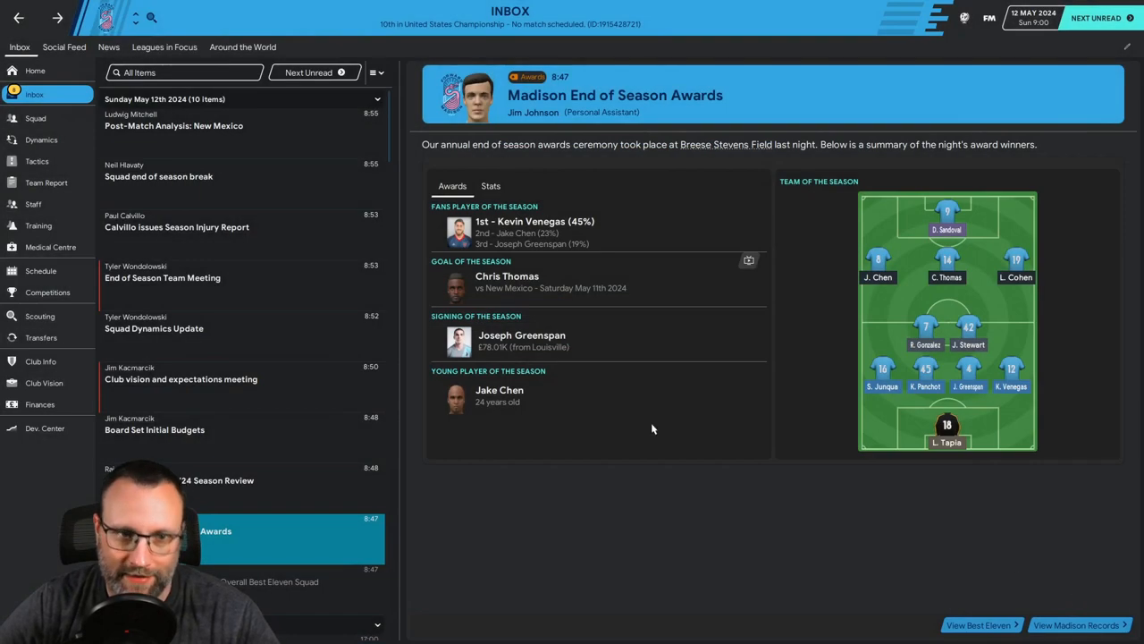
{"action": "mouse_move", "coordinate": [499, 393]}
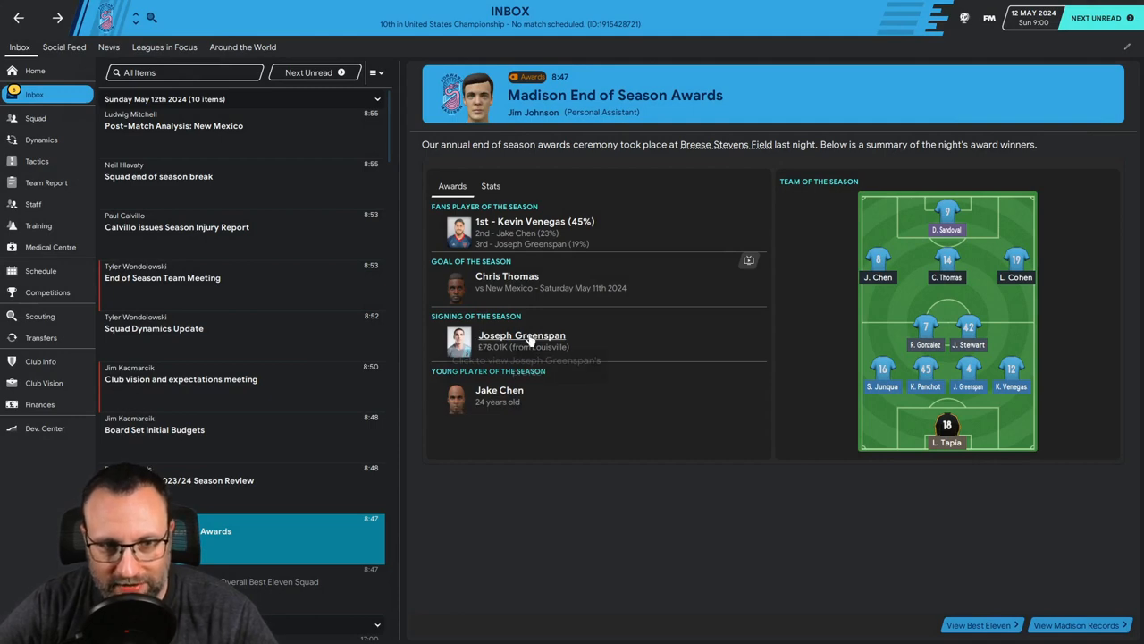
{"action": "mouse_move", "coordinate": [521, 335]}
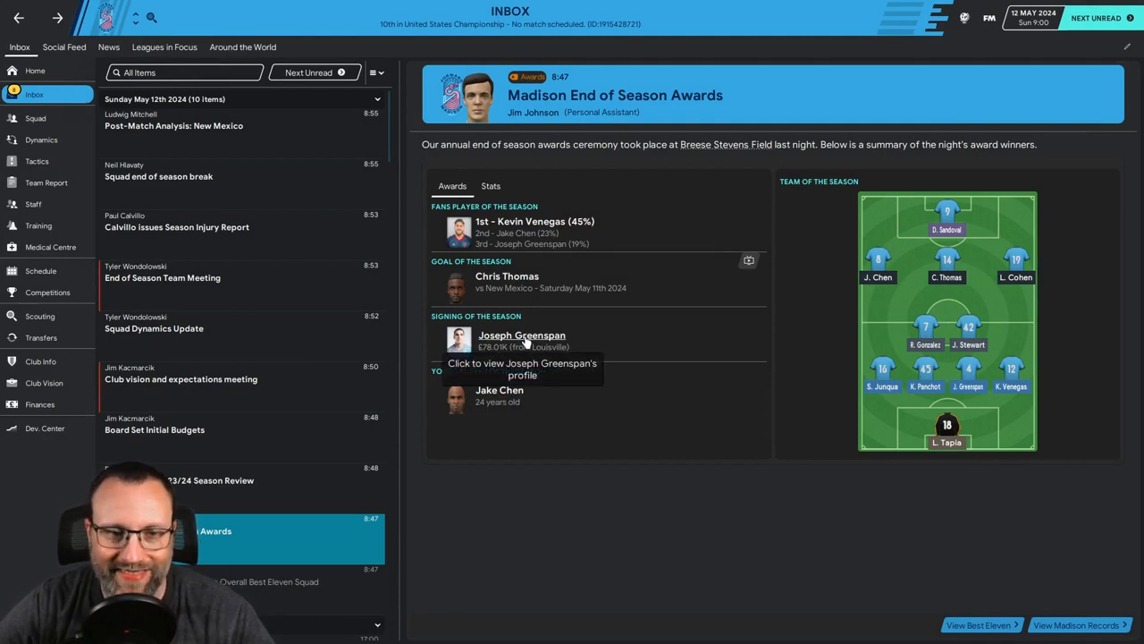
{"action": "left_click", "coordinate": [521, 334]}
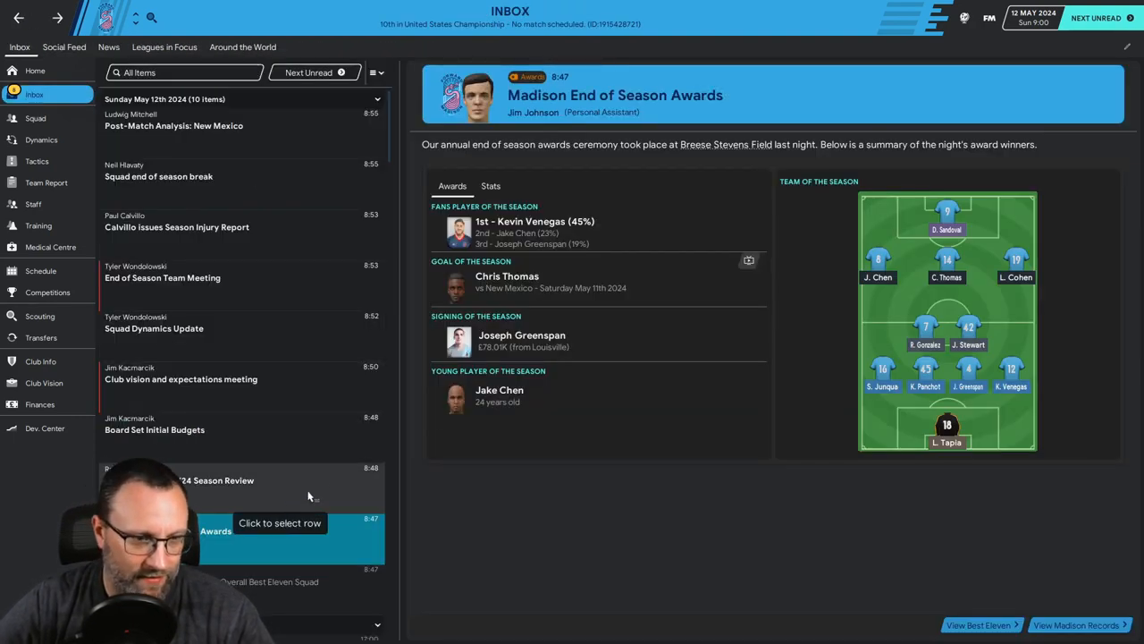
Step: Open the FW: Madison 2023/24 Season Review message
{"action": "left_click", "coordinate": [241, 483]}
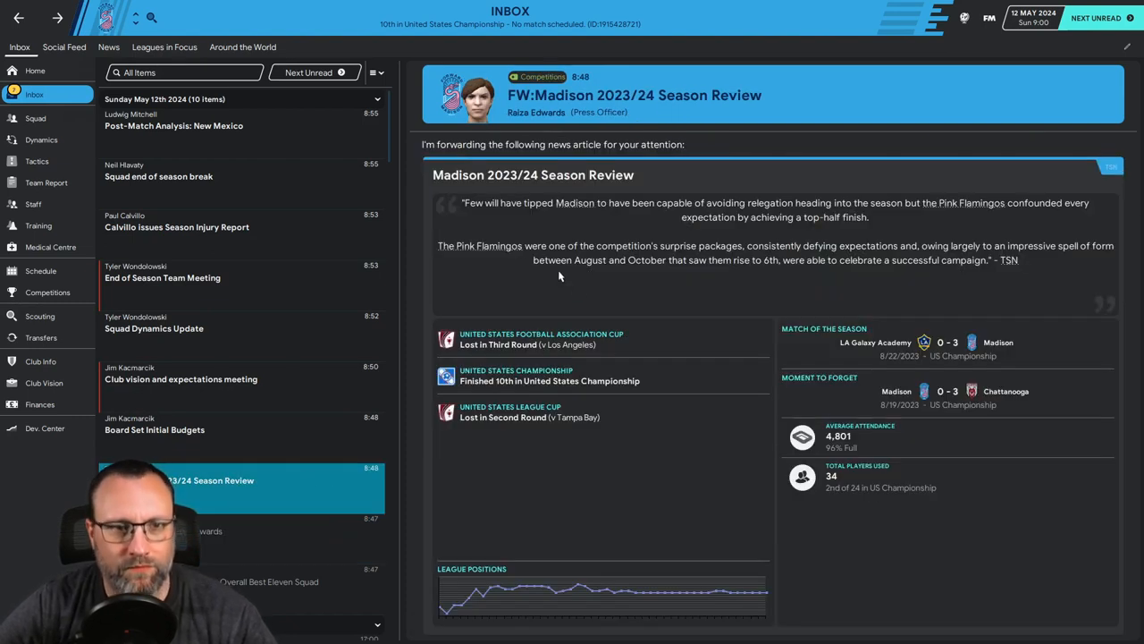
{"action": "mouse_move", "coordinate": [494, 246]}
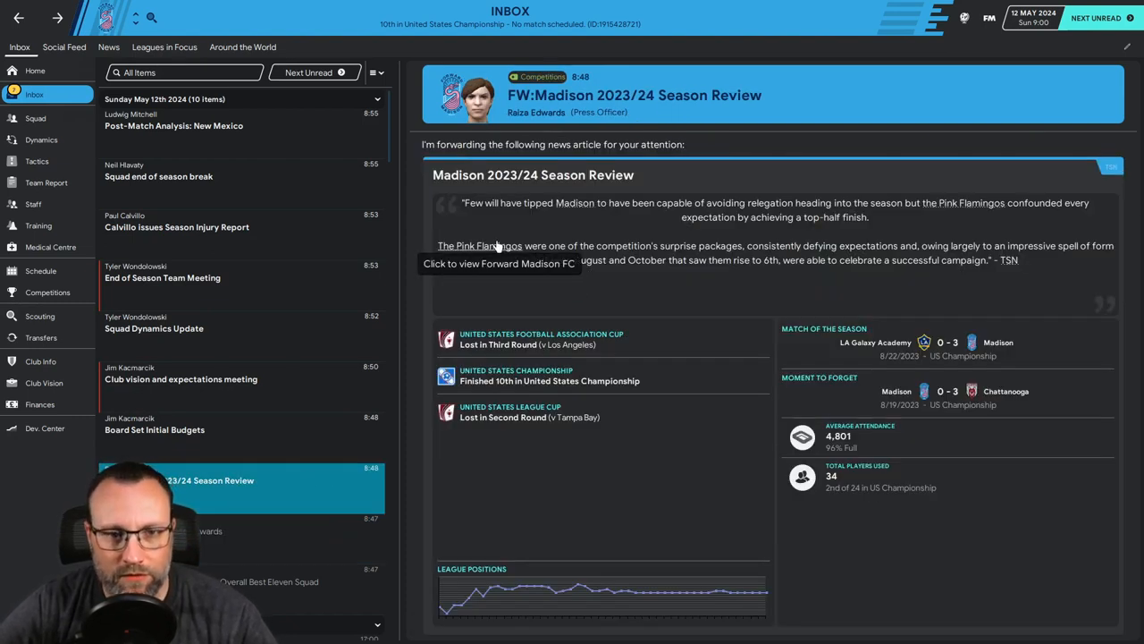
{"action": "mouse_move", "coordinate": [782, 254]}
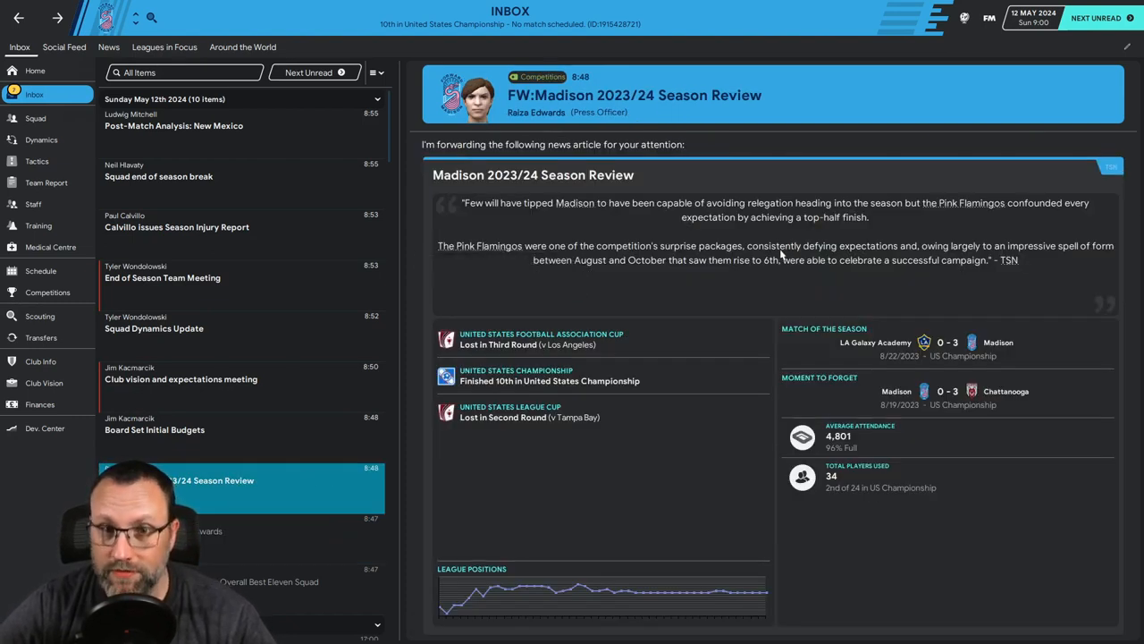
{"action": "mouse_move", "coordinate": [1005, 260]}
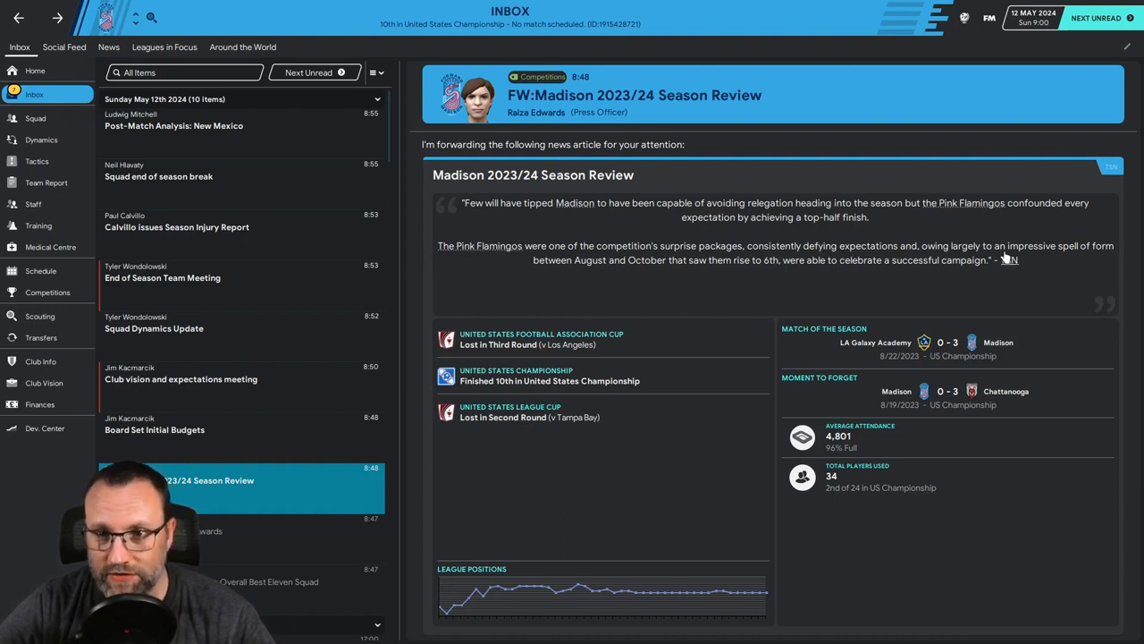
{"action": "mouse_move", "coordinate": [610, 270]}
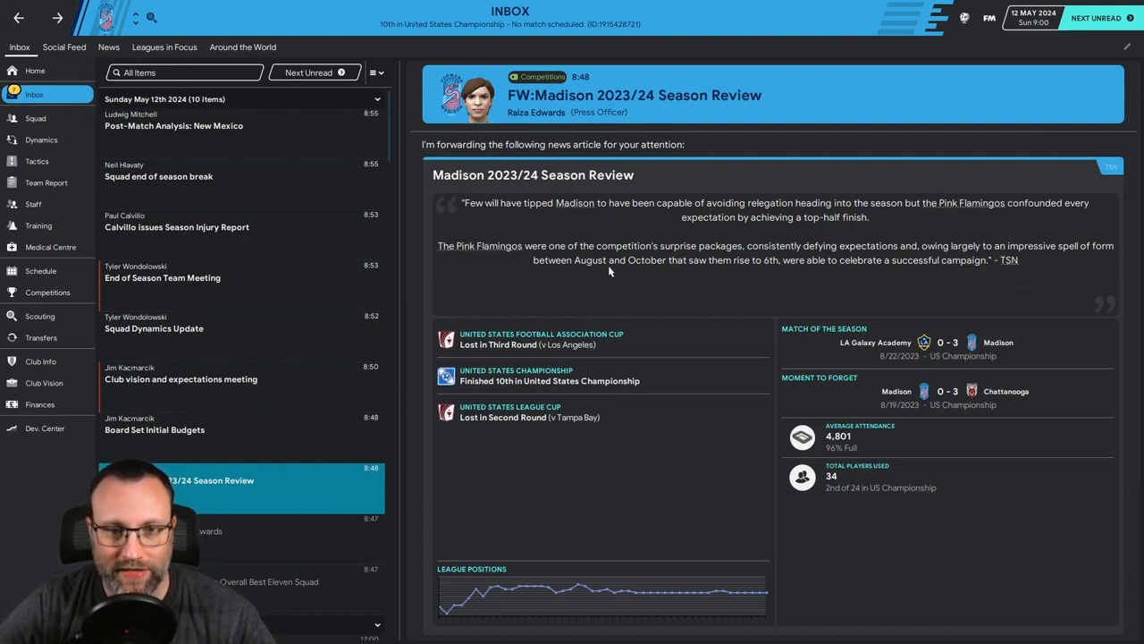
{"action": "mouse_move", "coordinate": [575, 271]}
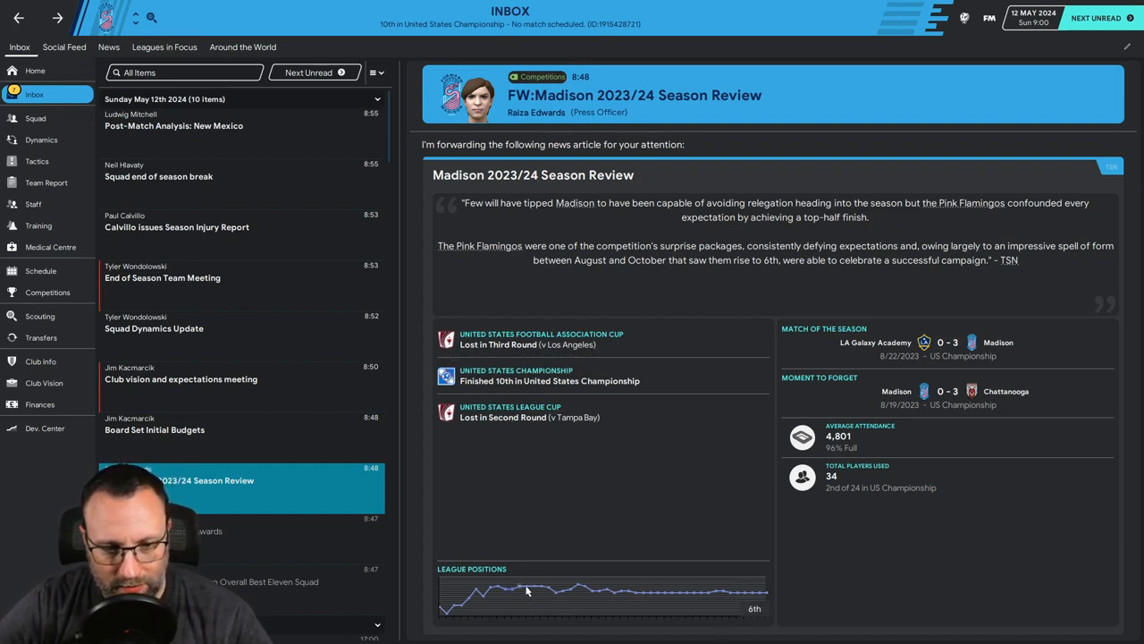
{"action": "mouse_move", "coordinate": [608, 590]}
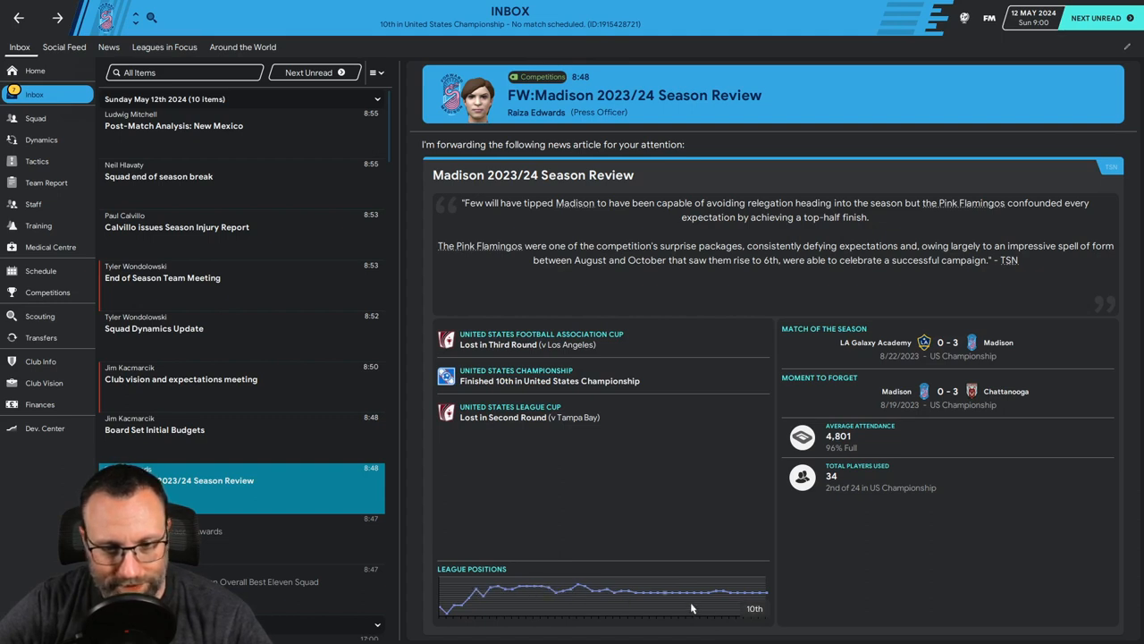
{"action": "mouse_move", "coordinate": [875, 520]}
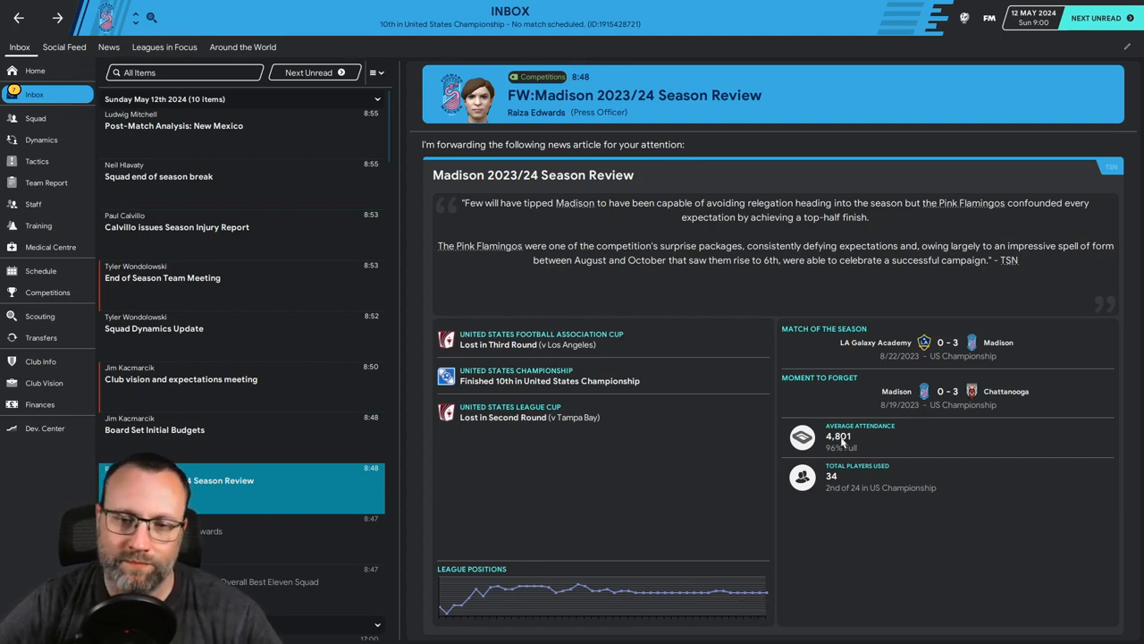
{"action": "mouse_move", "coordinate": [838, 452]}
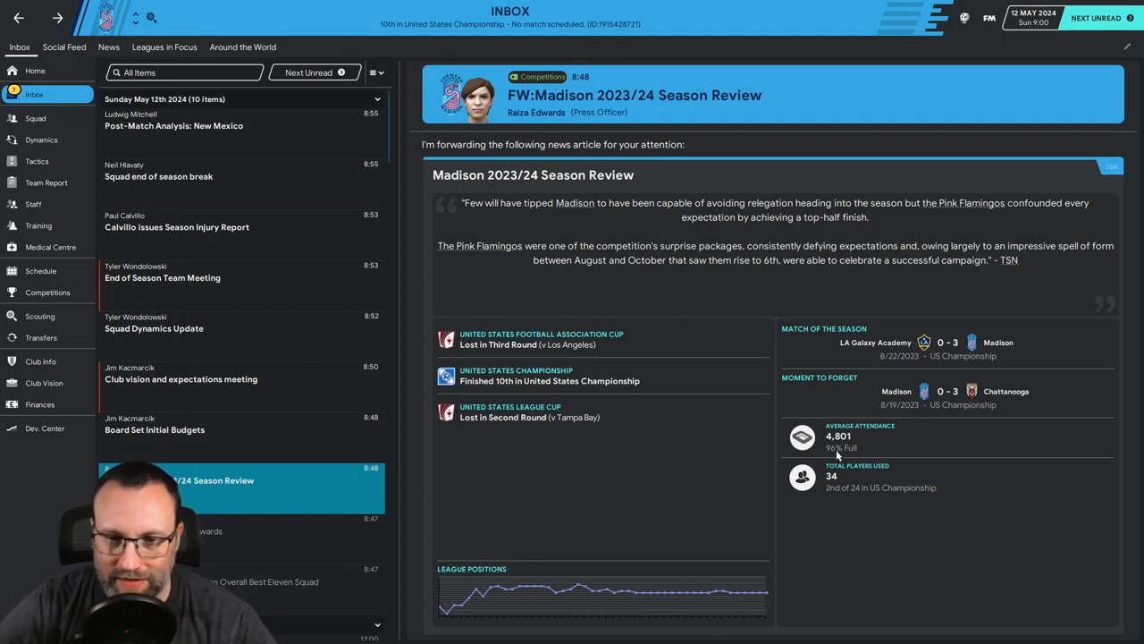
{"action": "mouse_move", "coordinate": [807, 456]}
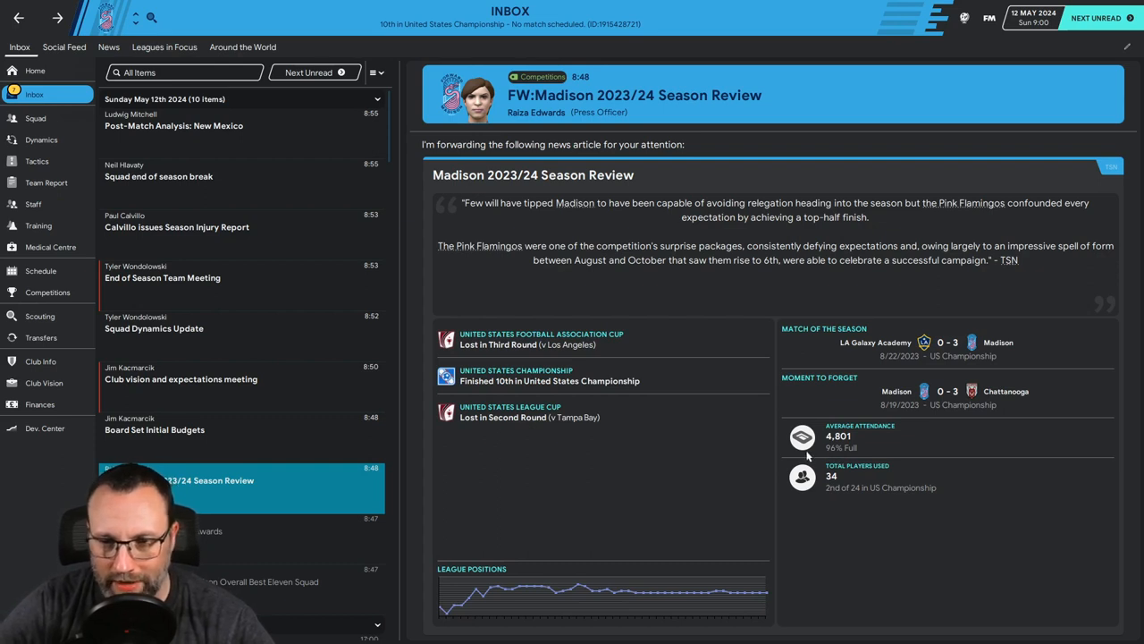
{"action": "mouse_move", "coordinate": [884, 411]}
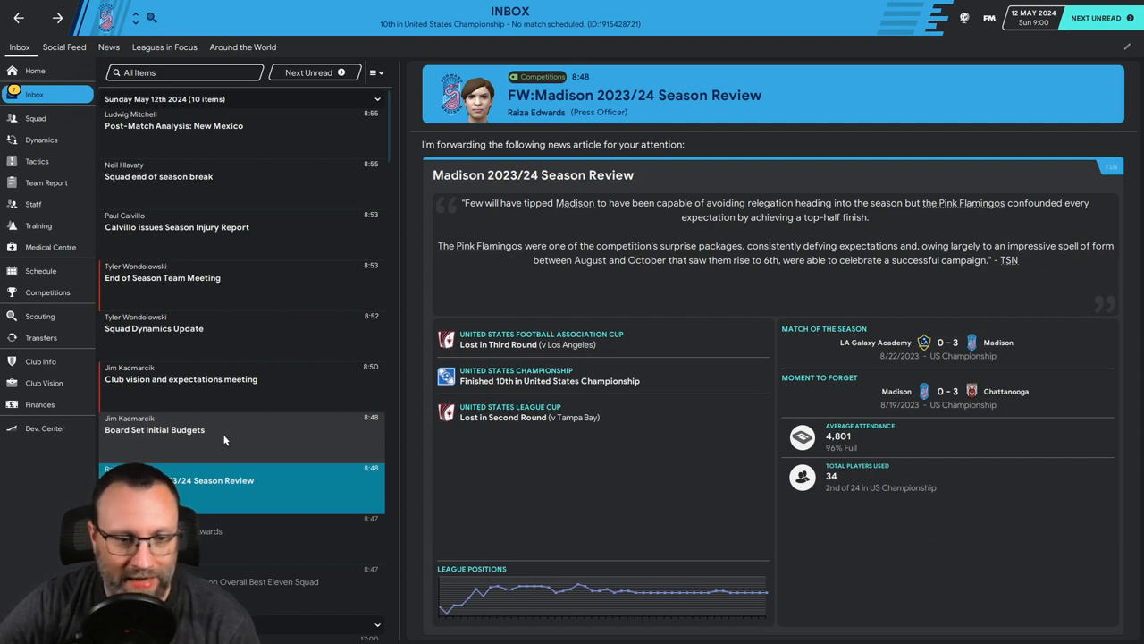
Step: Read the board's initial budgets, open the finance adjustment without changes, return to Inbox
{"action": "left_click", "coordinate": [155, 429]}
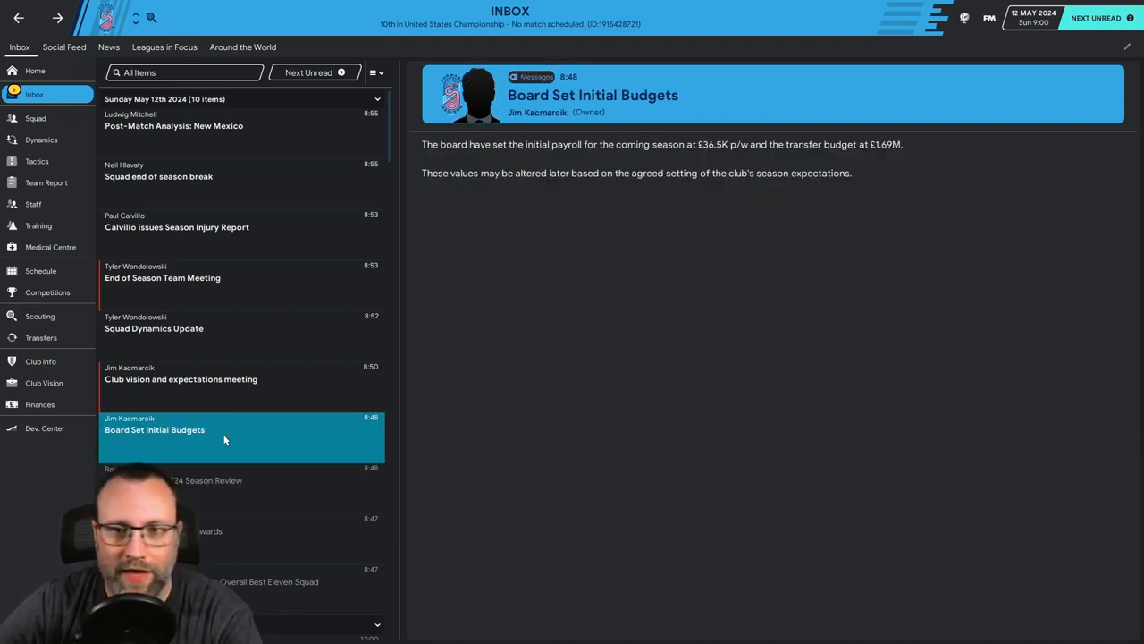
{"action": "mouse_move", "coordinate": [711, 155]}
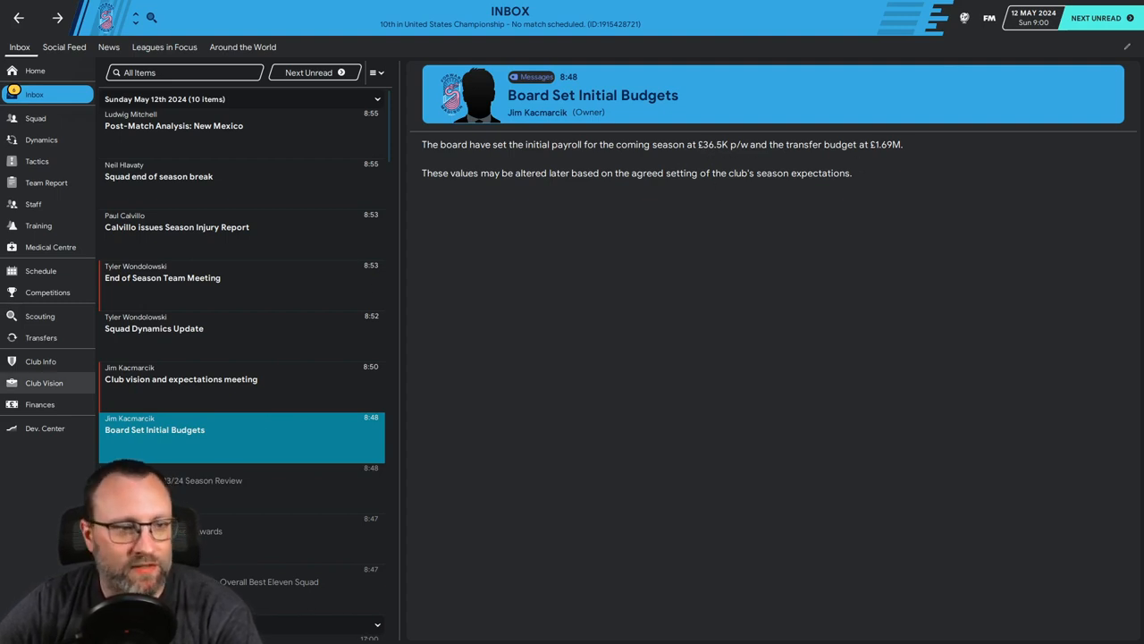
{"action": "left_click", "coordinate": [40, 404]}
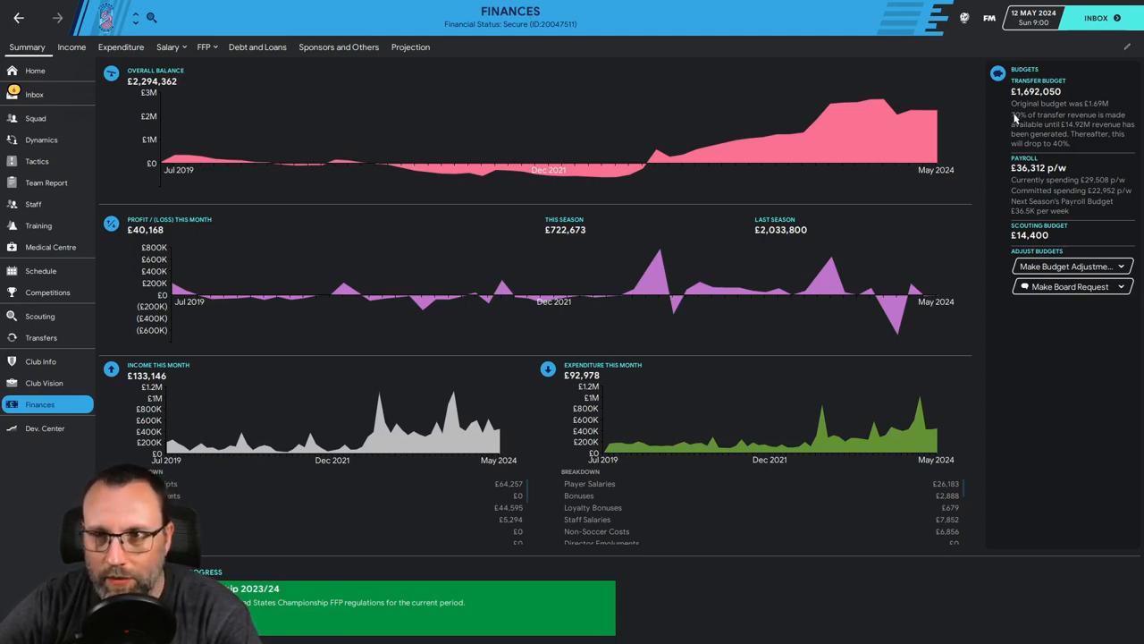
{"action": "left_click", "coordinate": [1066, 267]}
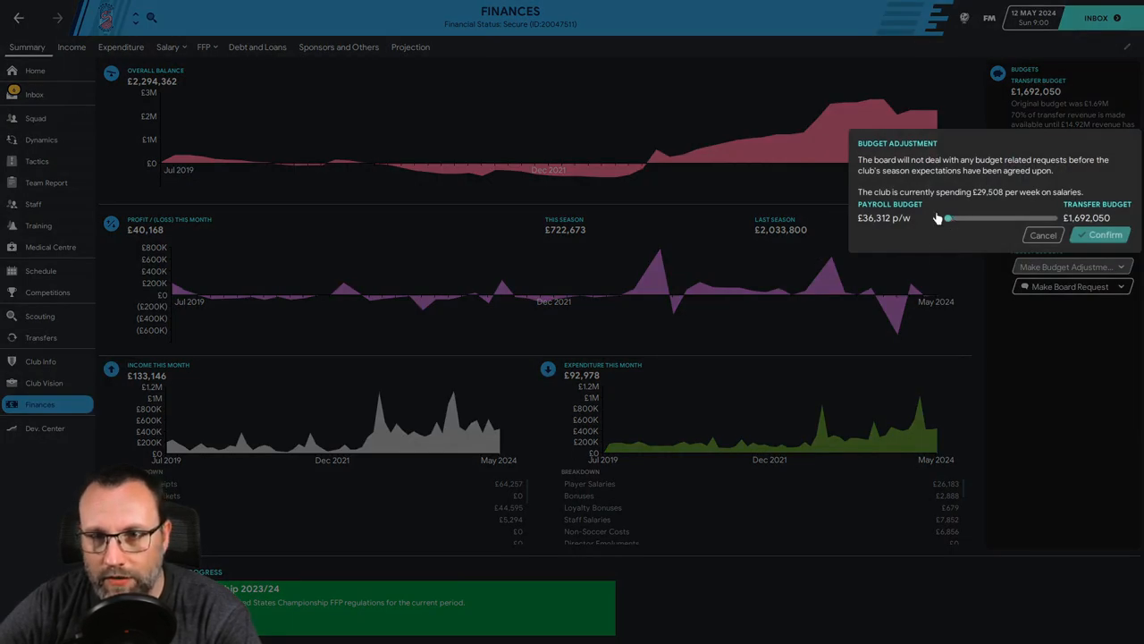
{"action": "left_click", "coordinate": [1042, 234]}
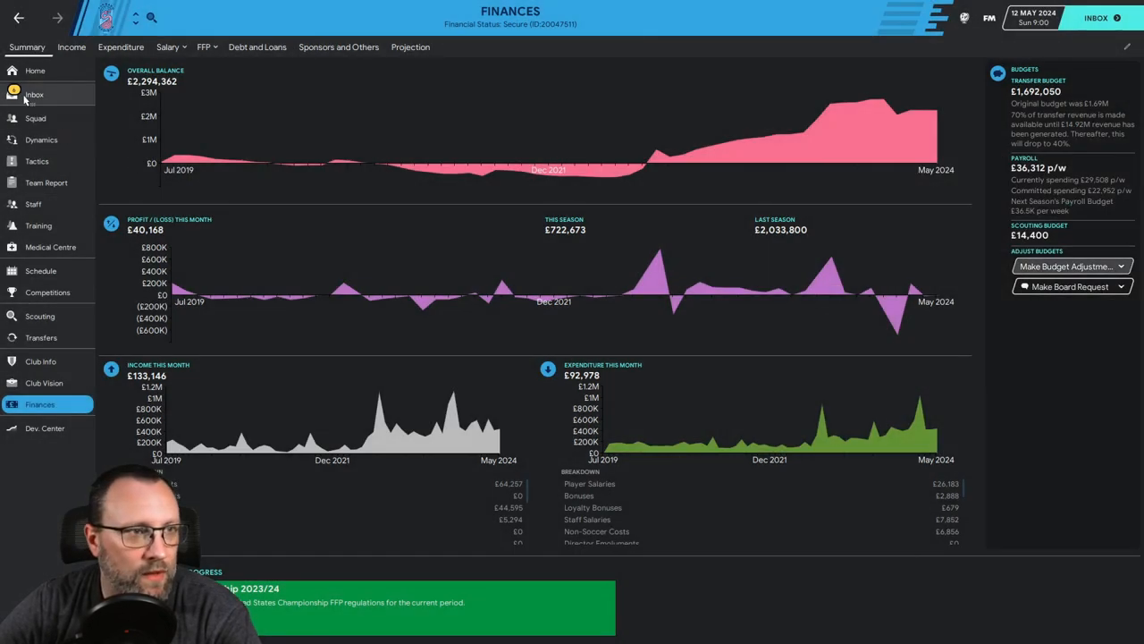
{"action": "left_click", "coordinate": [34, 94]}
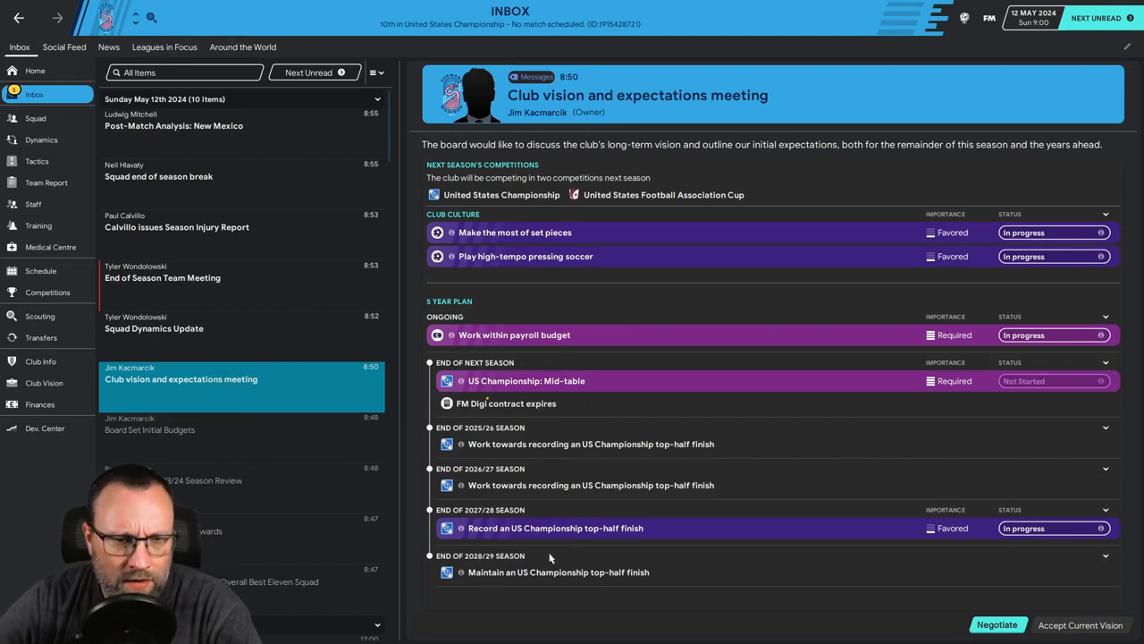
{"action": "mouse_move", "coordinate": [507, 232]}
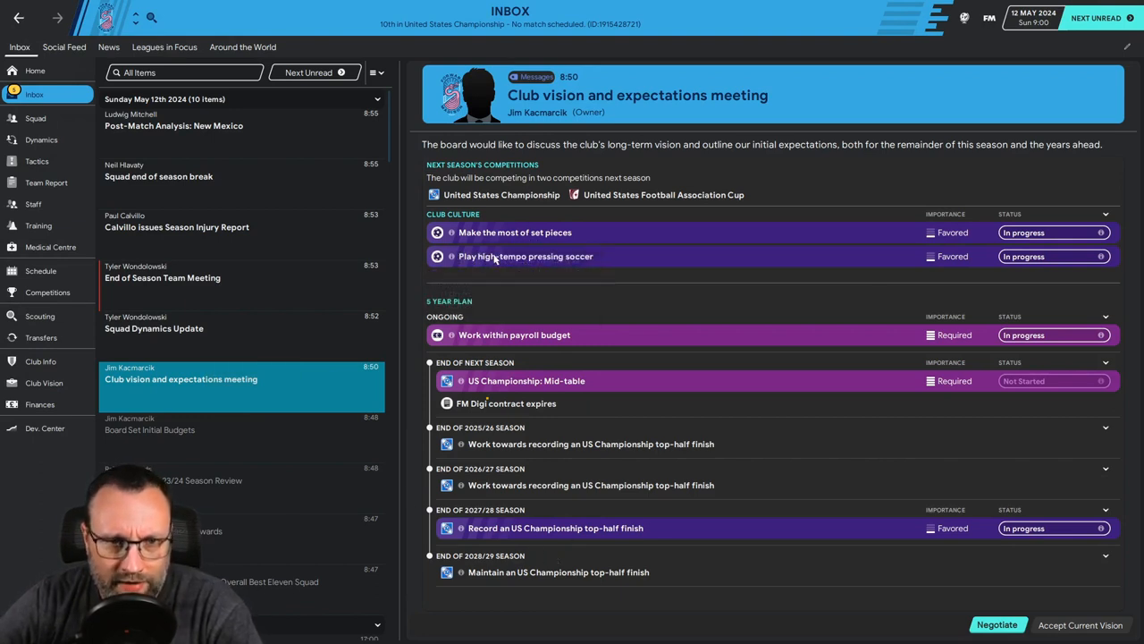
{"action": "mouse_move", "coordinate": [526, 257]}
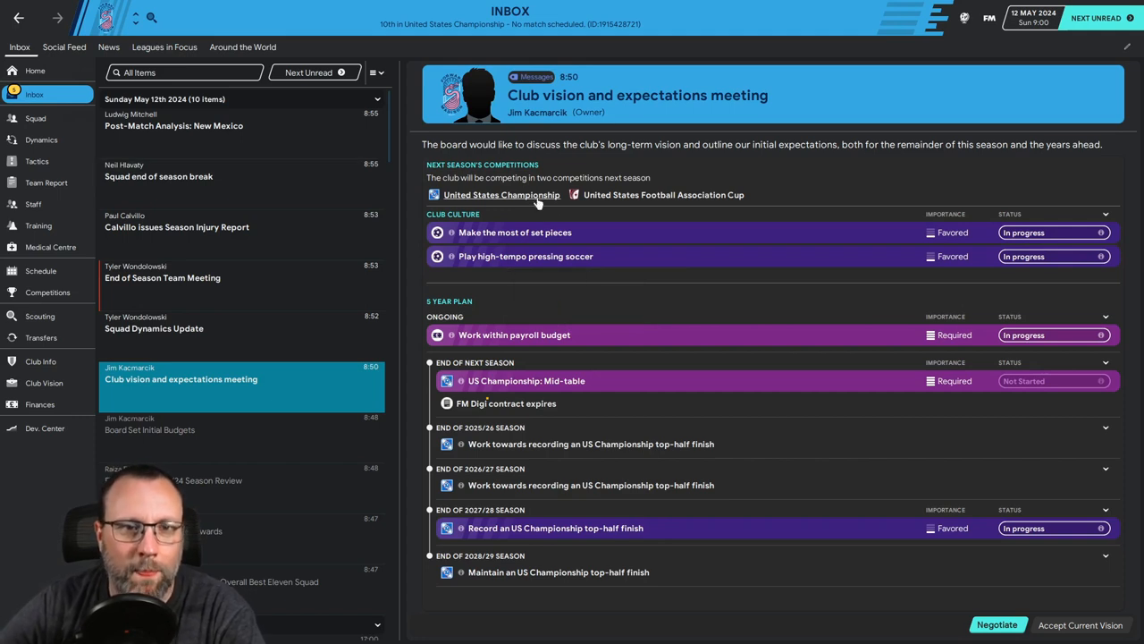
{"action": "mouse_move", "coordinate": [660, 355]}
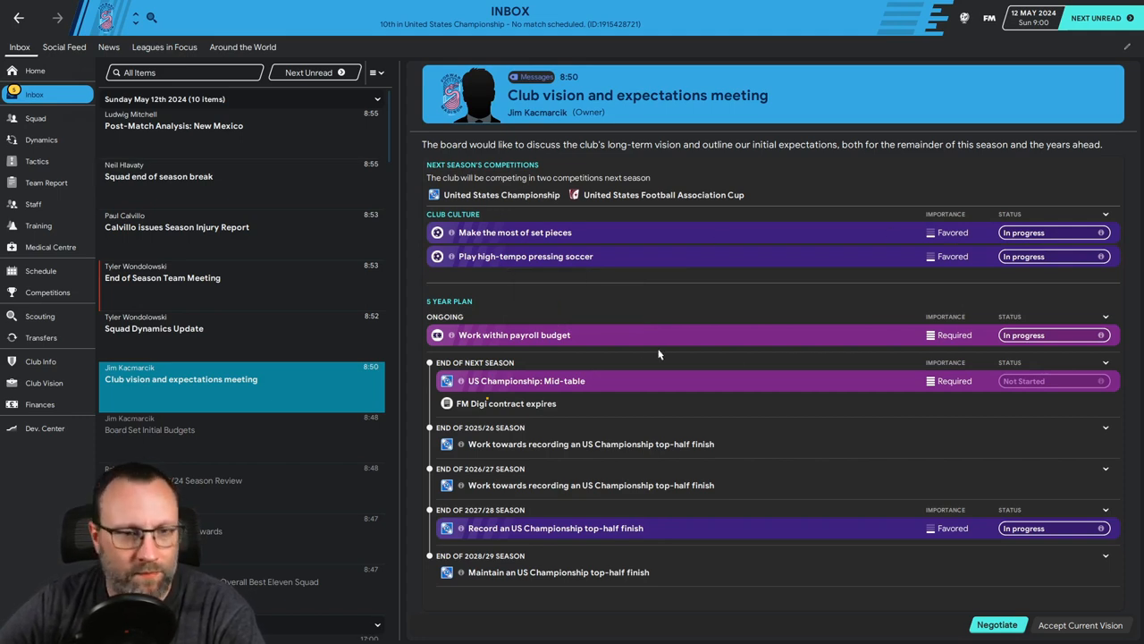
{"action": "mouse_move", "coordinate": [489, 342]}
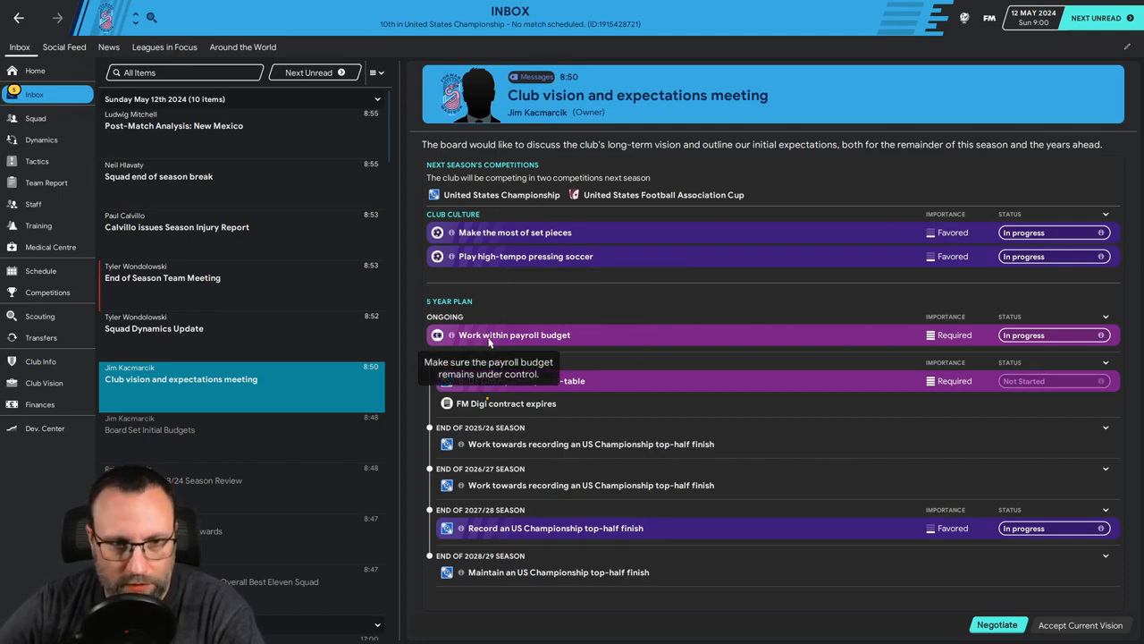
{"action": "mouse_move", "coordinate": [572, 380]}
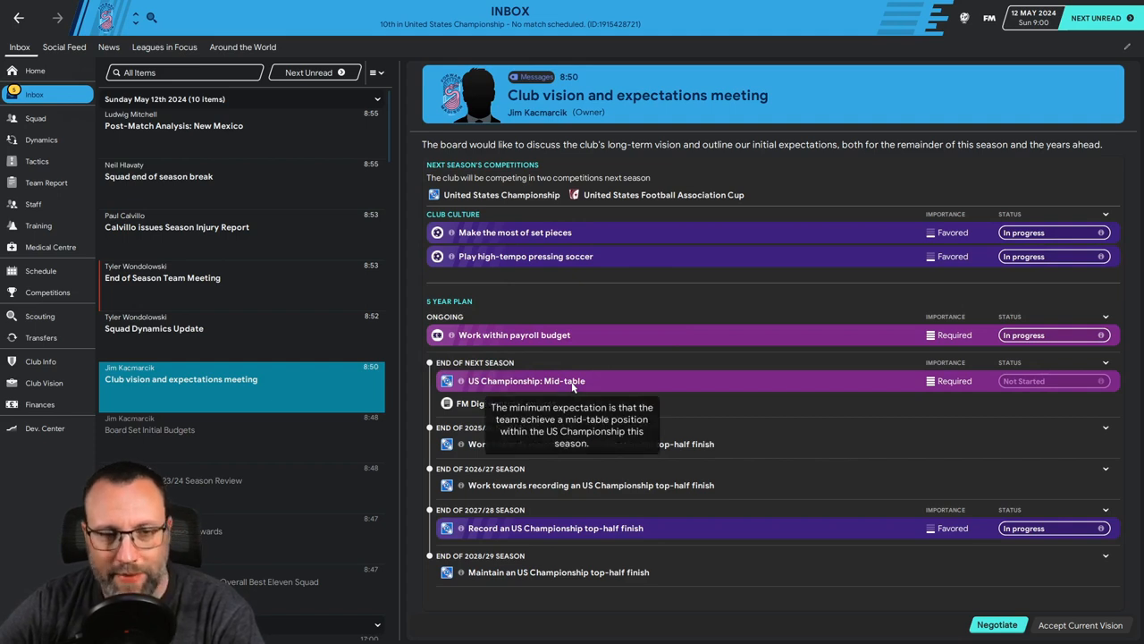
{"action": "mouse_move", "coordinate": [667, 462]}
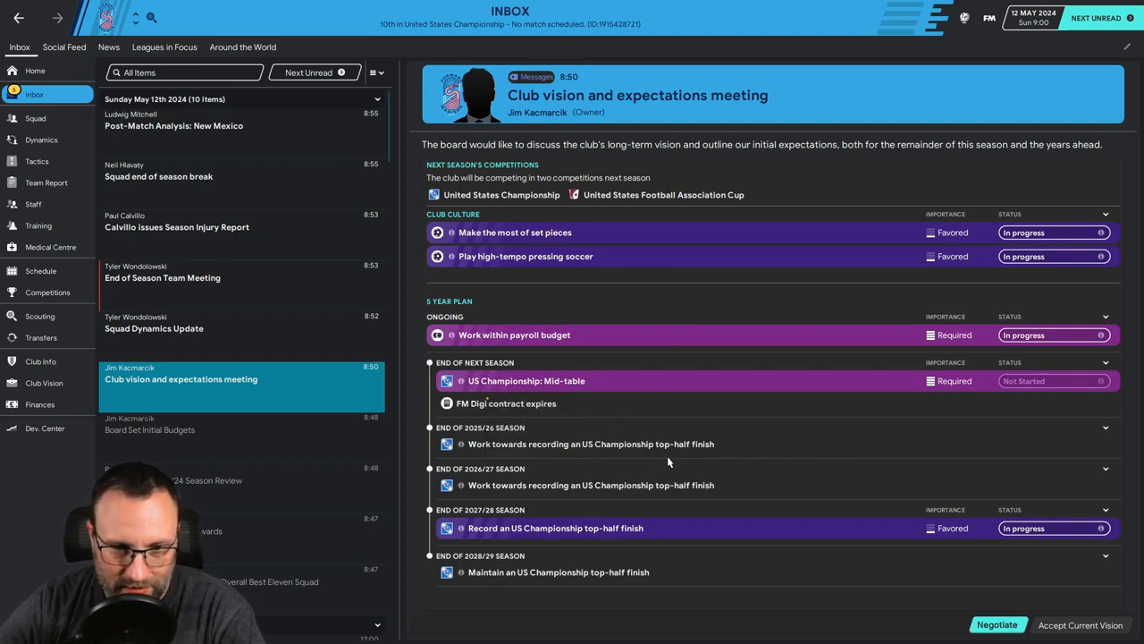
{"action": "mouse_move", "coordinate": [495, 522]}
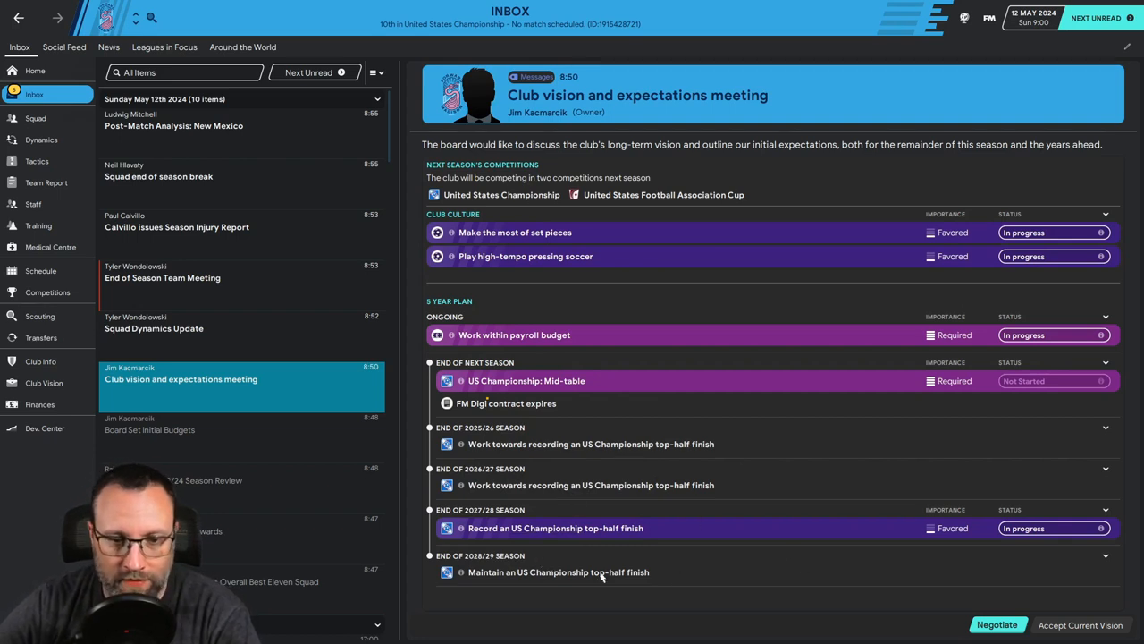
{"action": "mouse_move", "coordinate": [587, 463]}
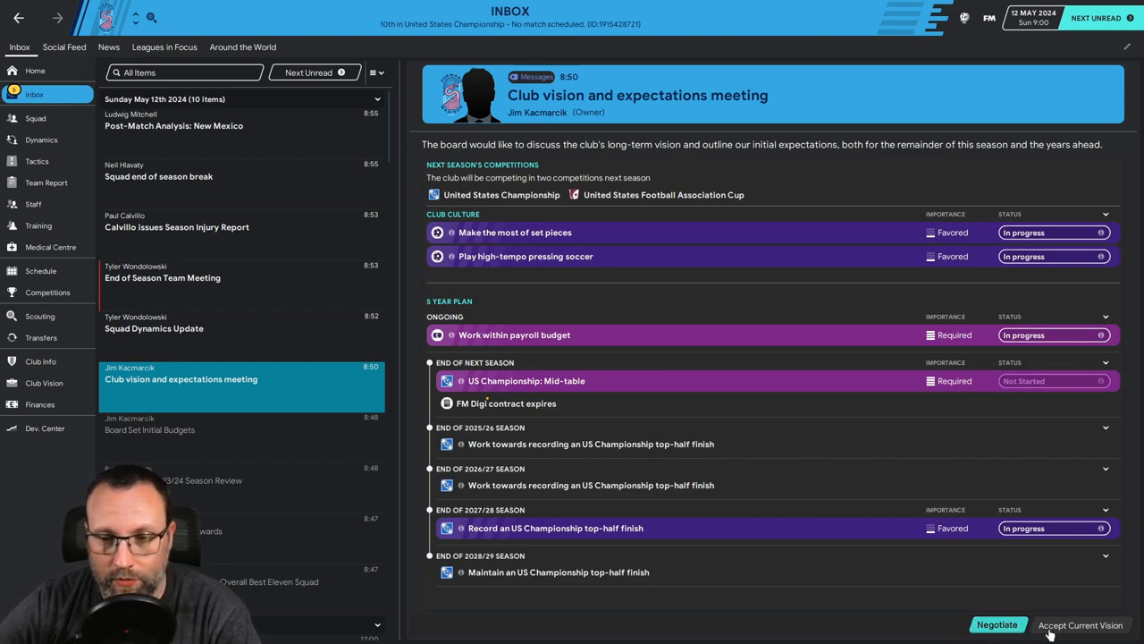
{"action": "mouse_move", "coordinate": [556, 259]}
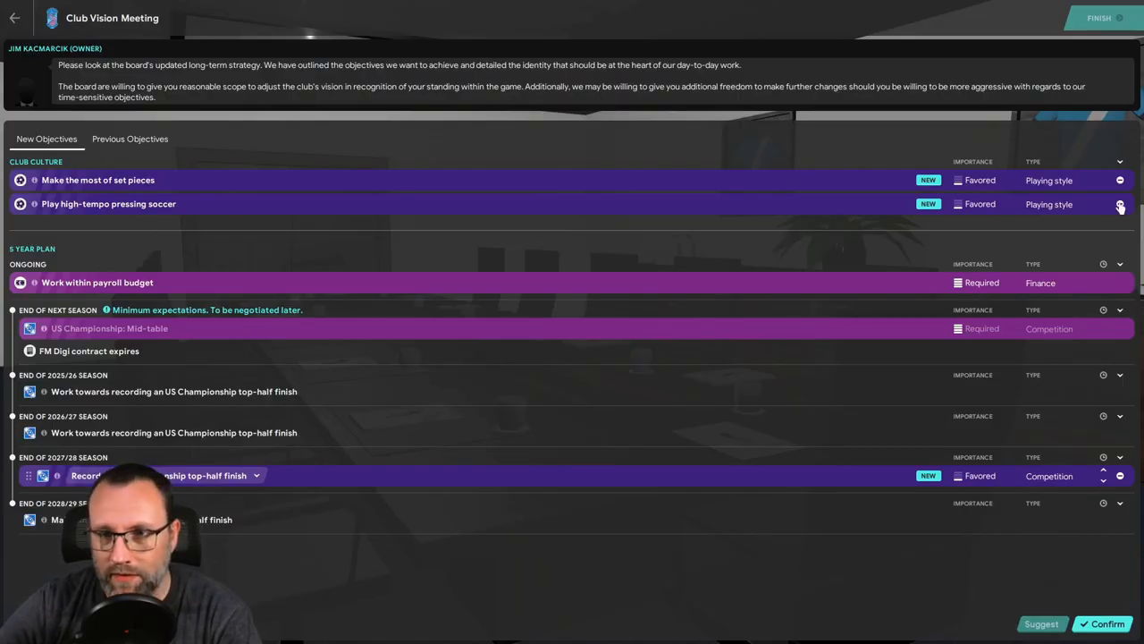
Step: Propose dropping high-tempo pressing, accept the board restoring it, and finish the meeting
{"action": "left_click", "coordinate": [1120, 204]}
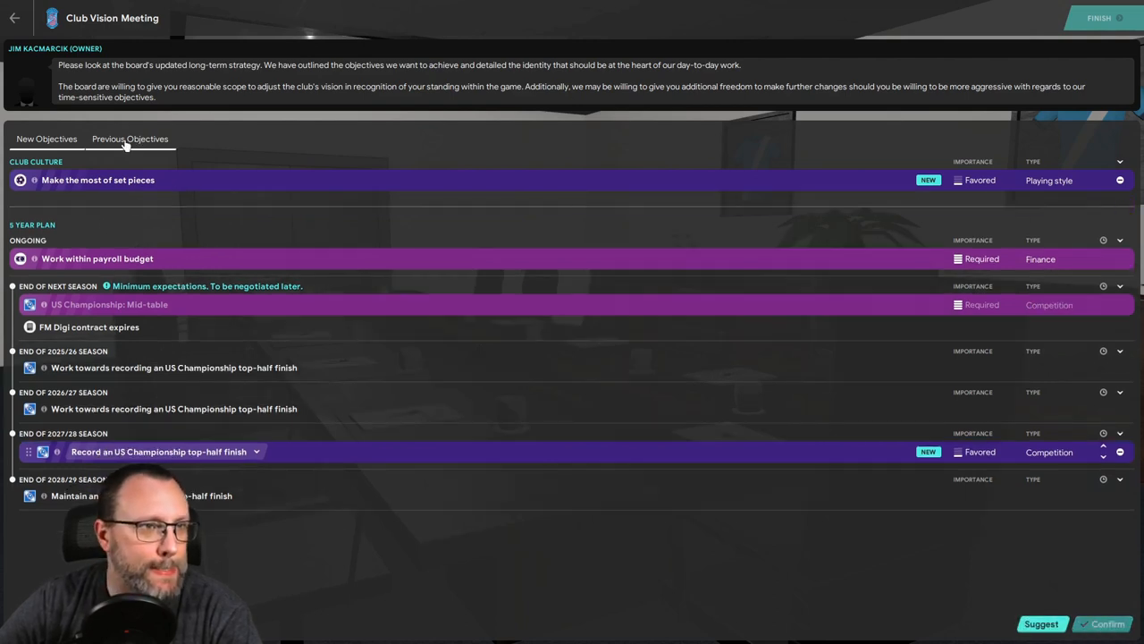
{"action": "left_click", "coordinate": [46, 138]}
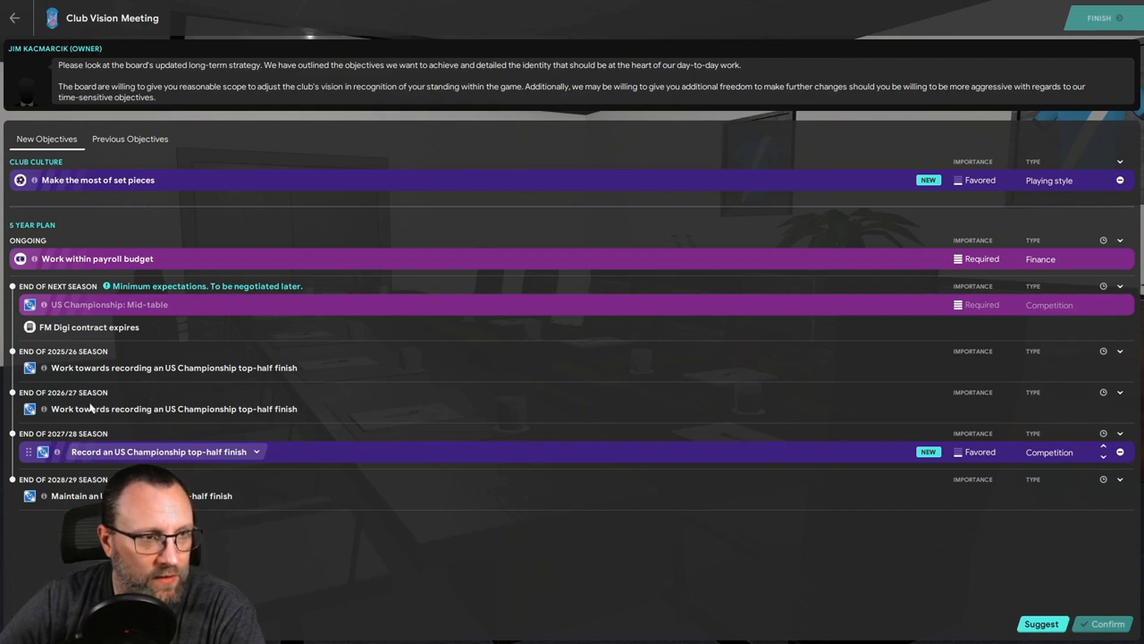
{"action": "mouse_move", "coordinate": [605, 131]}
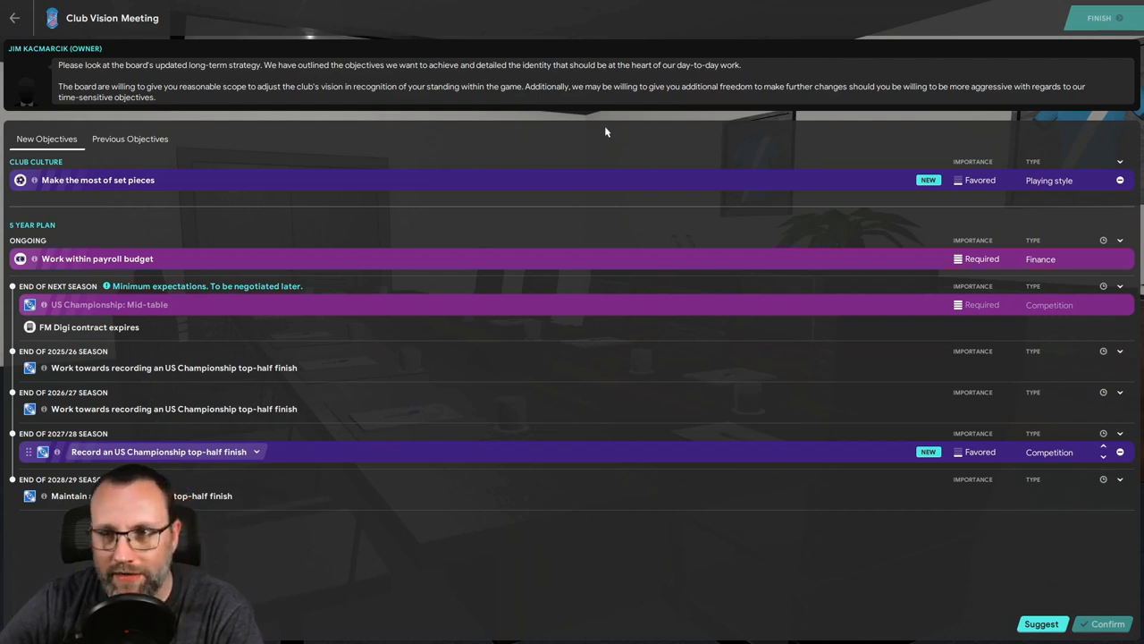
{"action": "mouse_move", "coordinate": [1074, 590]}
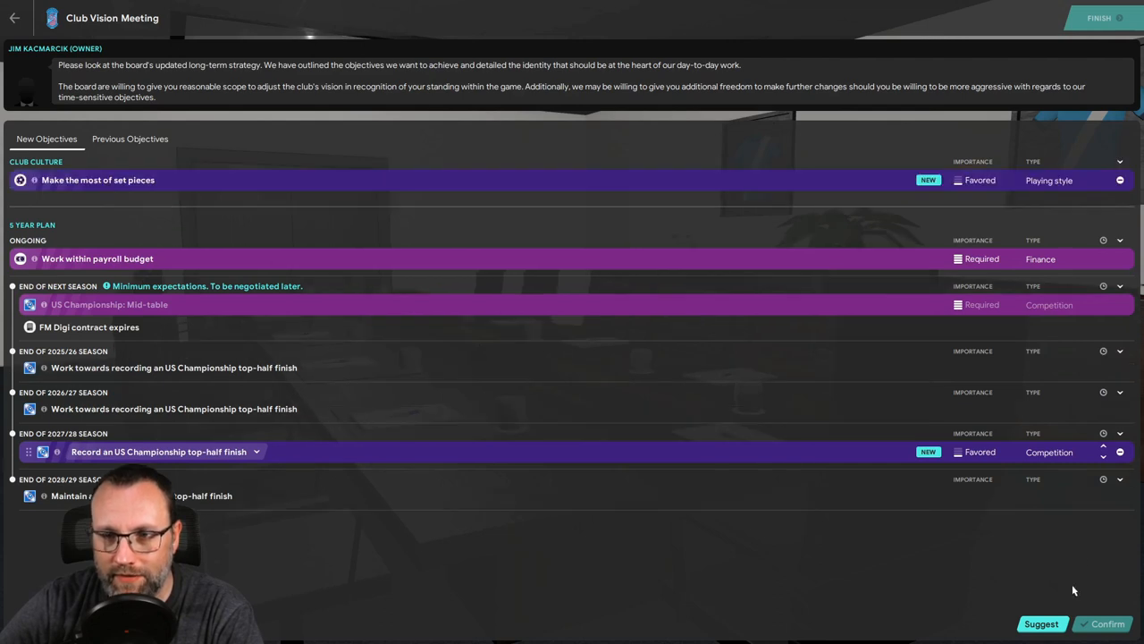
{"action": "left_click", "coordinate": [1041, 623]}
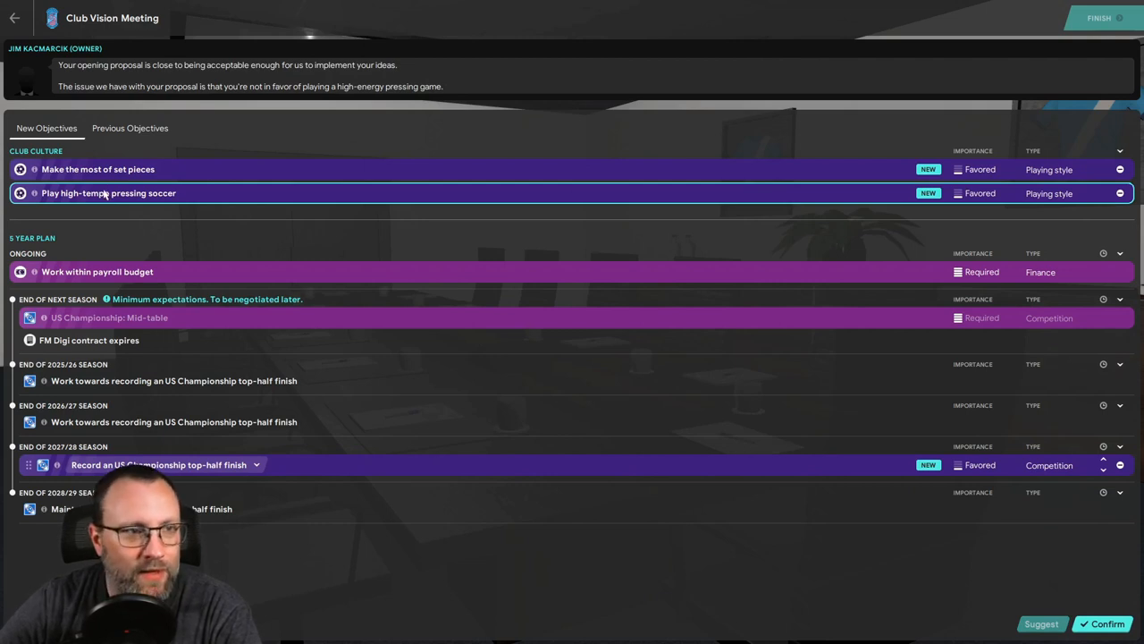
{"action": "mouse_move", "coordinate": [102, 193]}
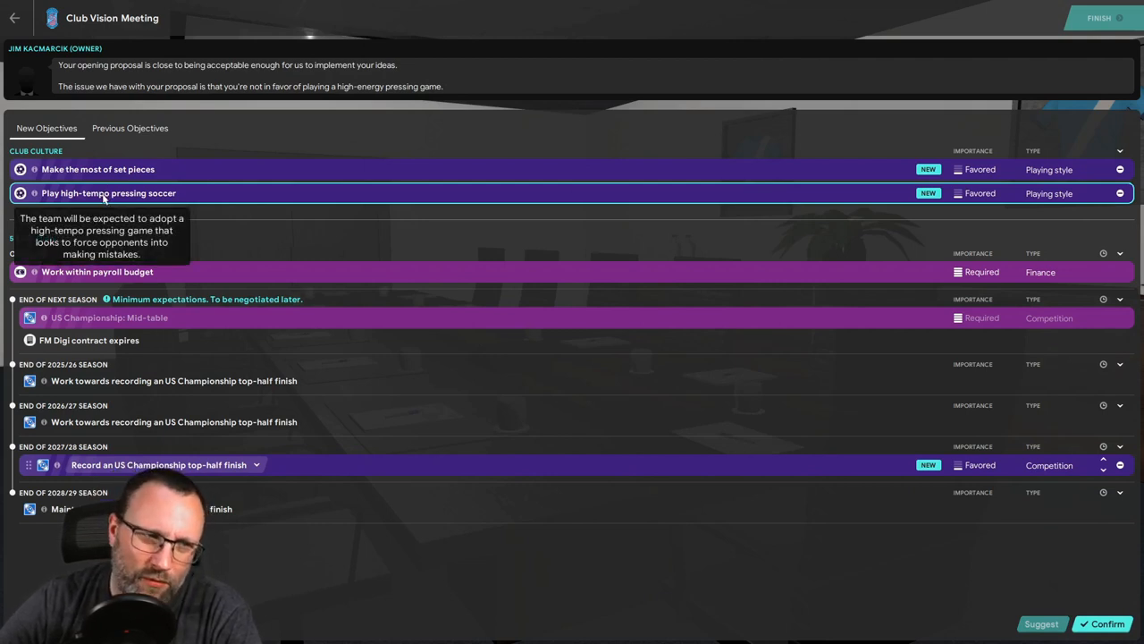
{"action": "mouse_move", "coordinate": [767, 563]}
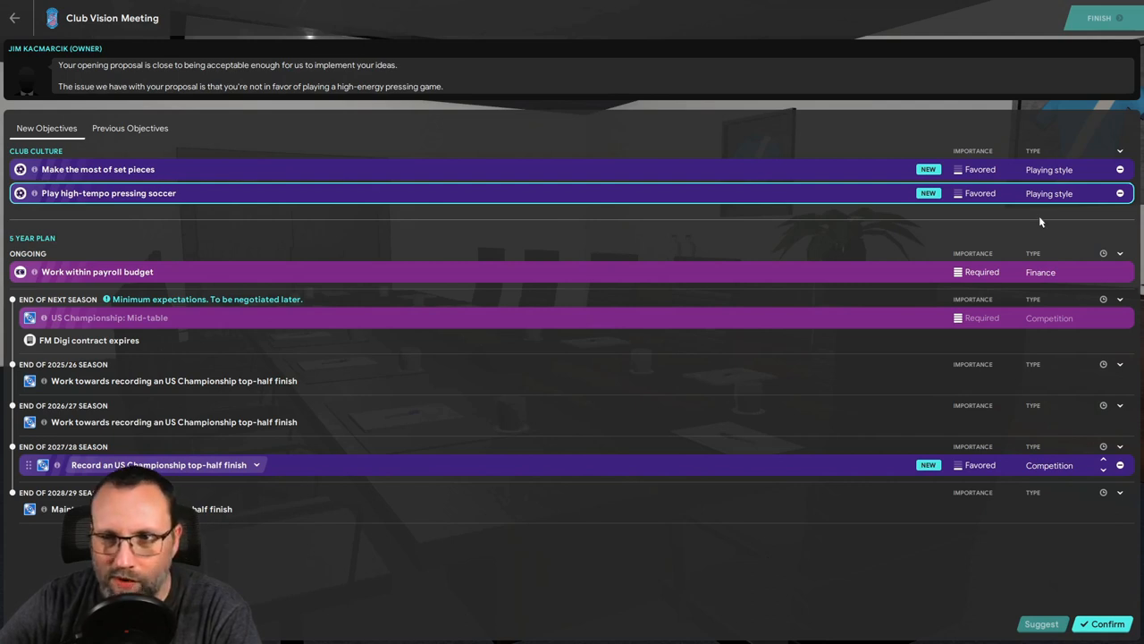
{"action": "left_click", "coordinate": [1119, 193]}
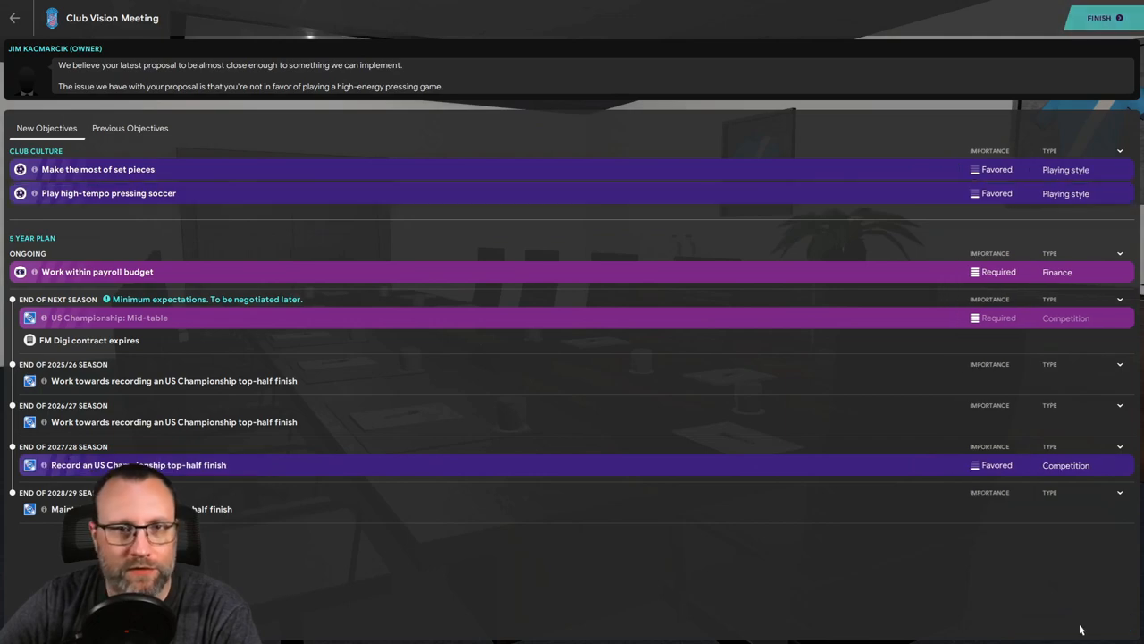
{"action": "left_click", "coordinate": [1099, 18]}
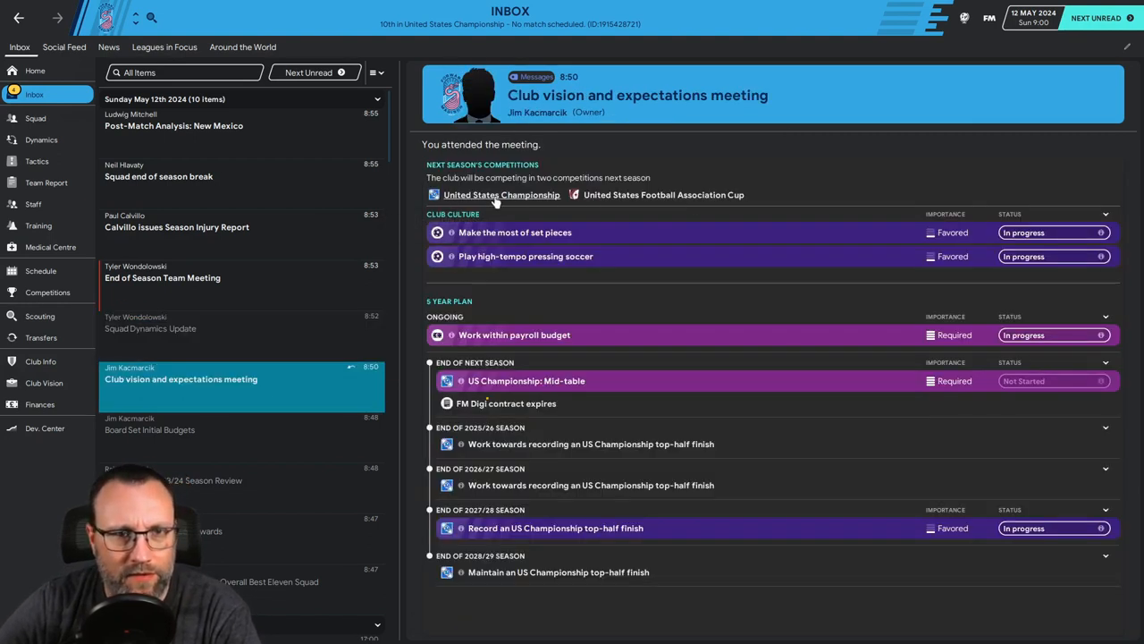
{"action": "mouse_move", "coordinate": [540, 456]}
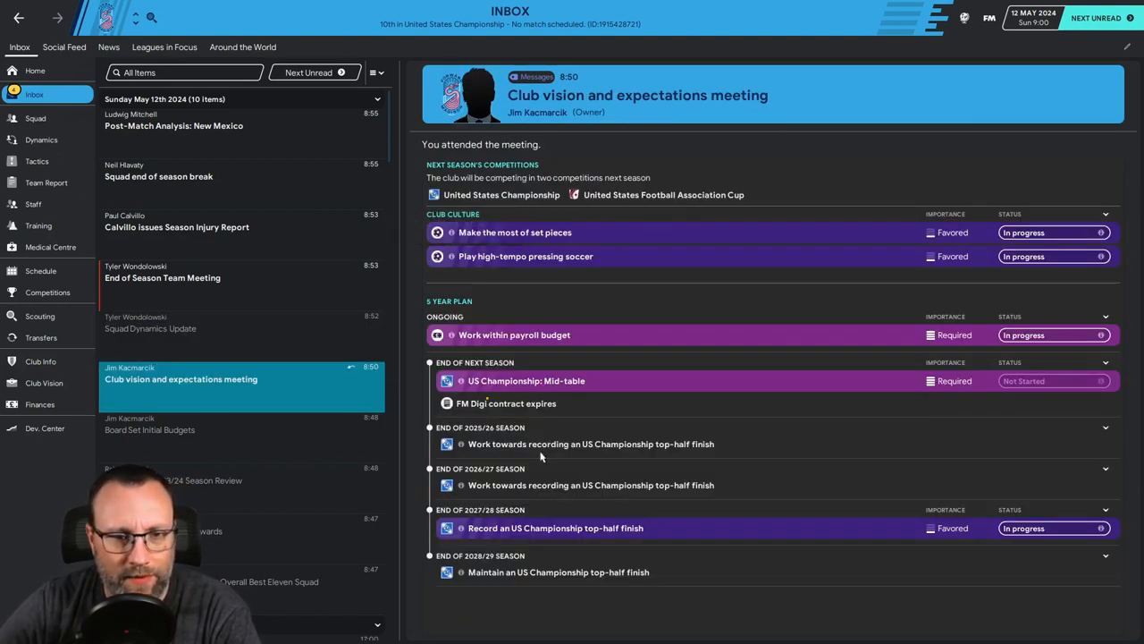
{"action": "left_click", "coordinate": [154, 328]}
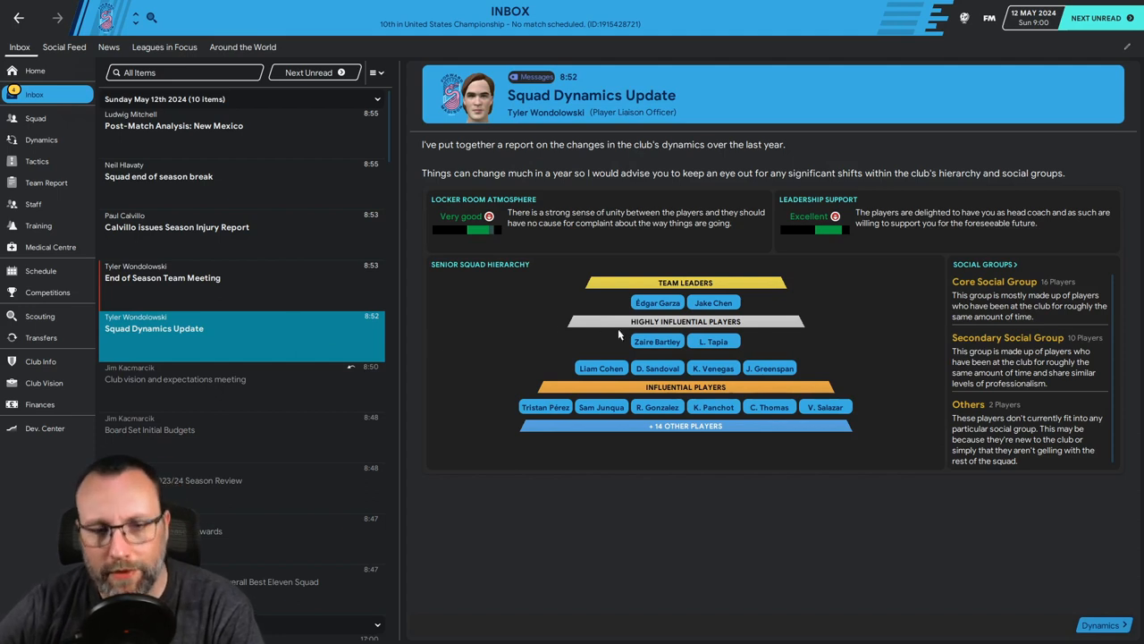
{"action": "mouse_move", "coordinate": [672, 374]}
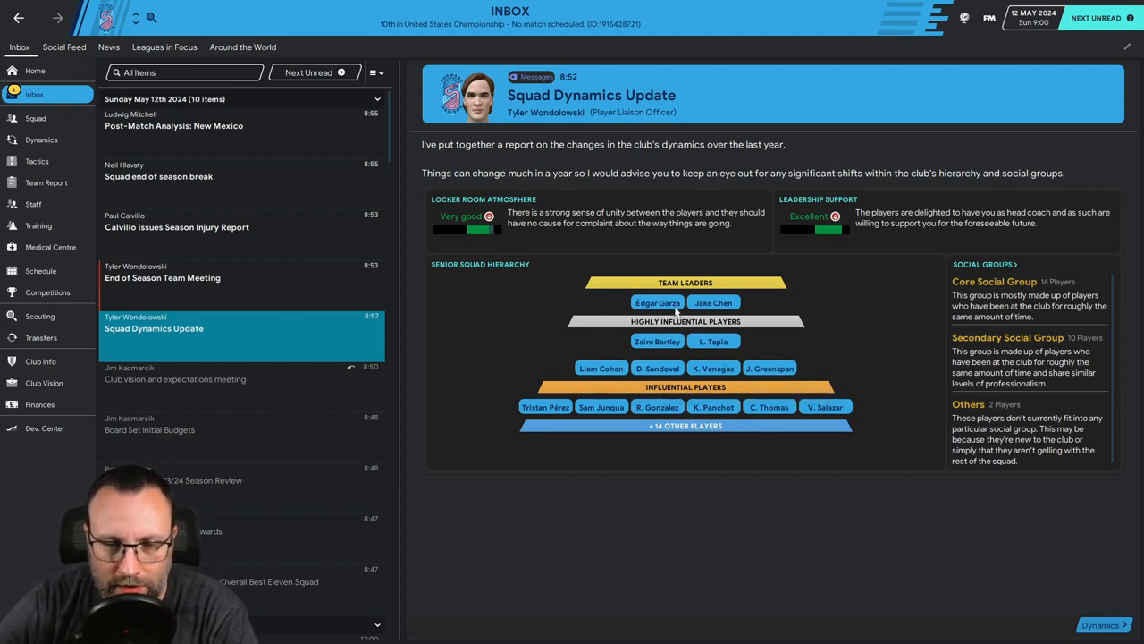
{"action": "mouse_move", "coordinate": [657, 302]}
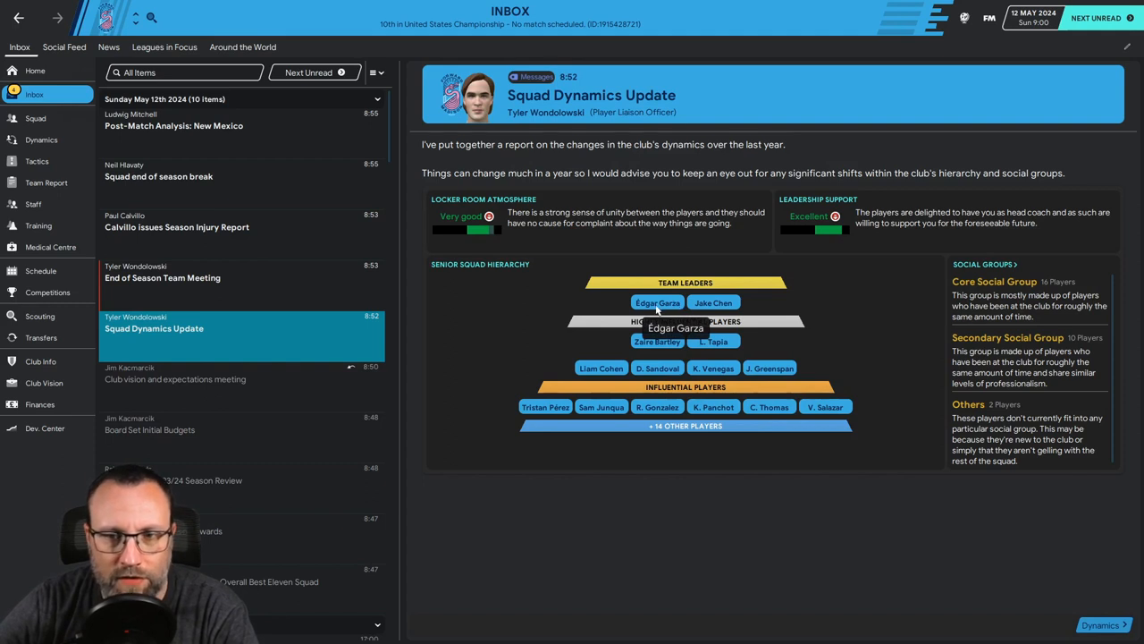
{"action": "mouse_move", "coordinate": [1049, 485]}
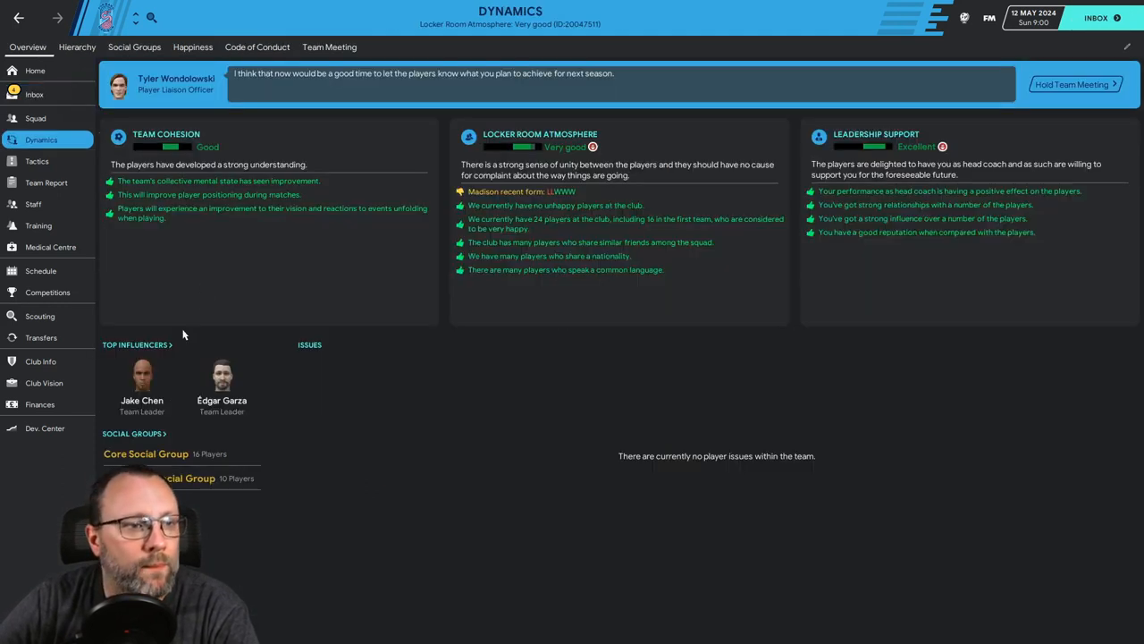
{"action": "left_click", "coordinate": [221, 375]}
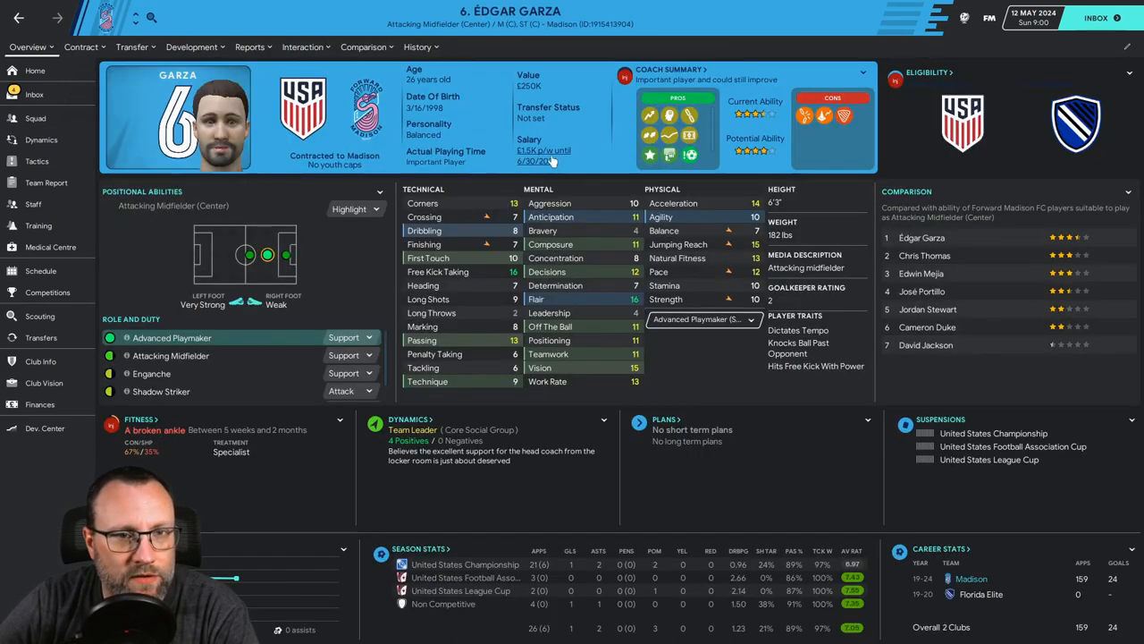
{"action": "left_click", "coordinate": [41, 139]}
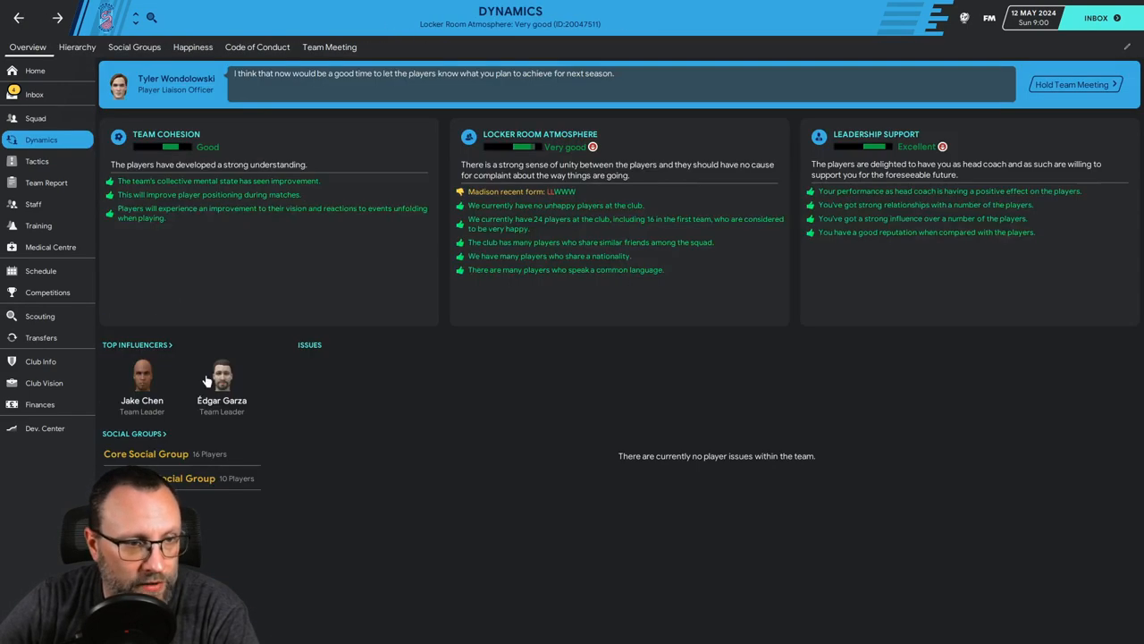
{"action": "left_click", "coordinate": [141, 375]}
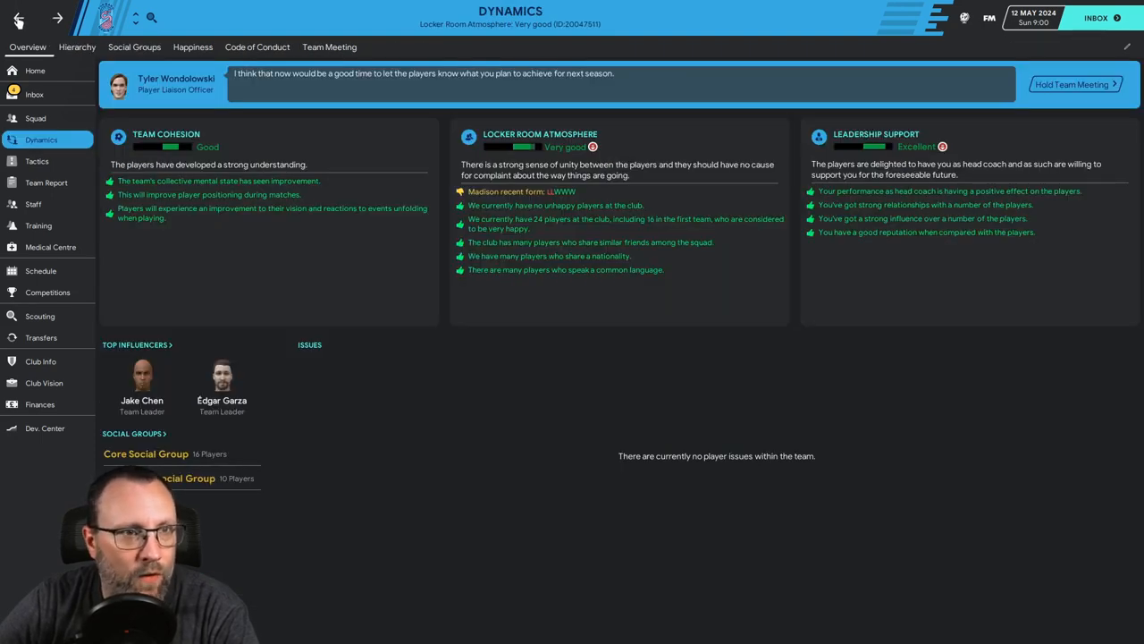
{"action": "left_click", "coordinate": [34, 94]}
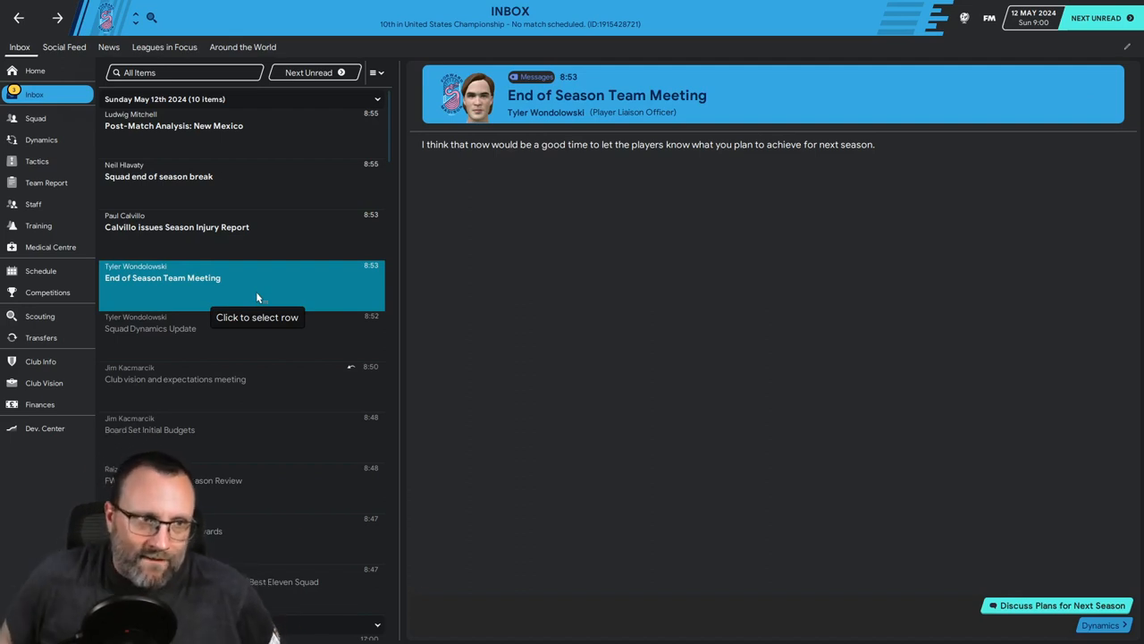
{"action": "mouse_move", "coordinate": [801, 390]}
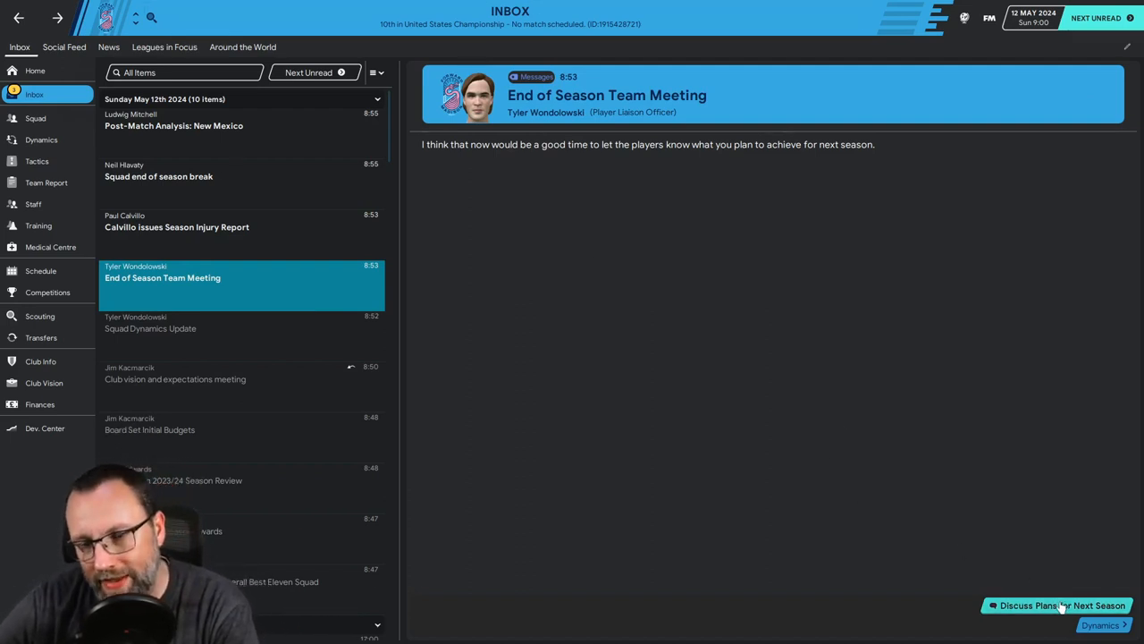
Step: Choose to discuss plans for next season in the team meeting
{"action": "left_click", "coordinate": [1057, 605]}
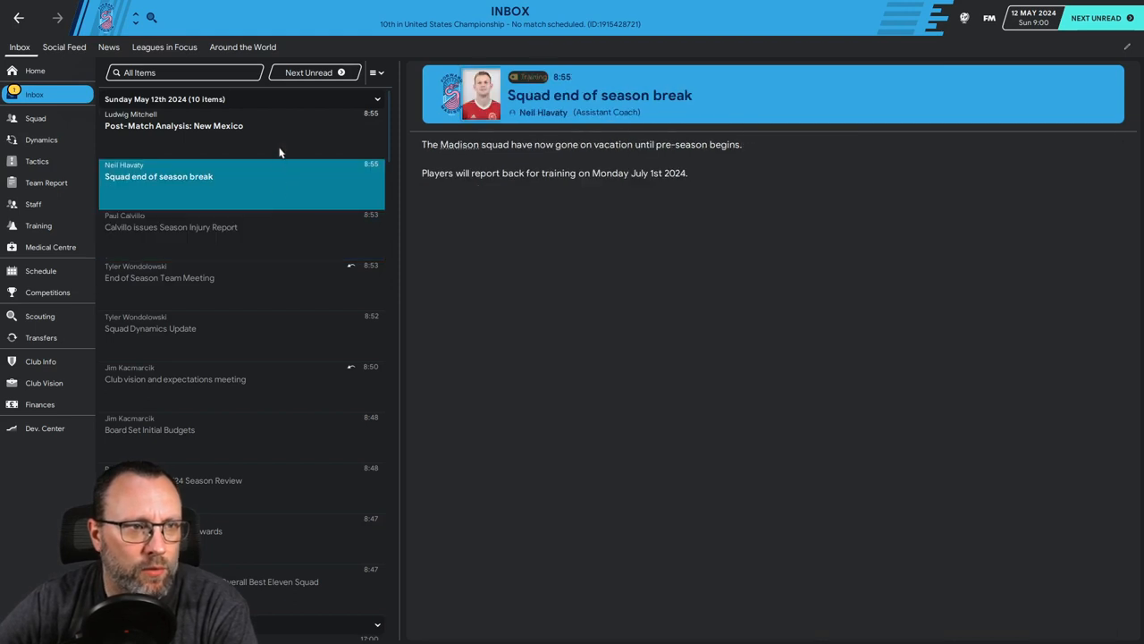
Step: Read the New Mexico post-match analysis and trial the budget slider without saving
{"action": "left_click", "coordinate": [174, 119]}
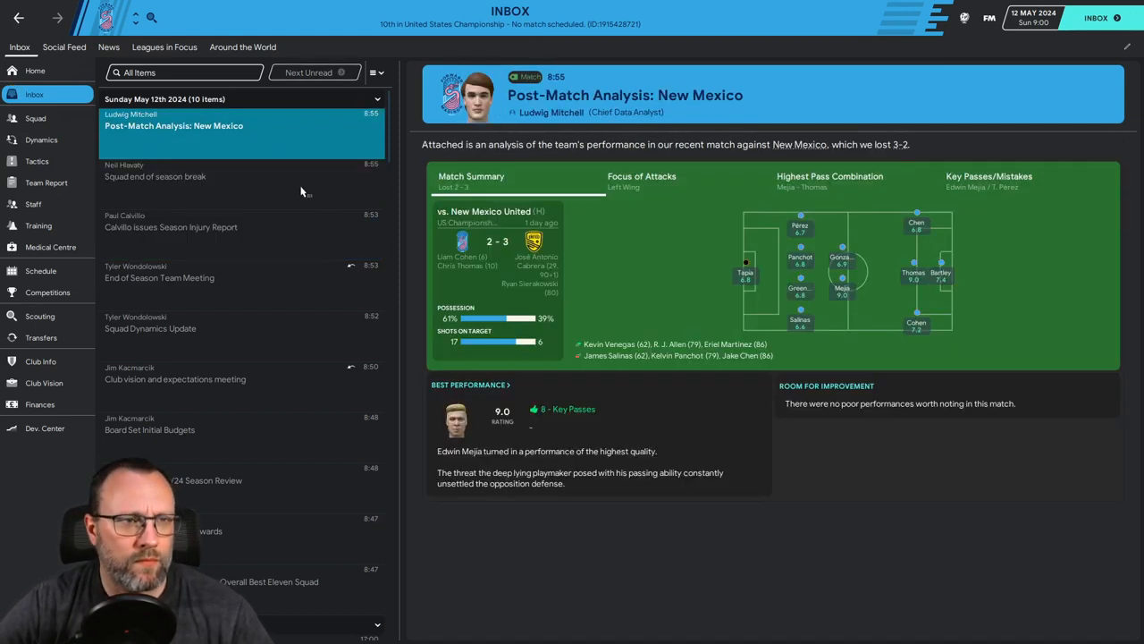
{"action": "mouse_move", "coordinate": [43, 333]}
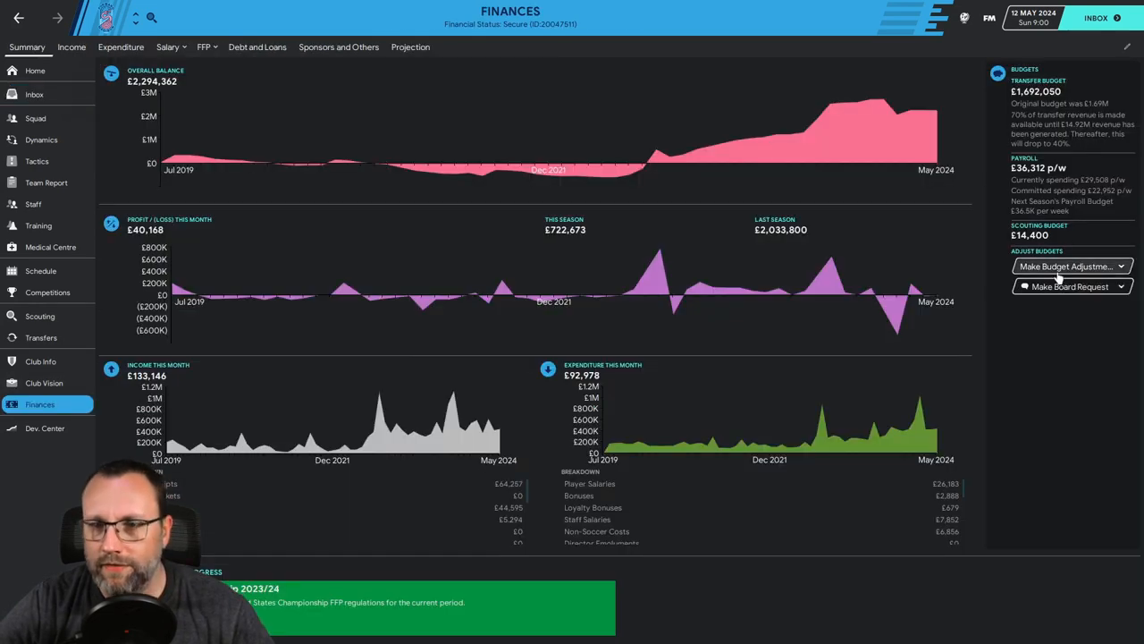
{"action": "left_click", "coordinate": [1066, 266]}
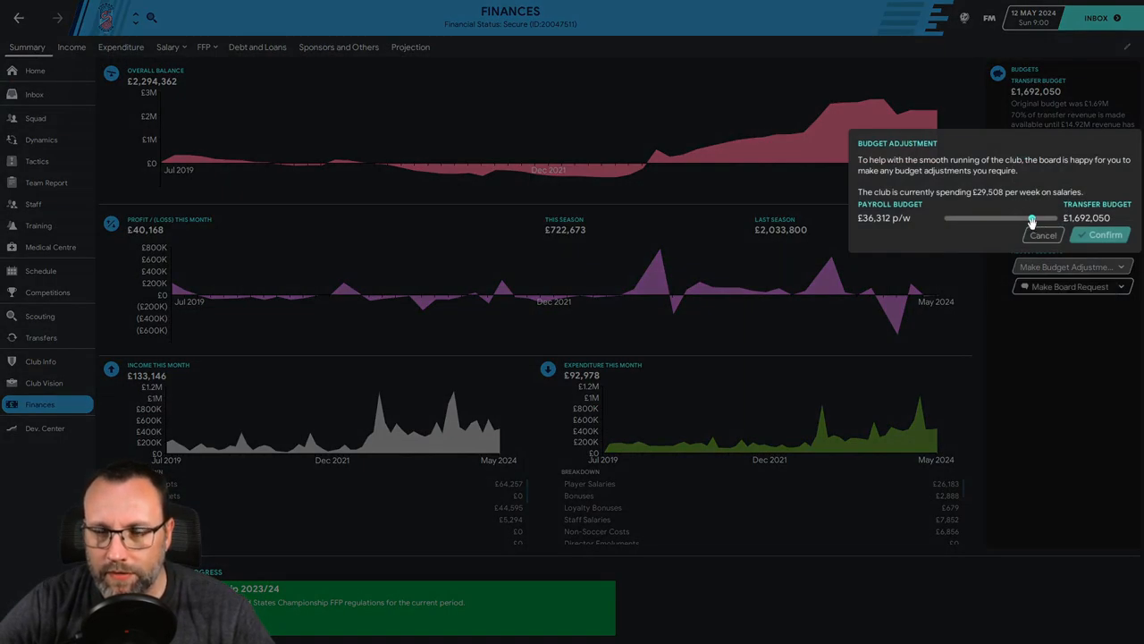
{"action": "left_click_drag", "start_coordinate": [1032, 218], "coordinate": [947, 218]}
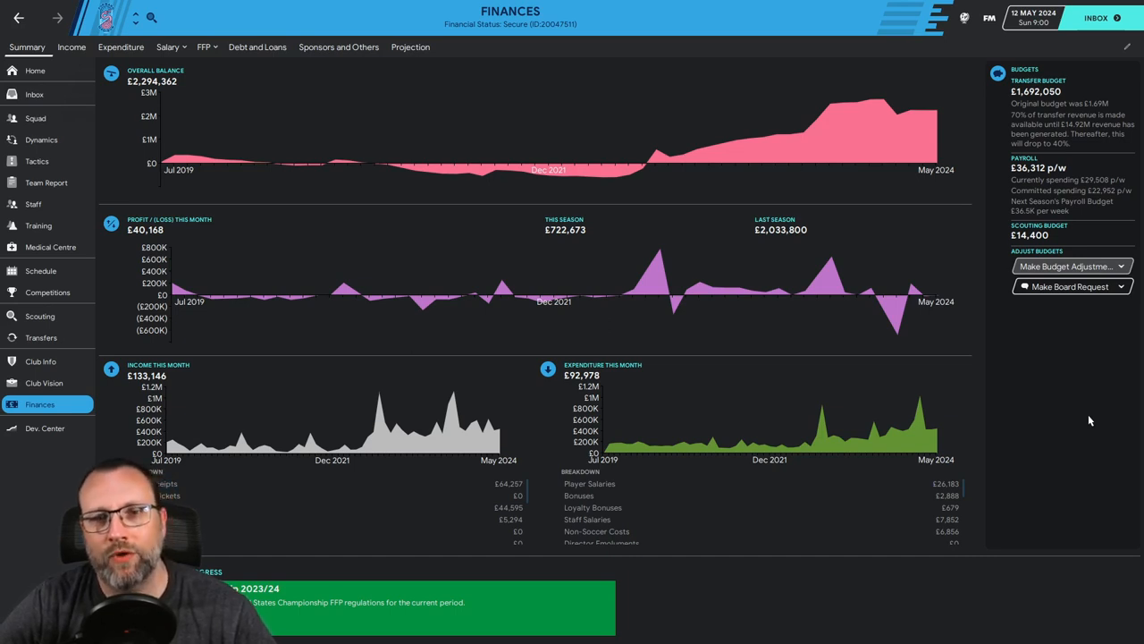
{"action": "mouse_move", "coordinate": [1059, 400]}
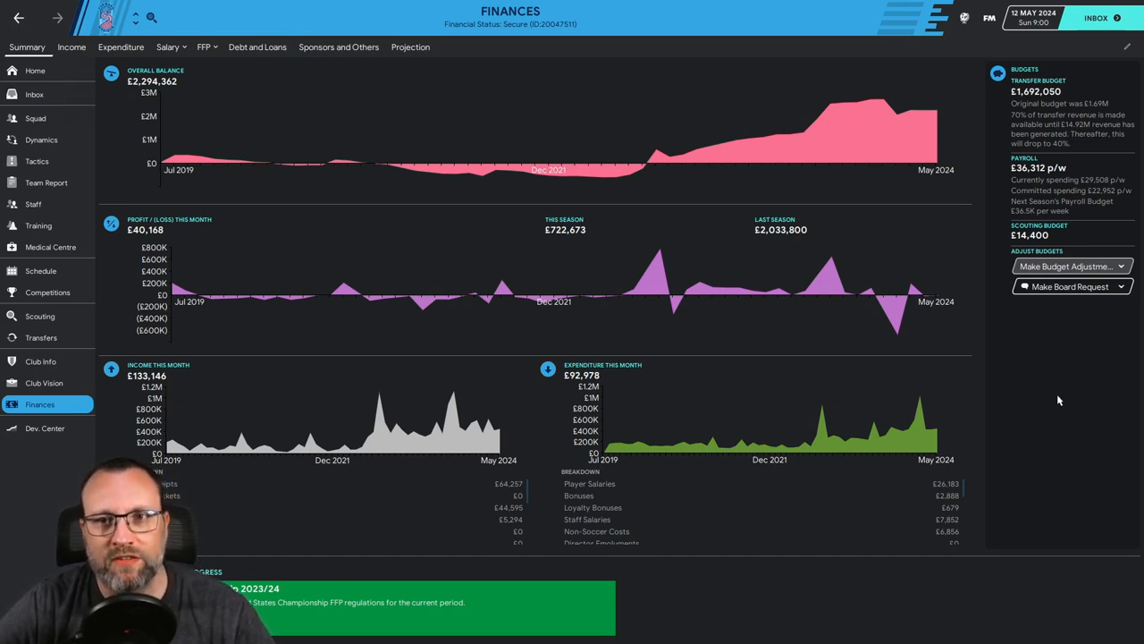
{"action": "left_click", "coordinate": [41, 337]}
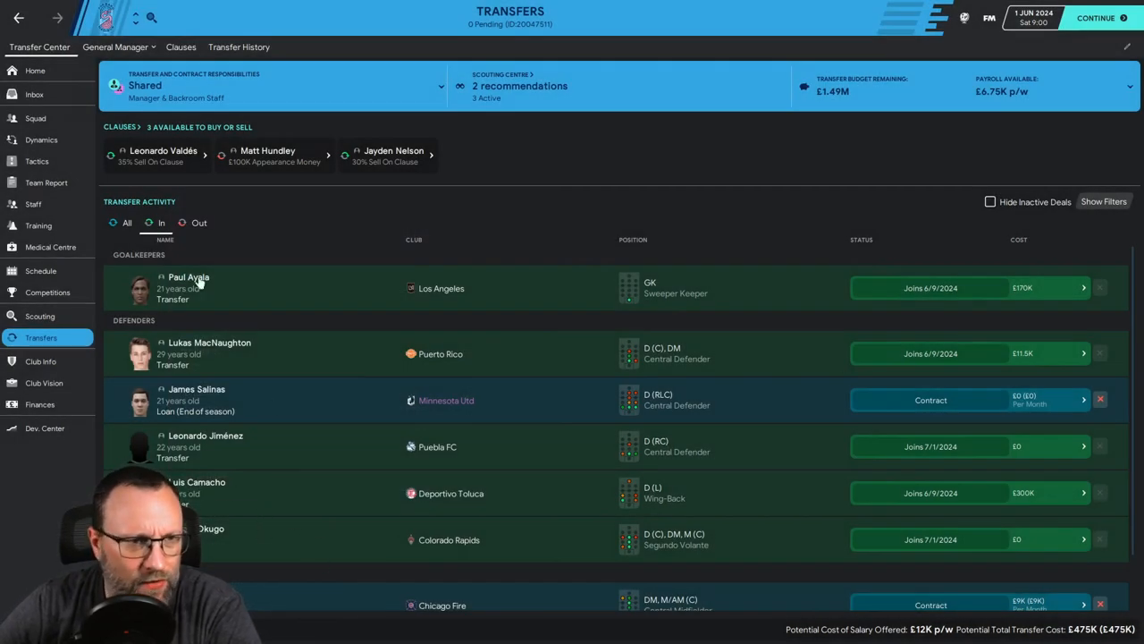
{"action": "mouse_move", "coordinate": [188, 306]}
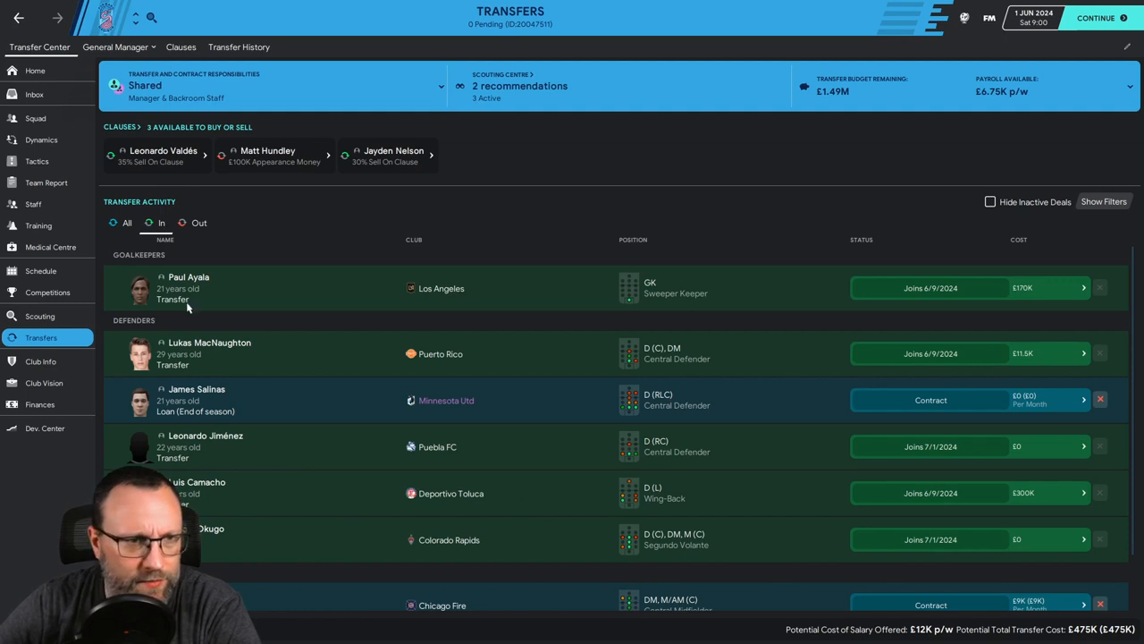
{"action": "mouse_move", "coordinate": [188, 278]}
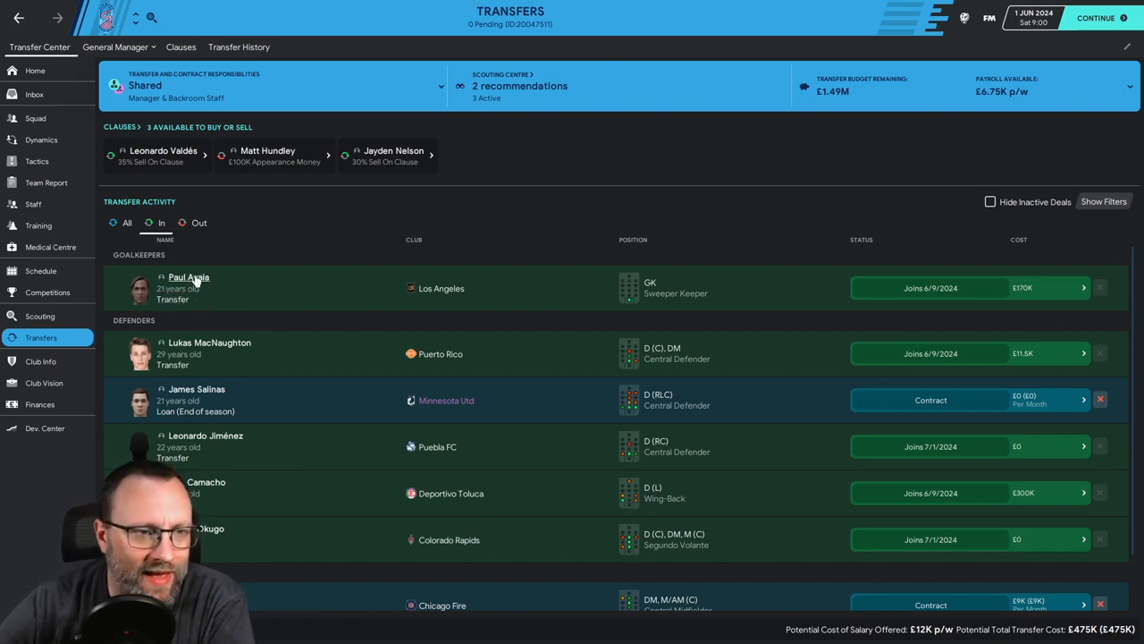
Step: Open goalkeeper Paul Ayala's player profile from the incoming deals list
{"action": "left_click", "coordinate": [188, 277]}
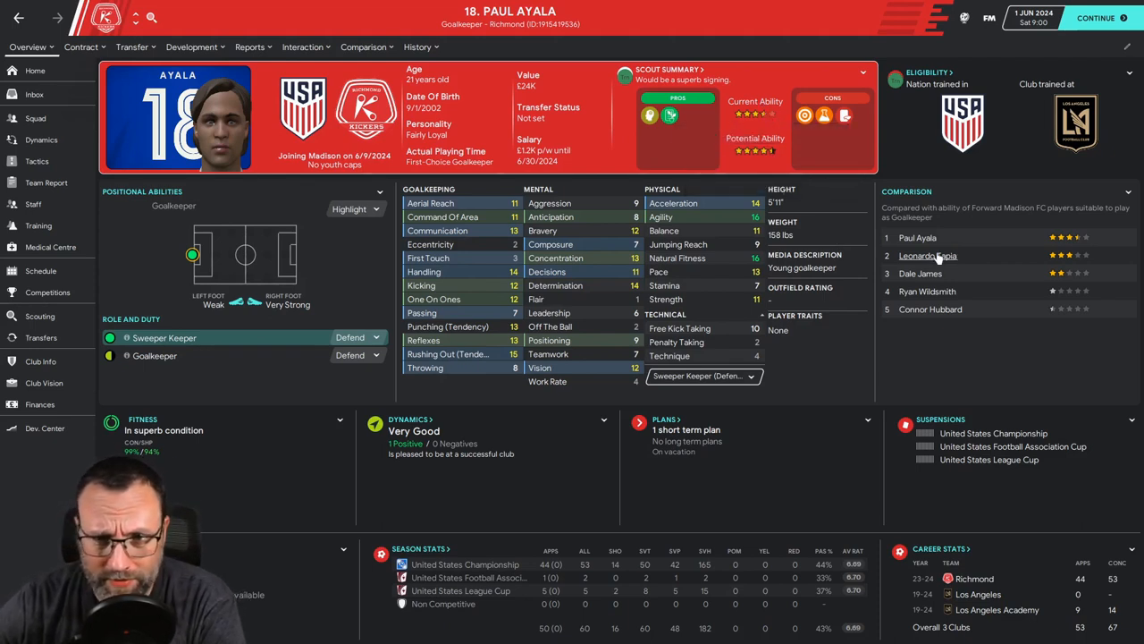
{"action": "mouse_move", "coordinate": [927, 255]}
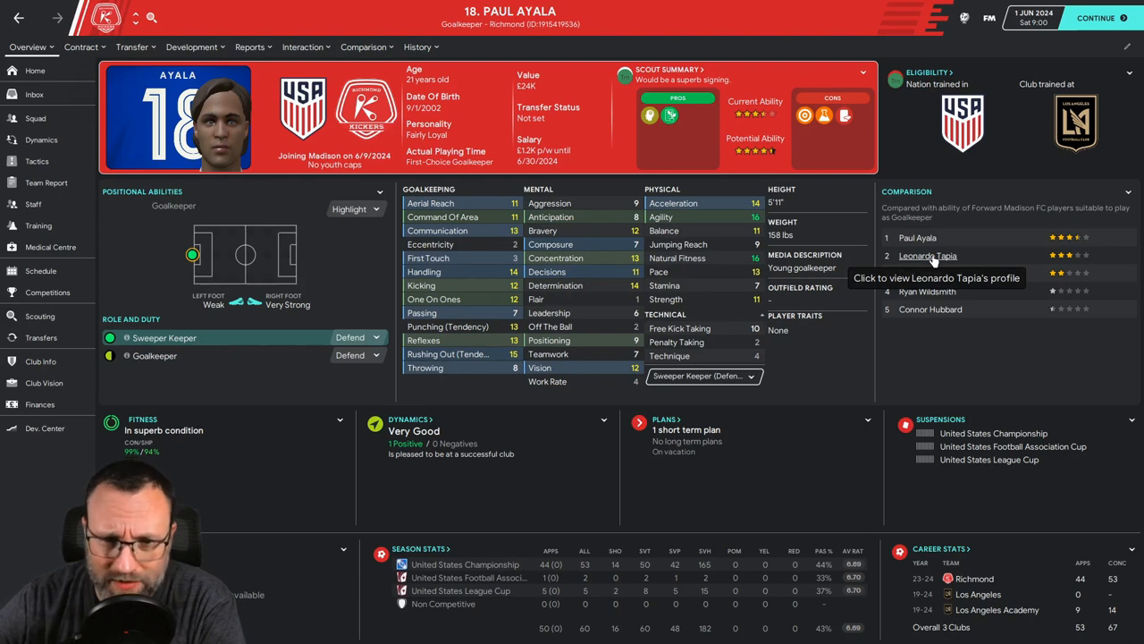
{"action": "mouse_move", "coordinate": [903, 257]}
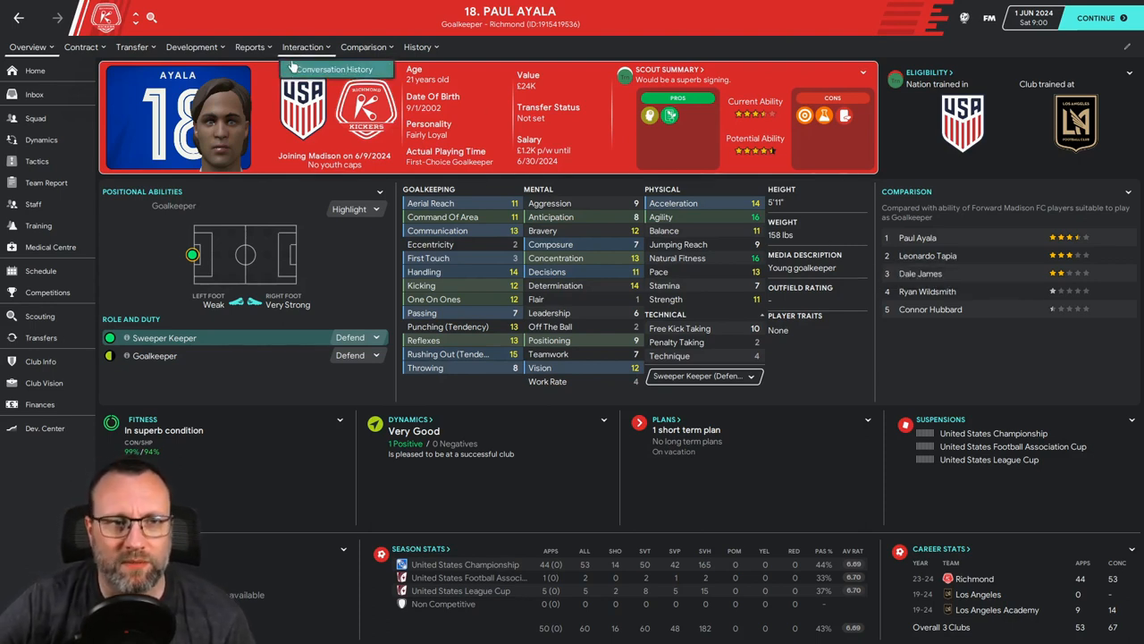
{"action": "mouse_move", "coordinate": [290, 253]}
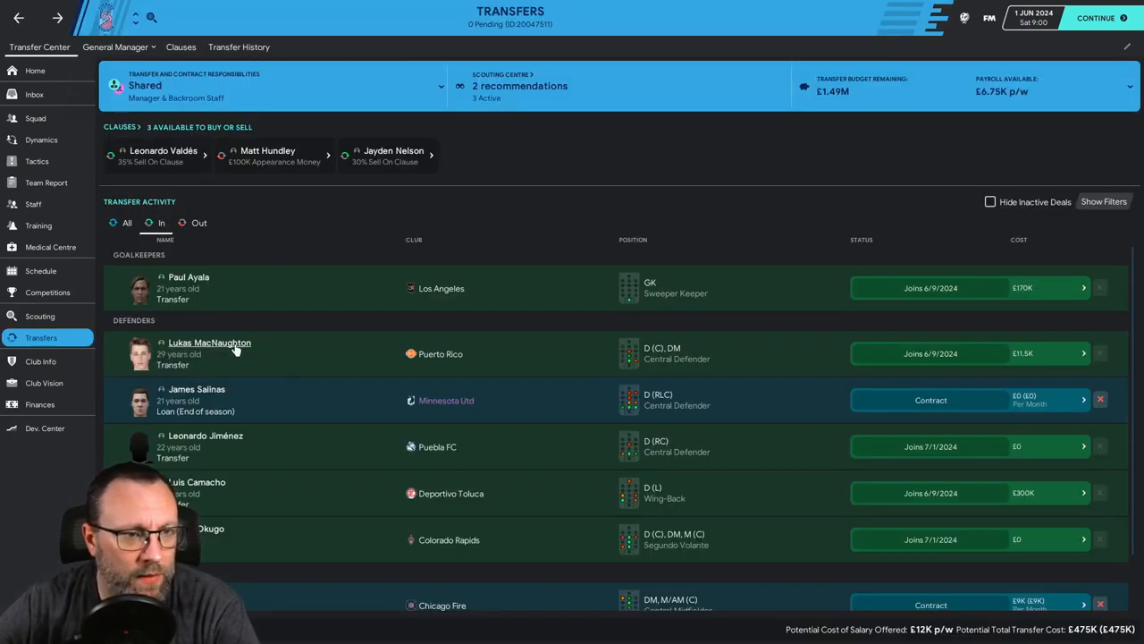
{"action": "mouse_move", "coordinate": [209, 342]}
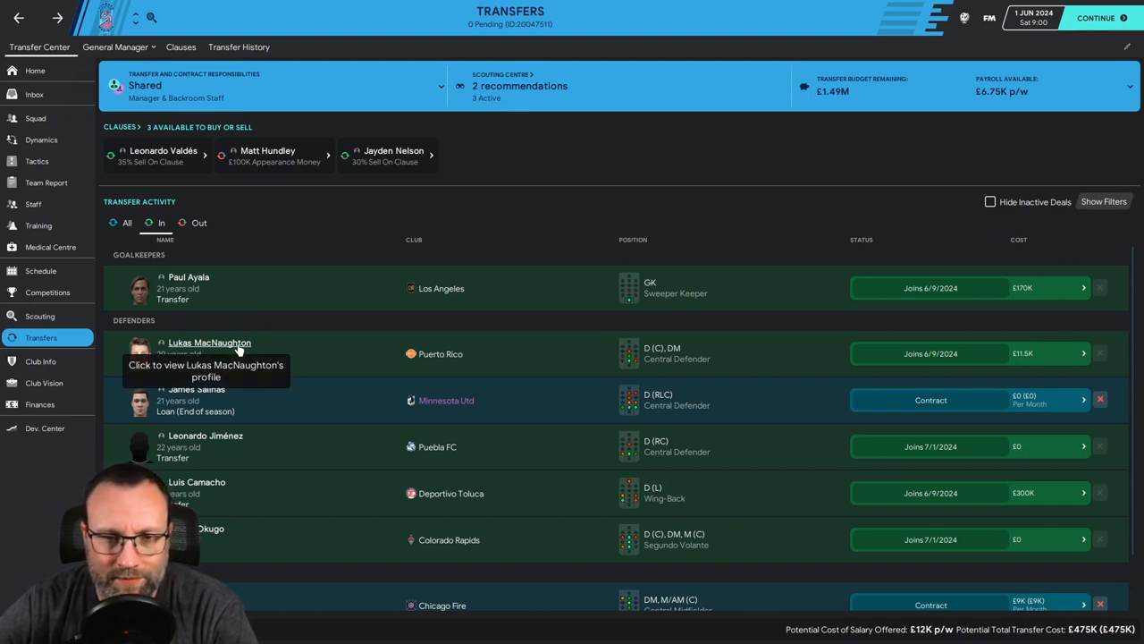
{"action": "left_click", "coordinate": [209, 343]}
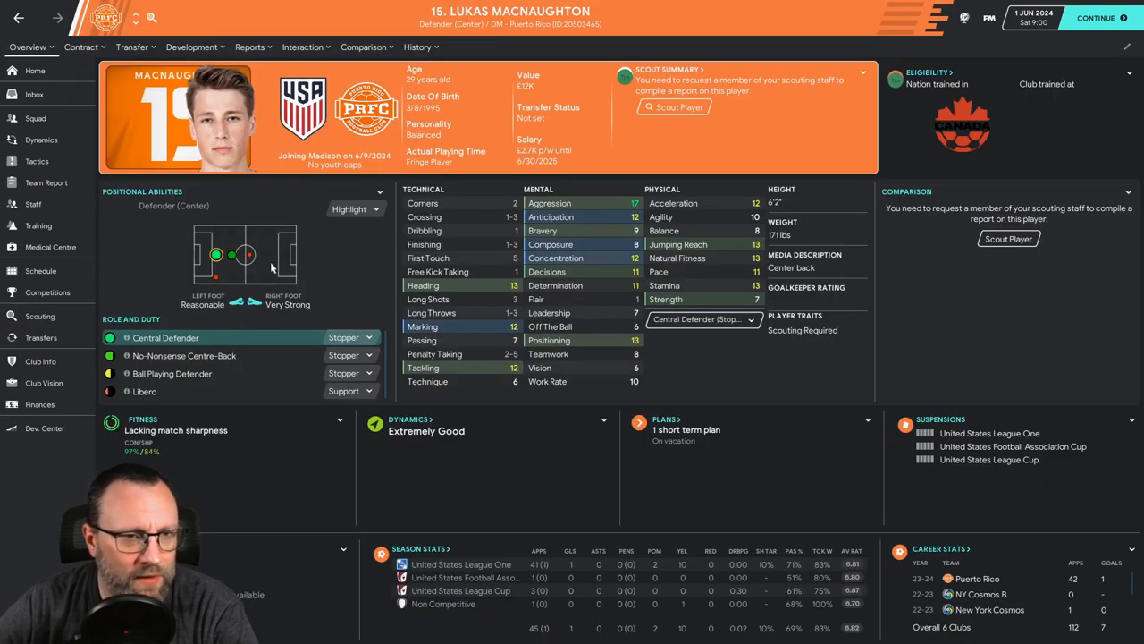
{"action": "mouse_move", "coordinate": [427, 257]}
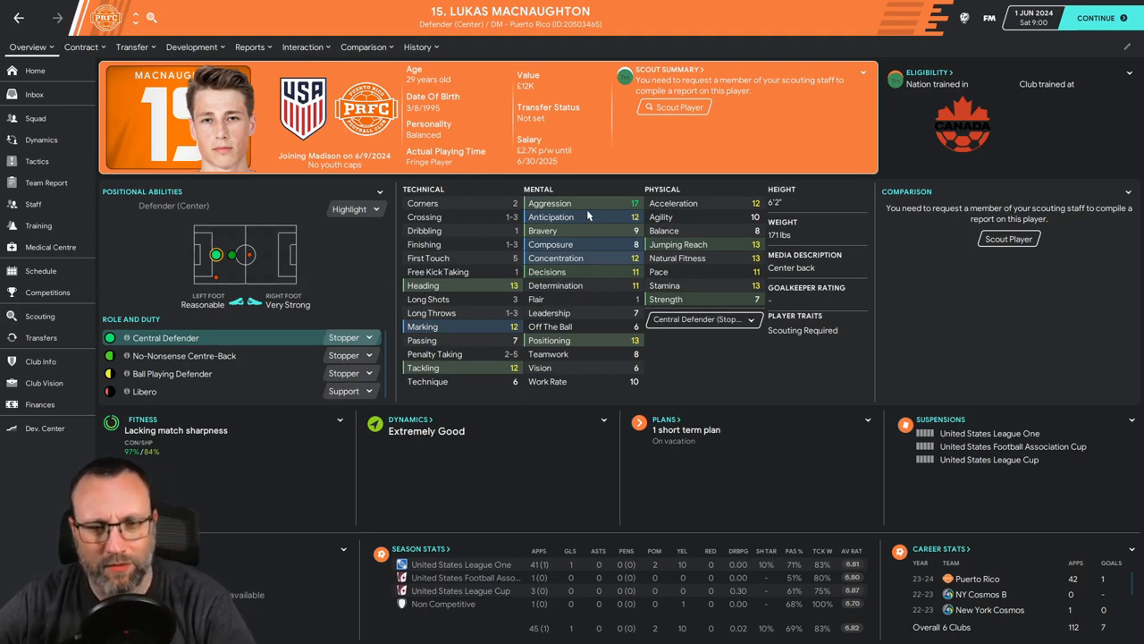
{"action": "mouse_move", "coordinate": [514, 392]}
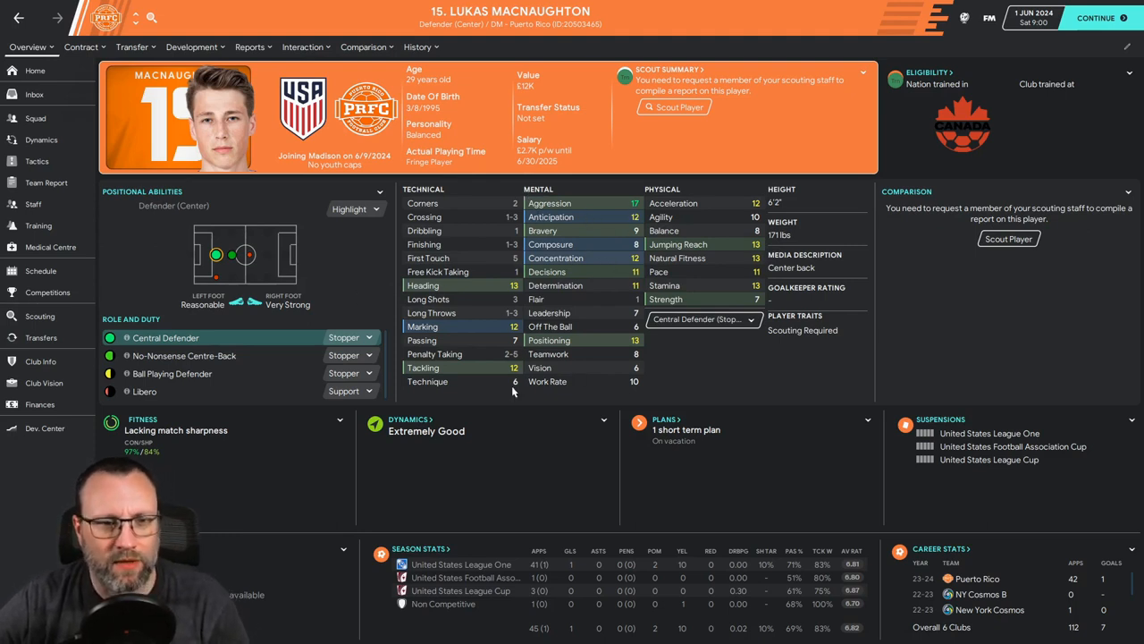
{"action": "mouse_move", "coordinate": [749, 264]}
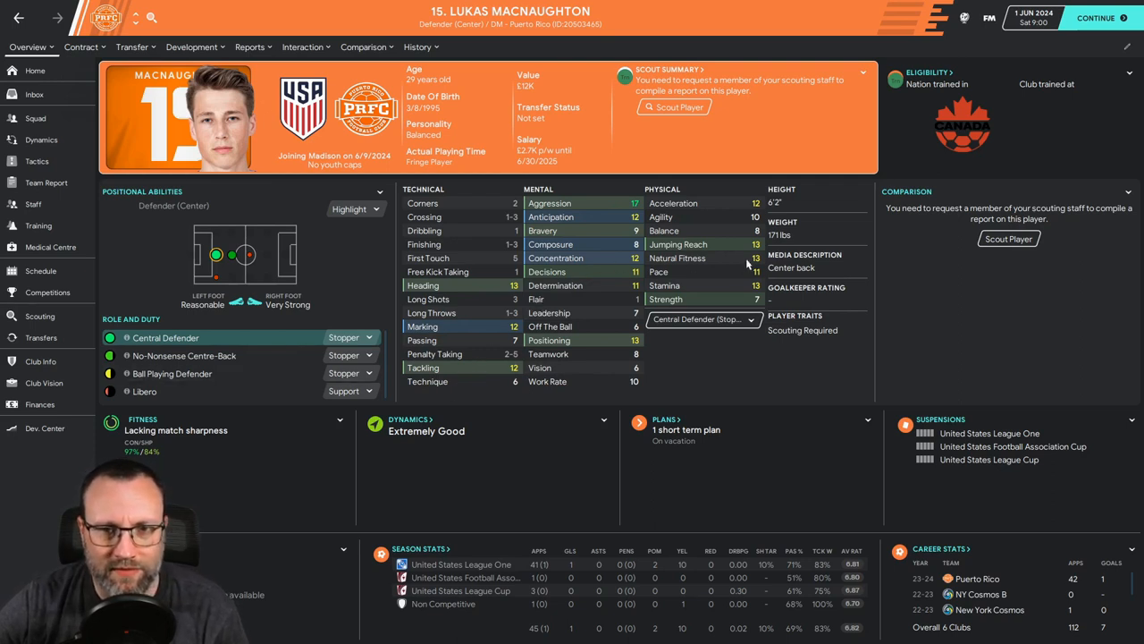
{"action": "mouse_move", "coordinate": [677, 306]}
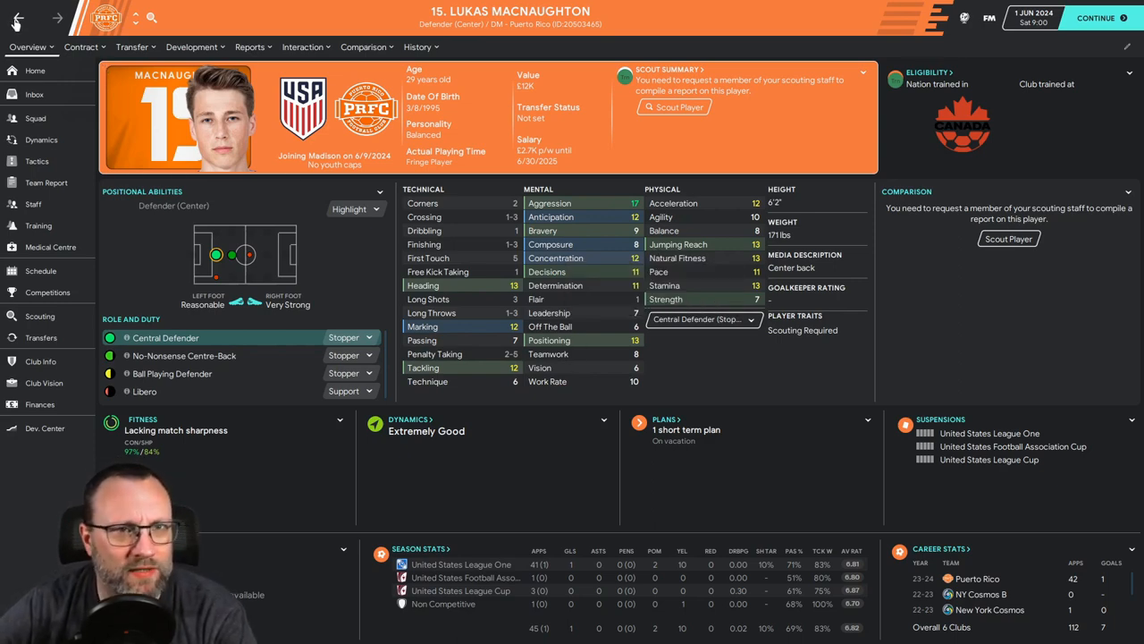
{"action": "left_click", "coordinate": [41, 337]}
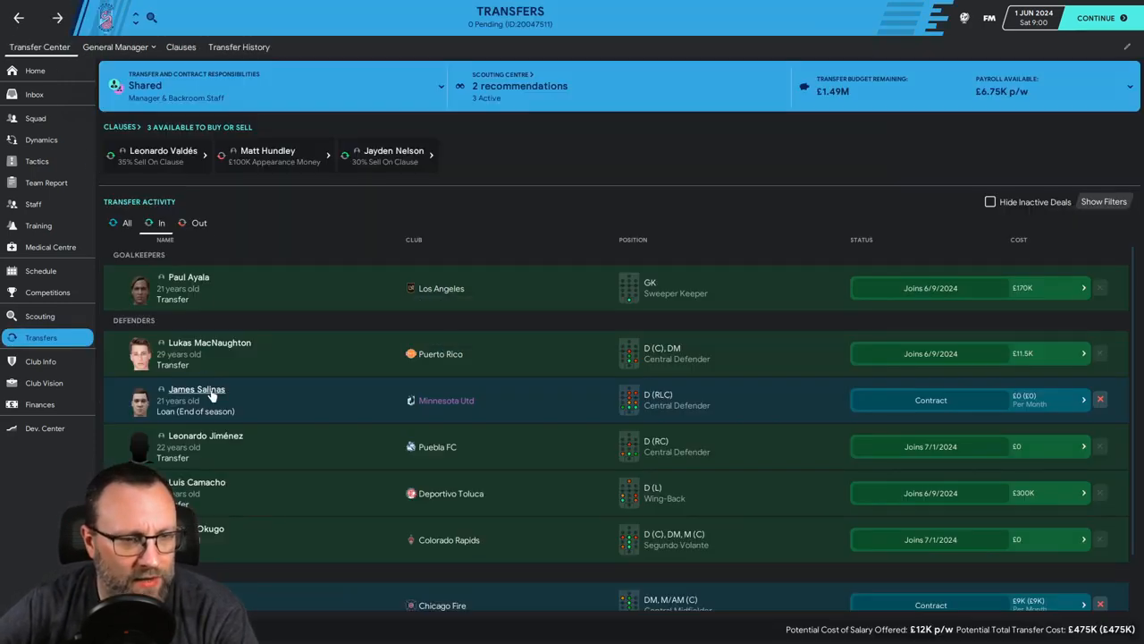
{"action": "left_click", "coordinate": [197, 388]}
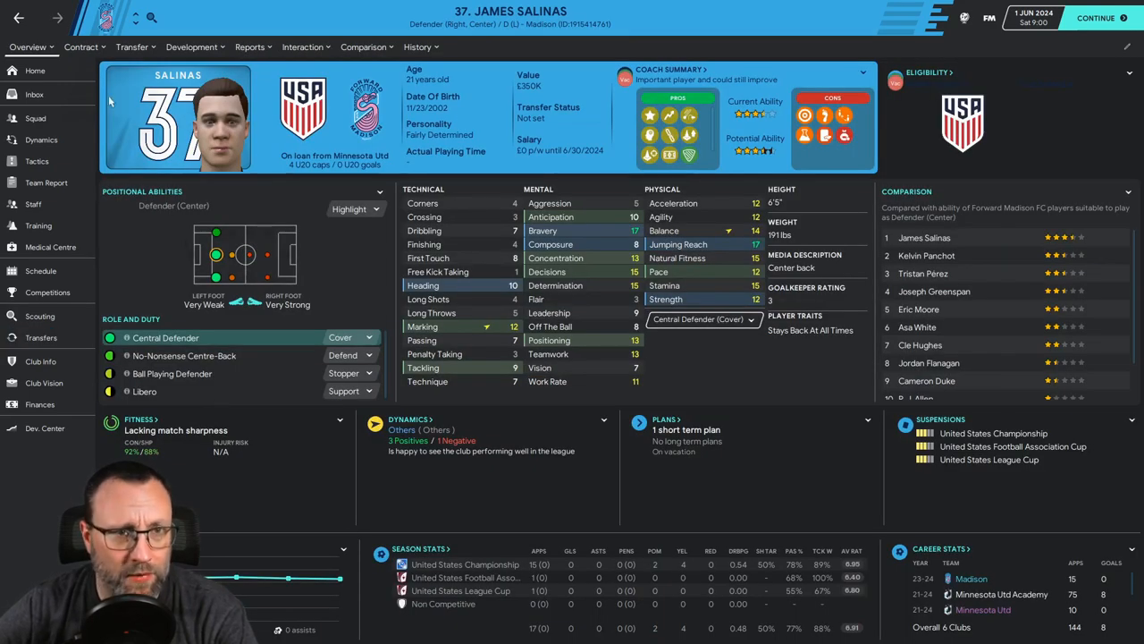
{"action": "left_click", "coordinate": [41, 337]}
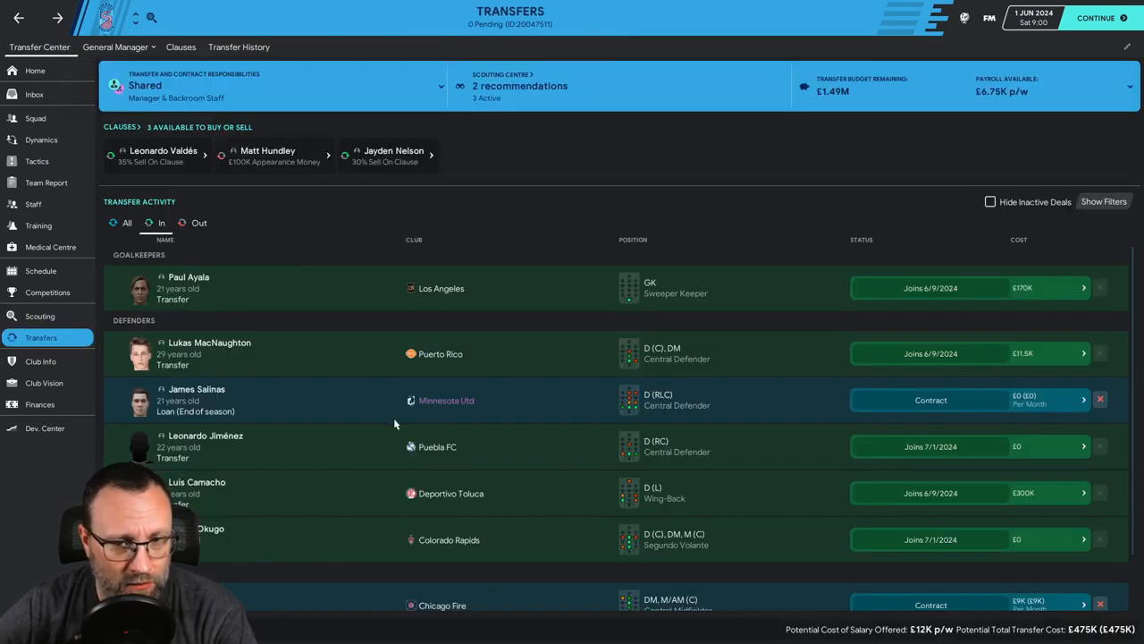
{"action": "scroll", "scroll_direction": "down", "scroll_amount": 3}
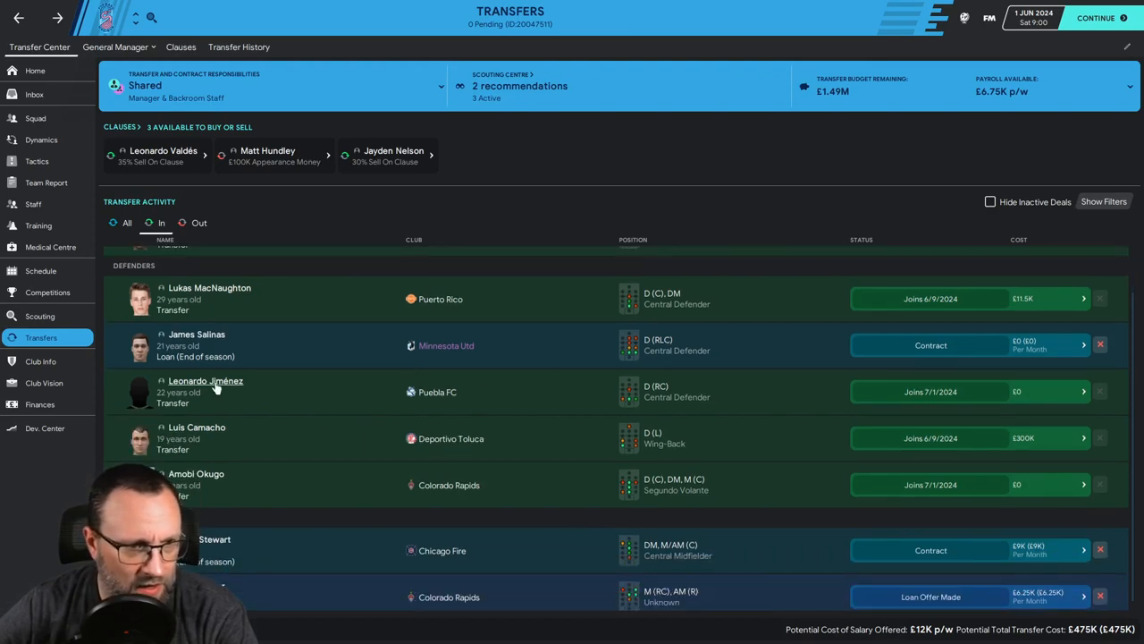
{"action": "left_click", "coordinate": [204, 381]}
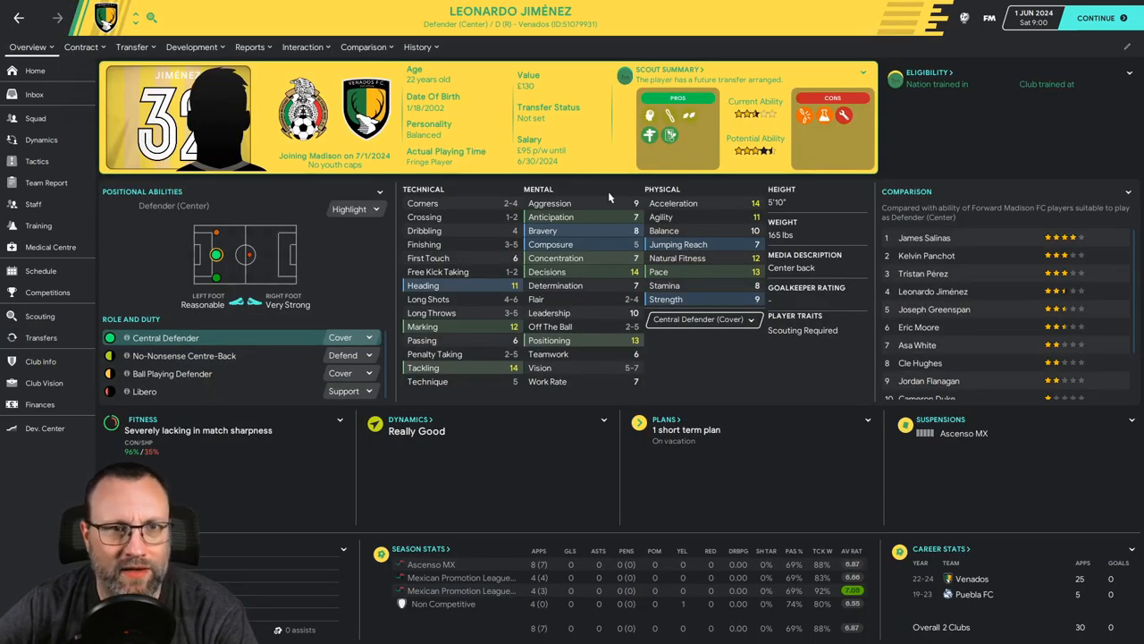
{"action": "mouse_move", "coordinate": [347, 191]}
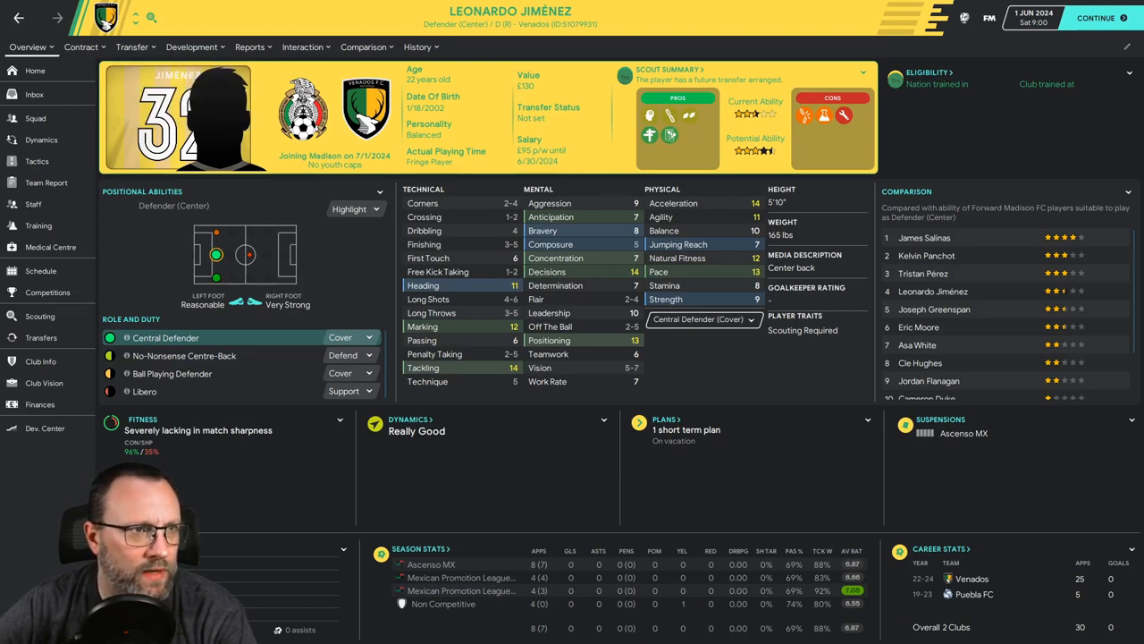
{"action": "left_click", "coordinate": [42, 337]}
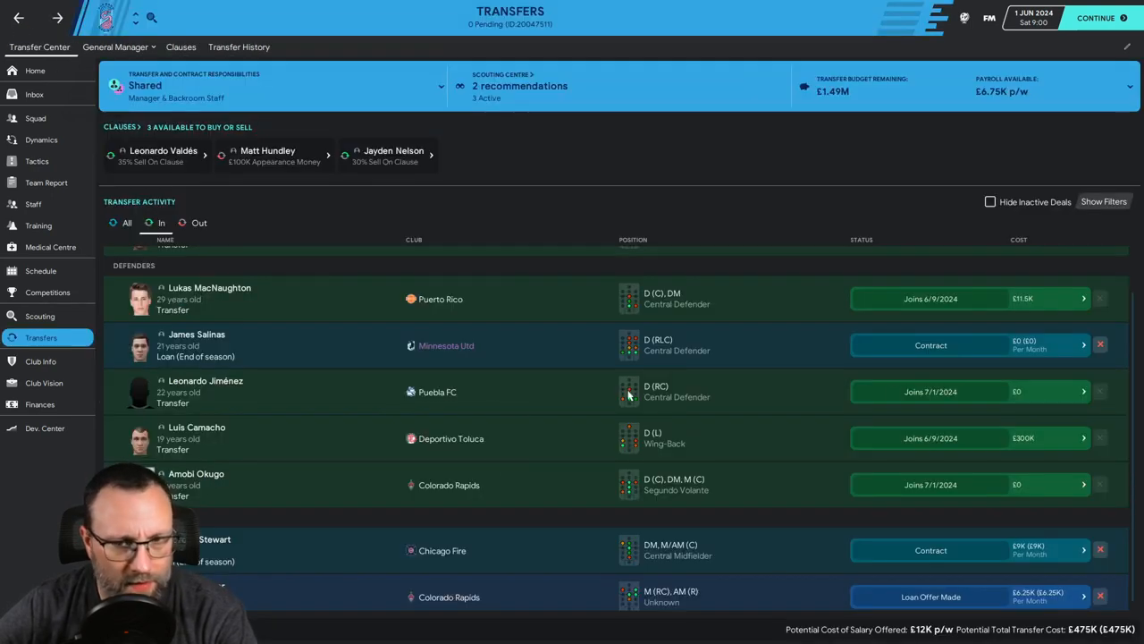
{"action": "mouse_move", "coordinate": [1035, 394]}
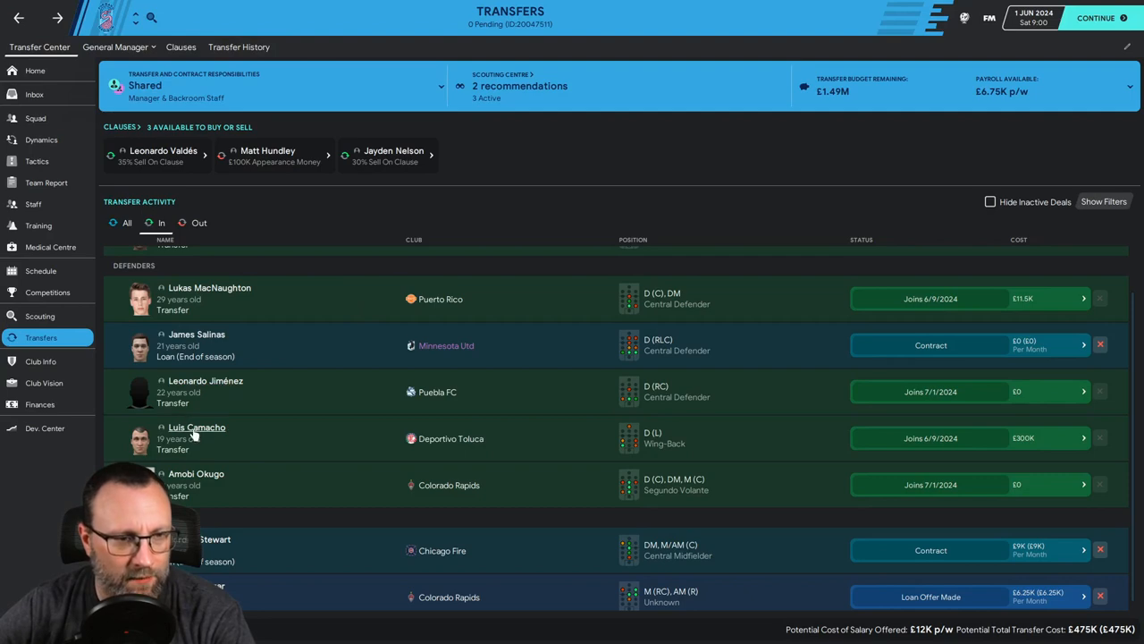
{"action": "left_click", "coordinate": [205, 380]}
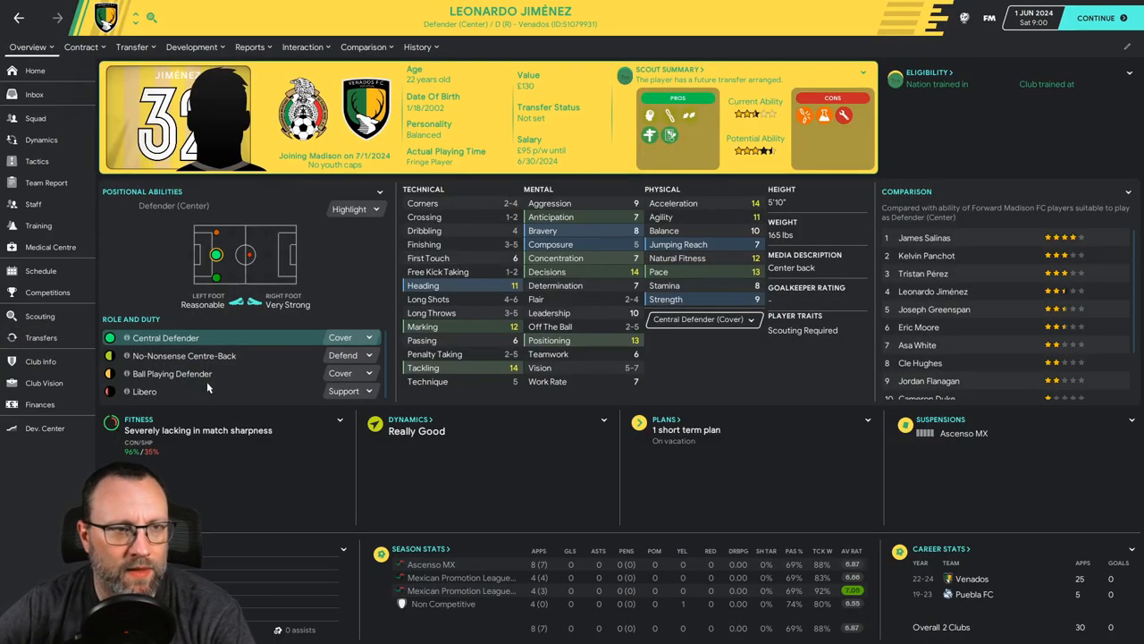
{"action": "mouse_move", "coordinate": [590, 270]}
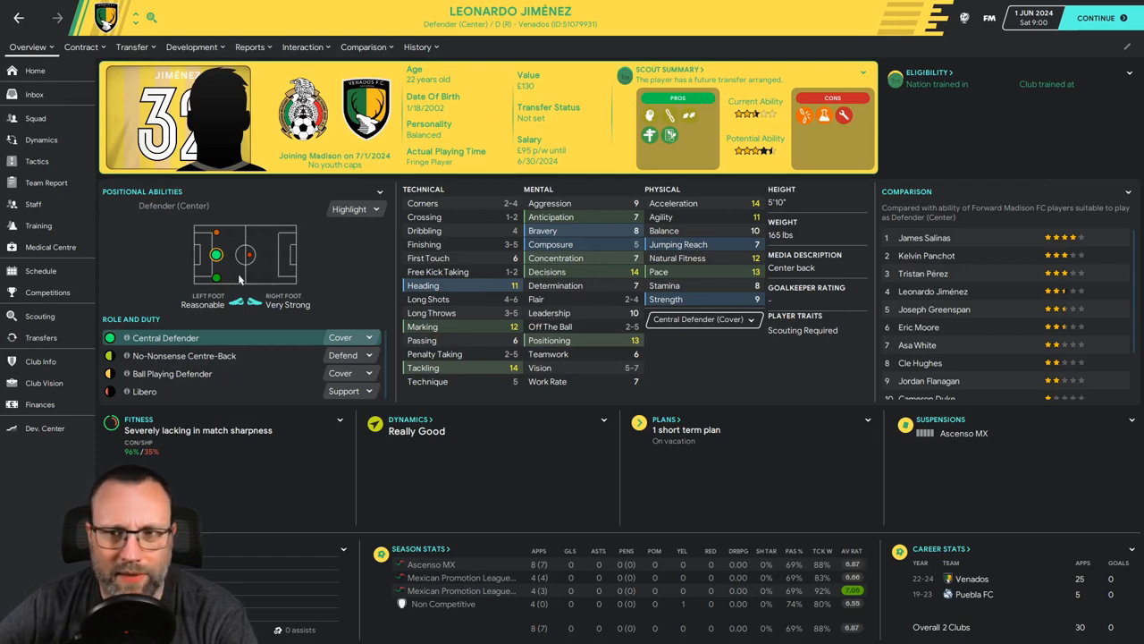
{"action": "mouse_move", "coordinate": [215, 255]}
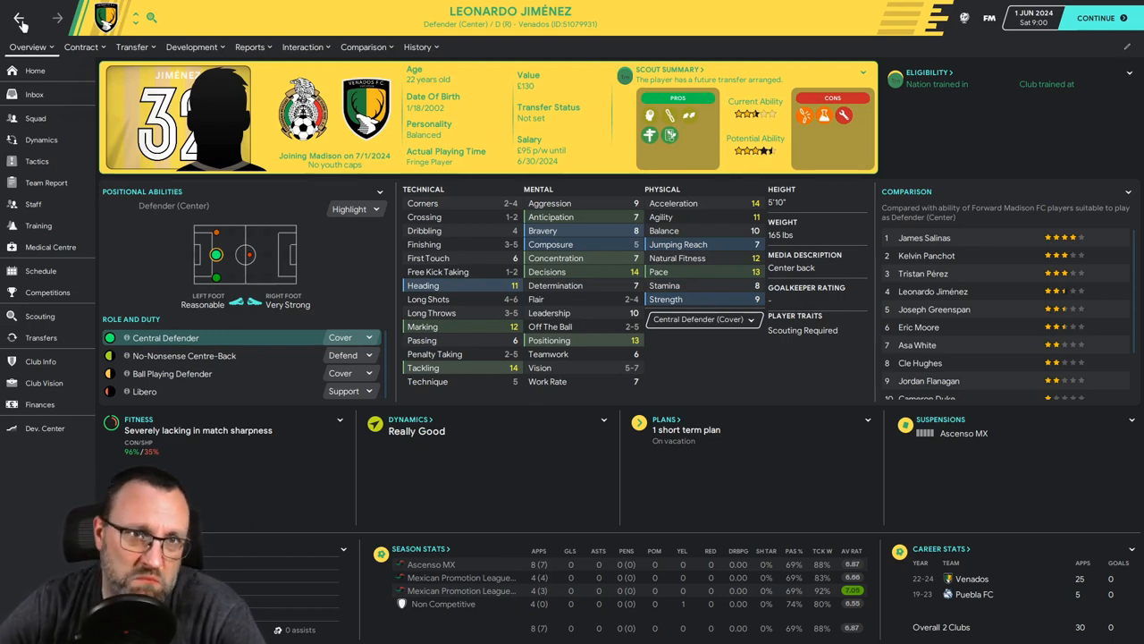
{"action": "left_click", "coordinate": [41, 337]}
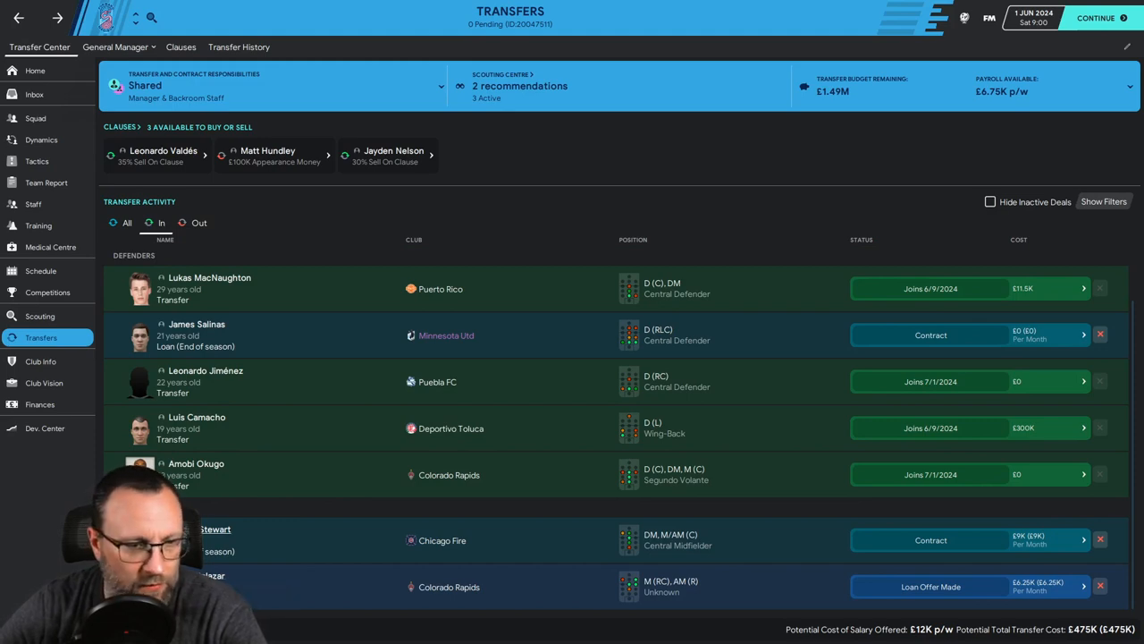
Step: Review Jordan Stewart's Chicago Fire loan offer terms and return to the transfers overview
{"action": "left_click", "coordinate": [215, 528]}
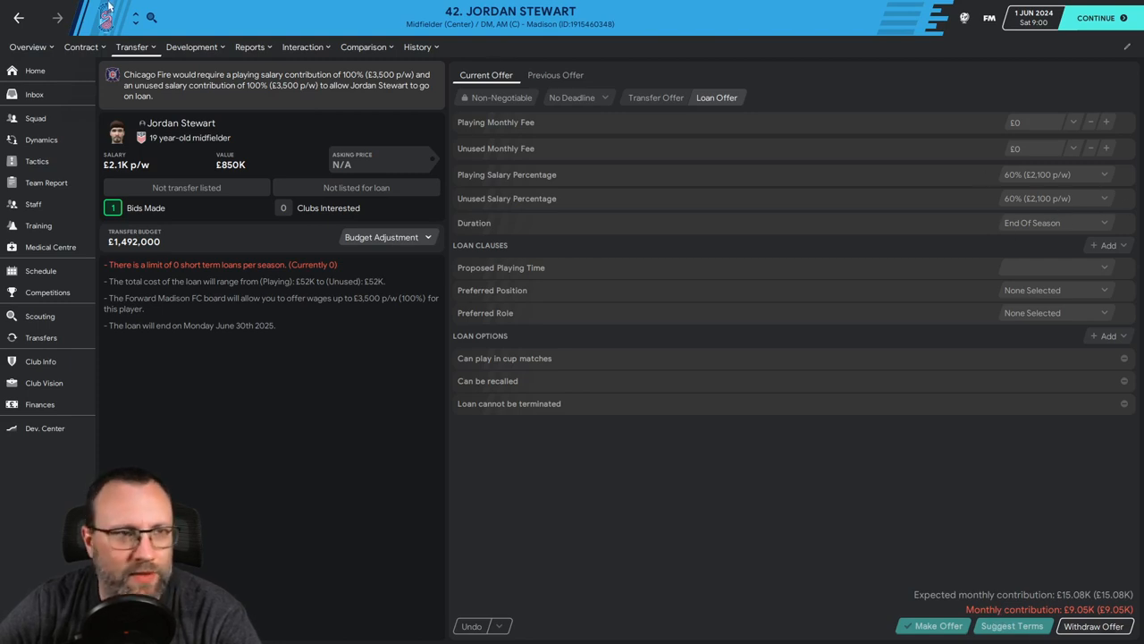
{"action": "left_click", "coordinate": [41, 337]}
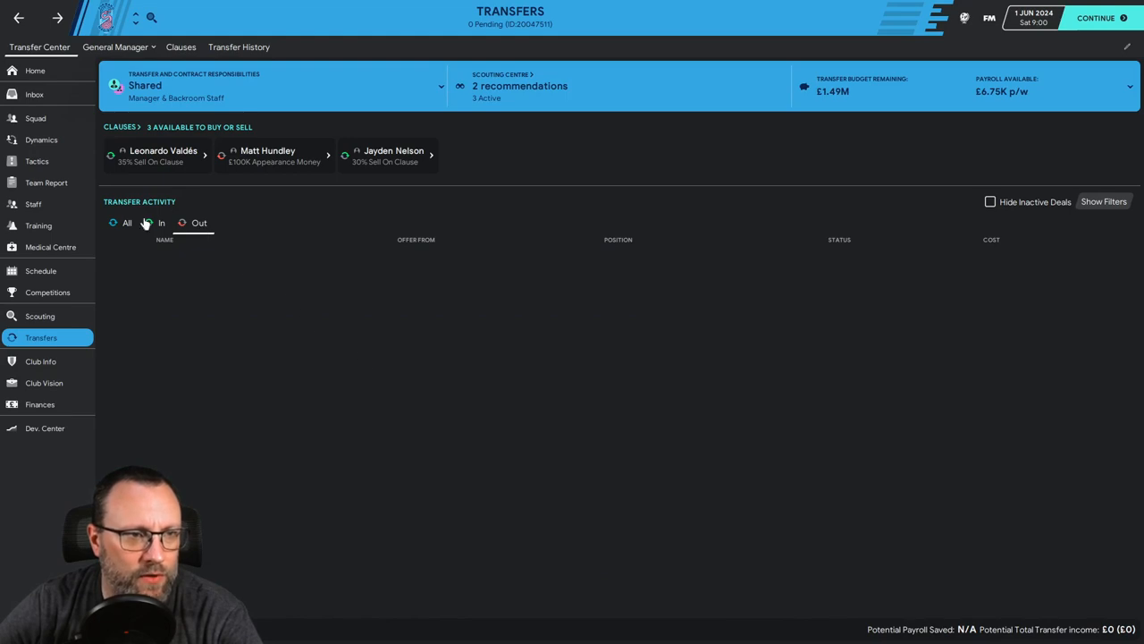
{"action": "left_click", "coordinate": [161, 223]}
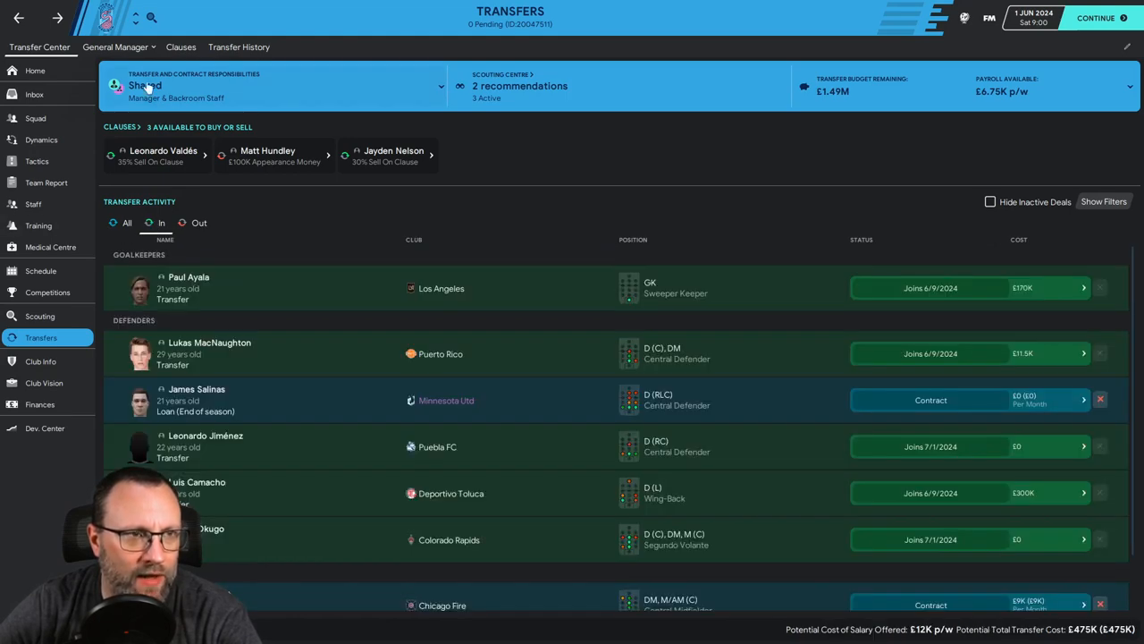
{"action": "left_click", "coordinate": [36, 118]}
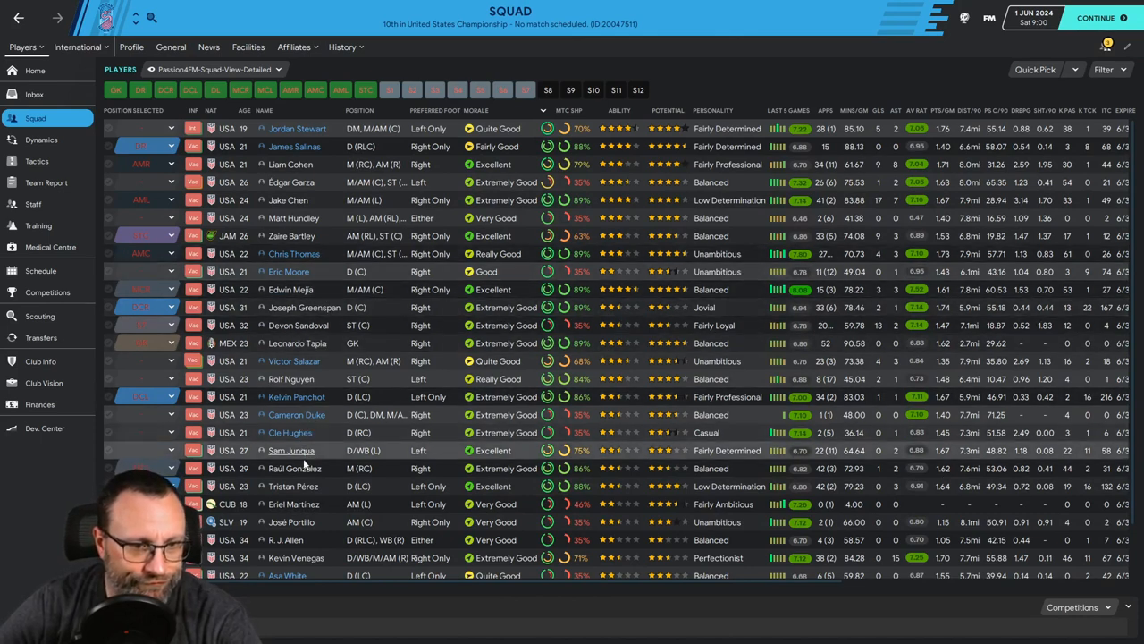
{"action": "scroll", "scroll_direction": "down", "scroll_amount": 3}
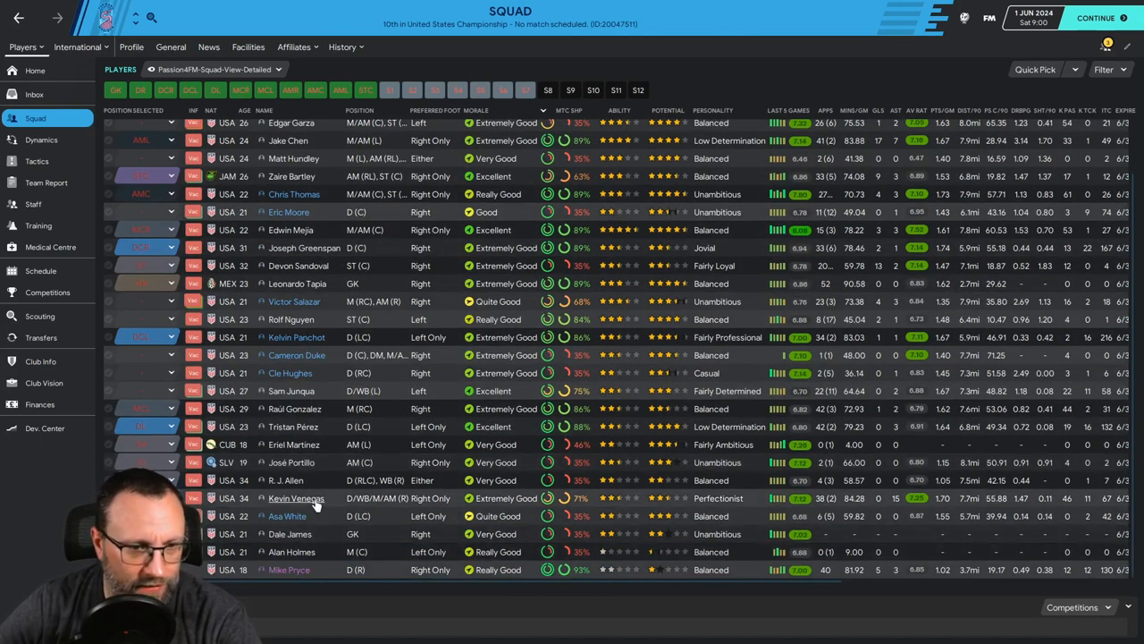
{"action": "mouse_move", "coordinate": [296, 497]}
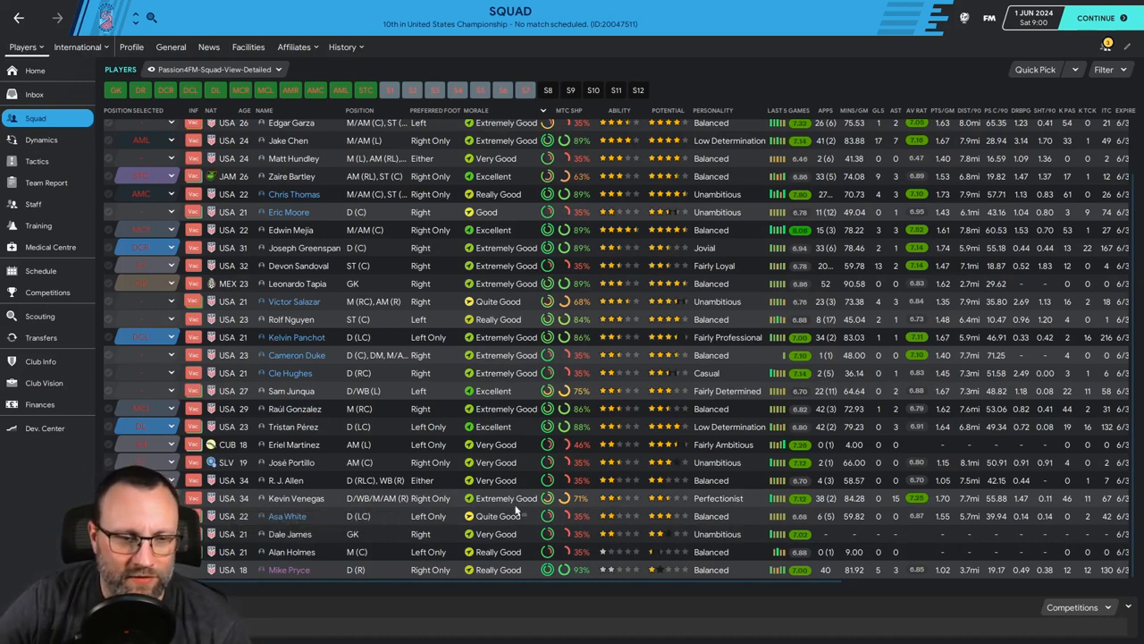
{"action": "mouse_move", "coordinate": [296, 498]}
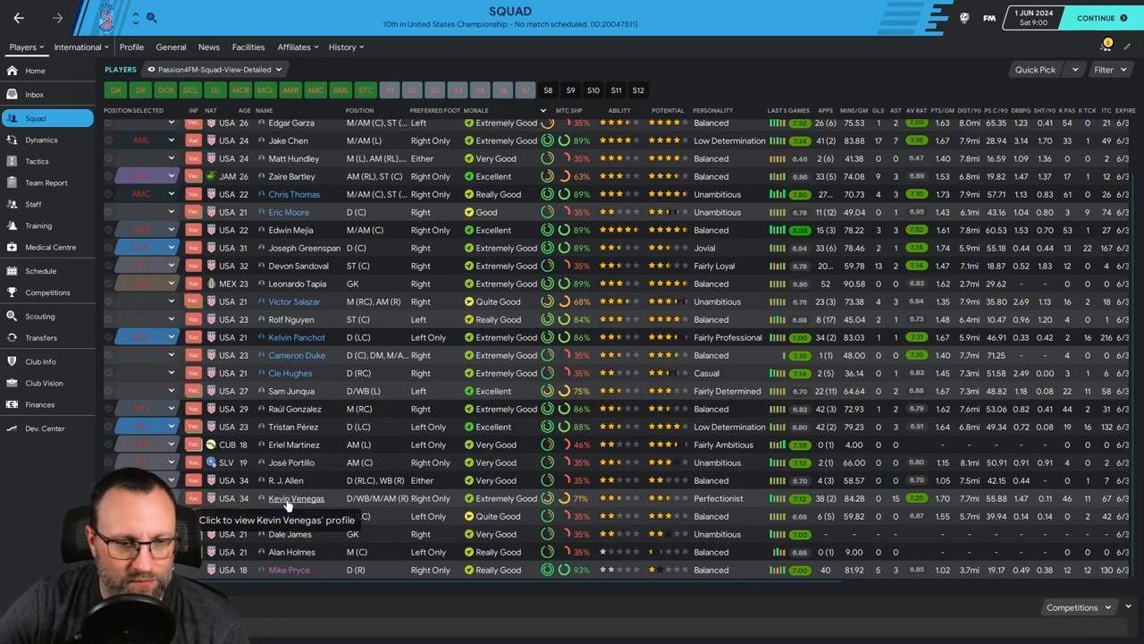
{"action": "left_click", "coordinate": [296, 498]}
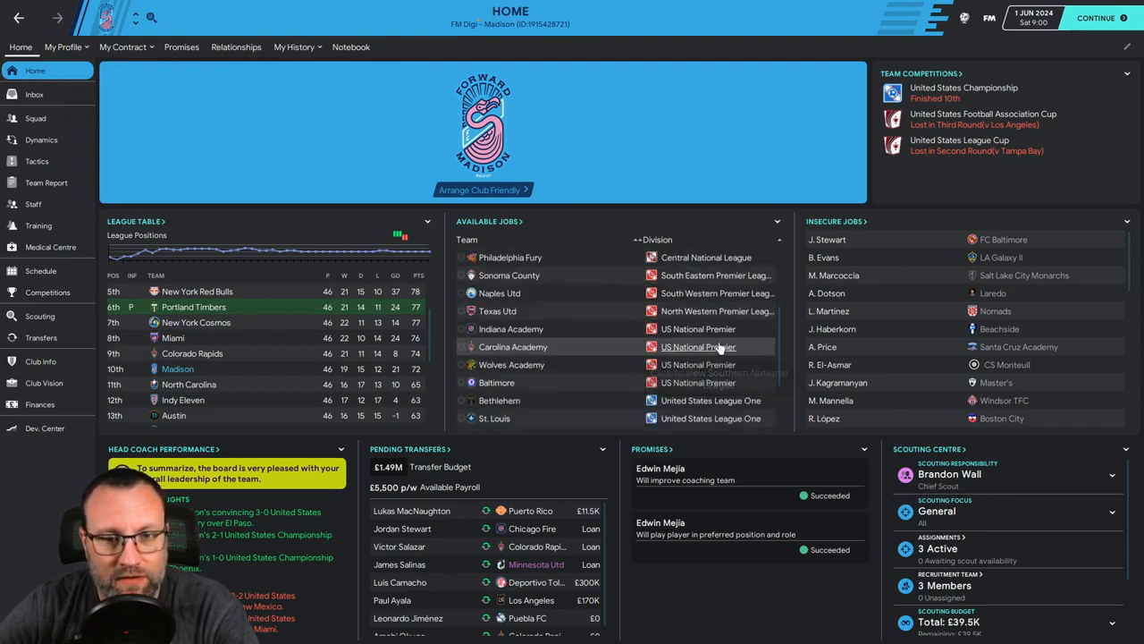
{"action": "scroll", "scroll_direction": "down", "scroll_amount": 3}
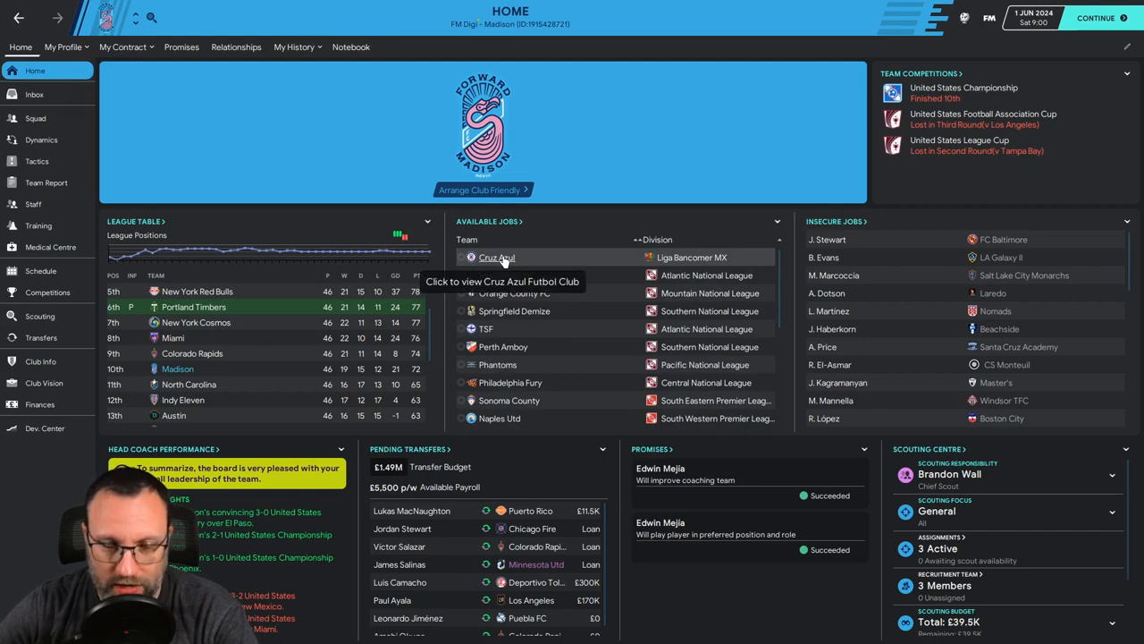
{"action": "left_click", "coordinate": [497, 257]}
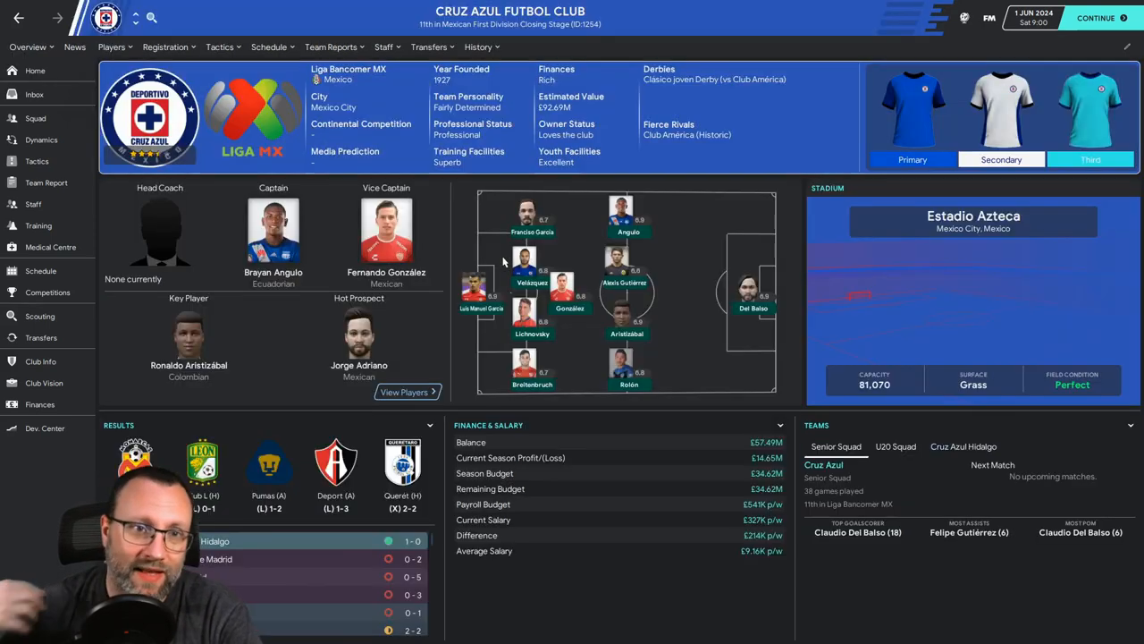
{"action": "mouse_move", "coordinate": [482, 219]}
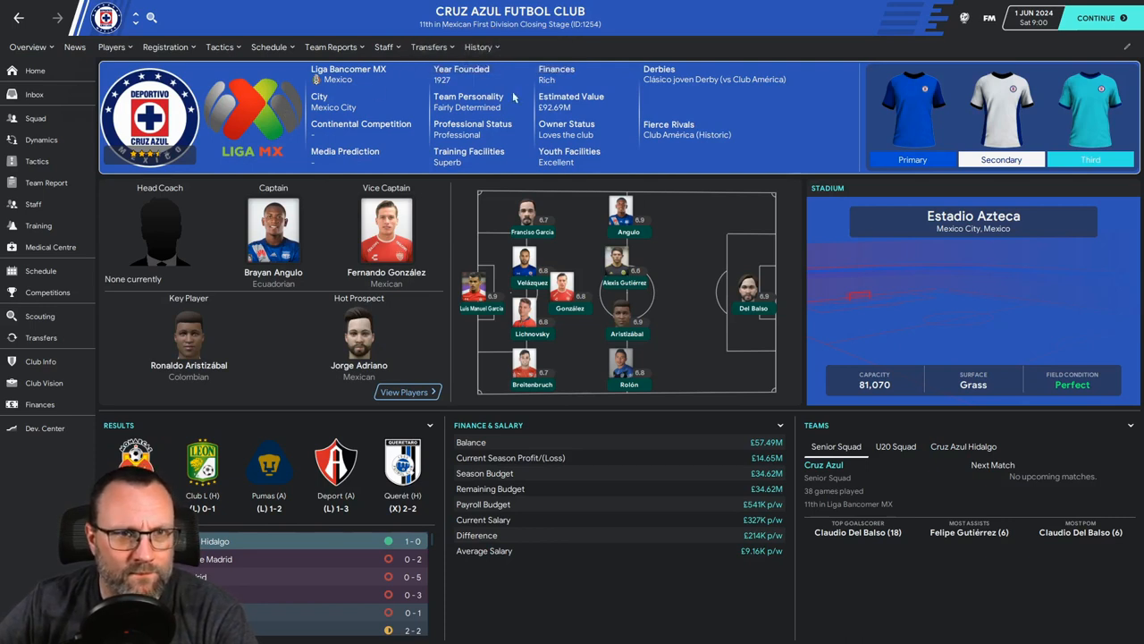
{"action": "mouse_move", "coordinate": [364, 157]}
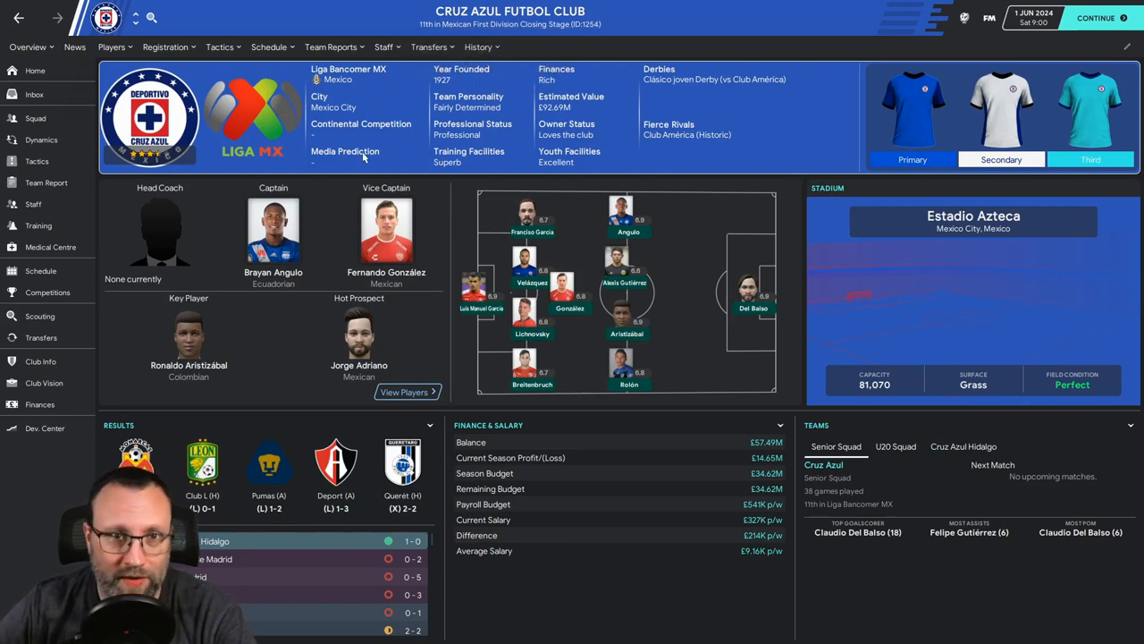
{"action": "mouse_move", "coordinate": [139, 159]}
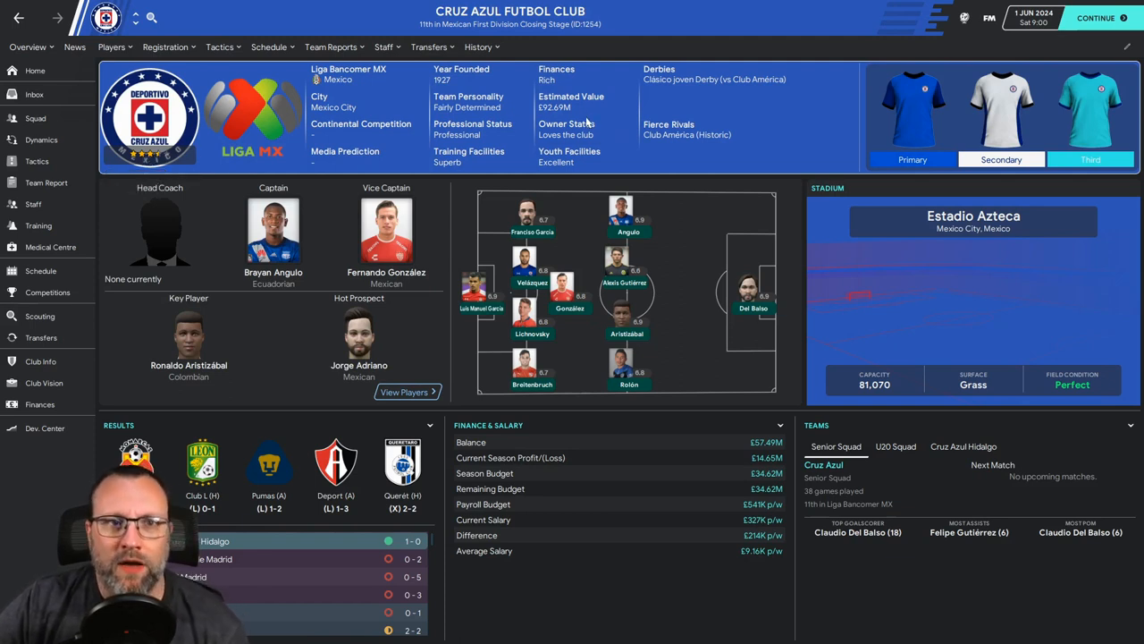
{"action": "mouse_move", "coordinate": [536, 75]}
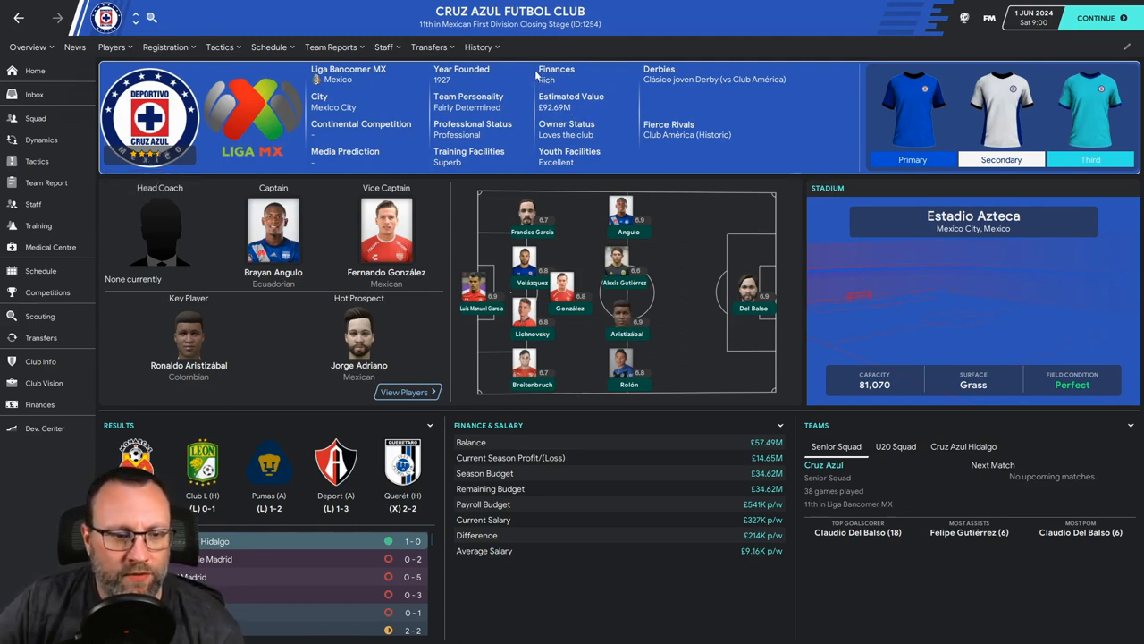
{"action": "mouse_move", "coordinate": [639, 299]}
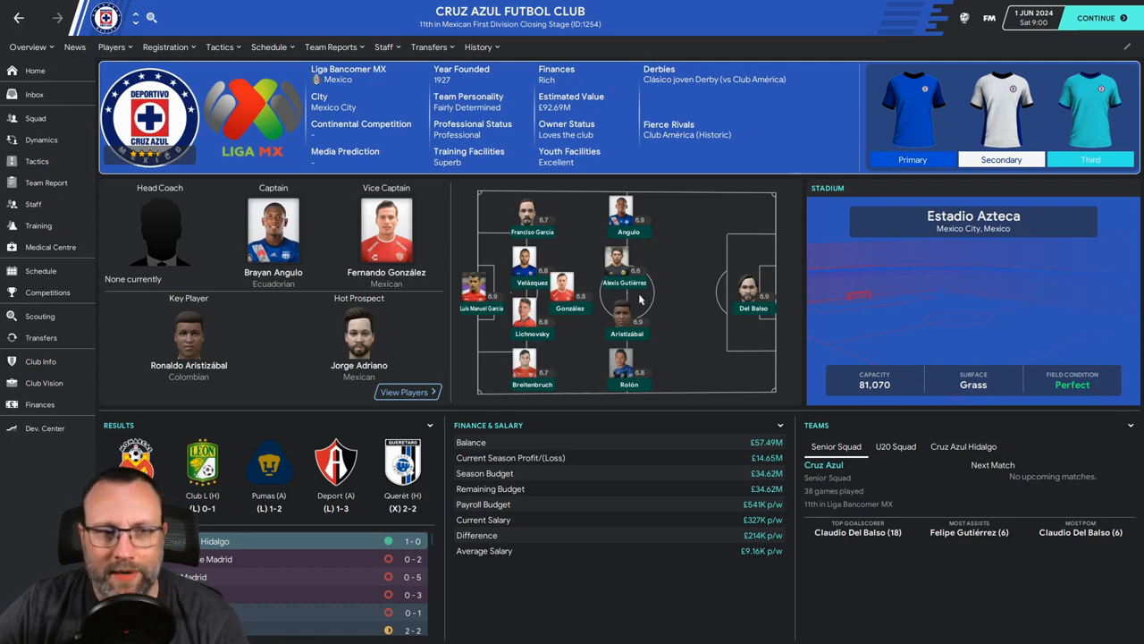
{"action": "mouse_move", "coordinate": [36, 161]}
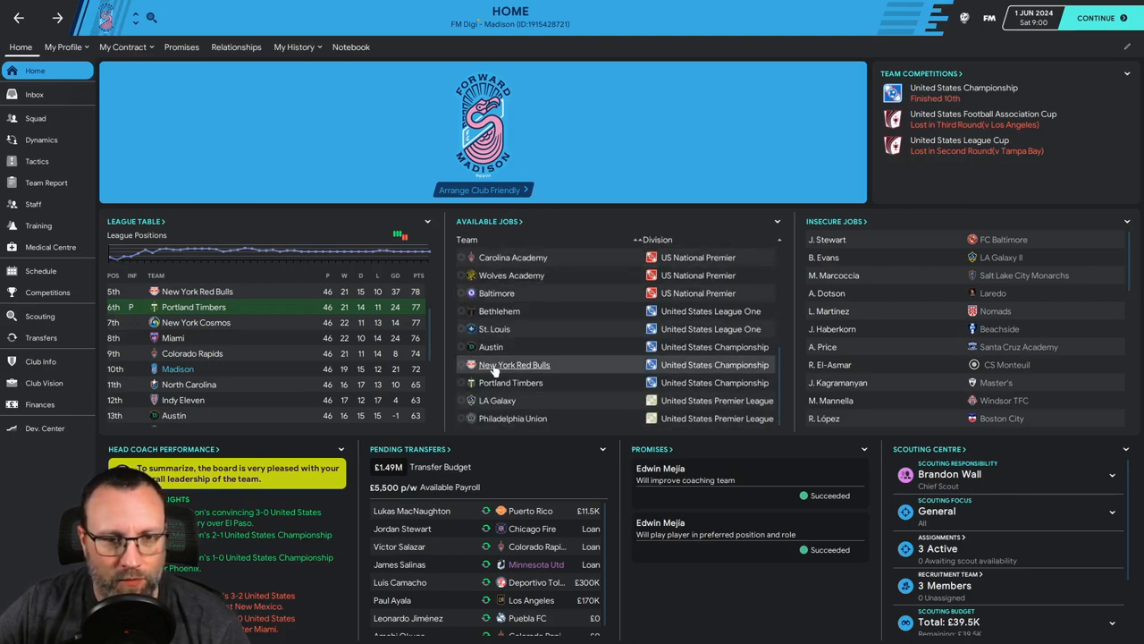
Step: Open New York Red Bulls' club overview from the Available Jobs panel
{"action": "left_click", "coordinate": [514, 363]}
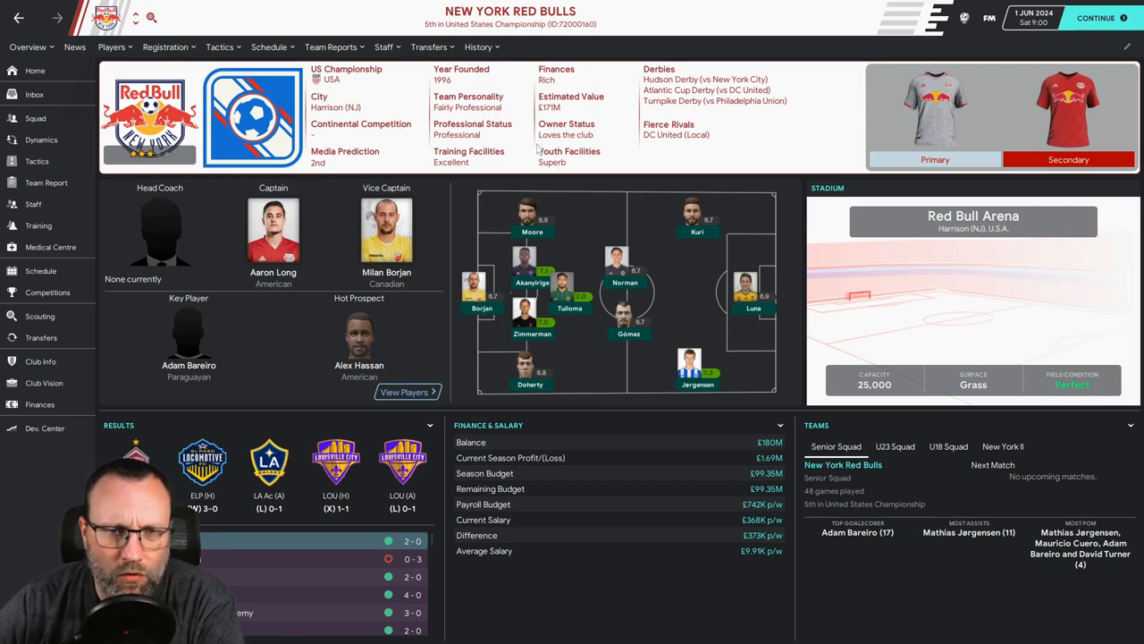
{"action": "mouse_move", "coordinate": [586, 416]}
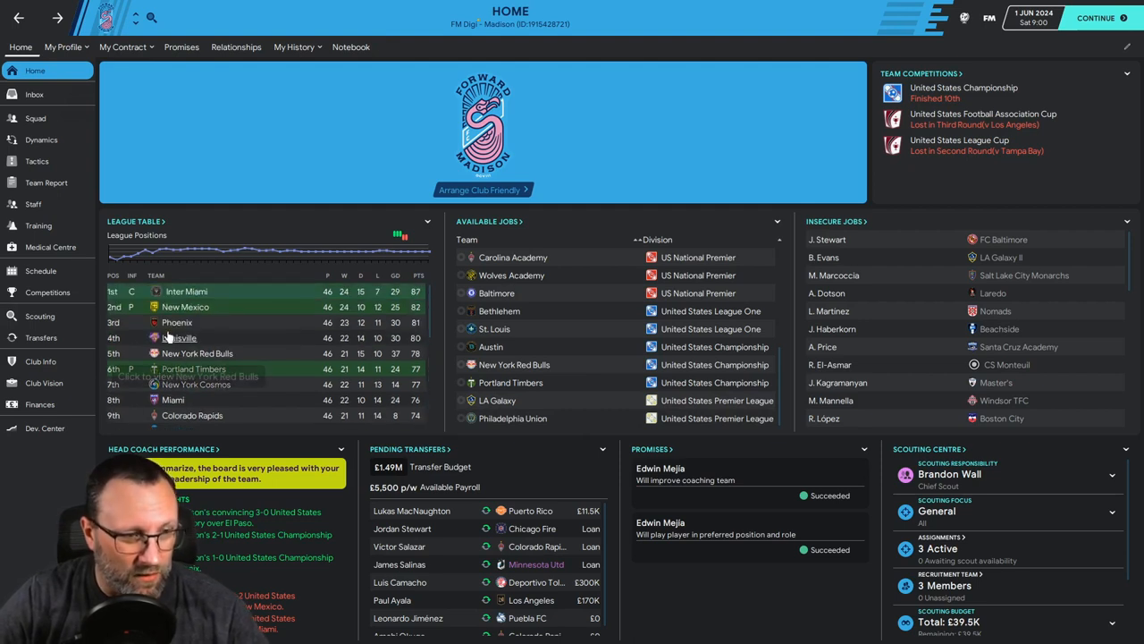
{"action": "mouse_move", "coordinate": [193, 368]}
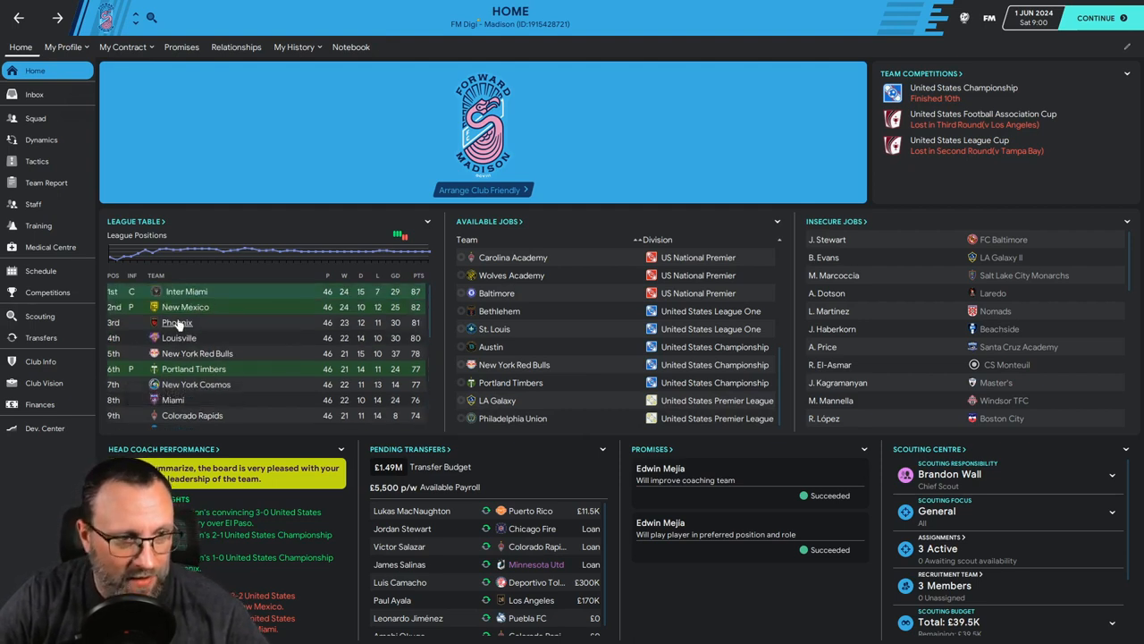
{"action": "mouse_move", "coordinate": [176, 323]}
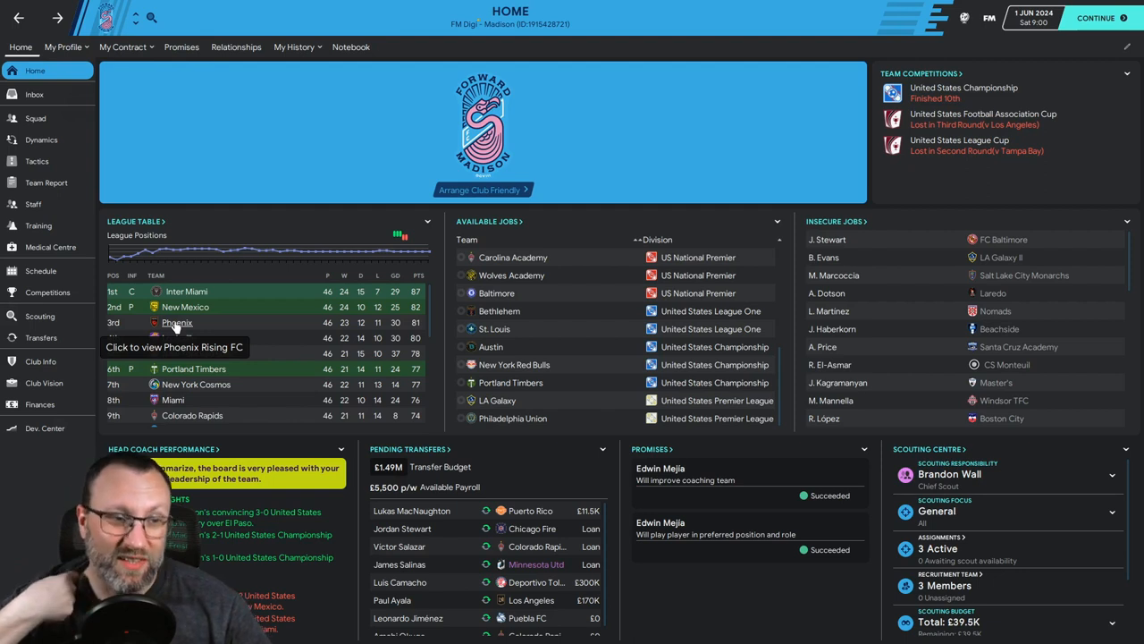
{"action": "mouse_move", "coordinate": [249, 314]}
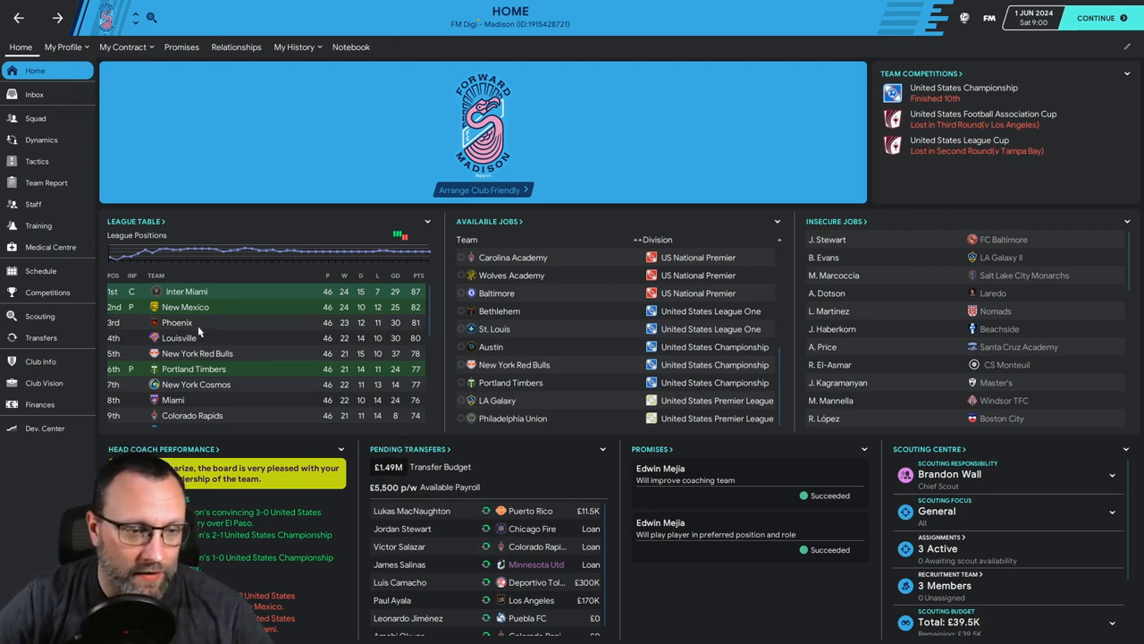
{"action": "mouse_move", "coordinate": [179, 338]}
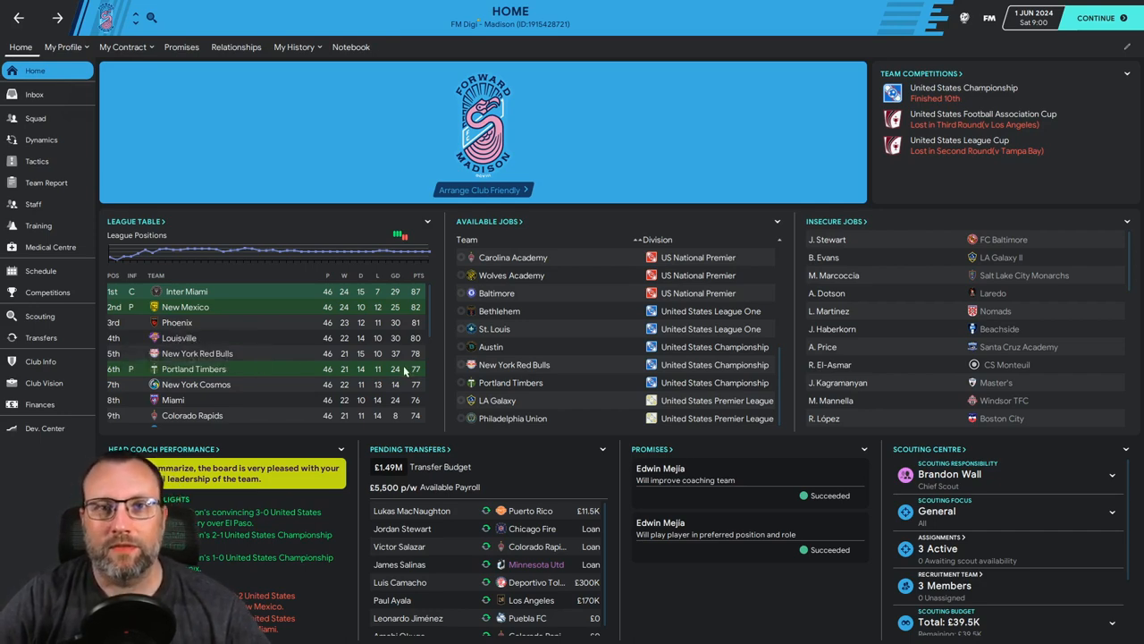
{"action": "left_click", "coordinate": [34, 94]}
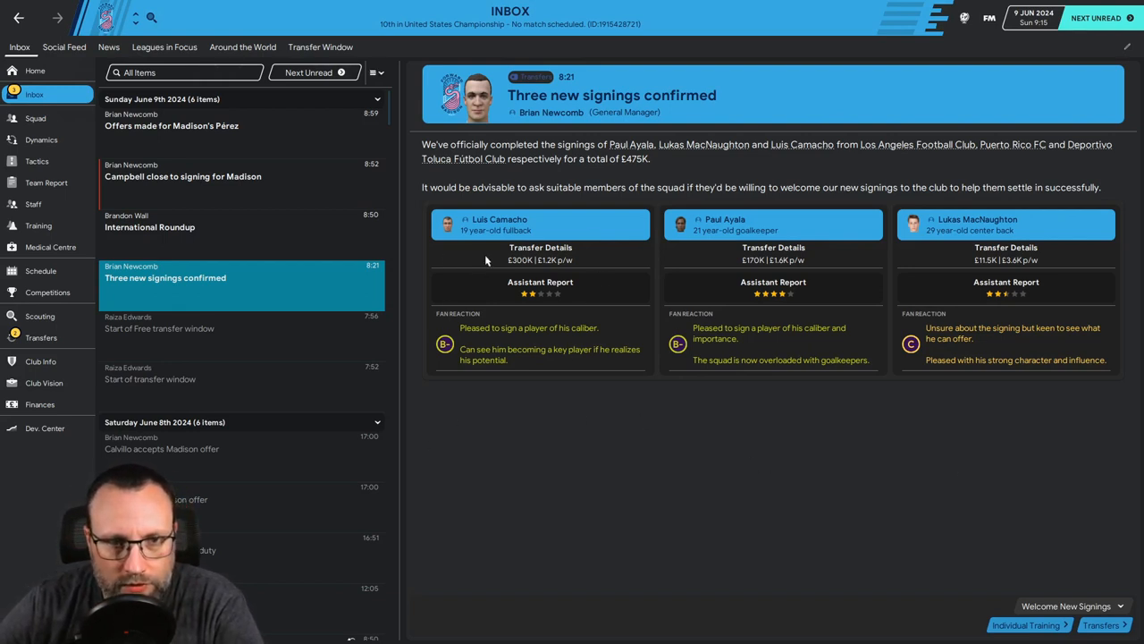
{"action": "mouse_move", "coordinate": [563, 438]}
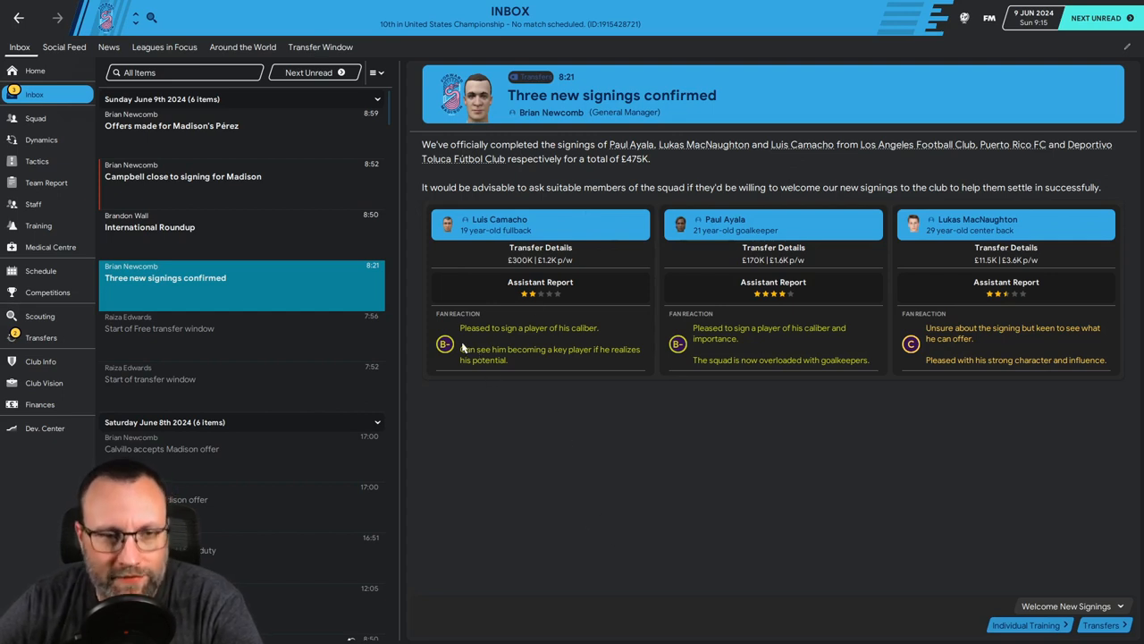
{"action": "mouse_move", "coordinate": [483, 324]}
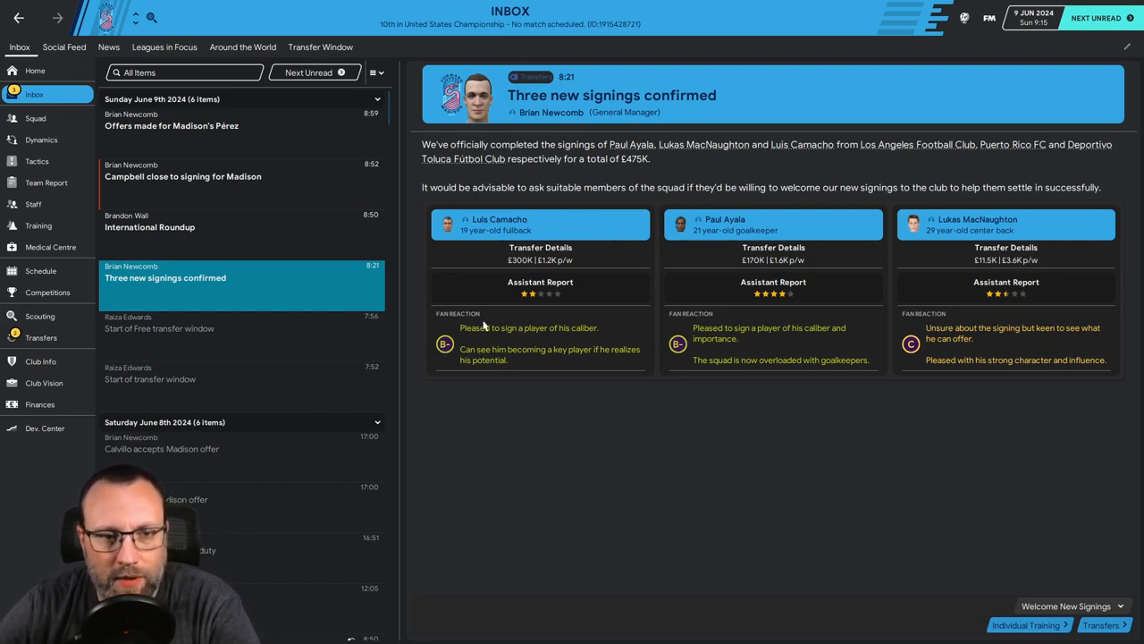
{"action": "mouse_move", "coordinate": [913, 198]}
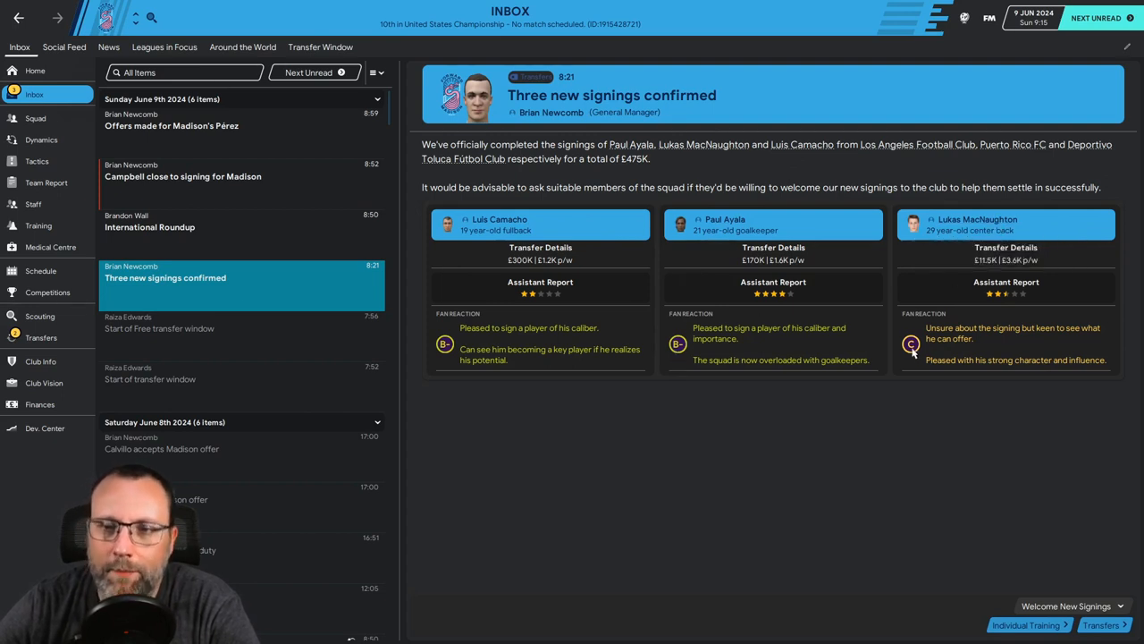
{"action": "mouse_move", "coordinate": [1089, 614]}
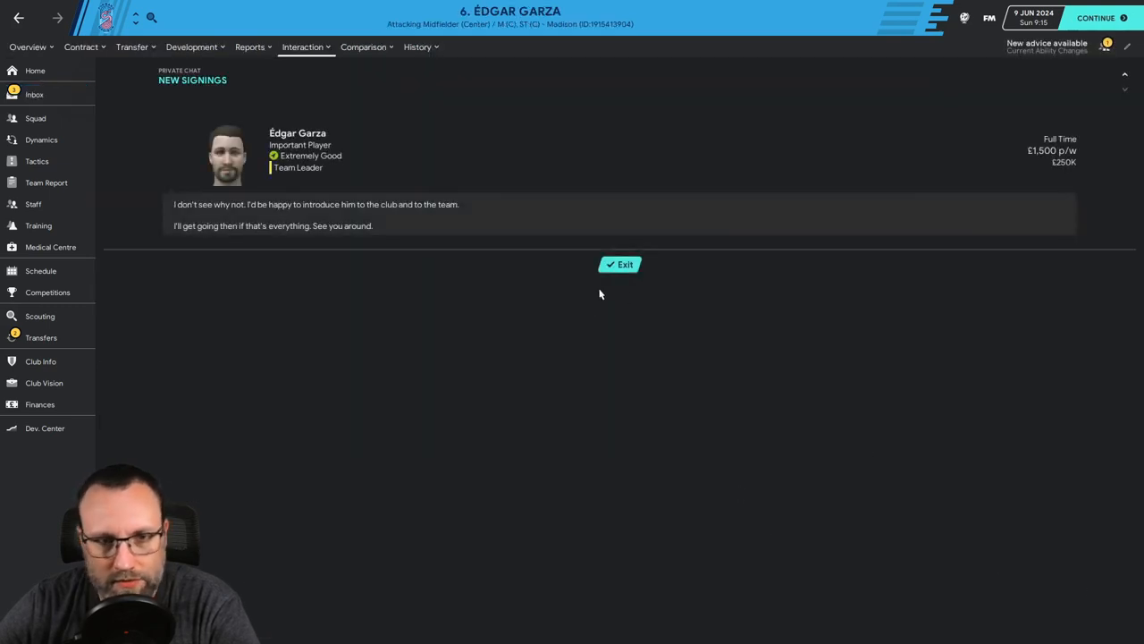
{"action": "left_click", "coordinate": [619, 264]}
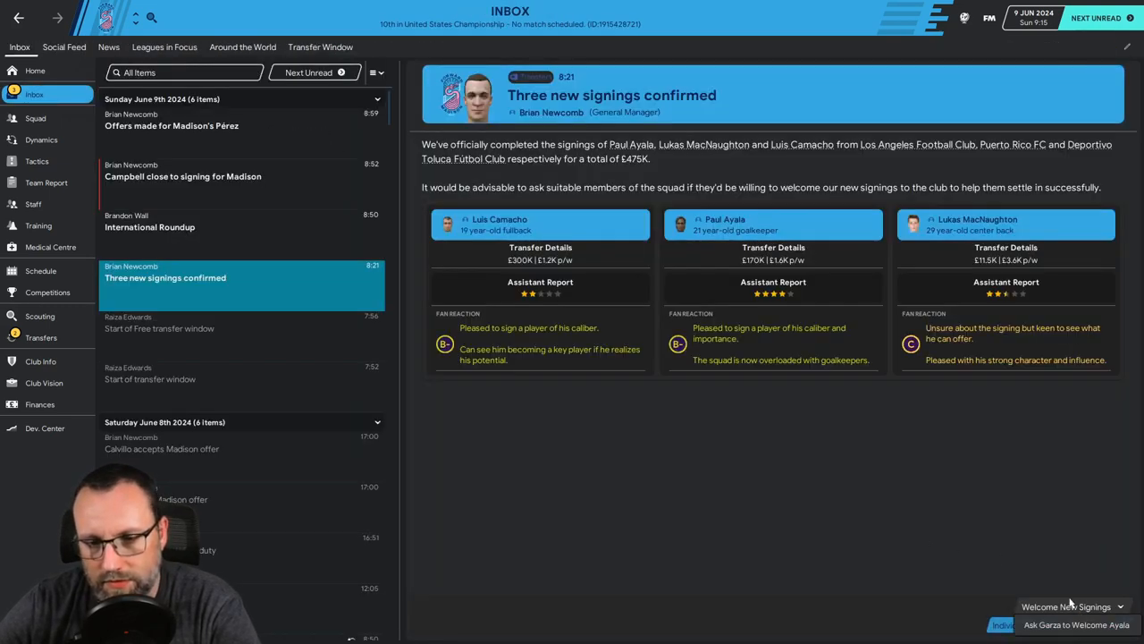
{"action": "left_click", "coordinate": [1077, 624]}
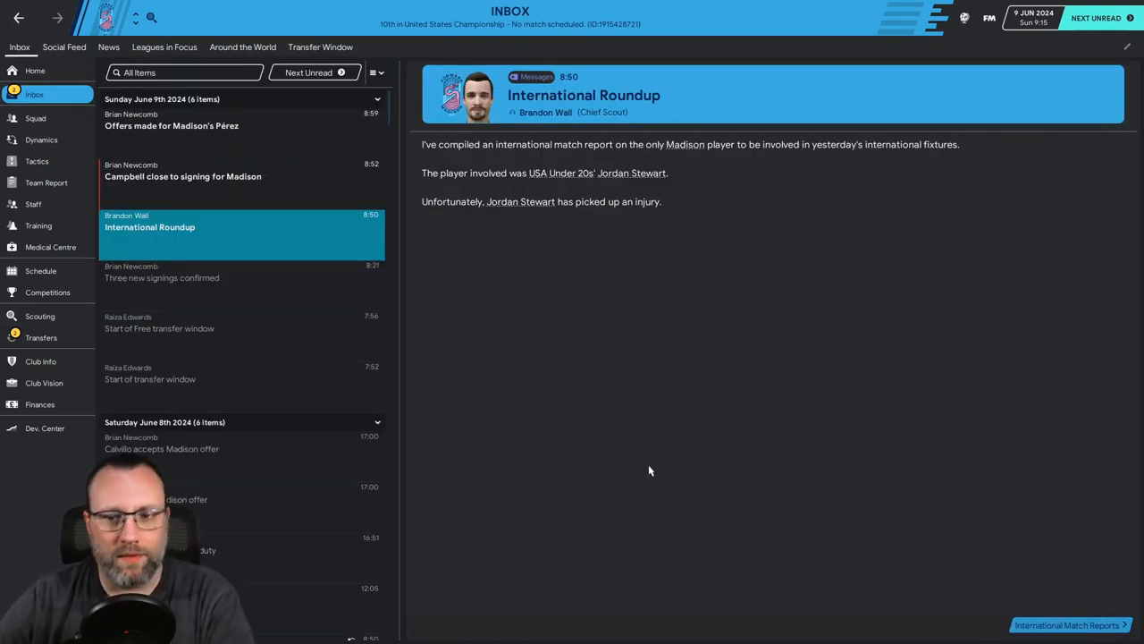
{"action": "left_click", "coordinate": [182, 176]}
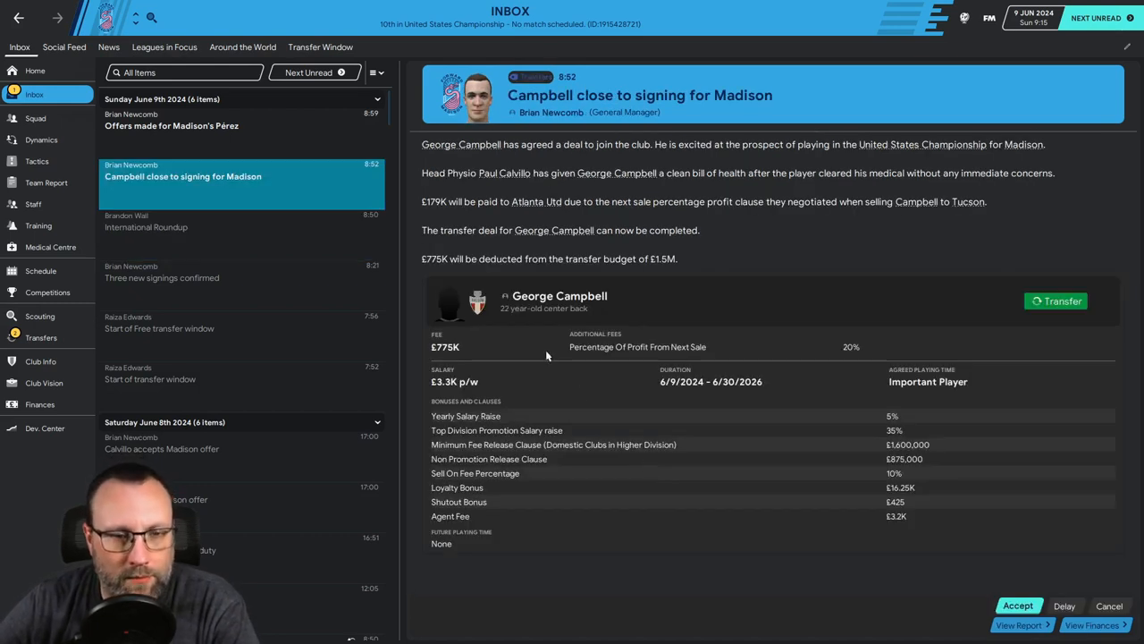
{"action": "mouse_move", "coordinate": [559, 296]}
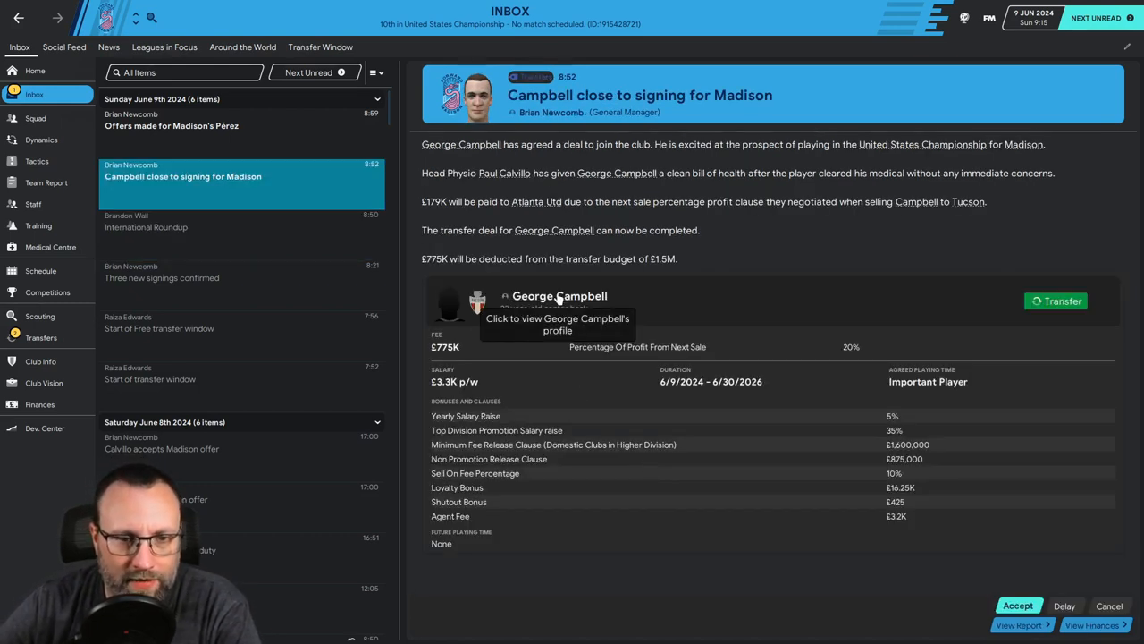
{"action": "left_click", "coordinate": [560, 296]}
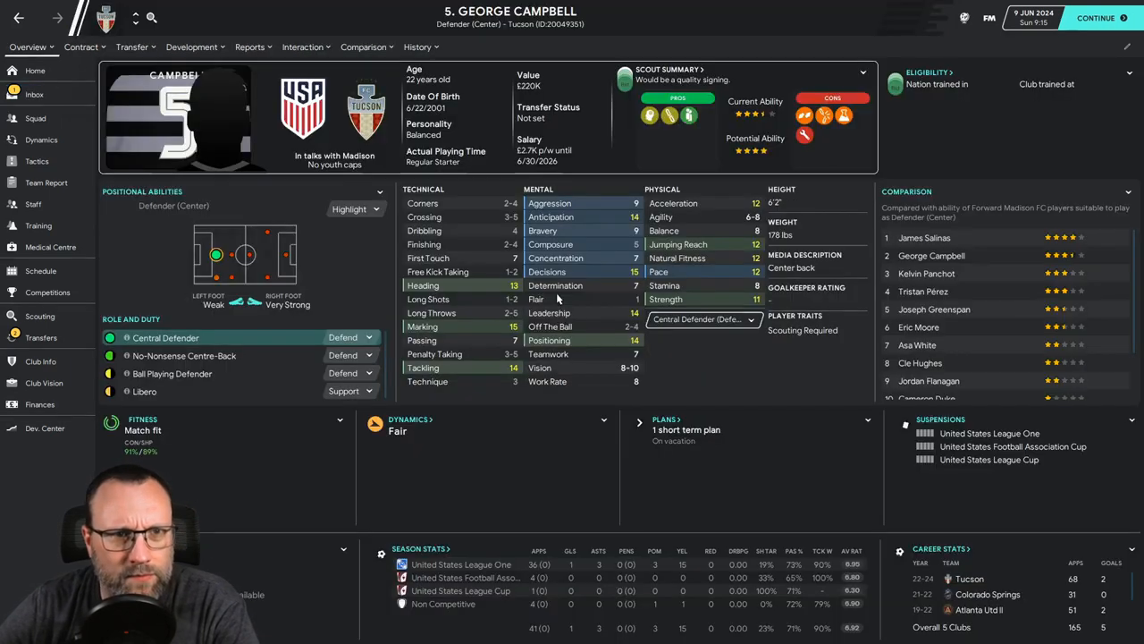
{"action": "mouse_move", "coordinate": [432, 313]}
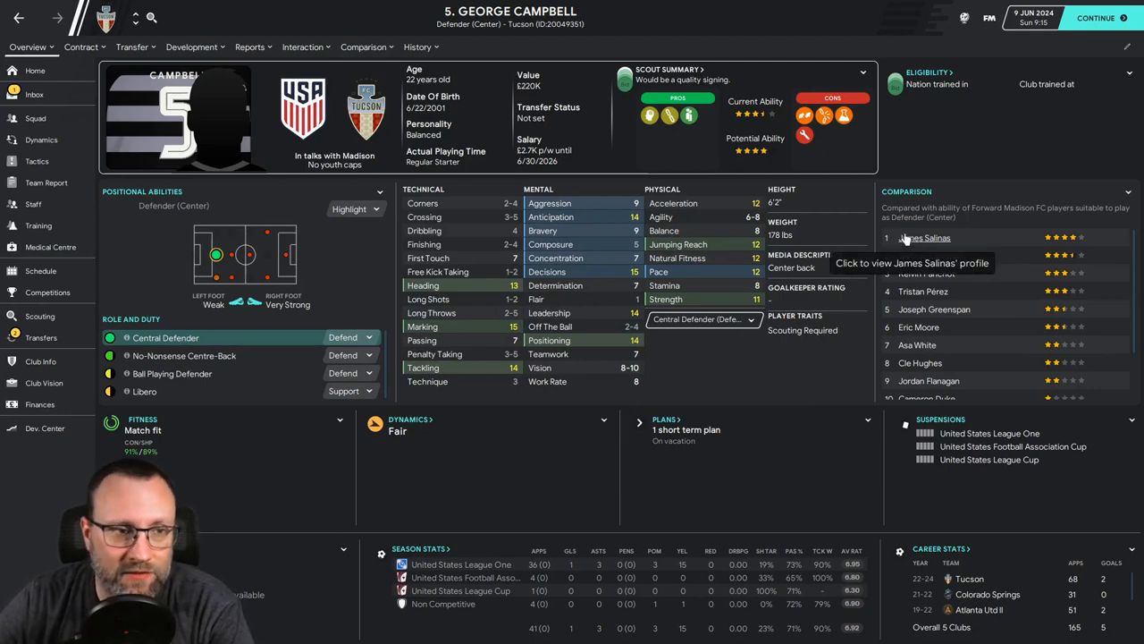
{"action": "left_click", "coordinate": [925, 237]}
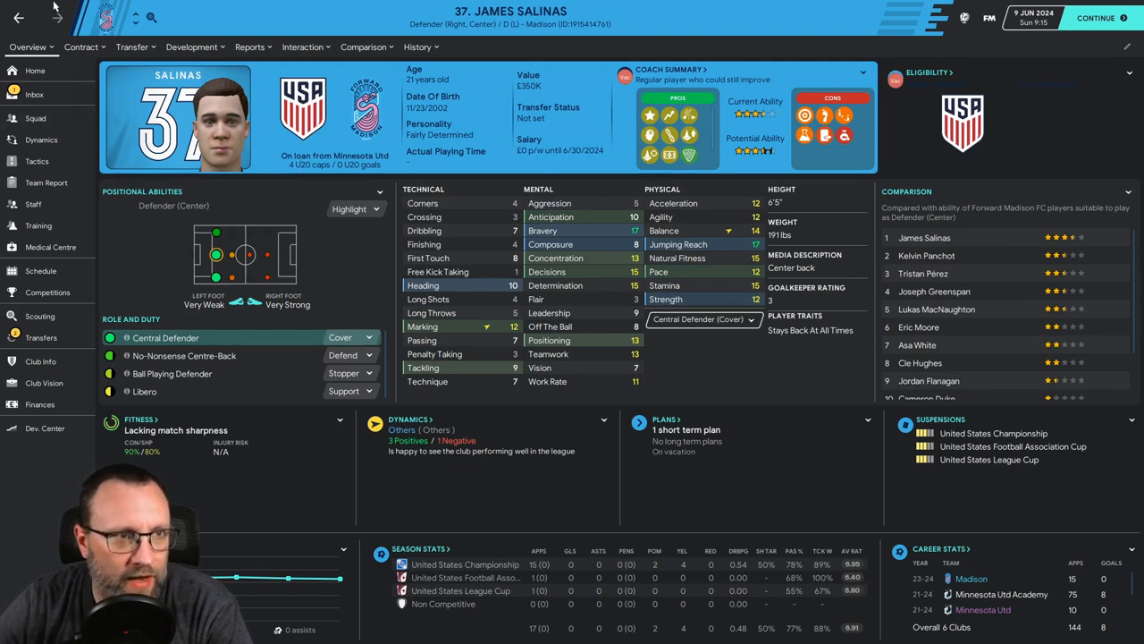
{"action": "left_click", "coordinate": [132, 46]}
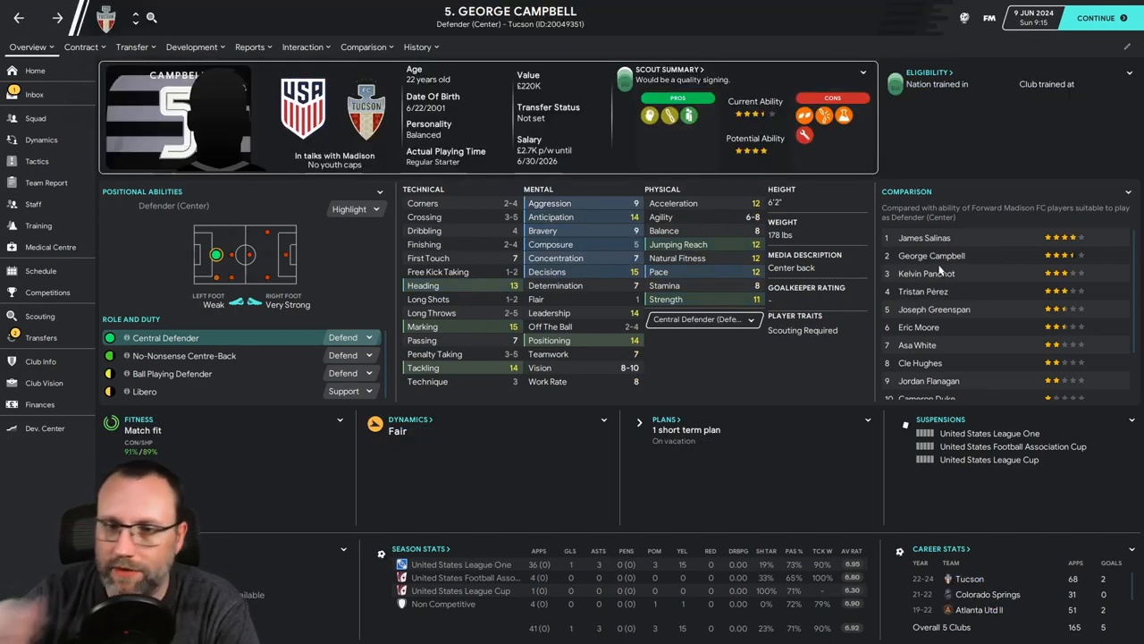
{"action": "mouse_move", "coordinate": [927, 273]}
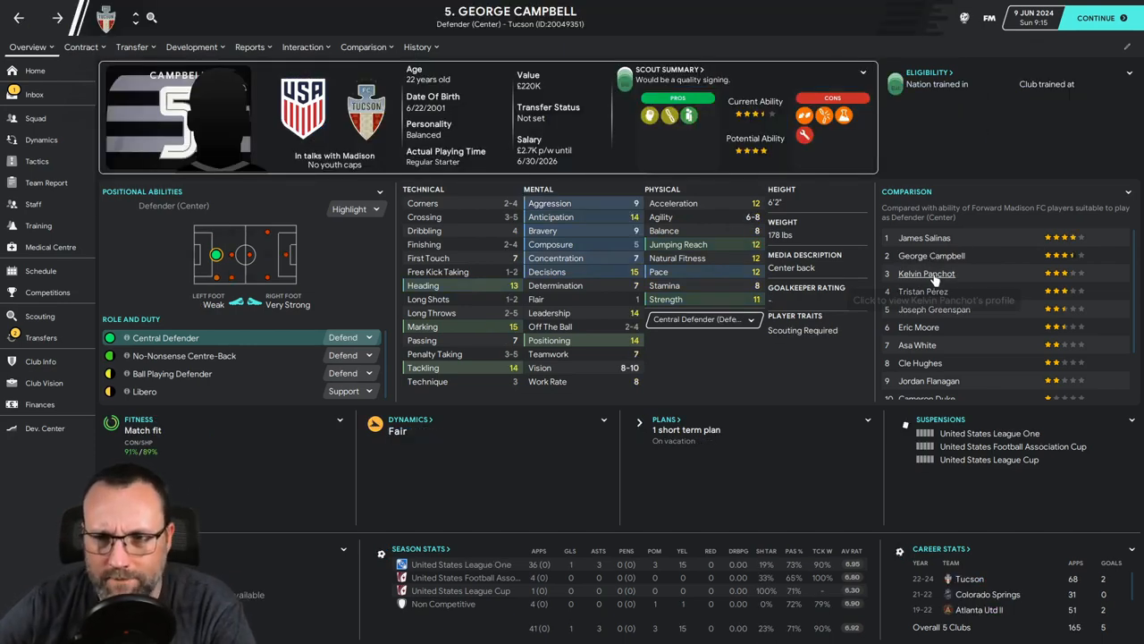
{"action": "left_click", "coordinate": [926, 272]}
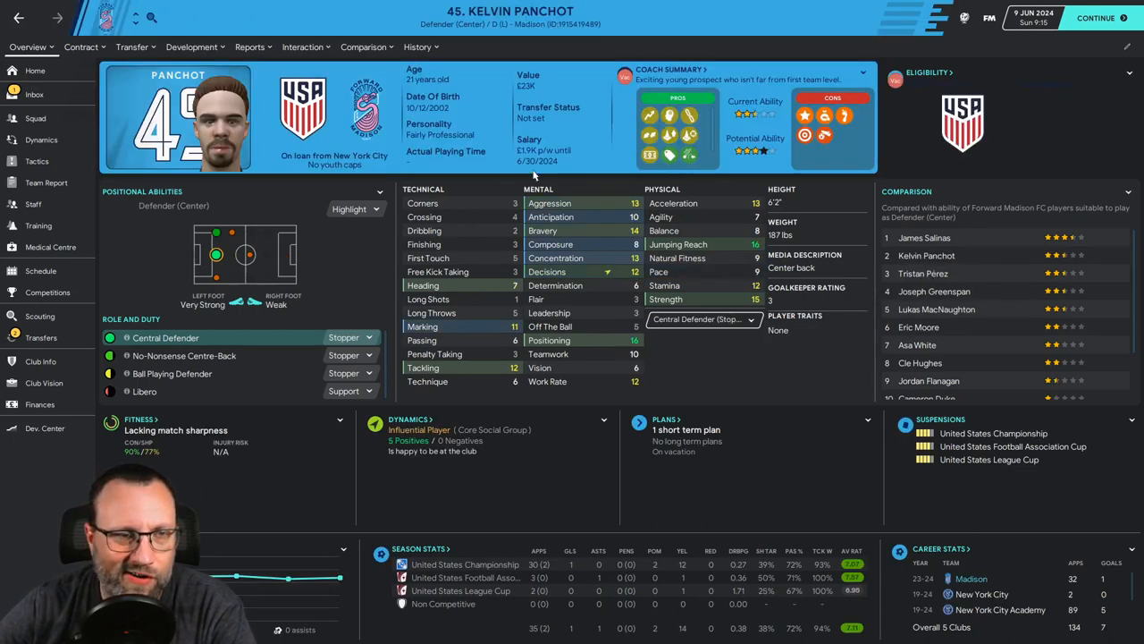
{"action": "mouse_move", "coordinate": [345, 73]}
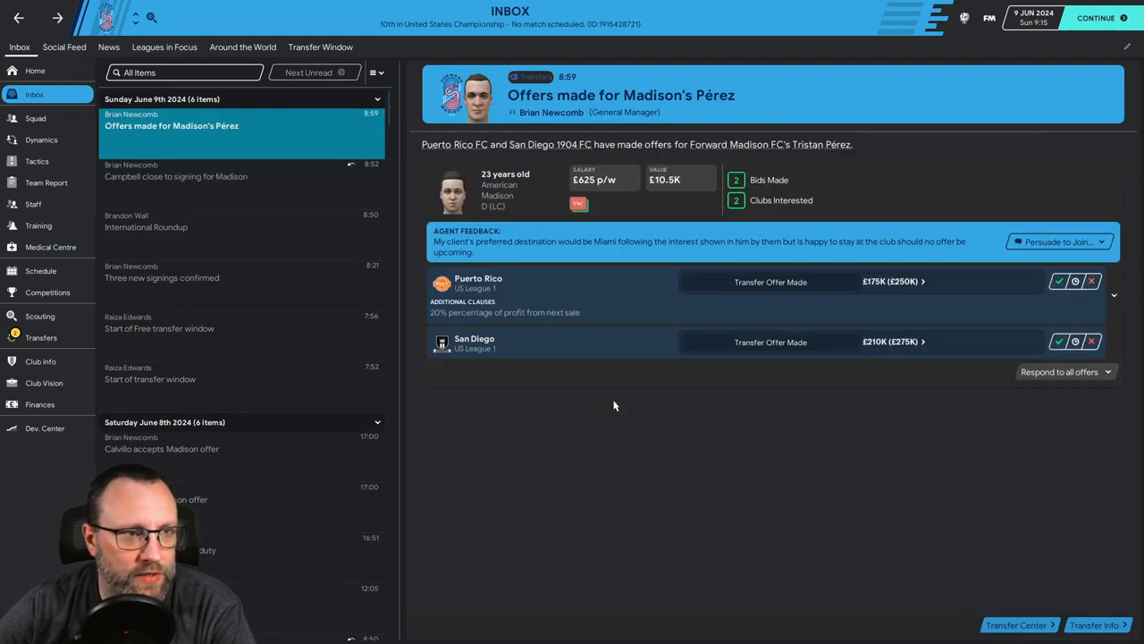
{"action": "mouse_move", "coordinate": [603, 400]}
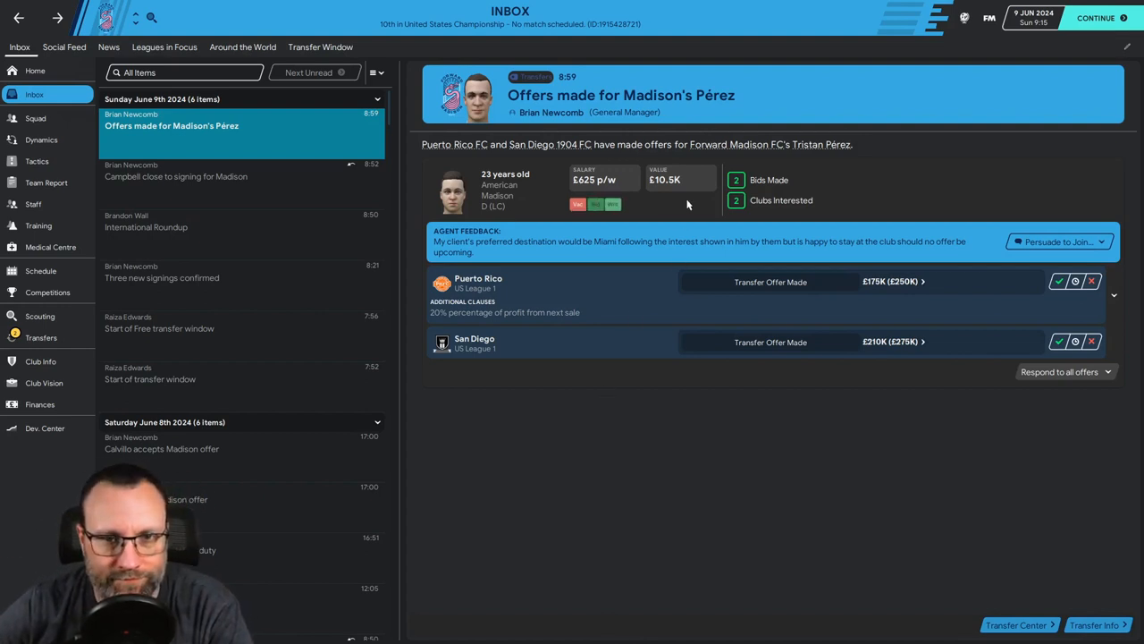
{"action": "mouse_move", "coordinate": [834, 151]}
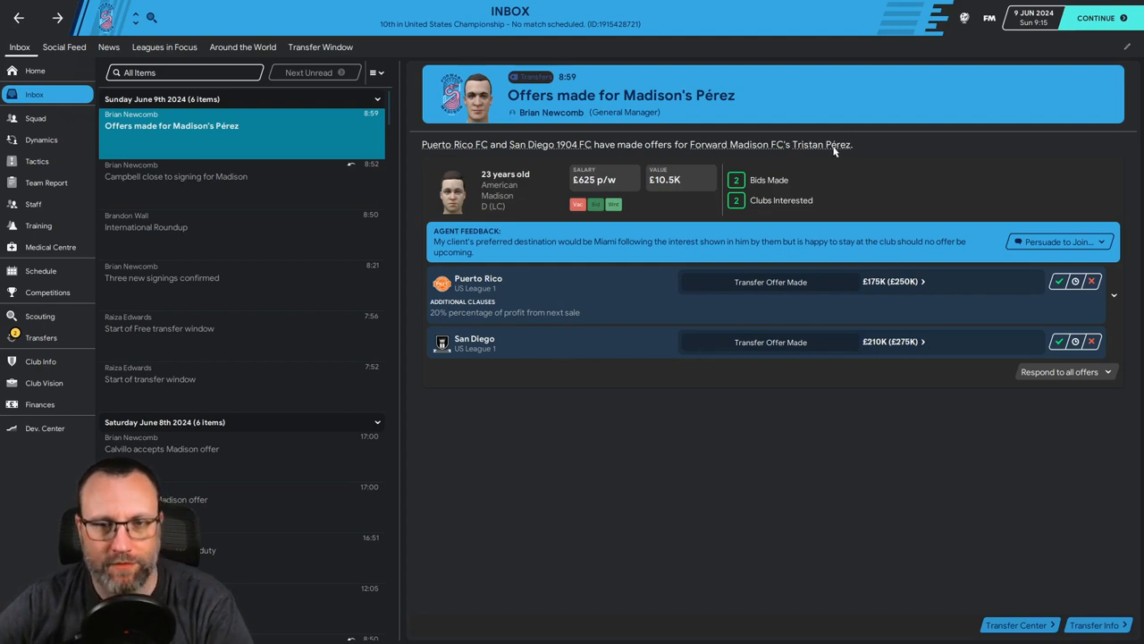
{"action": "mouse_move", "coordinate": [735, 185]}
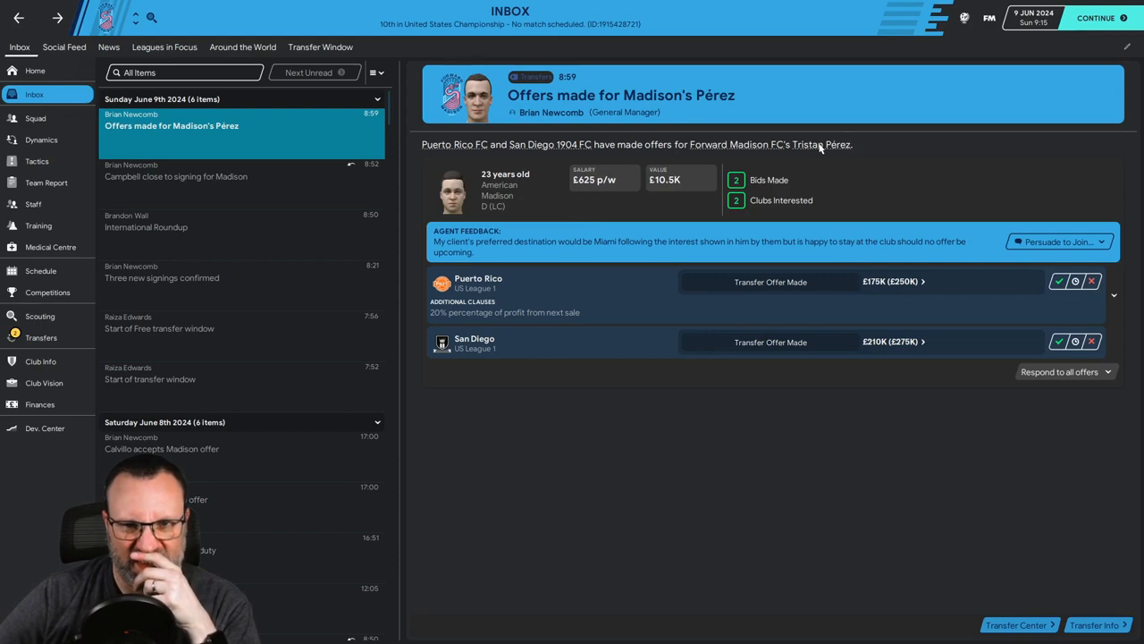
{"action": "left_click", "coordinate": [805, 144]}
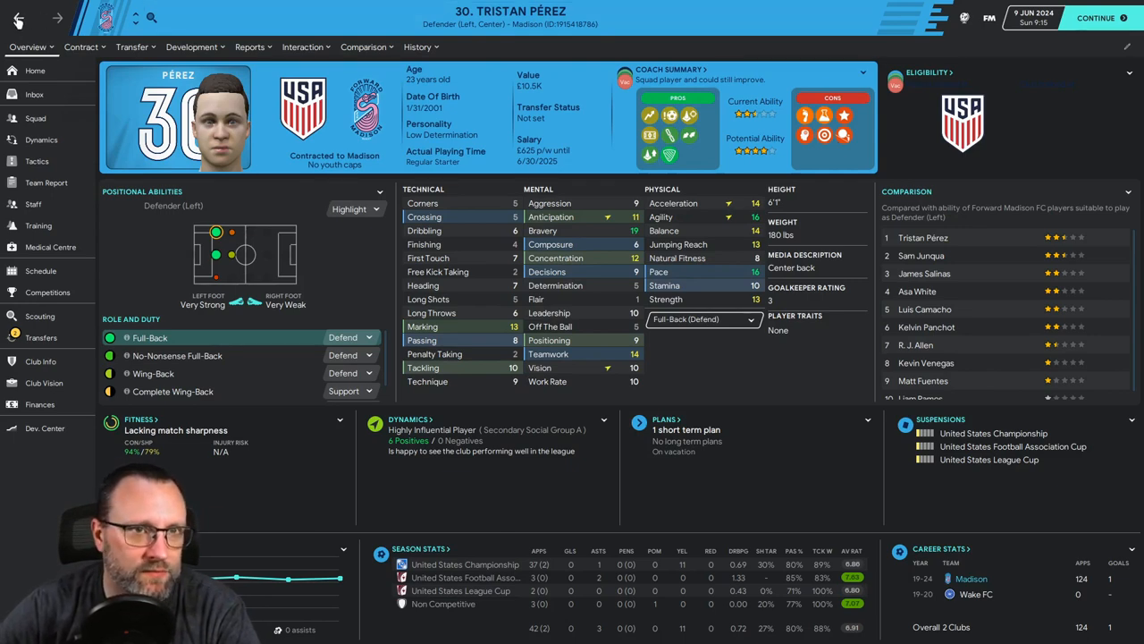
{"action": "left_click", "coordinate": [34, 94]}
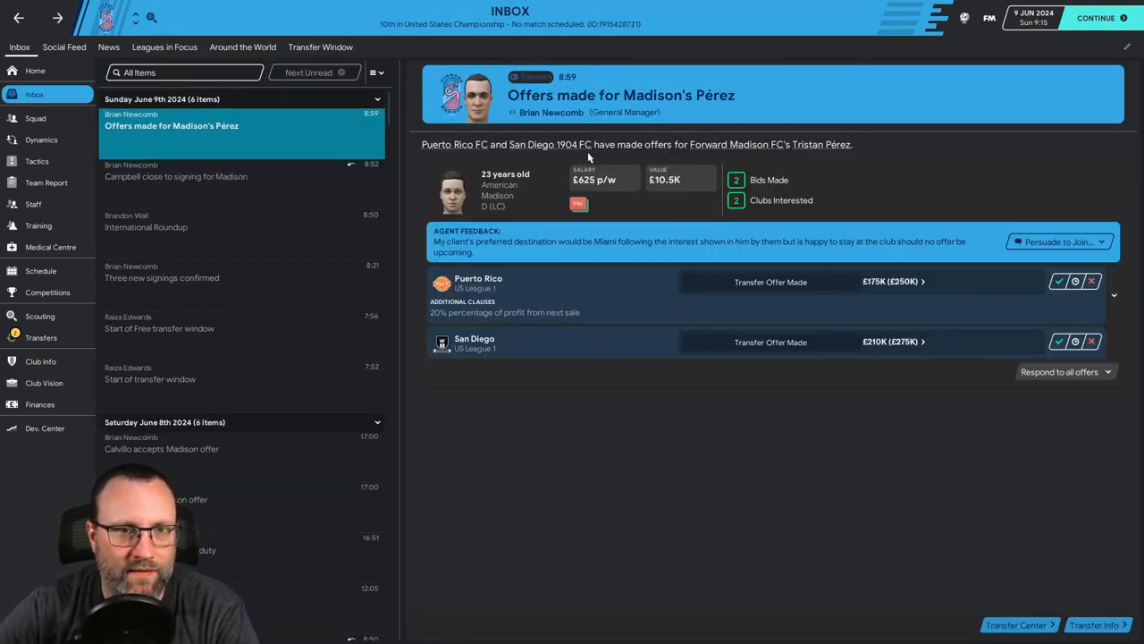
{"action": "mouse_move", "coordinate": [715, 96]}
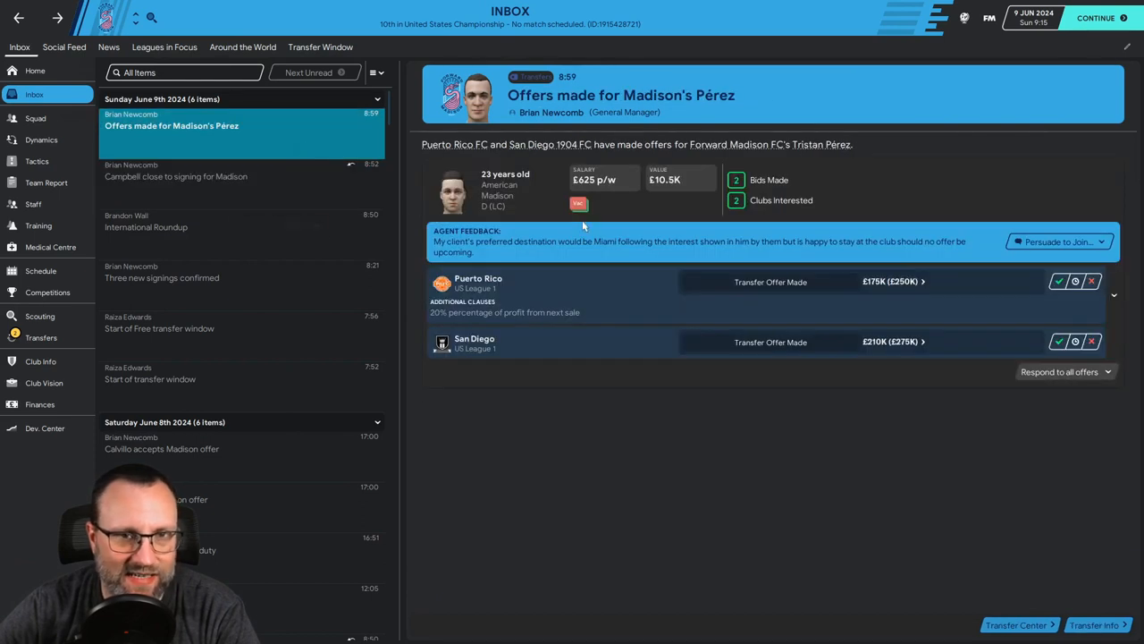
{"action": "right_click", "coordinate": [852, 144]}
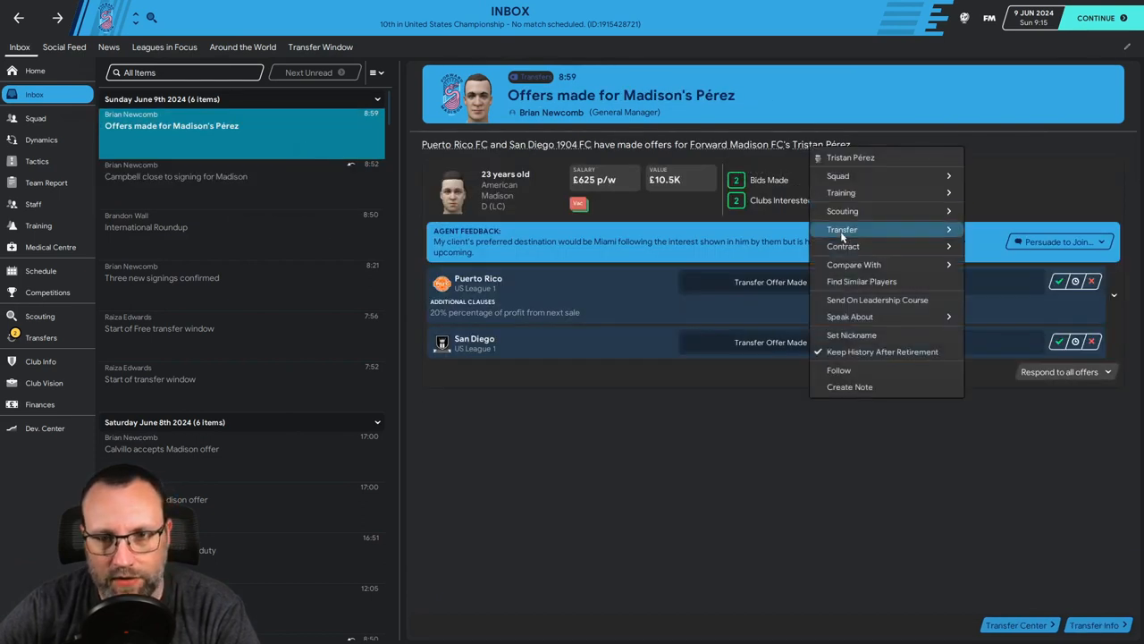
{"action": "mouse_move", "coordinate": [843, 246]}
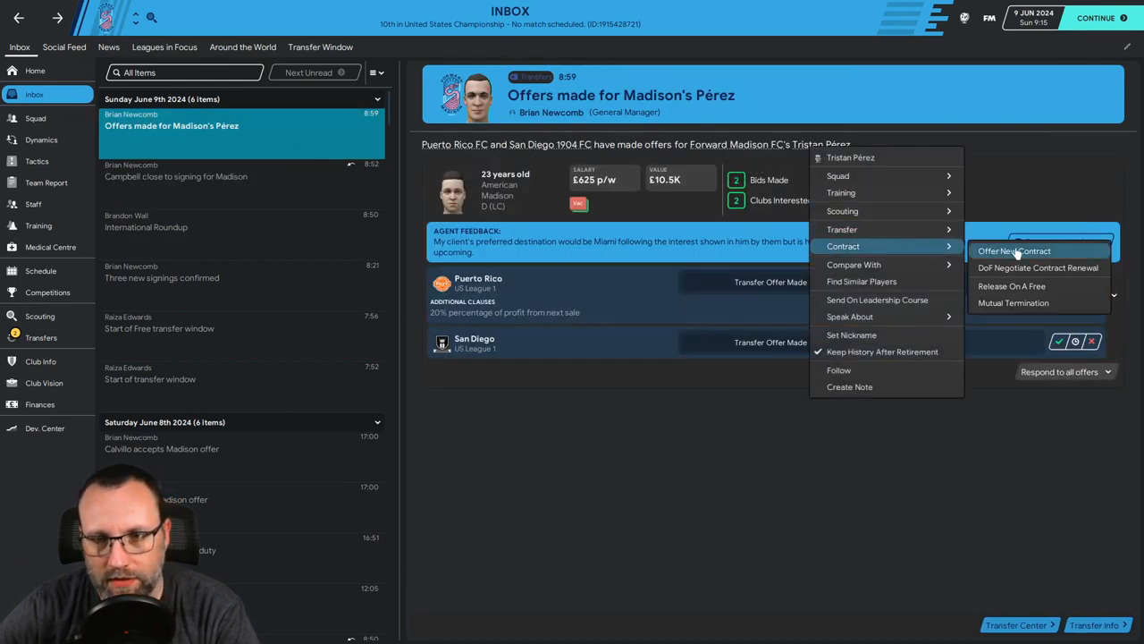
Step: Propose Pérez a two-year contract at £825 p/w with no appearance fee
{"action": "left_click", "coordinate": [1014, 251]}
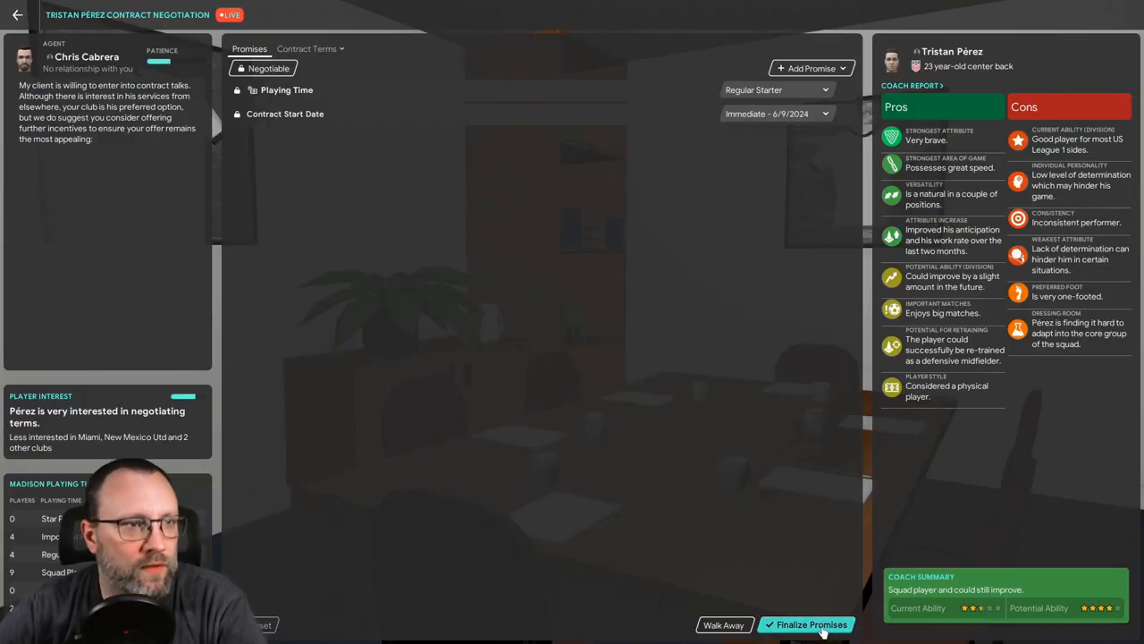
{"action": "left_click", "coordinate": [811, 624]}
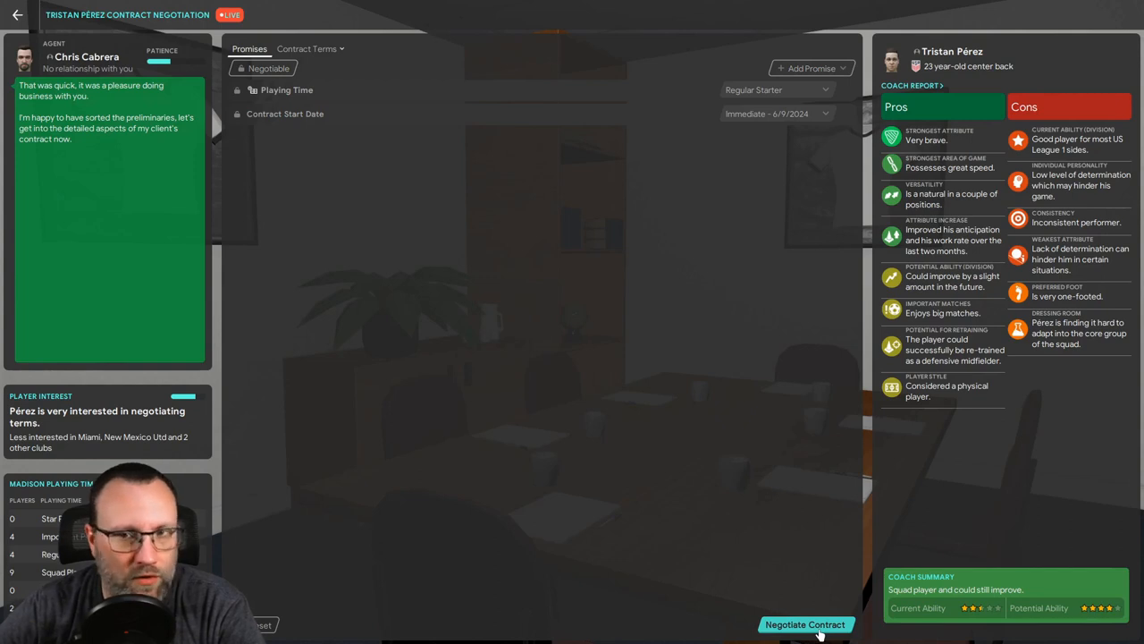
{"action": "left_click", "coordinate": [804, 624]}
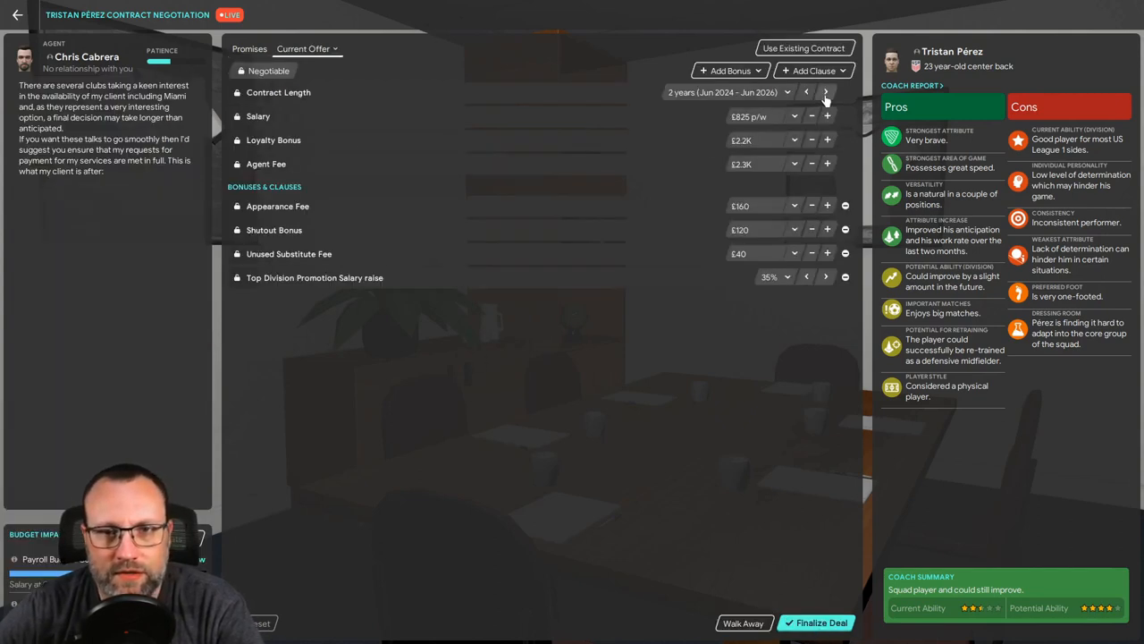
{"action": "left_click", "coordinate": [825, 92]}
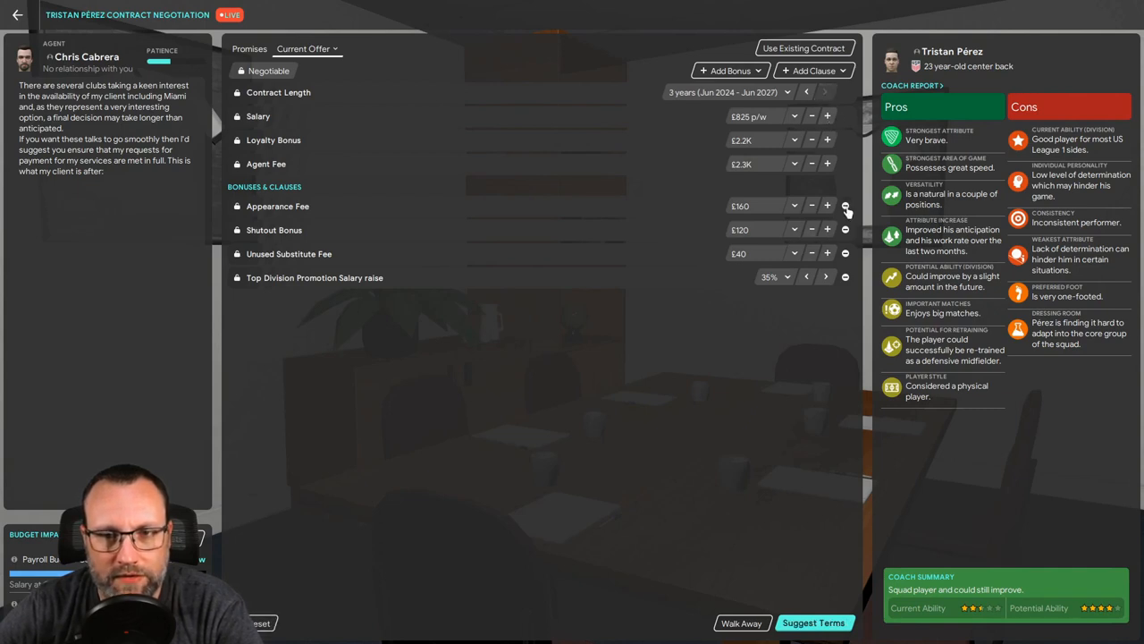
{"action": "left_click", "coordinate": [844, 205]}
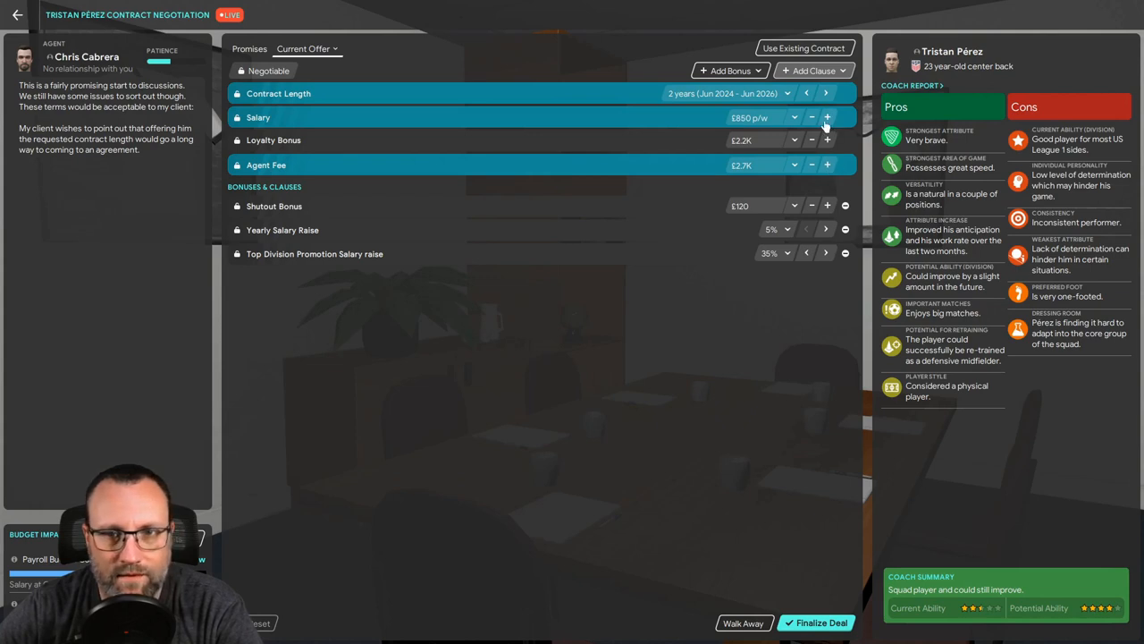
{"action": "left_click", "coordinate": [812, 117]}
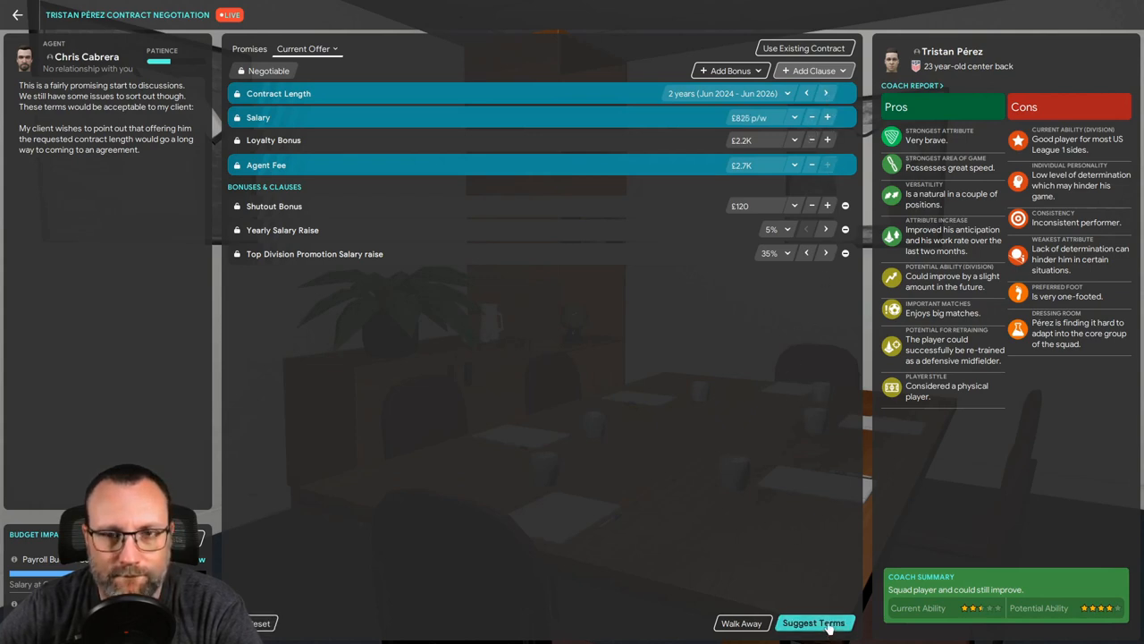
{"action": "left_click", "coordinate": [813, 622]}
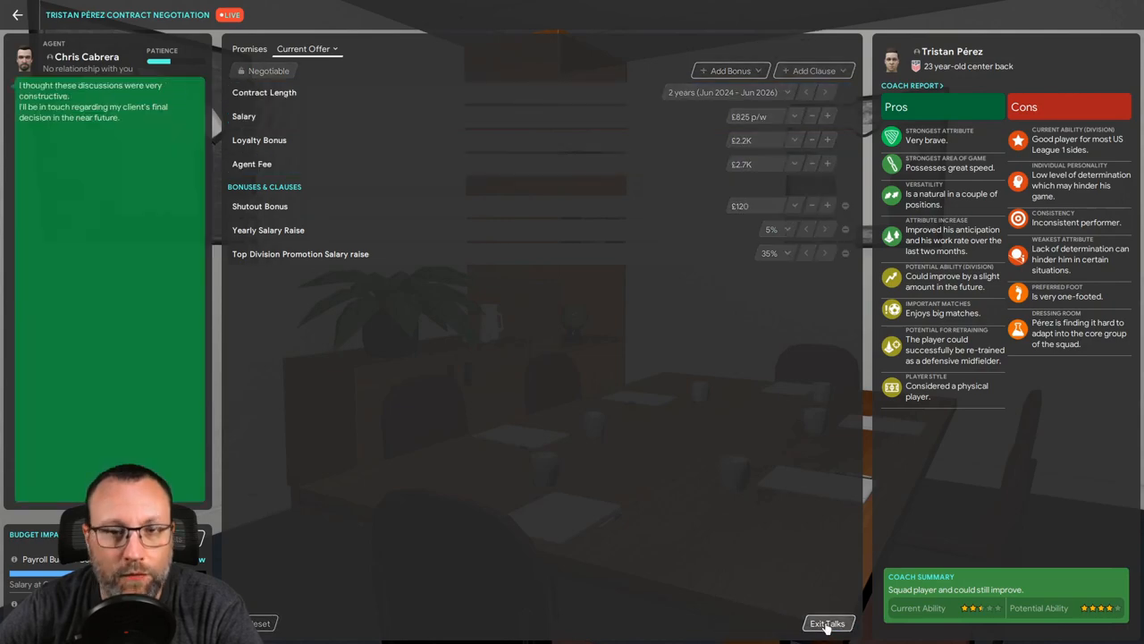
{"action": "left_click", "coordinate": [826, 623]}
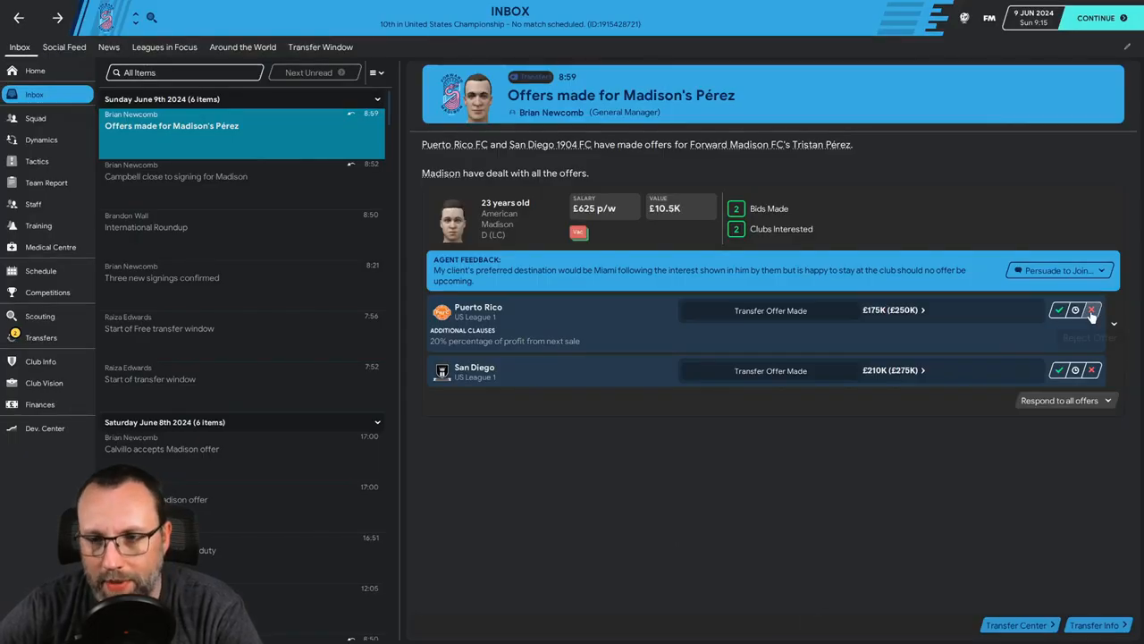
Step: Reject Puerto Rico's bid for Tristan Pérez
{"action": "left_click", "coordinate": [1091, 310]}
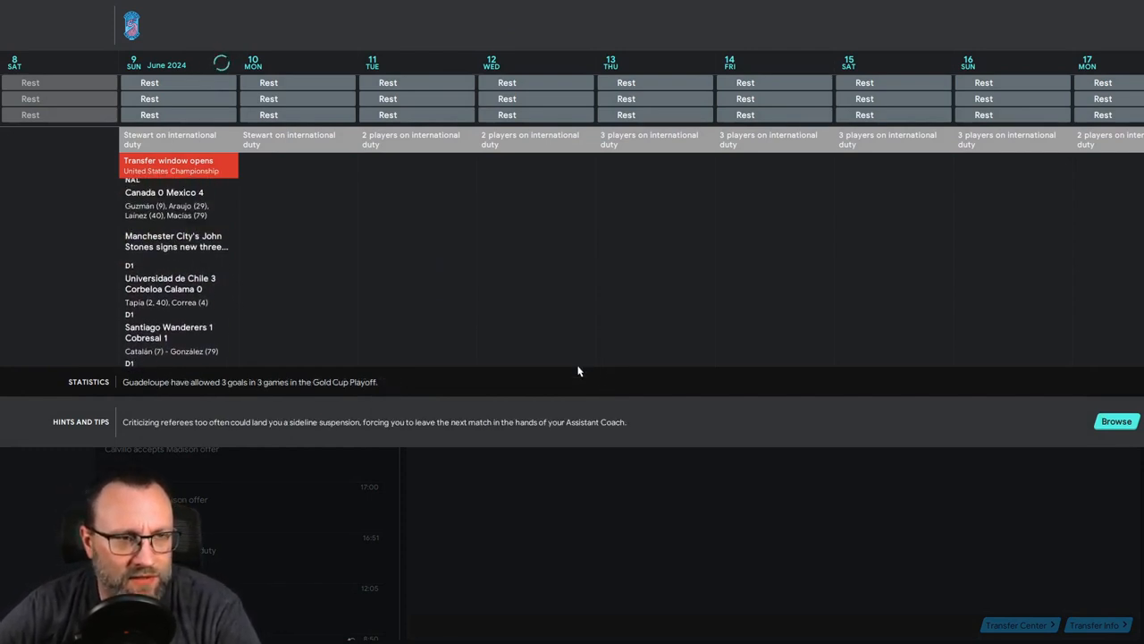
Step: Scroll the inbox on 10 June toward the 'Madison sign Campbell' message
{"action": "scroll", "scroll_direction": "down", "scroll_amount": 3}
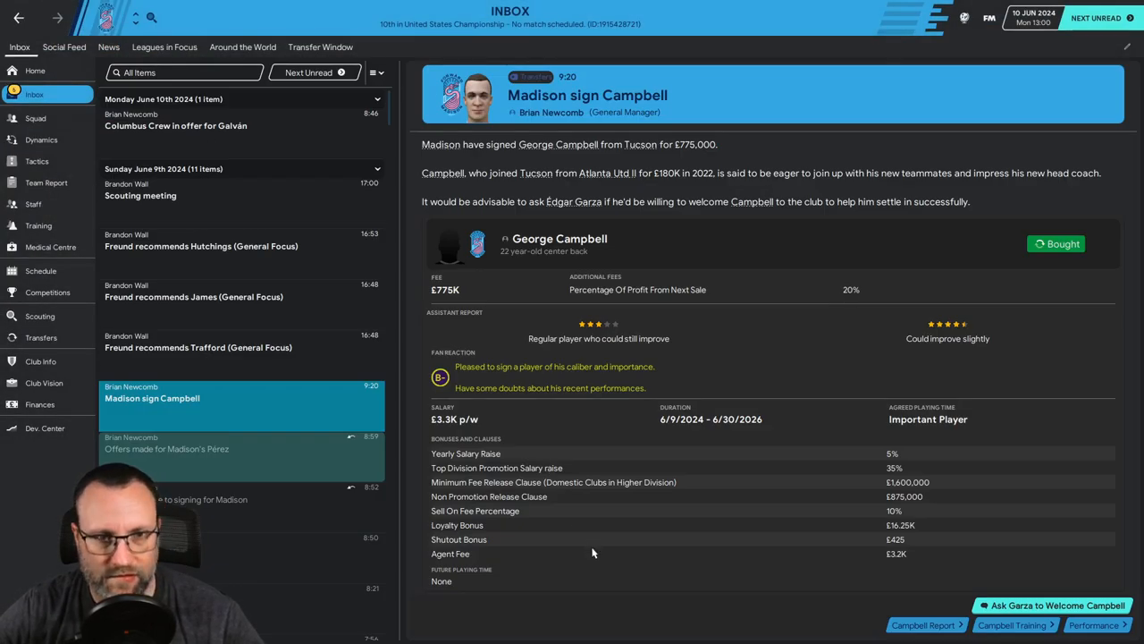
Step: Have Édgar Garza calmly agree to welcome George Campbell, then end the chat
{"action": "left_click", "coordinate": [1058, 605]}
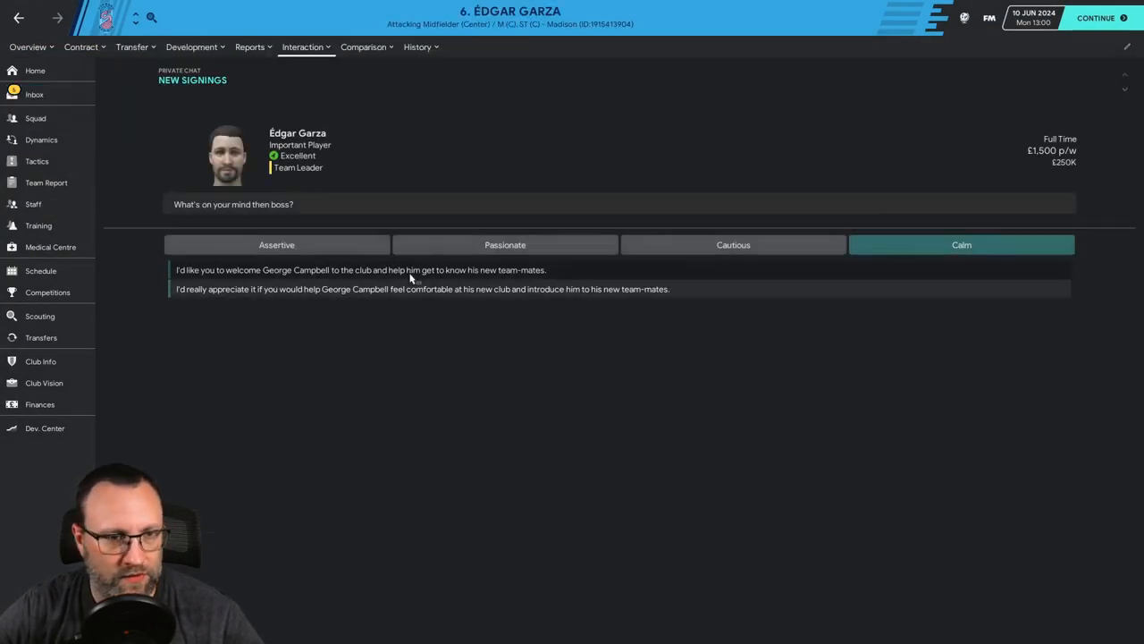
{"action": "left_click", "coordinate": [961, 244]}
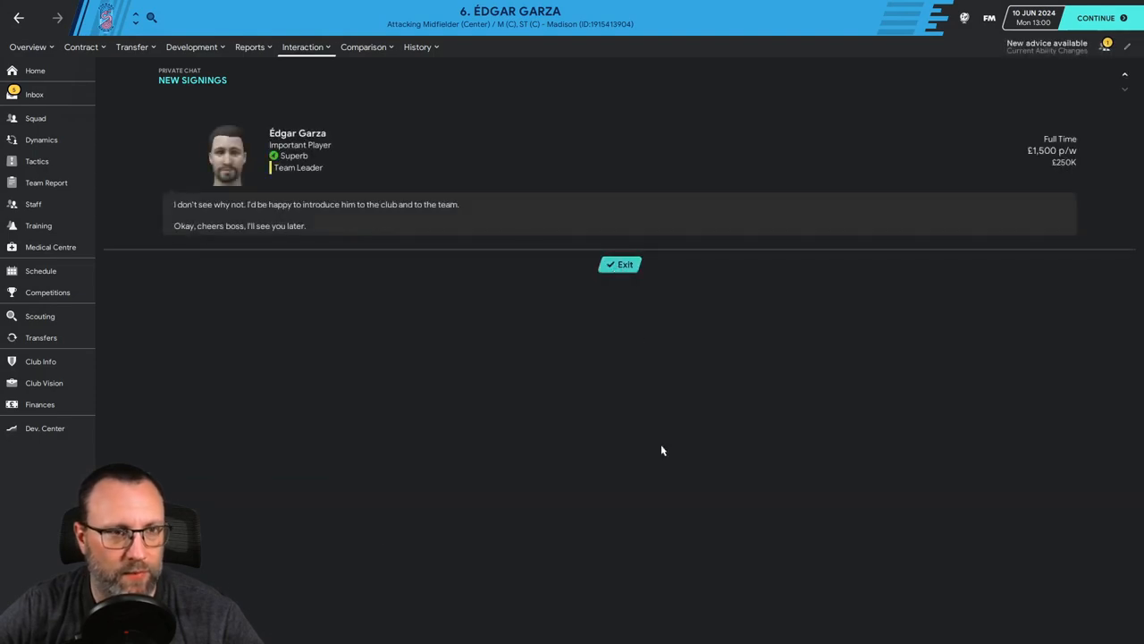
{"action": "left_click", "coordinate": [619, 264]}
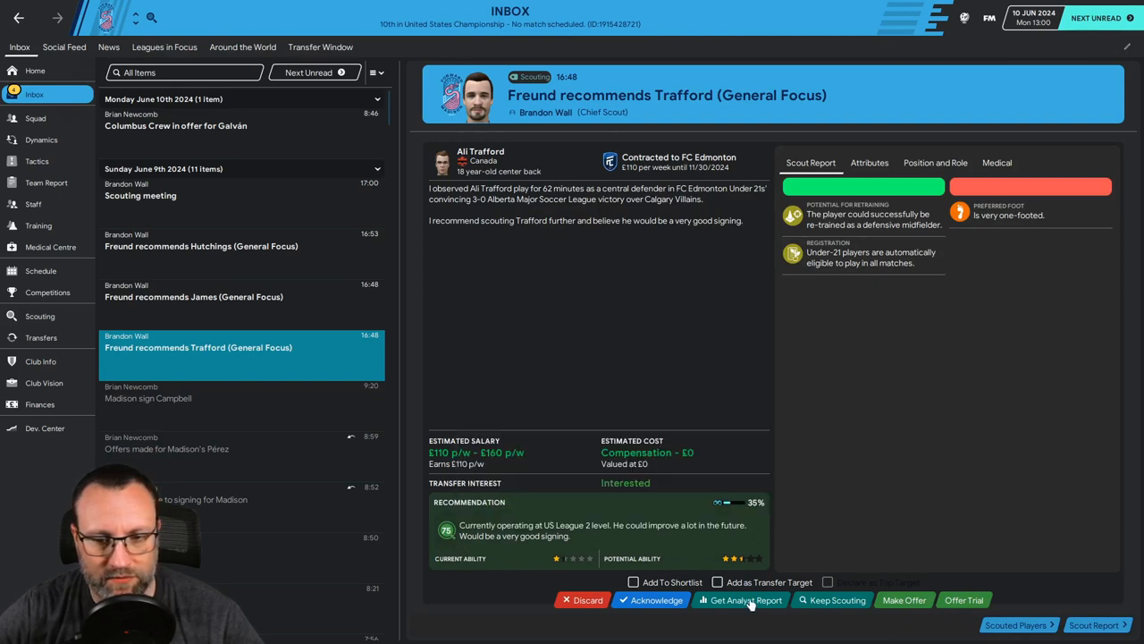
Step: Dismiss the scout's recommendation of centre back Ali Trafford
{"action": "left_click", "coordinate": [193, 296]}
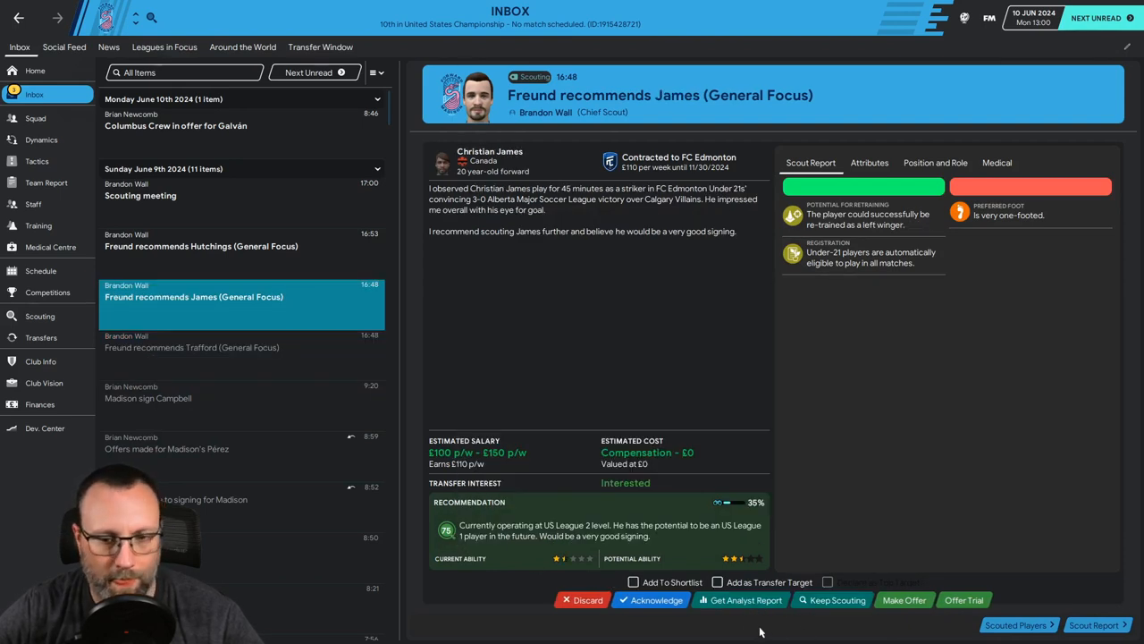
{"action": "mouse_move", "coordinate": [746, 600]}
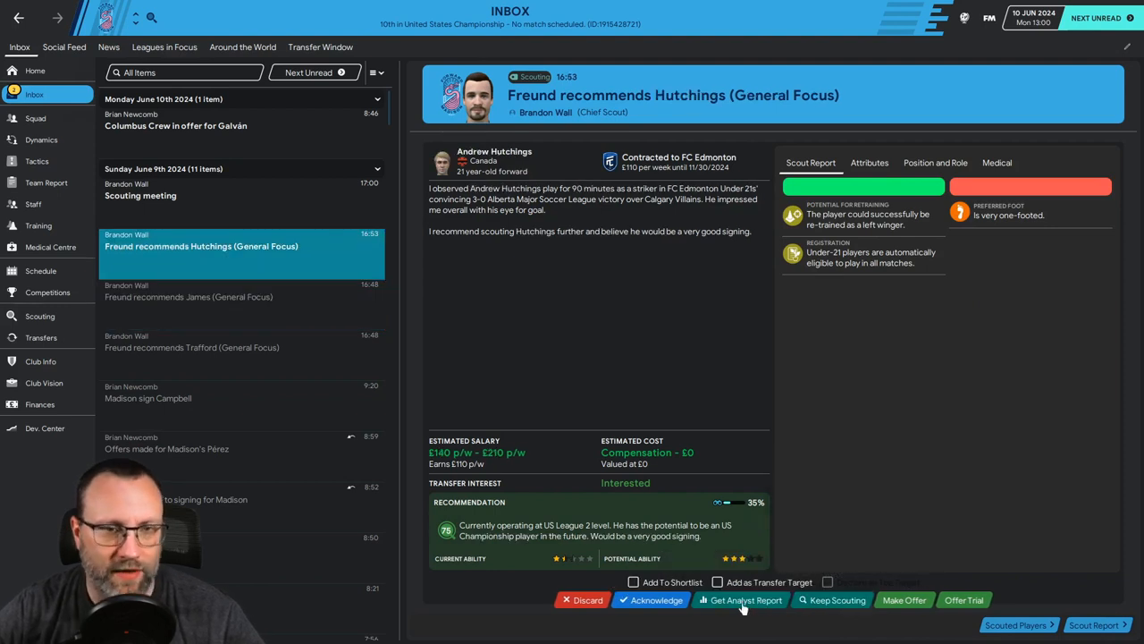
{"action": "mouse_move", "coordinate": [745, 600]}
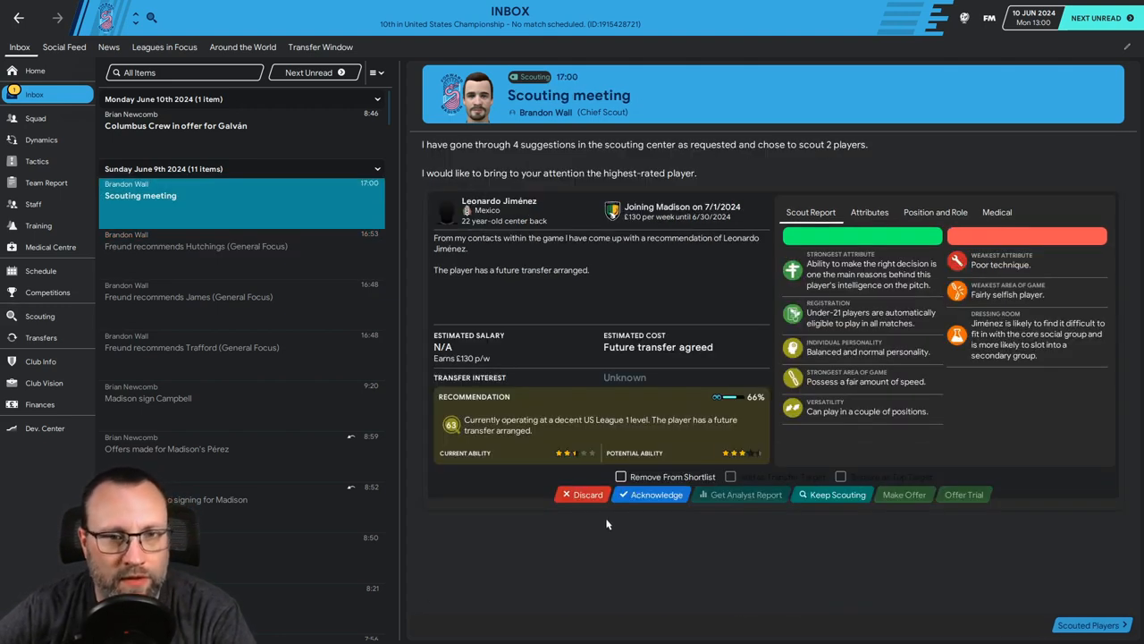
{"action": "mouse_move", "coordinate": [837, 494]}
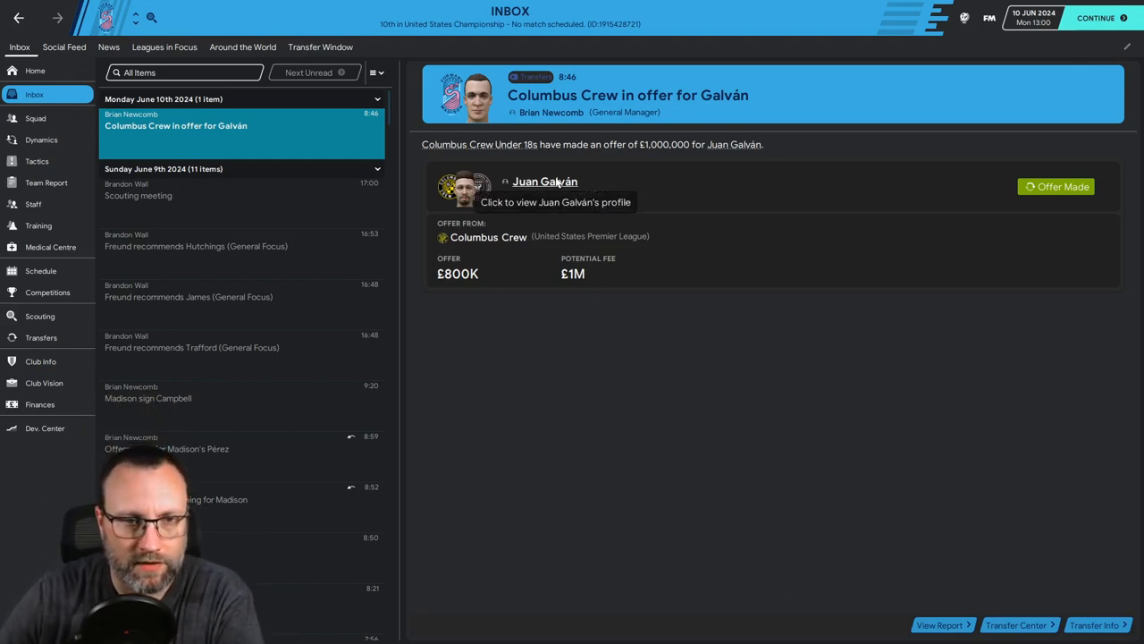
Step: View Juan Galván's player profile, then return to Columbus Crew's £800K offer
{"action": "left_click", "coordinate": [544, 182]}
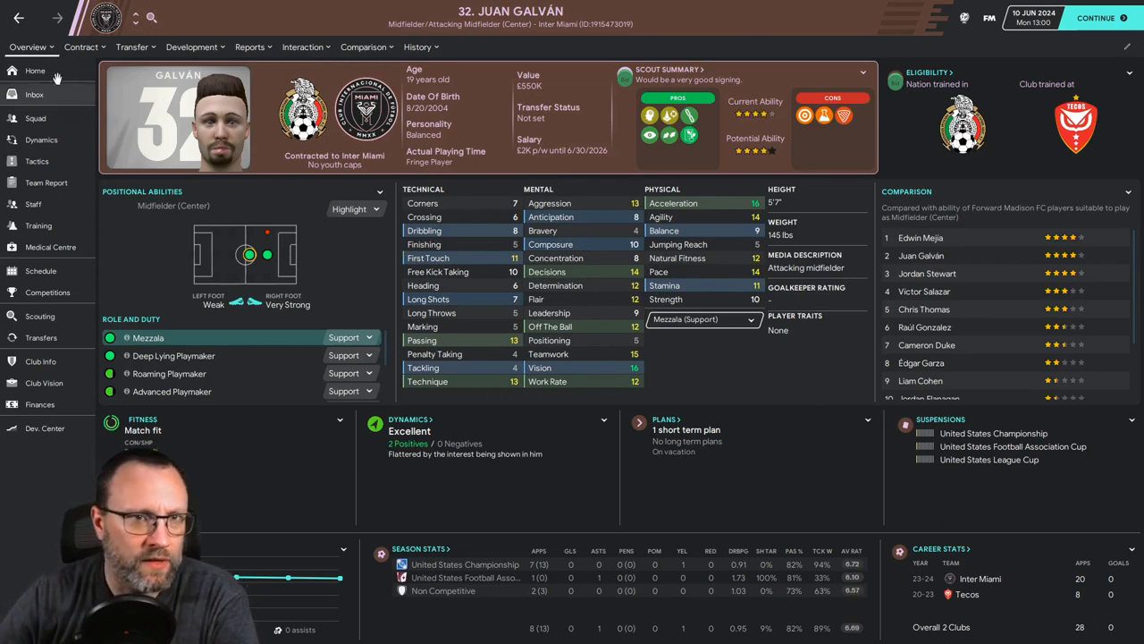
{"action": "left_click", "coordinate": [34, 93]}
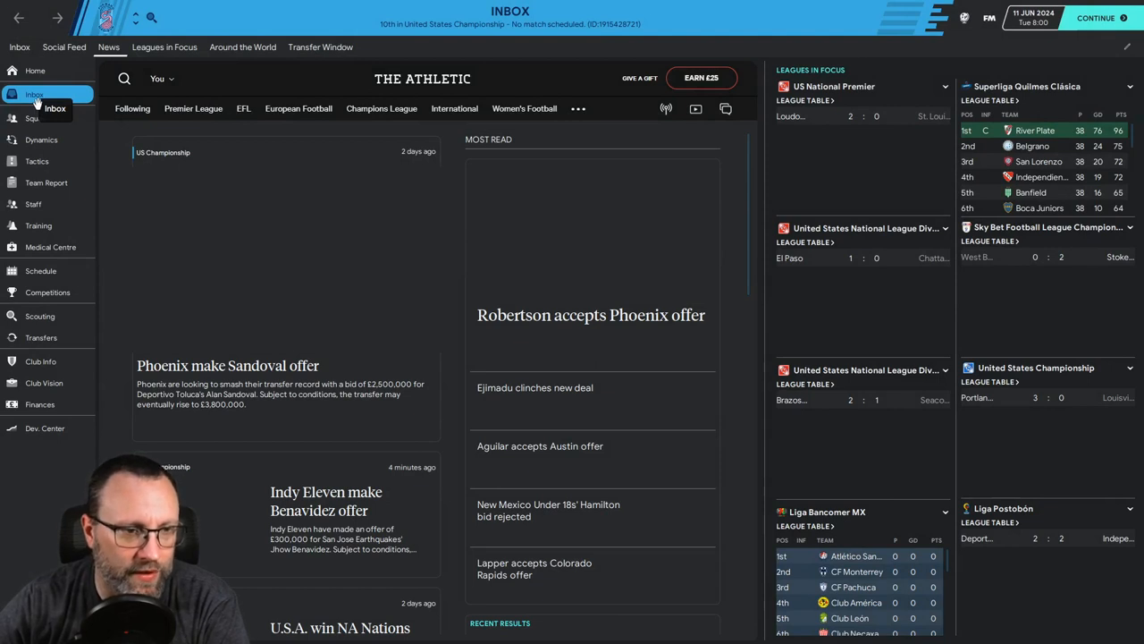
{"action": "left_click", "coordinate": [34, 94]}
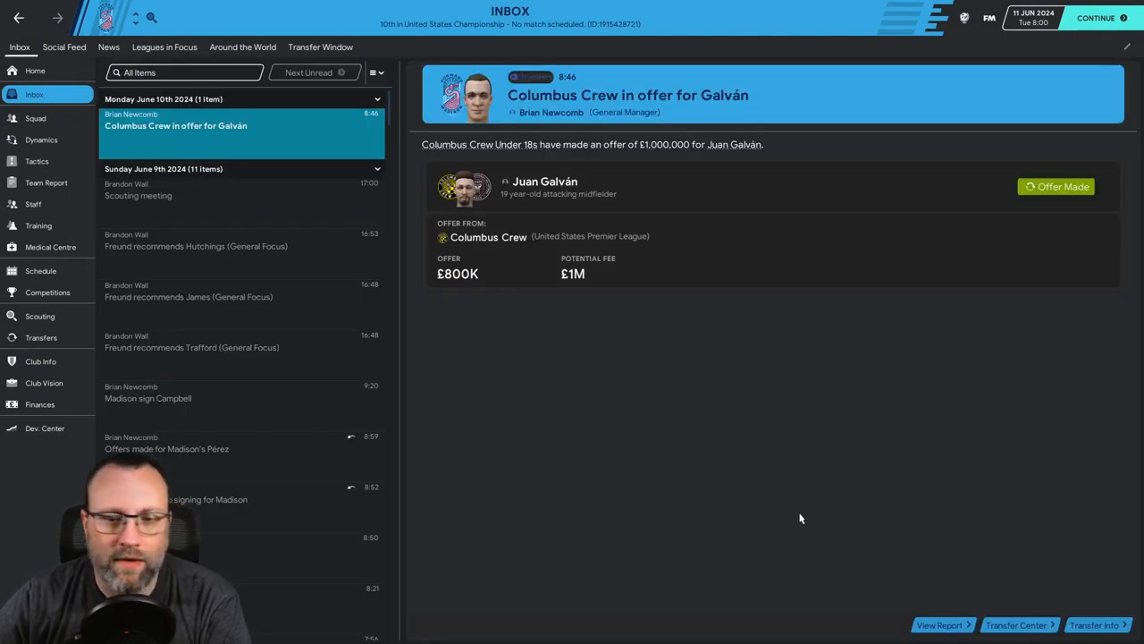
{"action": "mouse_move", "coordinate": [661, 503]}
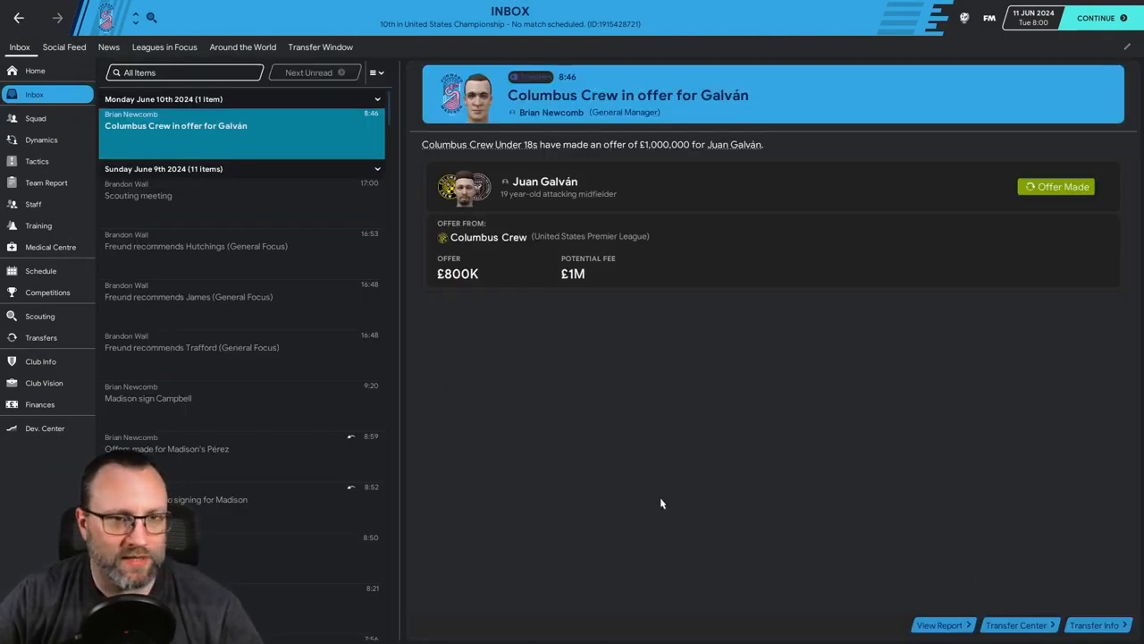
{"action": "mouse_move", "coordinate": [631, 485]}
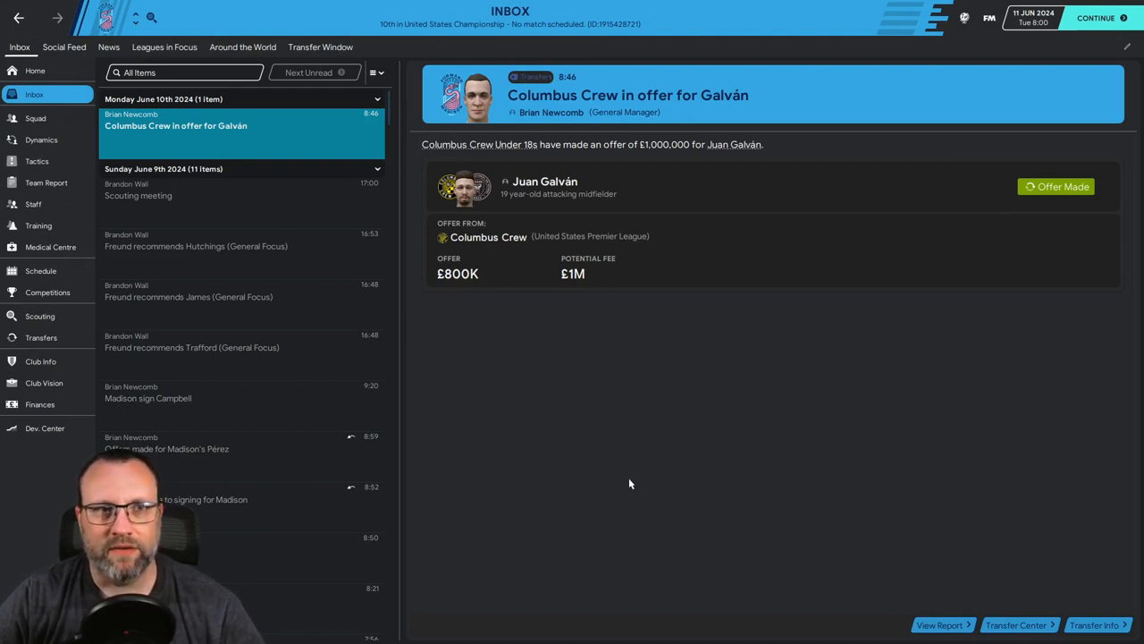
{"action": "mouse_move", "coordinate": [628, 480]}
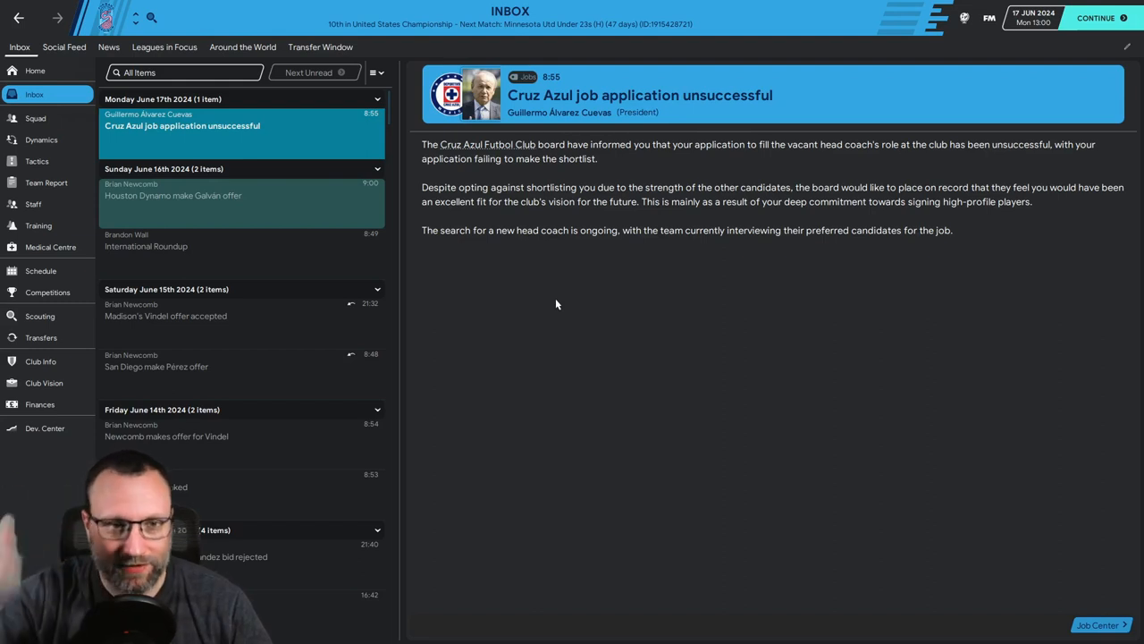
{"action": "mouse_move", "coordinate": [1039, 348]}
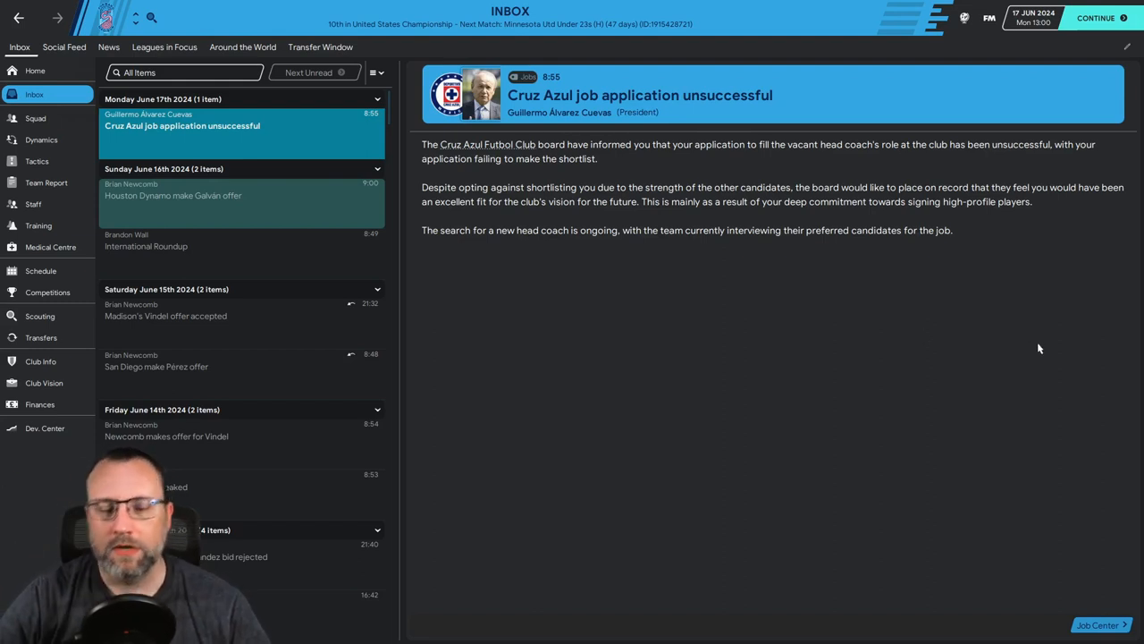
{"action": "mouse_move", "coordinate": [581, 338]}
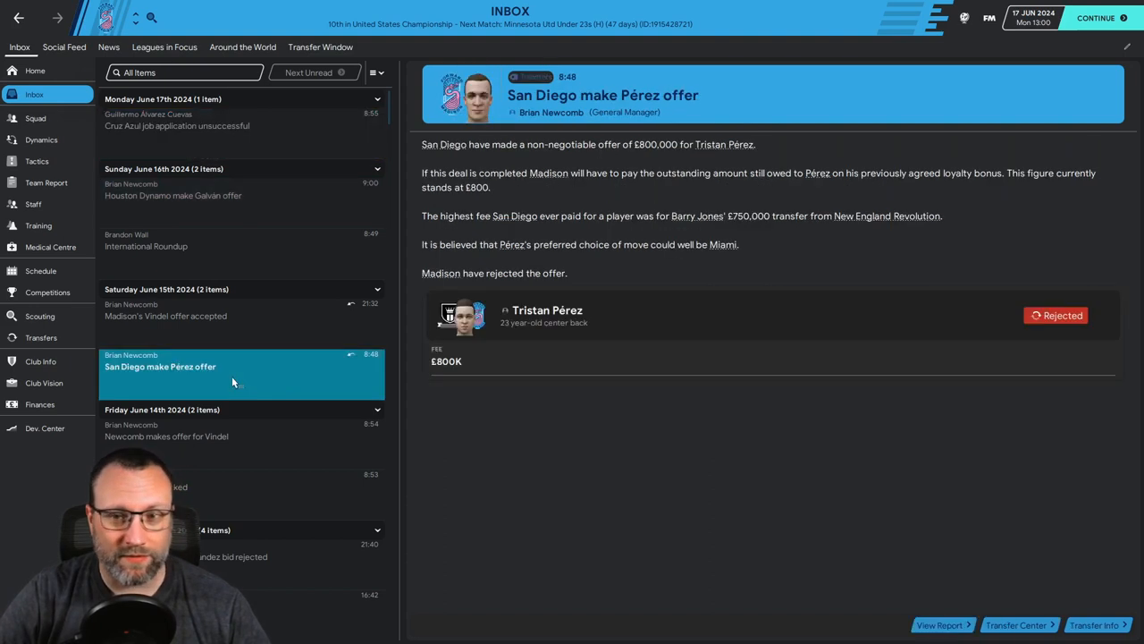
{"action": "mouse_move", "coordinate": [468, 366]}
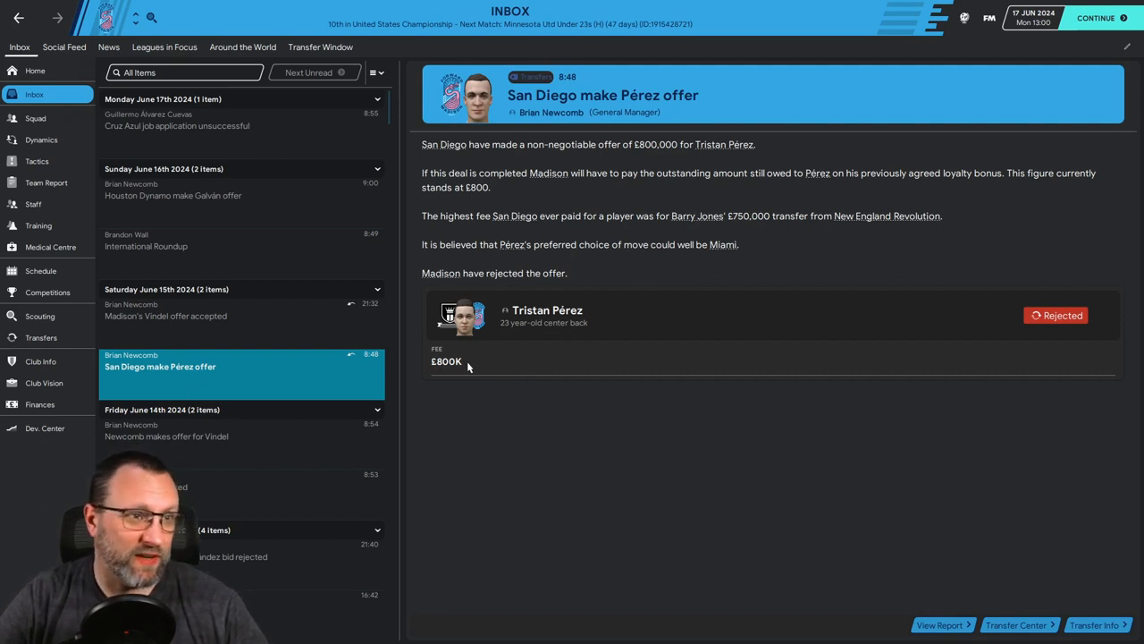
{"action": "mouse_move", "coordinate": [468, 378]}
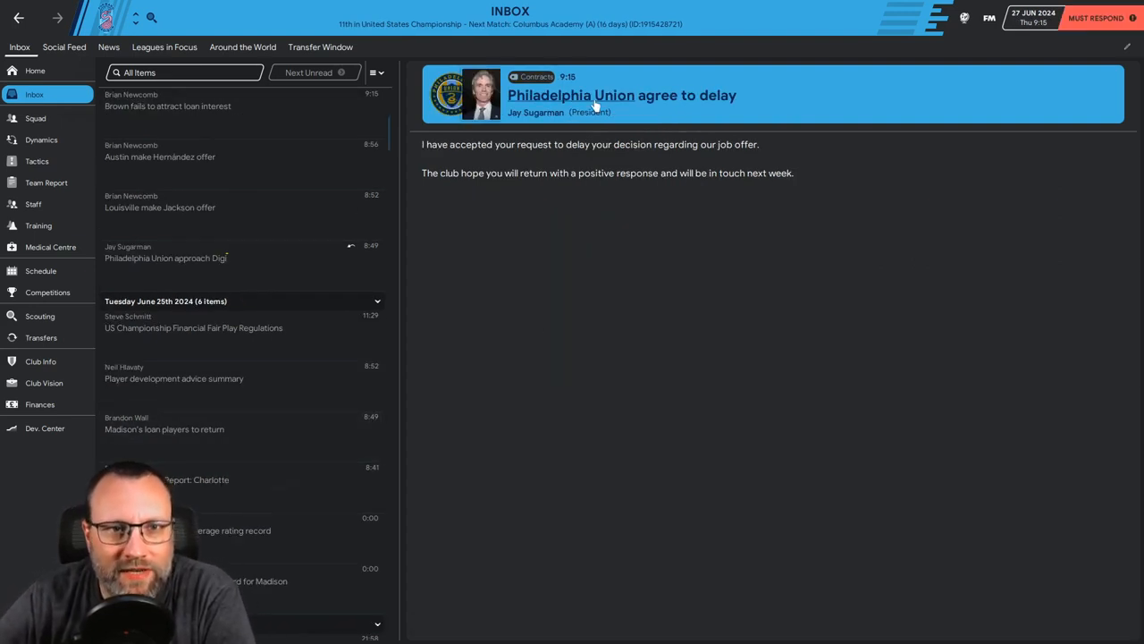
{"action": "mouse_move", "coordinate": [595, 106]}
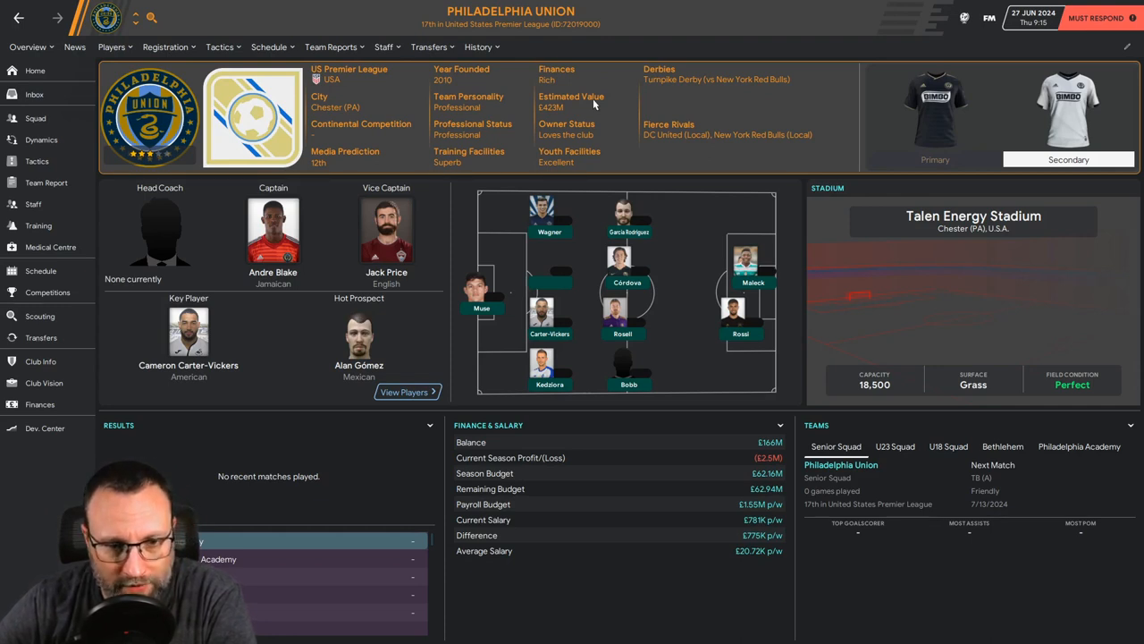
{"action": "mouse_move", "coordinate": [716, 533]}
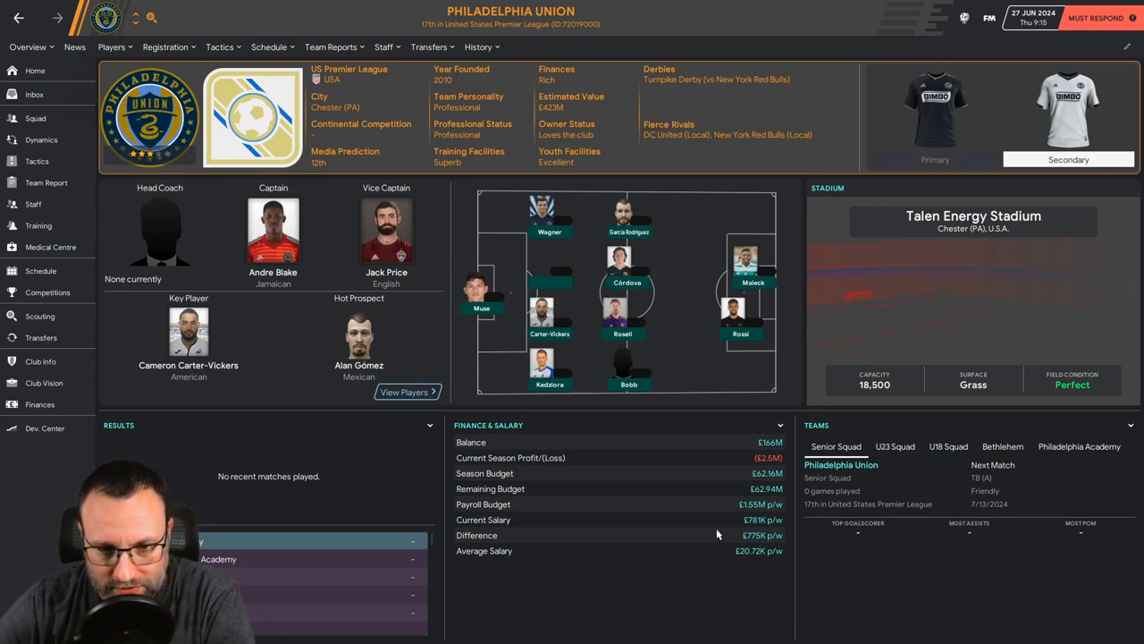
{"action": "mouse_move", "coordinate": [174, 61]}
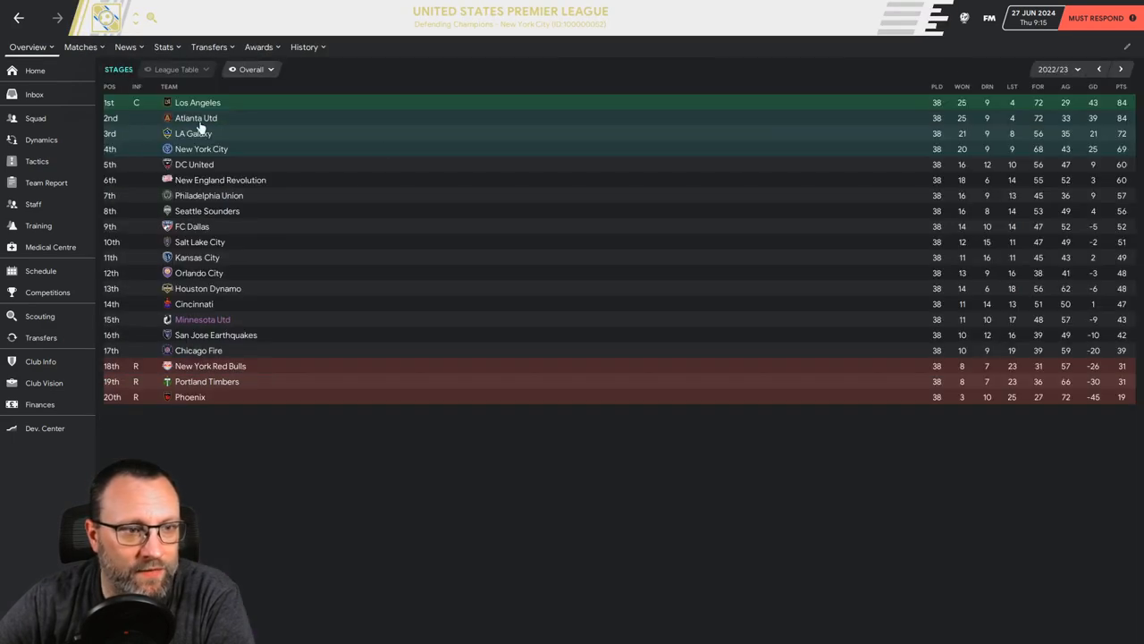
Step: Show the 2023/24 league table, then head back toward Philadelphia Union's delay message
{"action": "left_click", "coordinate": [1121, 69]}
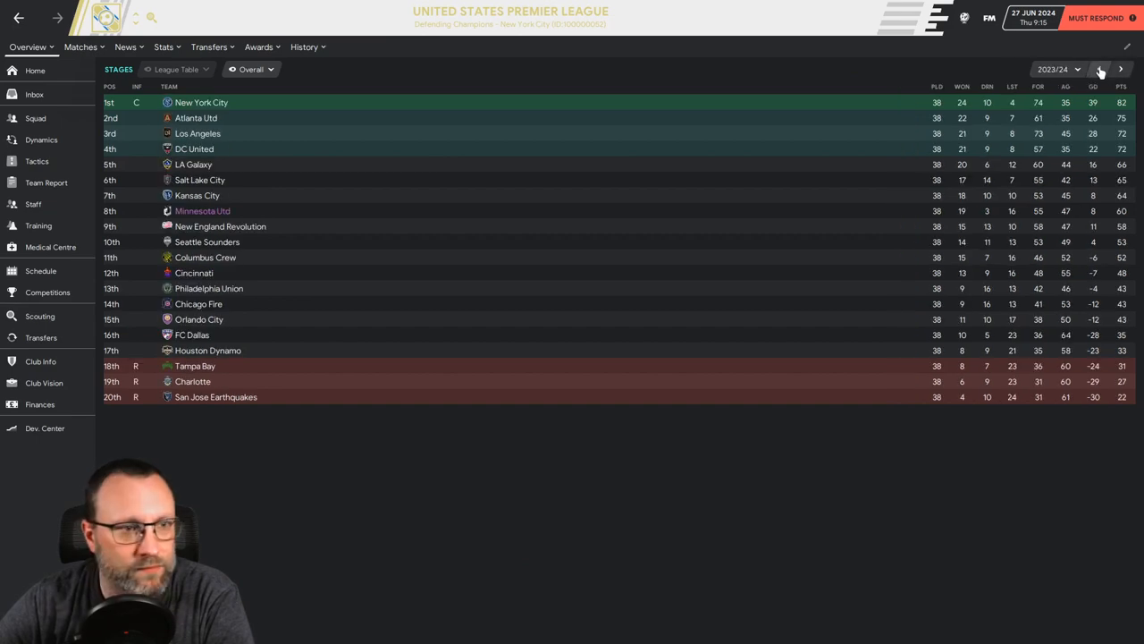
{"action": "mouse_move", "coordinate": [208, 288]}
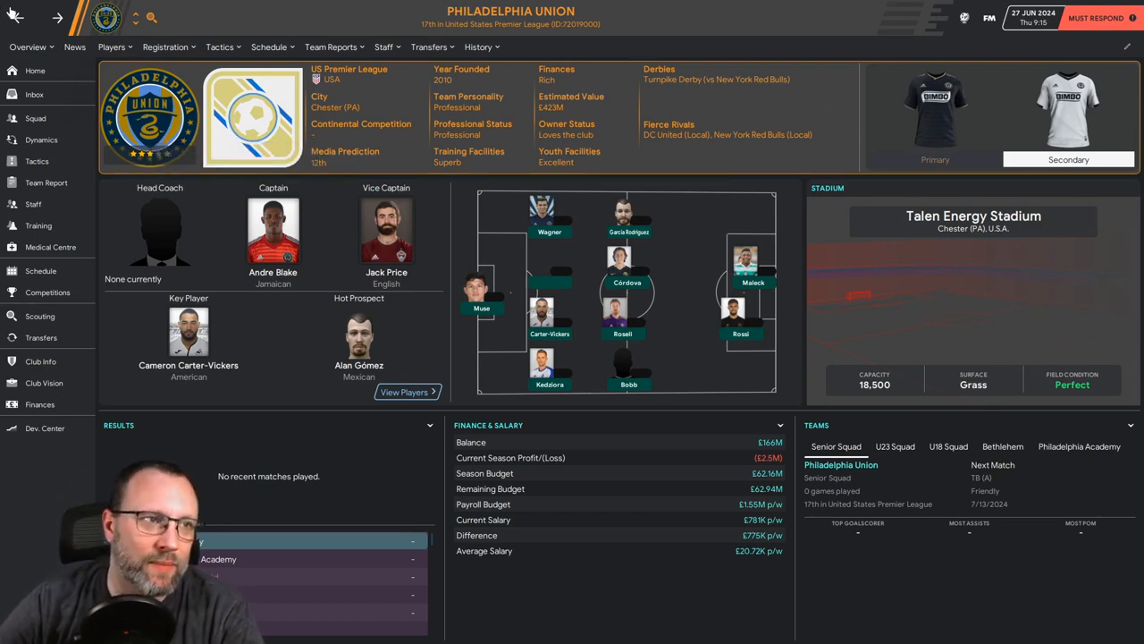
{"action": "left_click", "coordinate": [34, 94]}
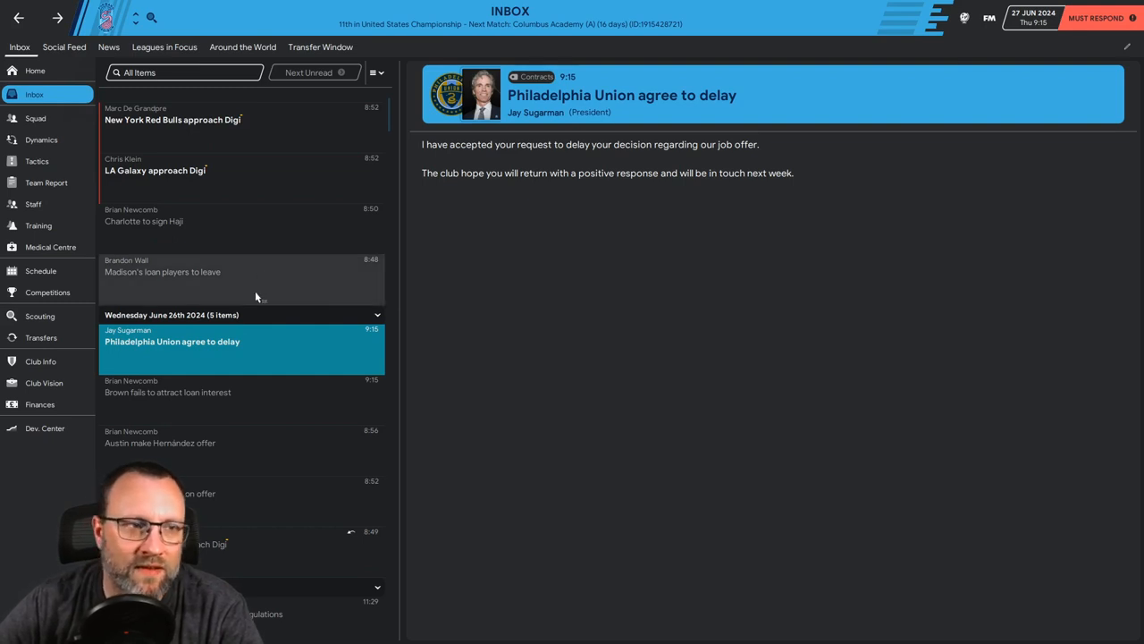
Step: Read New York Red Bulls' £2.6K-weekly head coach offer and bring up their player lists
{"action": "left_click", "coordinate": [173, 119]}
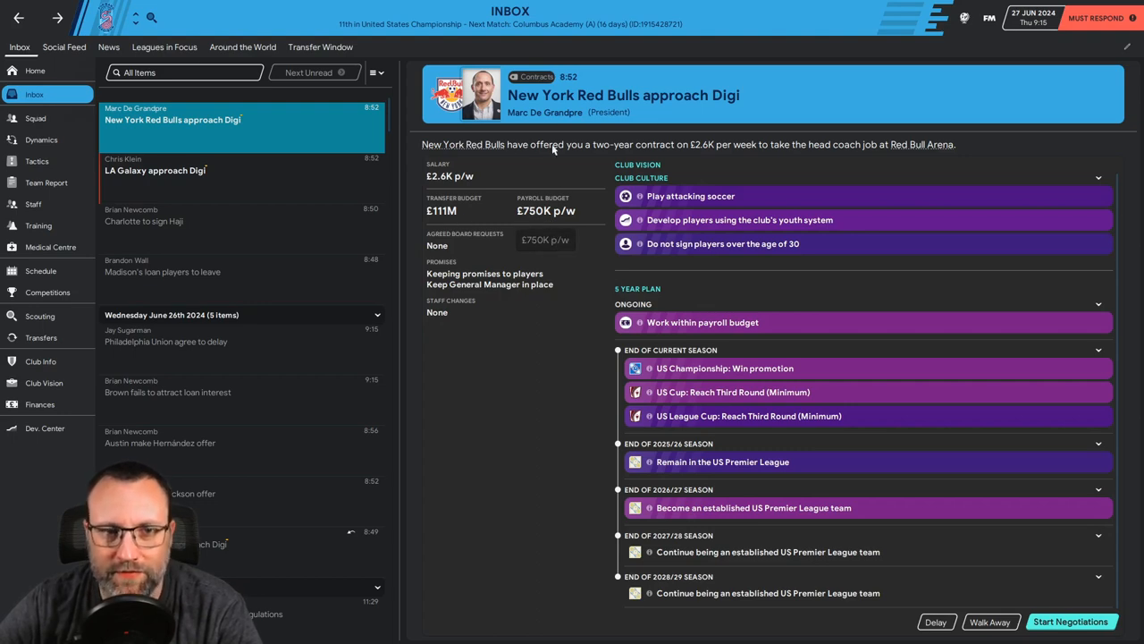
{"action": "mouse_move", "coordinate": [556, 98]}
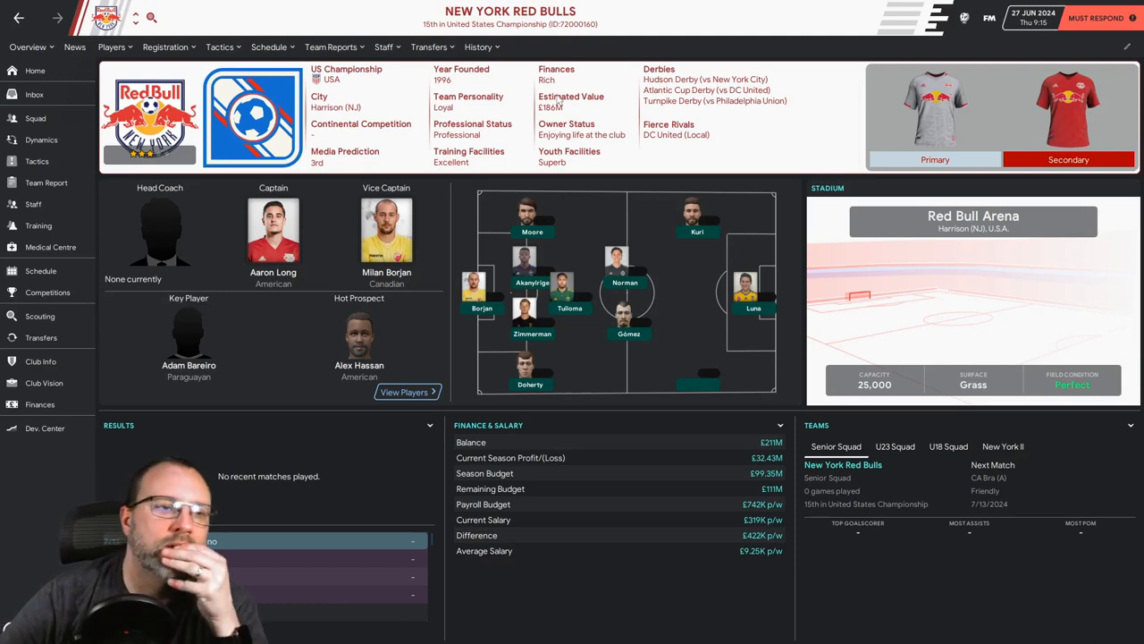
{"action": "mouse_move", "coordinate": [716, 324]}
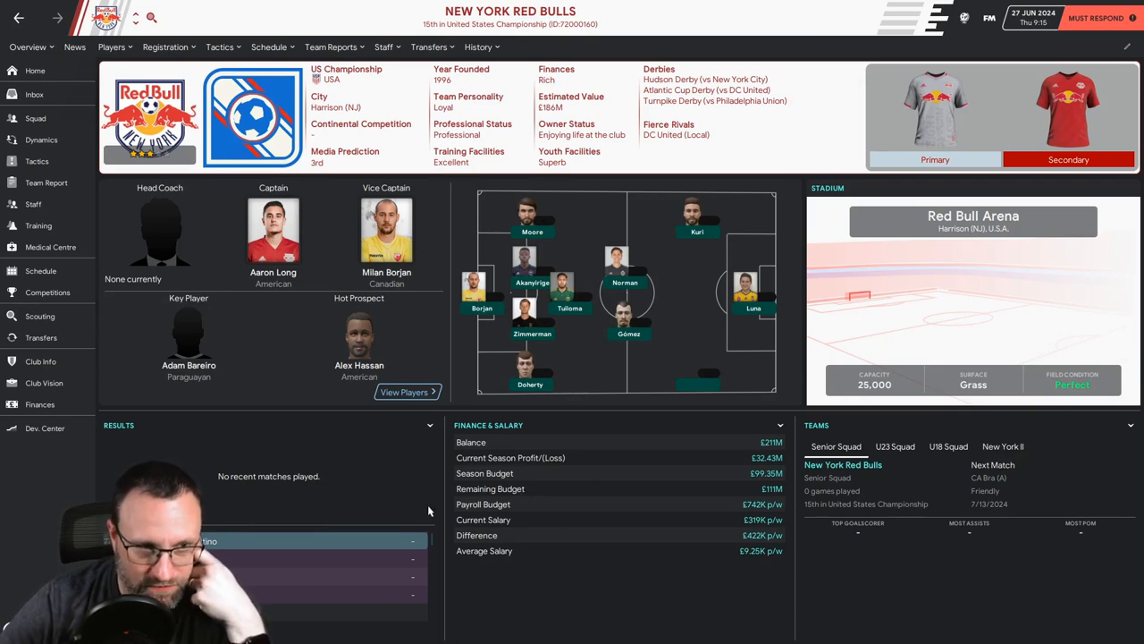
{"action": "left_click", "coordinate": [111, 47]}
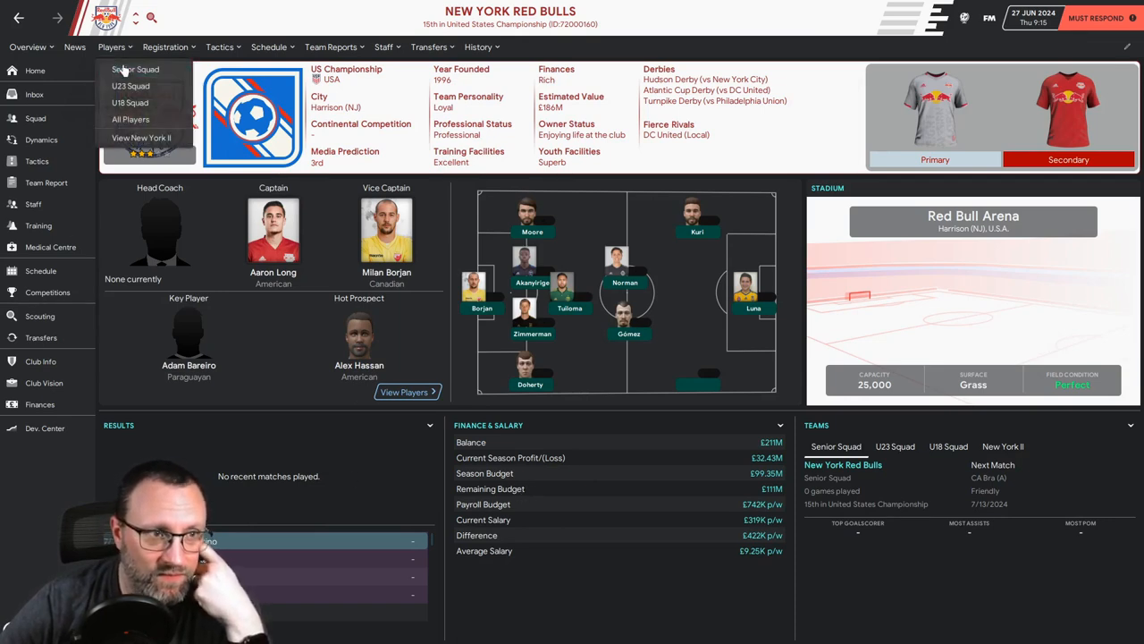
Step: Review the Red Bulls senior squad by position and Red Bull Arena facilities, then return to the offer
{"action": "left_click", "coordinate": [135, 69]}
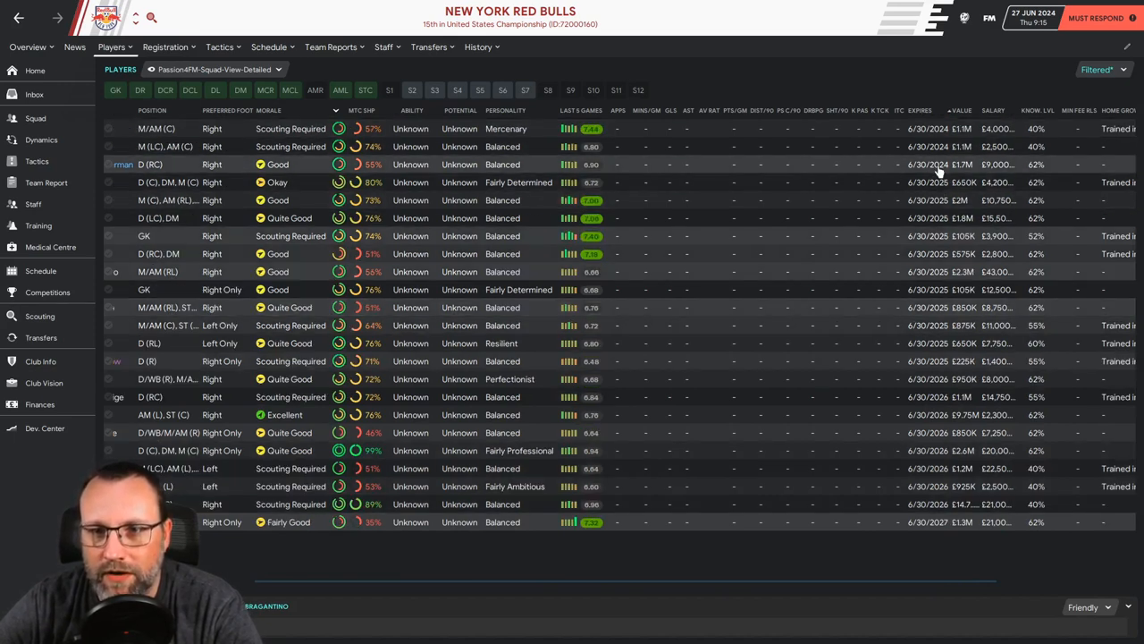
{"action": "mouse_move", "coordinate": [774, 492]}
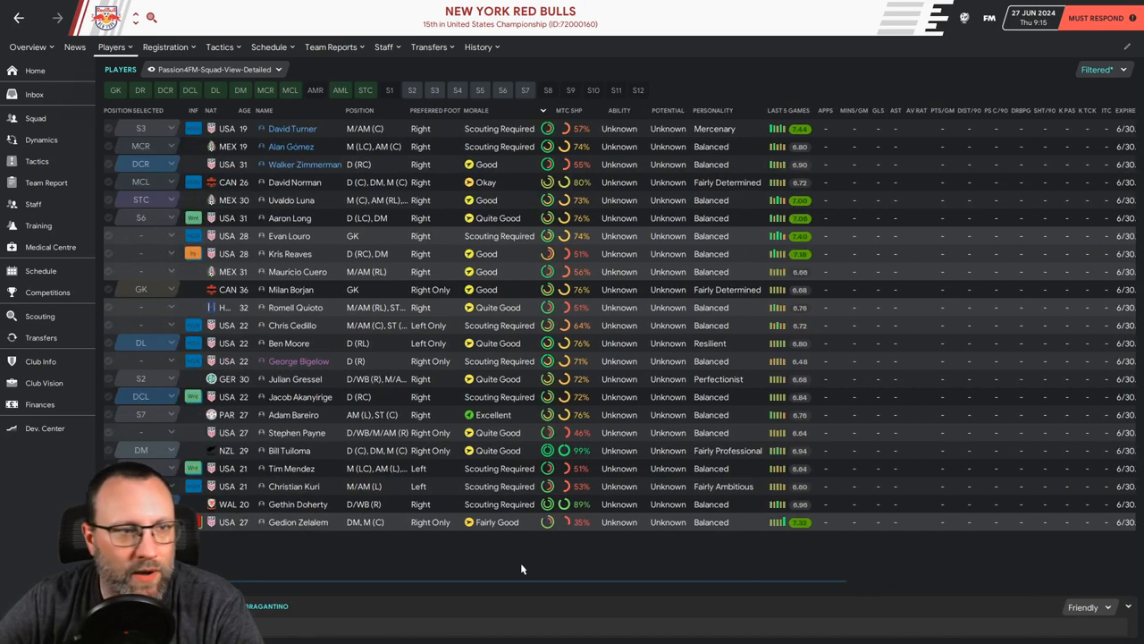
{"action": "mouse_move", "coordinate": [305, 164]}
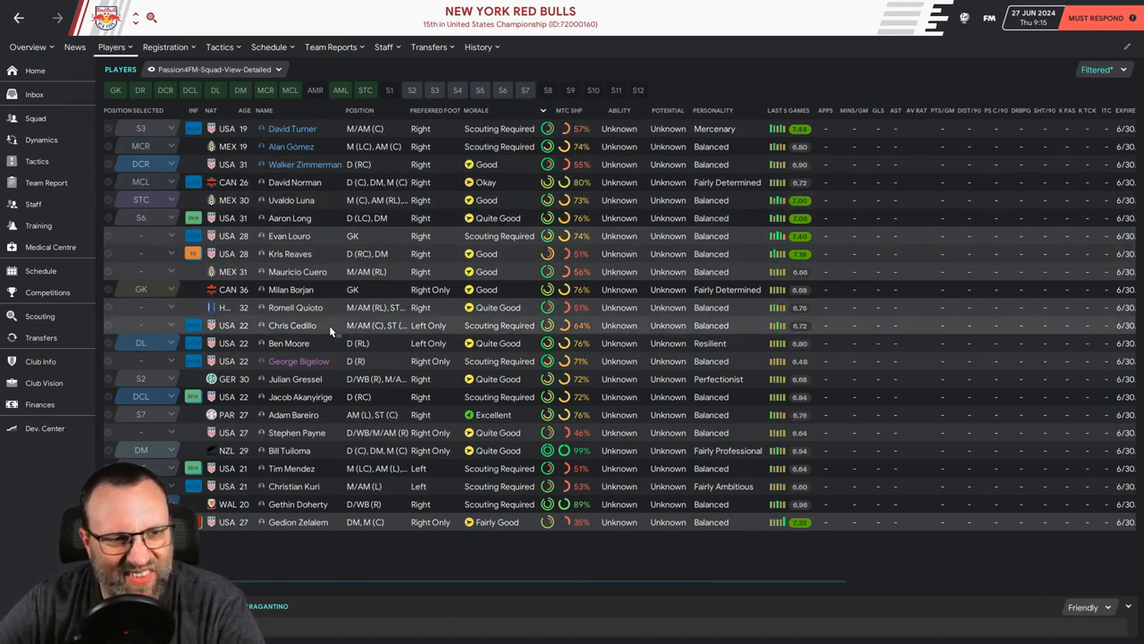
{"action": "left_click", "coordinate": [133, 110]}
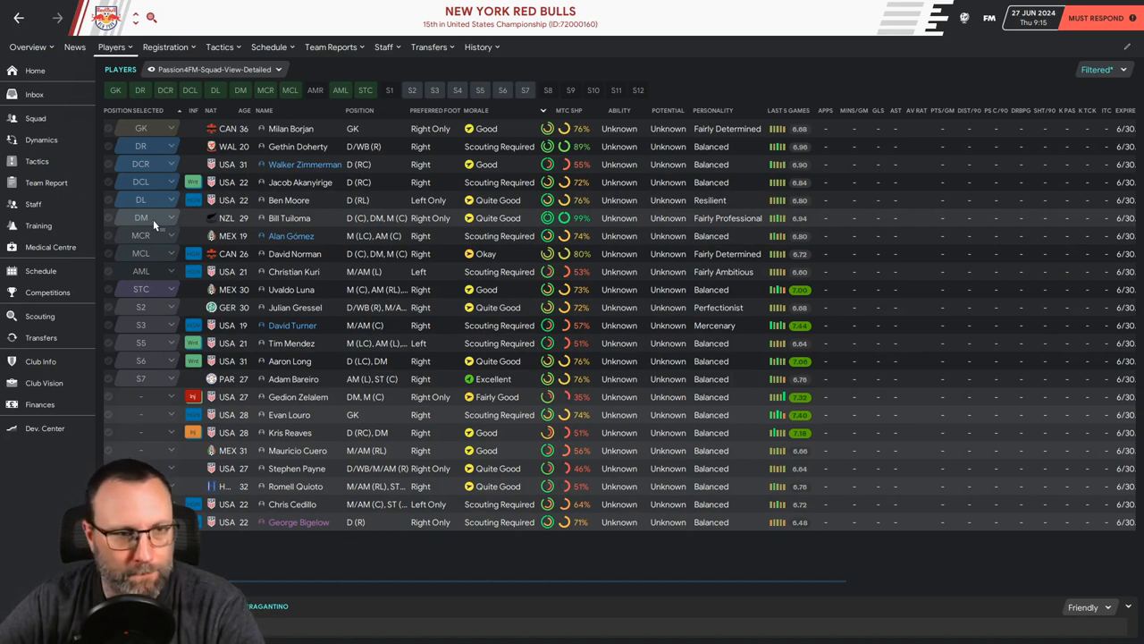
{"action": "mouse_move", "coordinate": [411, 396]}
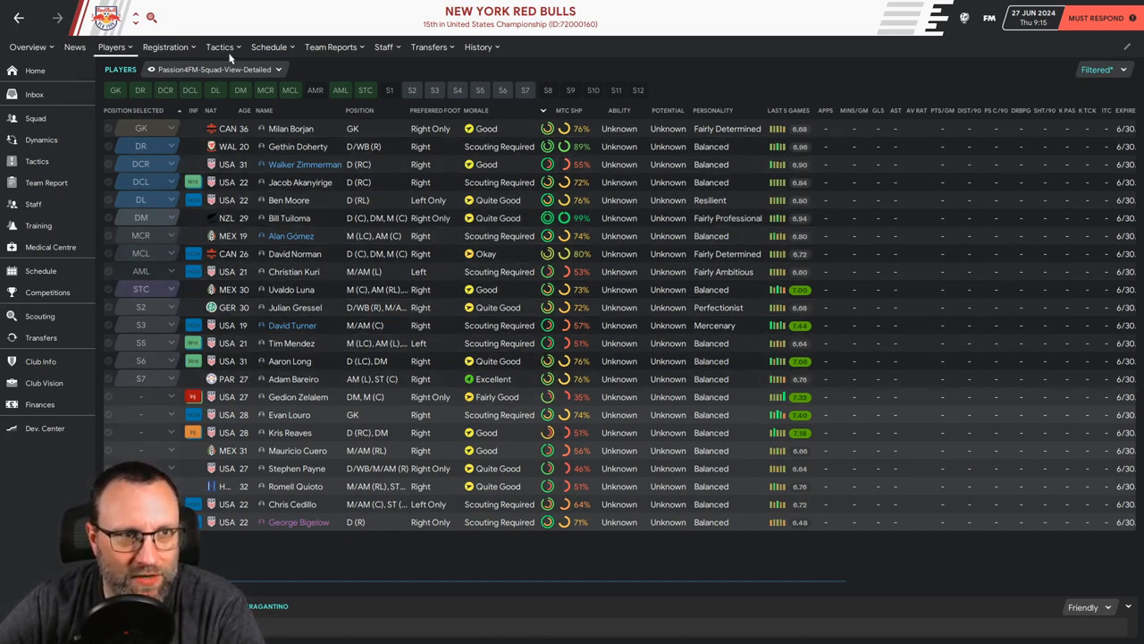
{"action": "left_click", "coordinate": [269, 47]}
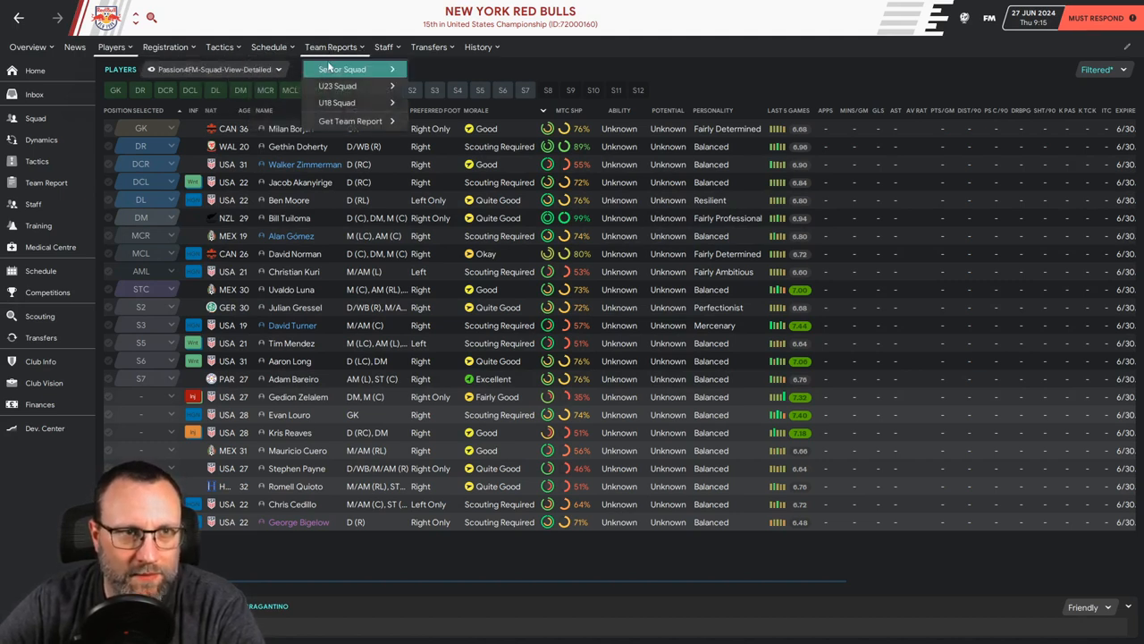
{"action": "left_click", "coordinate": [28, 46]}
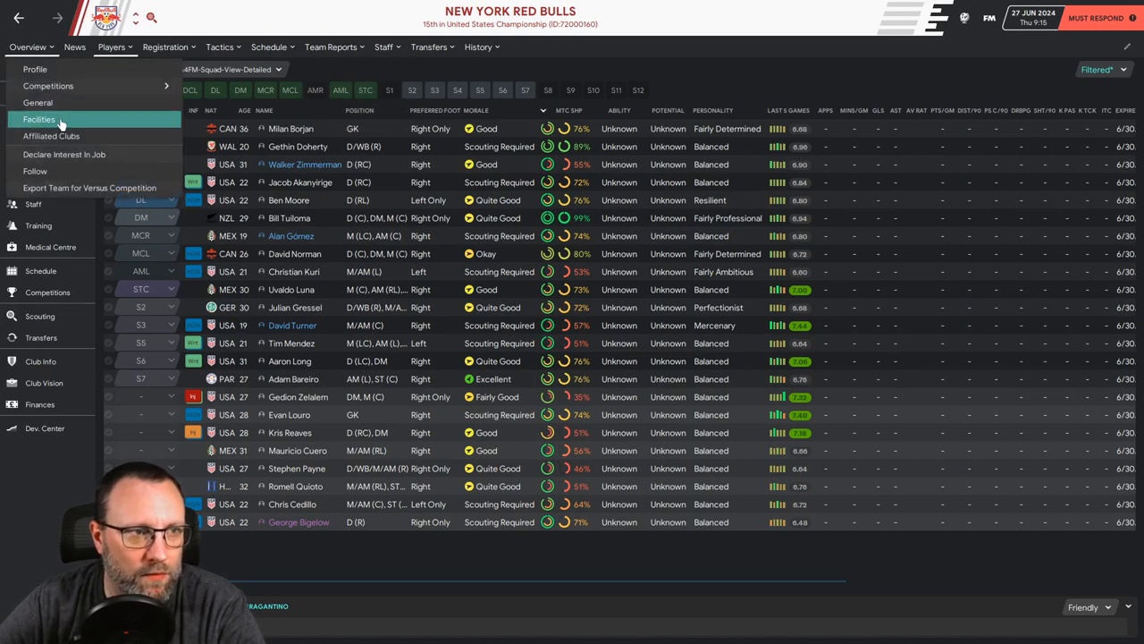
{"action": "left_click", "coordinate": [40, 118]}
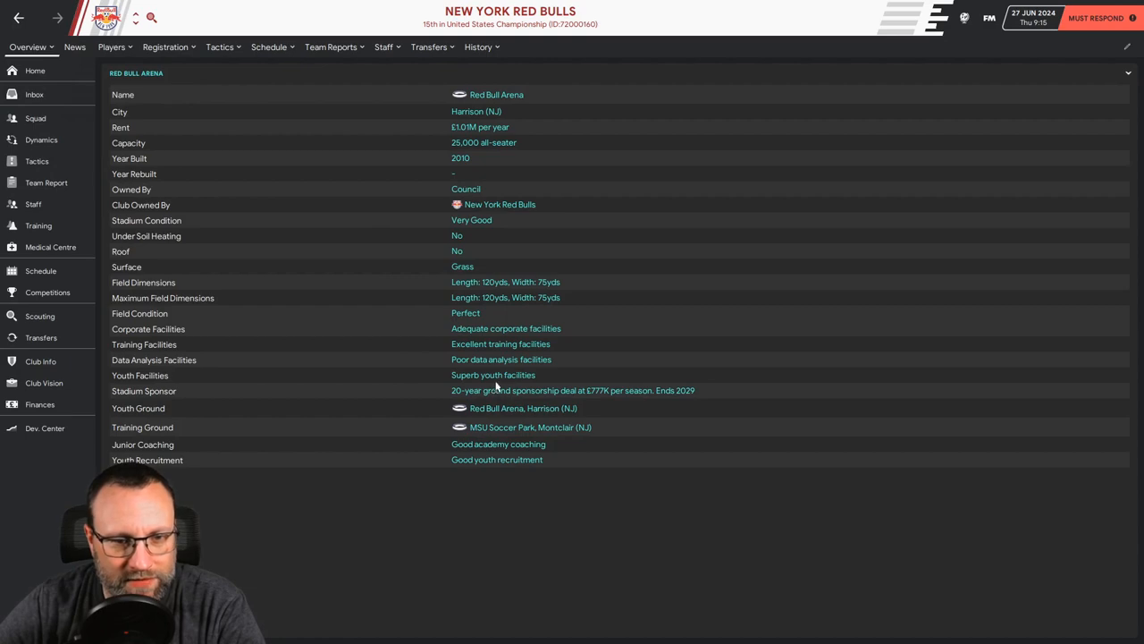
{"action": "mouse_move", "coordinate": [427, 455]}
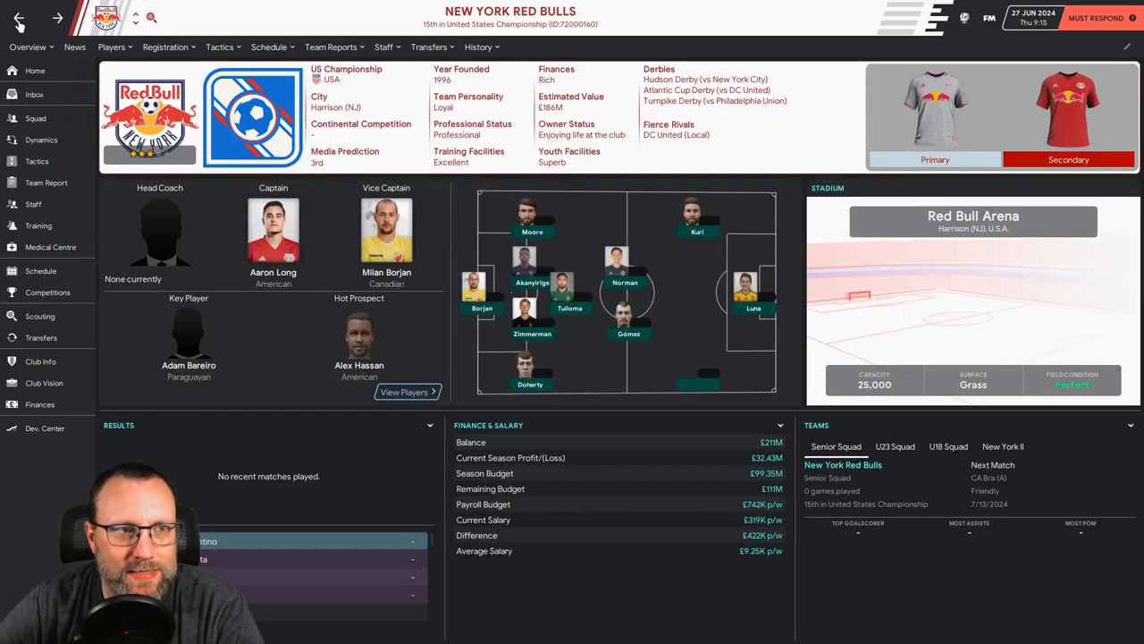
{"action": "left_click", "coordinate": [34, 94]}
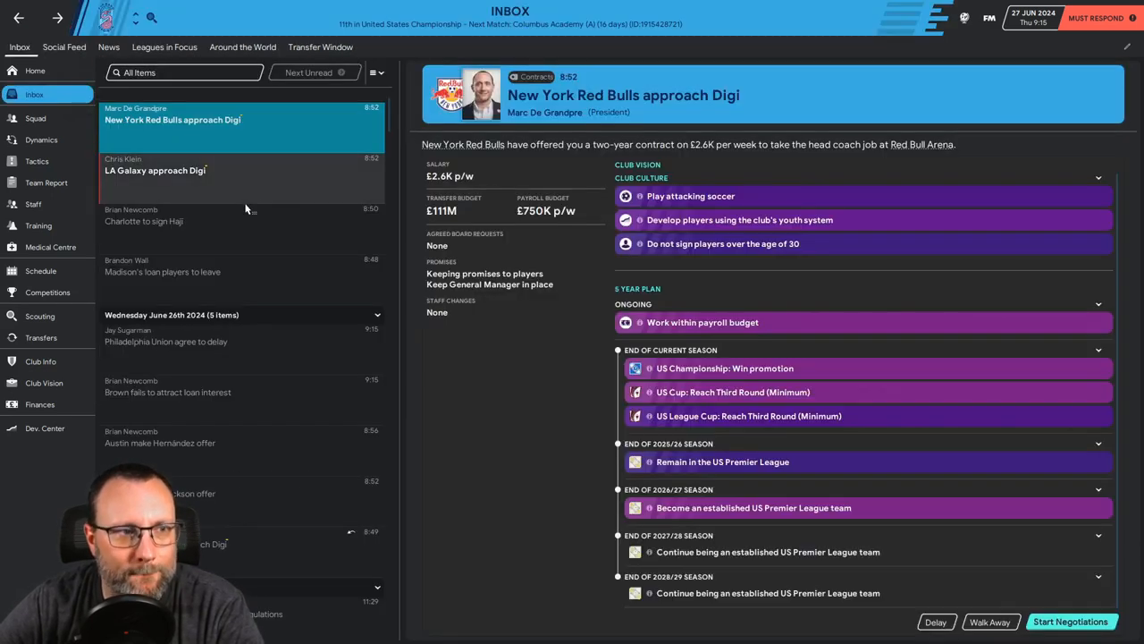
{"action": "mouse_move", "coordinate": [254, 188]}
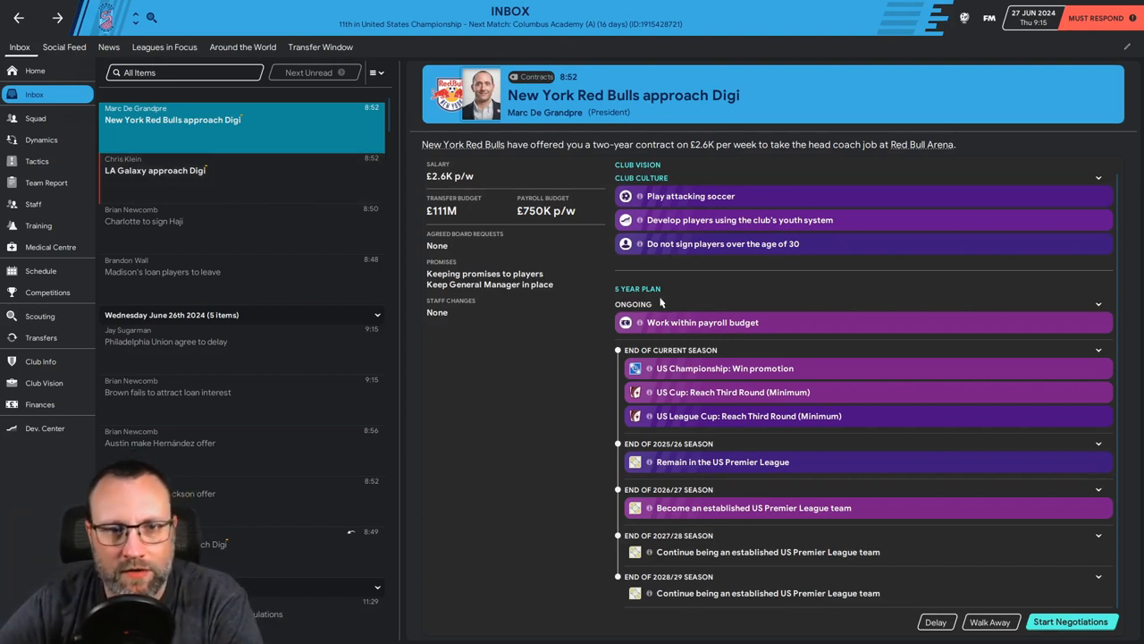
{"action": "mouse_move", "coordinate": [679, 323]}
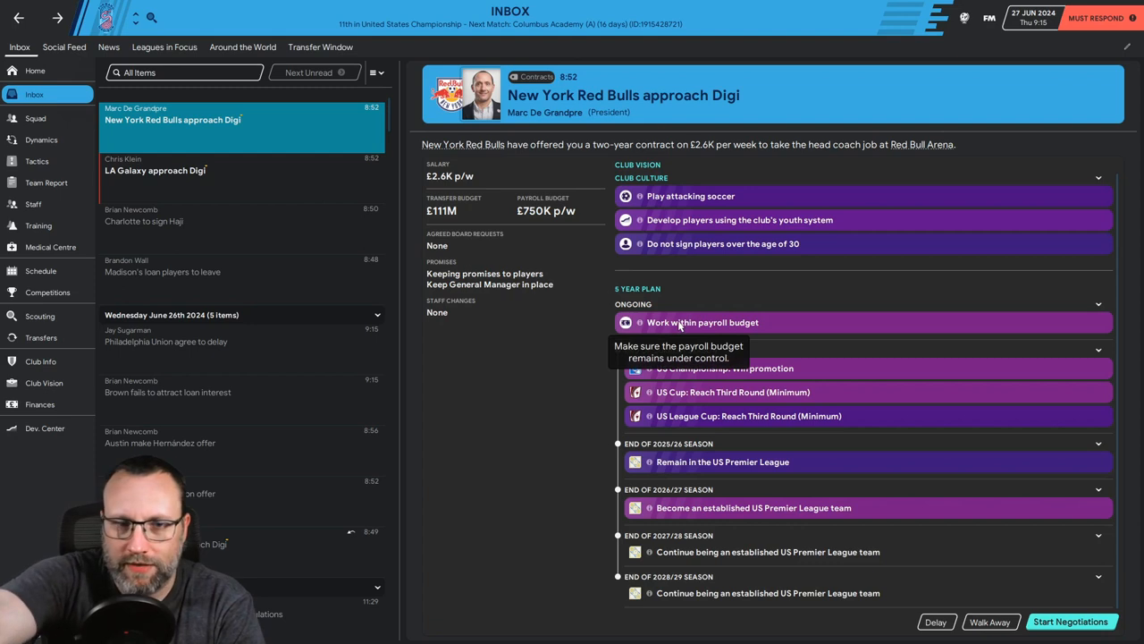
{"action": "mouse_move", "coordinate": [470, 421]}
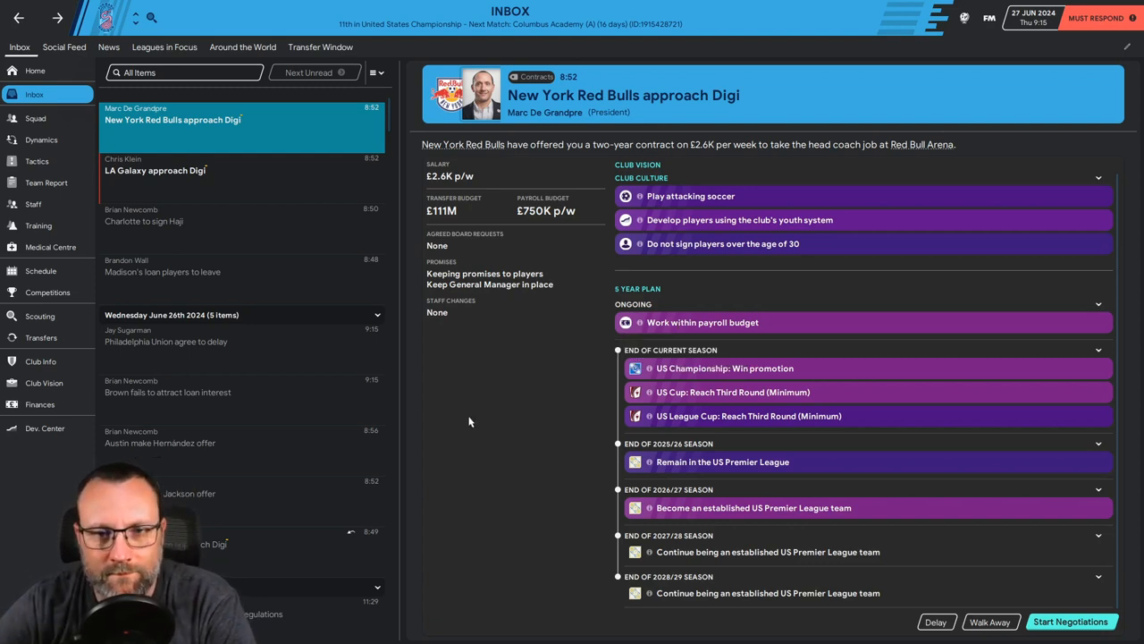
{"action": "mouse_move", "coordinate": [705, 329]}
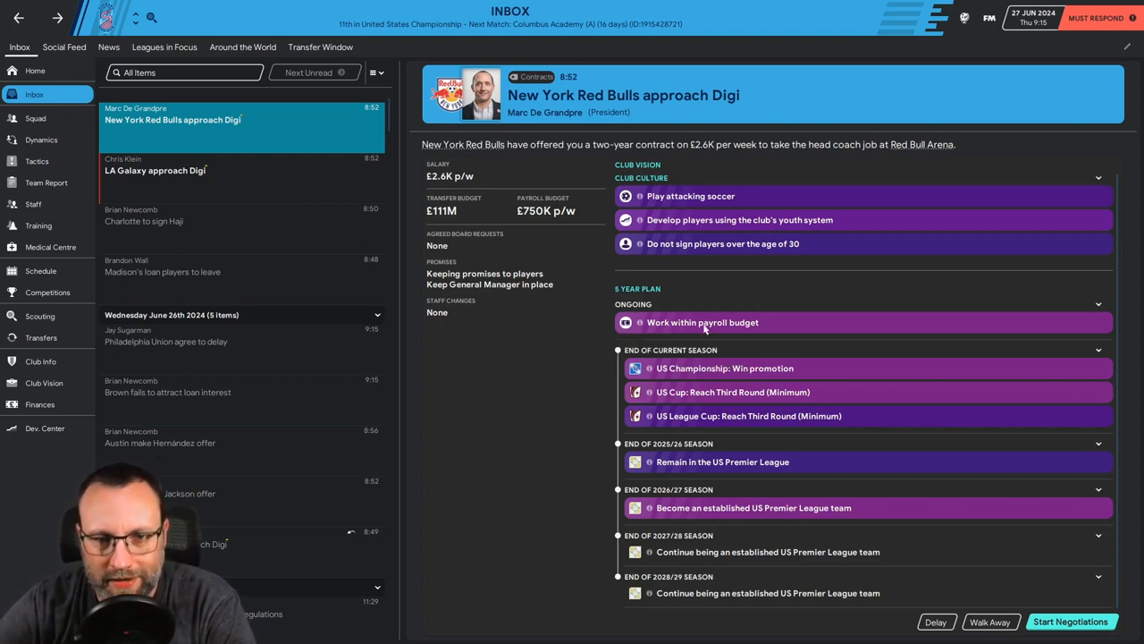
{"action": "mouse_move", "coordinate": [706, 375]}
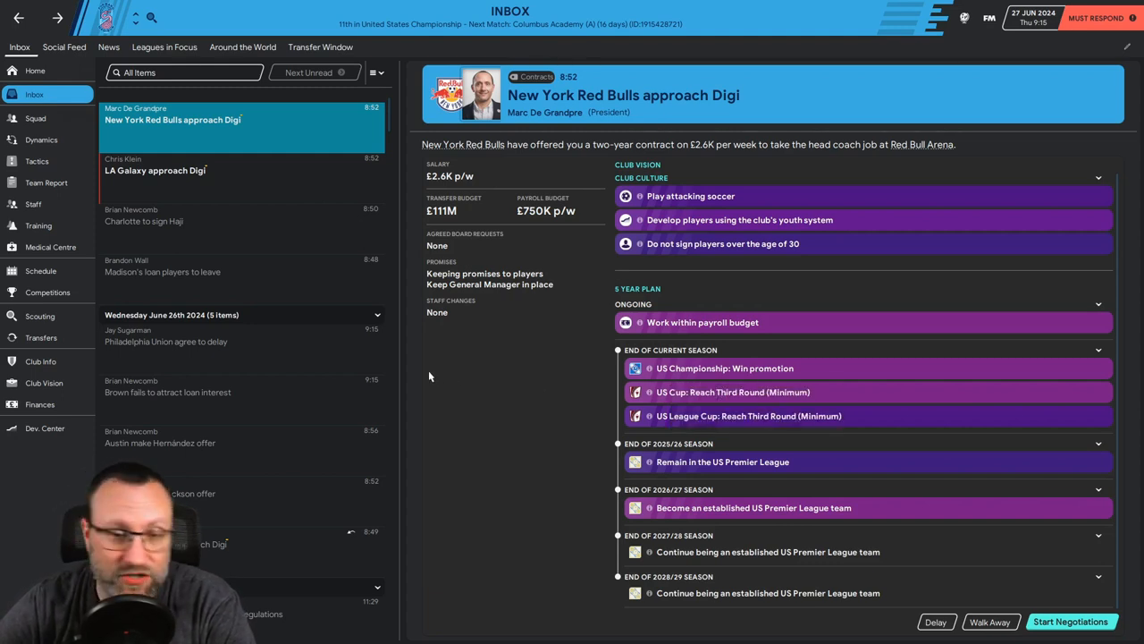
{"action": "mouse_move", "coordinate": [748, 416]}
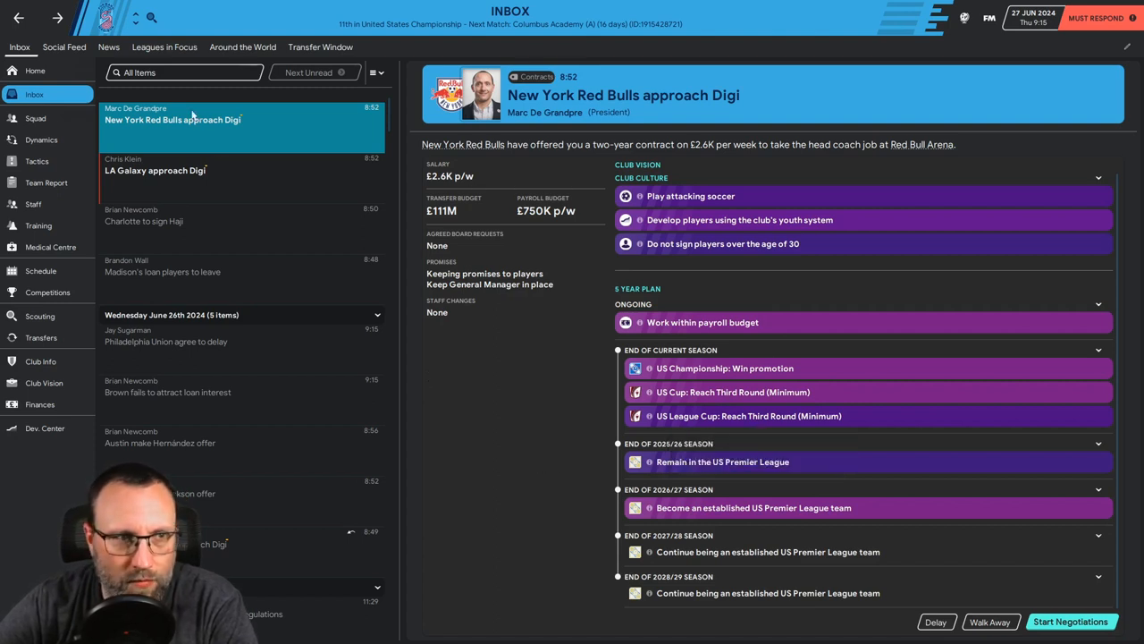
{"action": "left_click", "coordinate": [155, 170]}
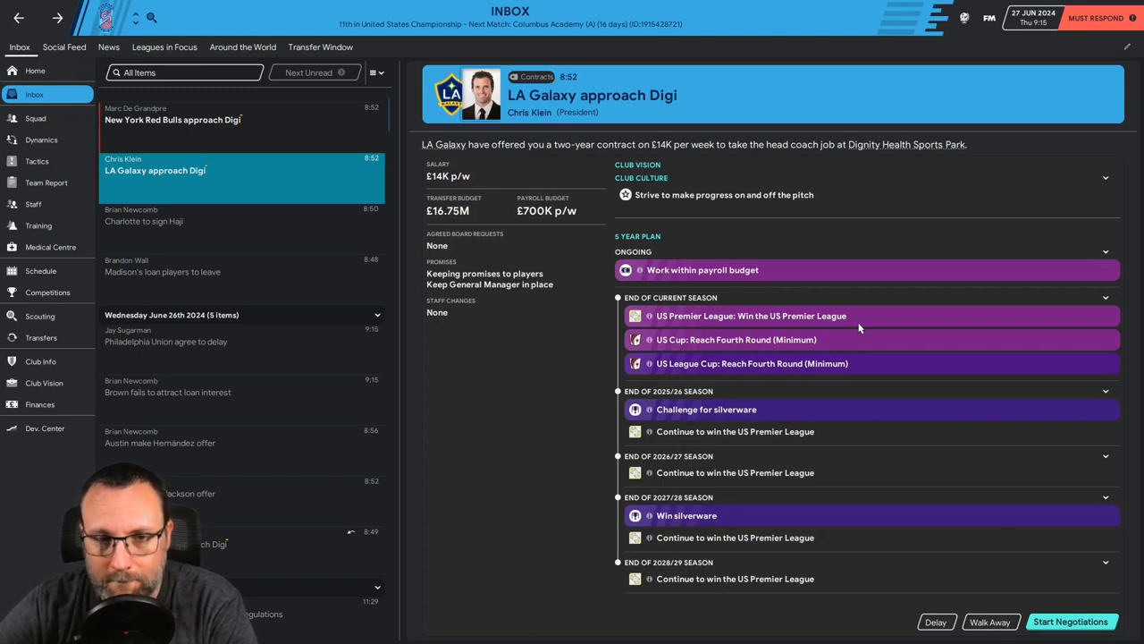
{"action": "mouse_move", "coordinate": [473, 213]}
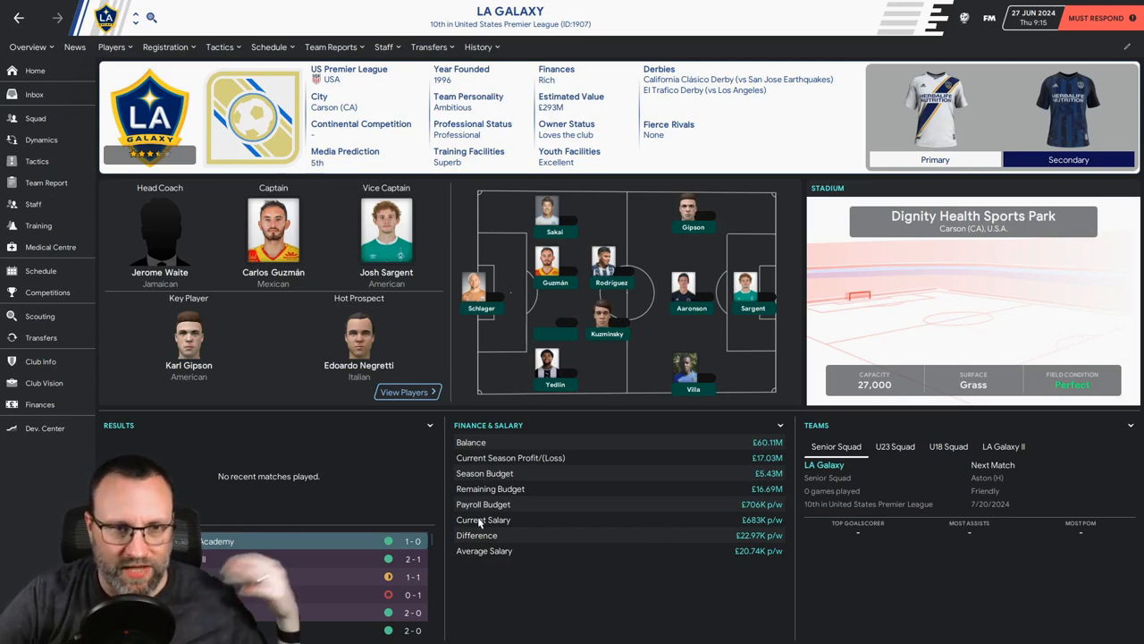
{"action": "mouse_move", "coordinate": [433, 373]}
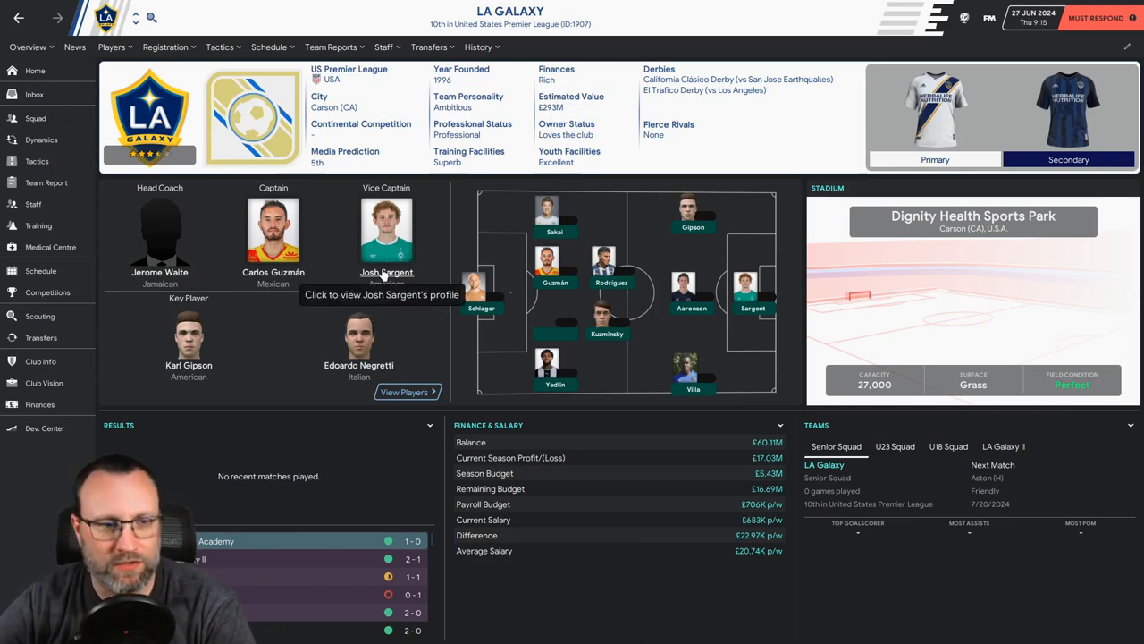
{"action": "left_click", "coordinate": [386, 229]}
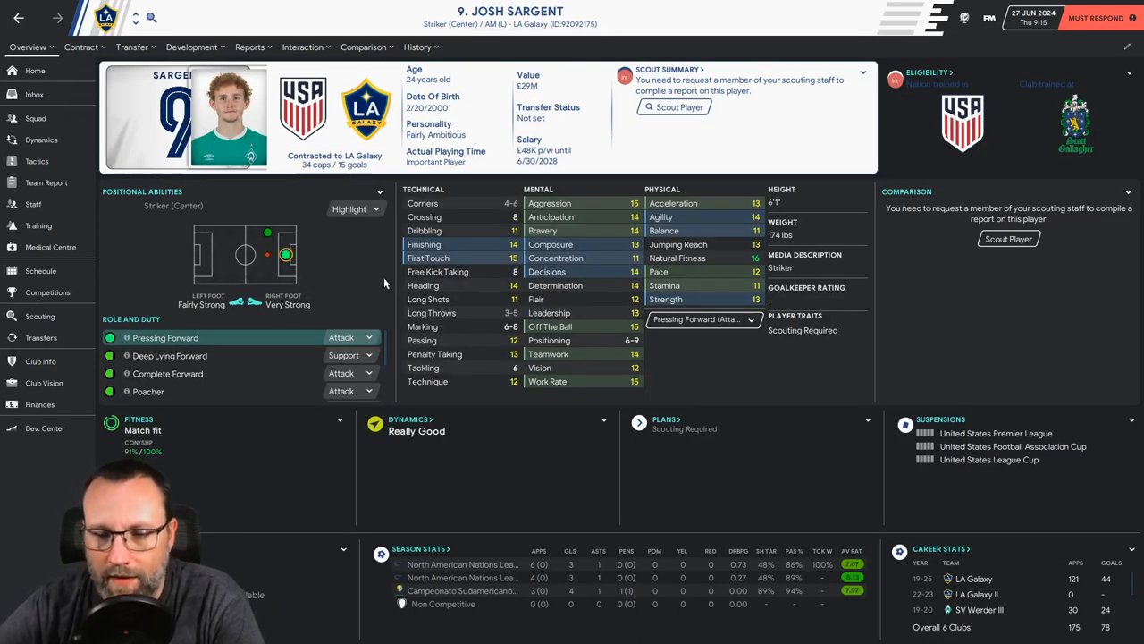
{"action": "mouse_move", "coordinate": [612, 302]}
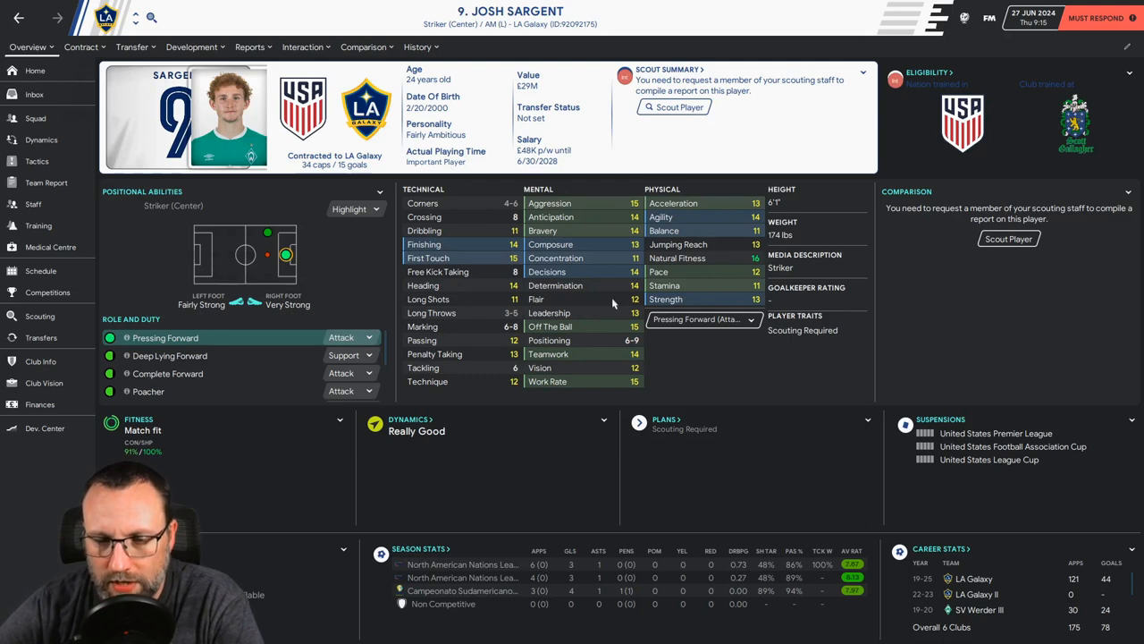
{"action": "mouse_move", "coordinate": [267, 269]}
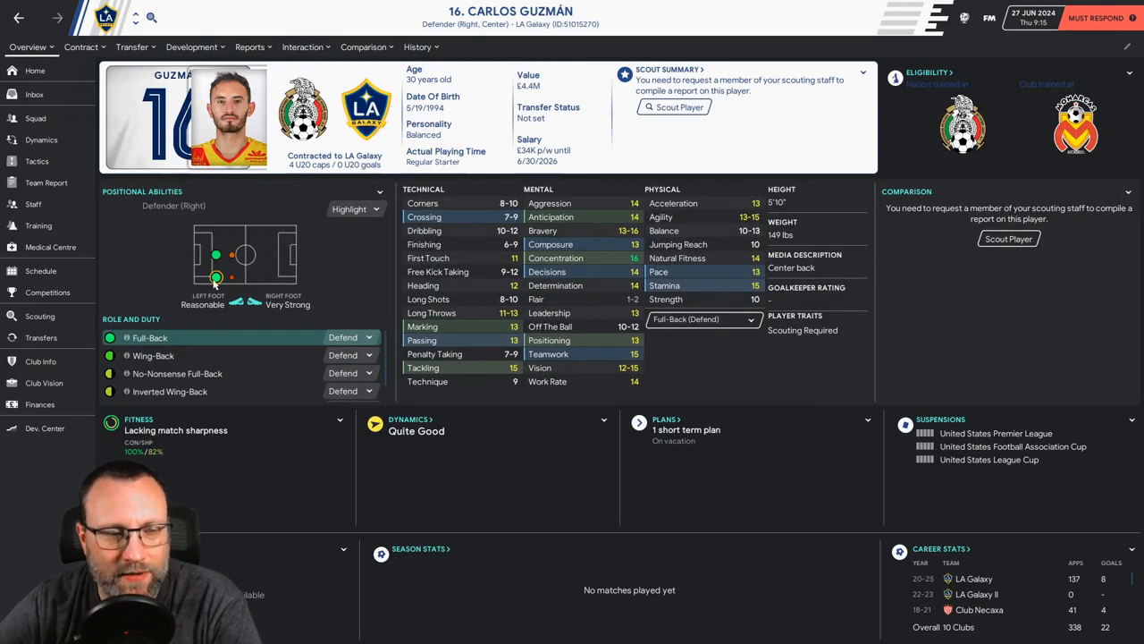
{"action": "mouse_move", "coordinate": [595, 284]}
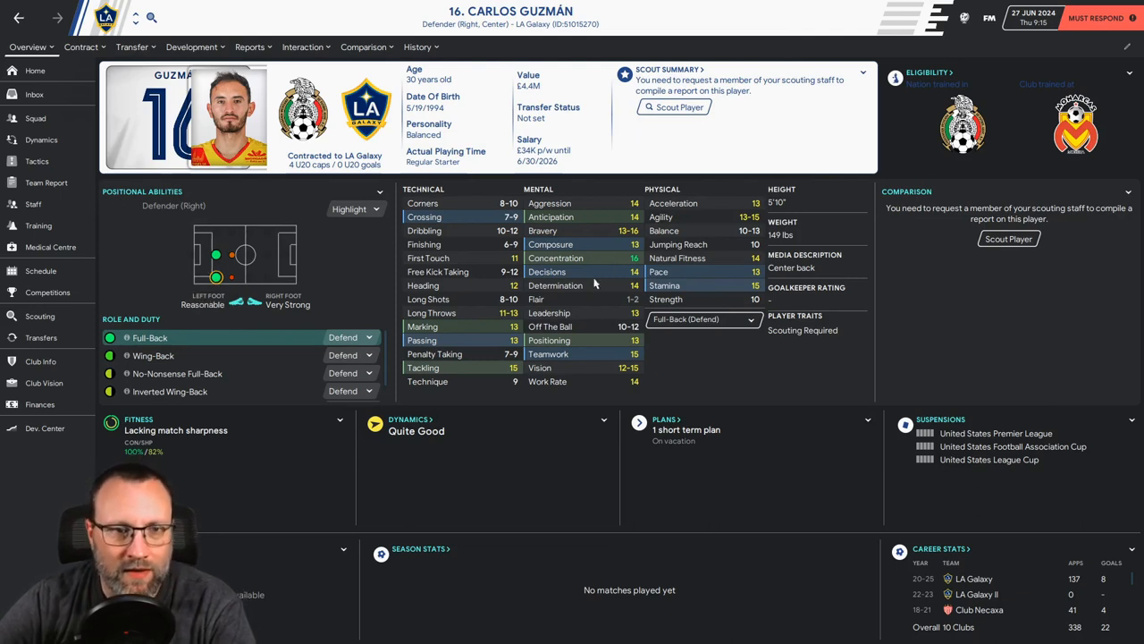
{"action": "mouse_move", "coordinate": [597, 275]}
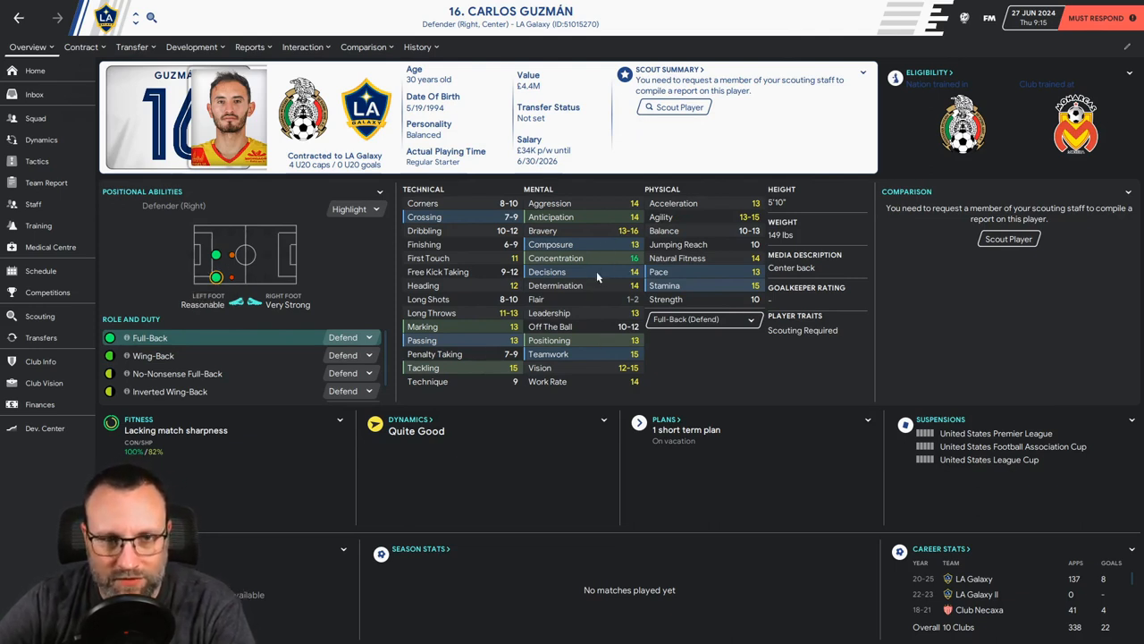
{"action": "mouse_move", "coordinate": [633, 271]}
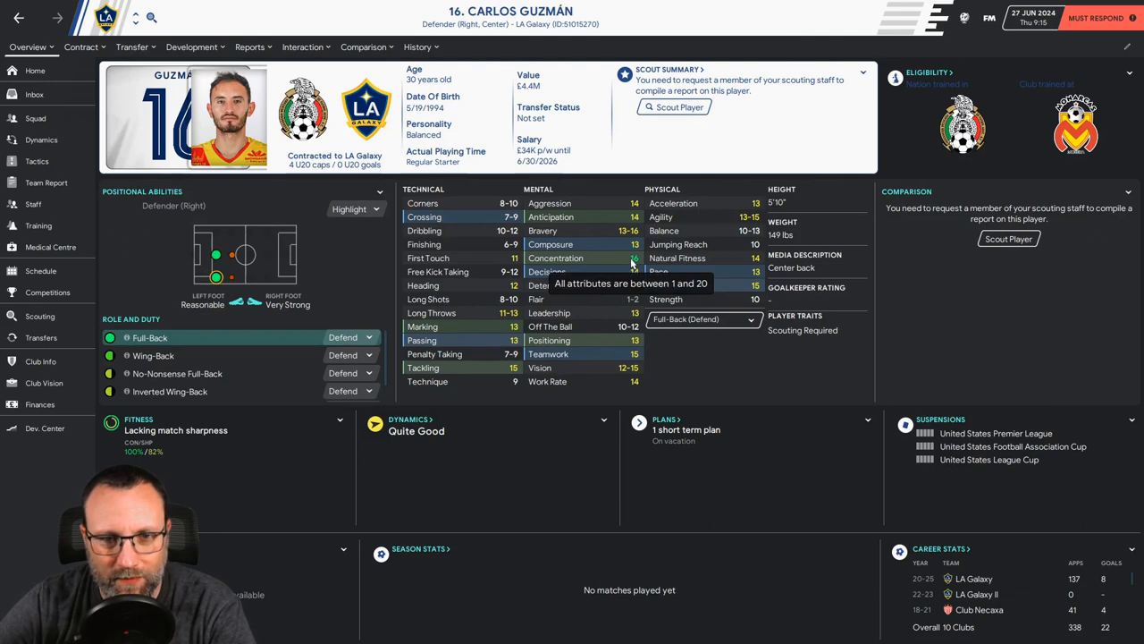
{"action": "mouse_move", "coordinate": [633, 286]}
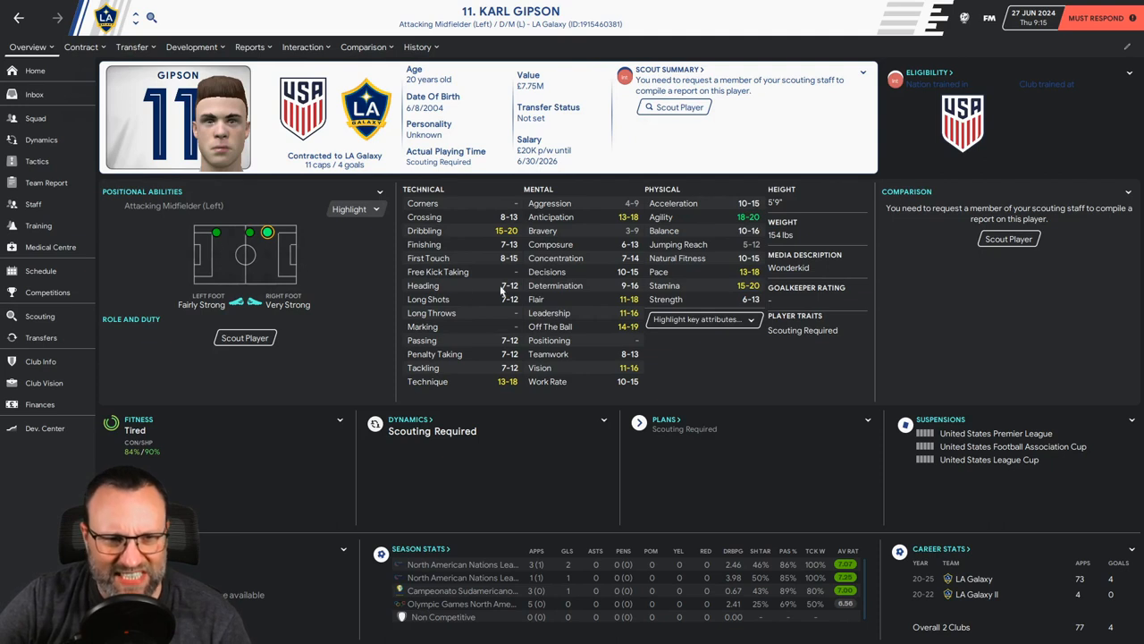
{"action": "mouse_move", "coordinate": [378, 334]}
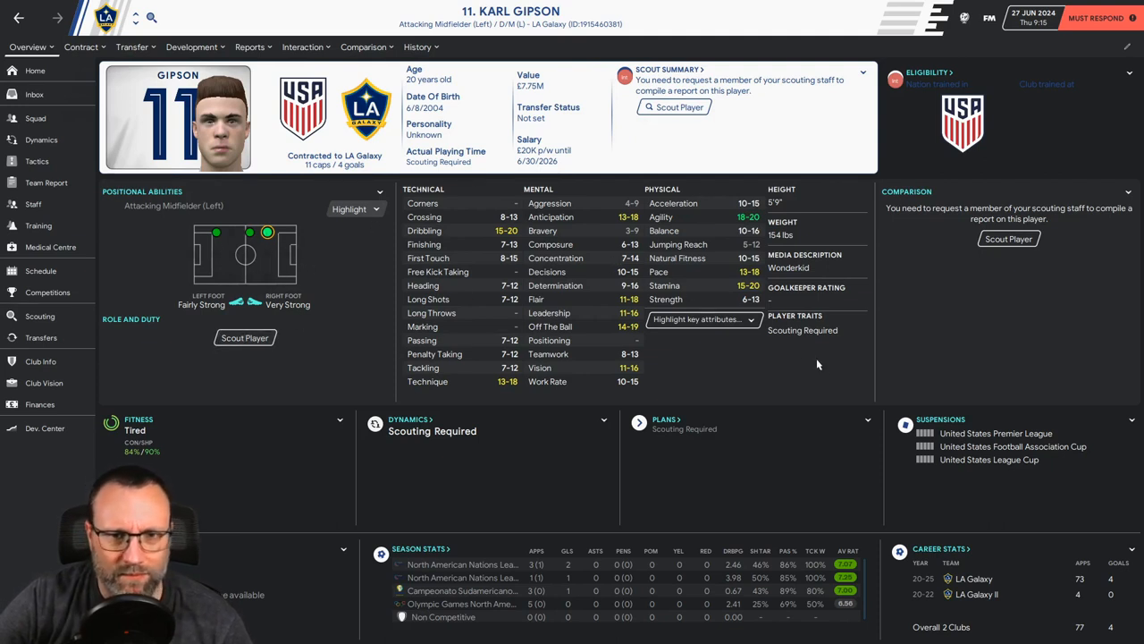
Step: Highlight Karl Gipson's key attributes for the Inverted Winger (Support) role
{"action": "left_click", "coordinate": [704, 319]}
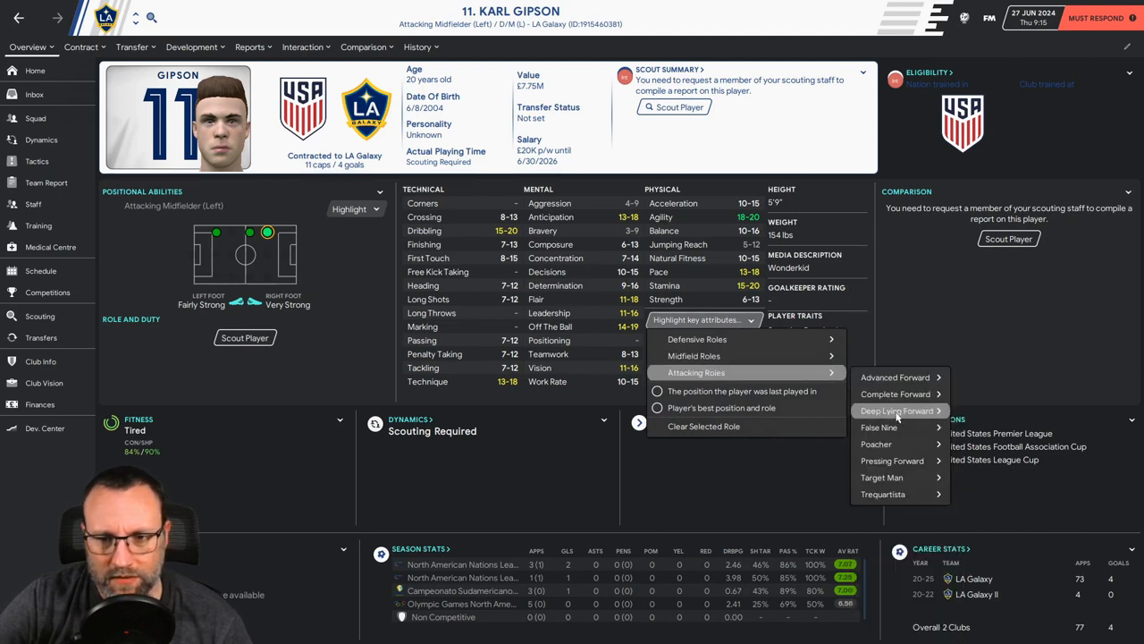
{"action": "mouse_move", "coordinate": [695, 355]}
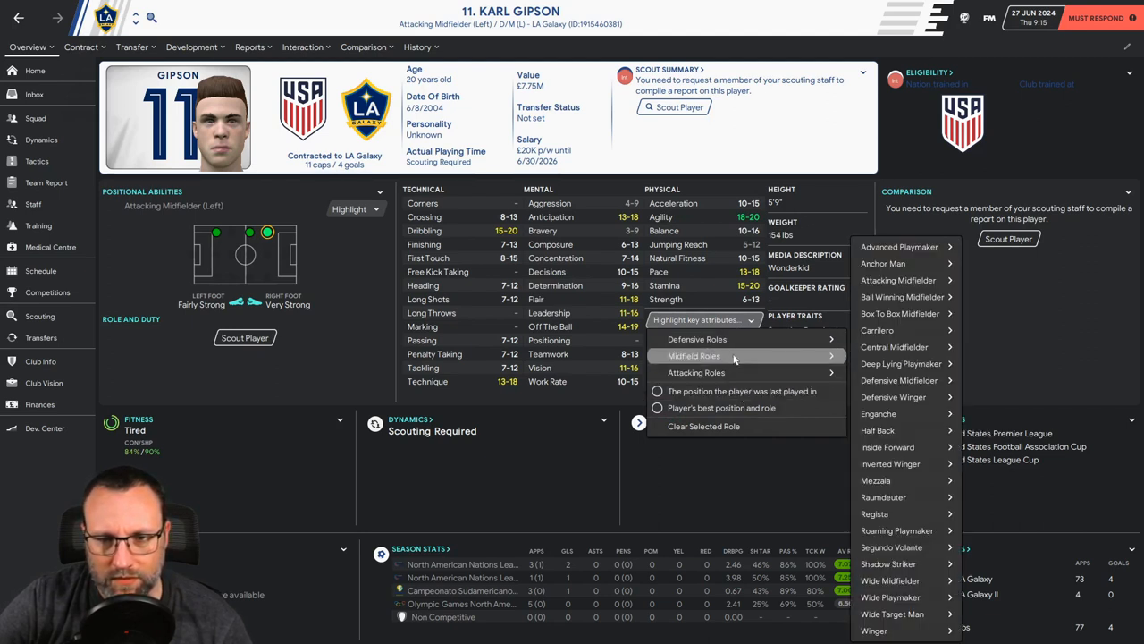
{"action": "mouse_move", "coordinate": [890, 463]}
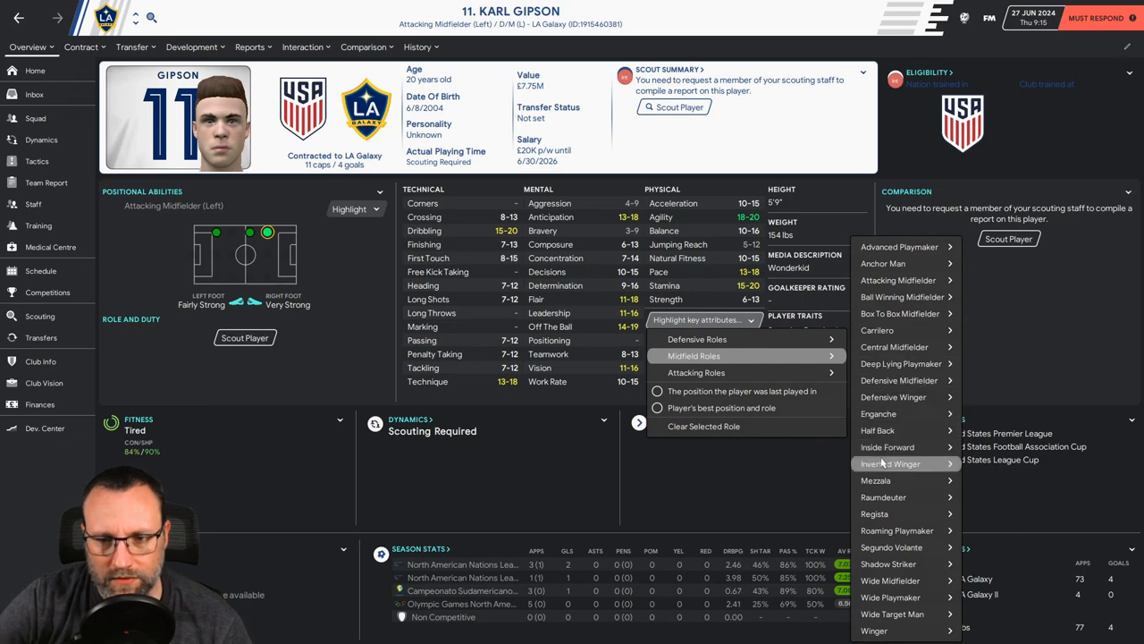
{"action": "mouse_move", "coordinate": [891, 463]}
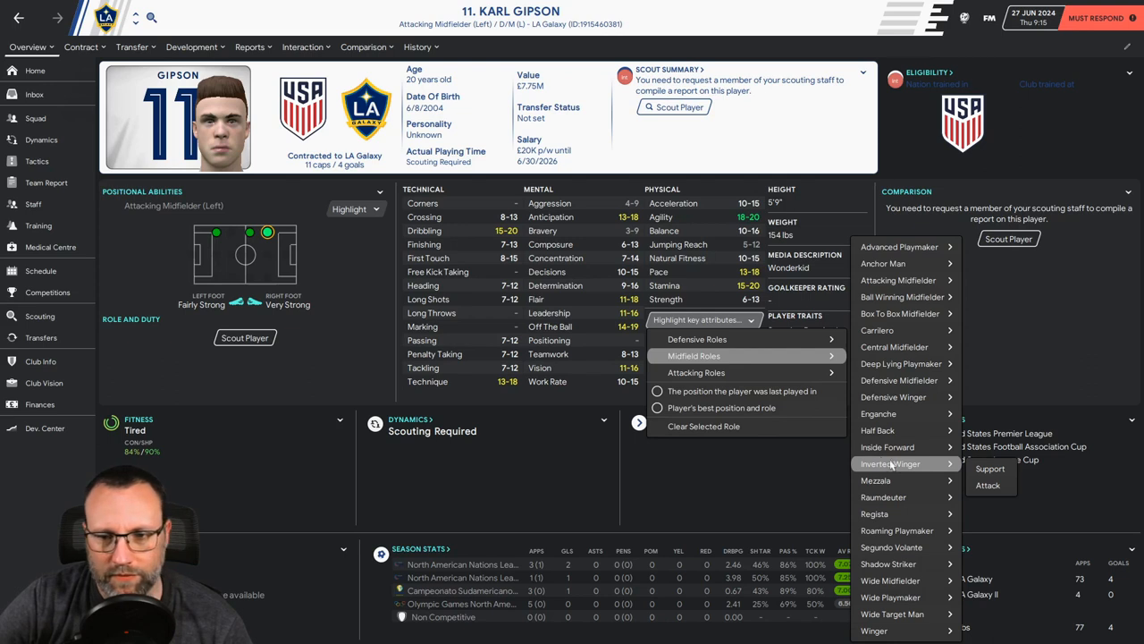
{"action": "left_click", "coordinate": [989, 469]}
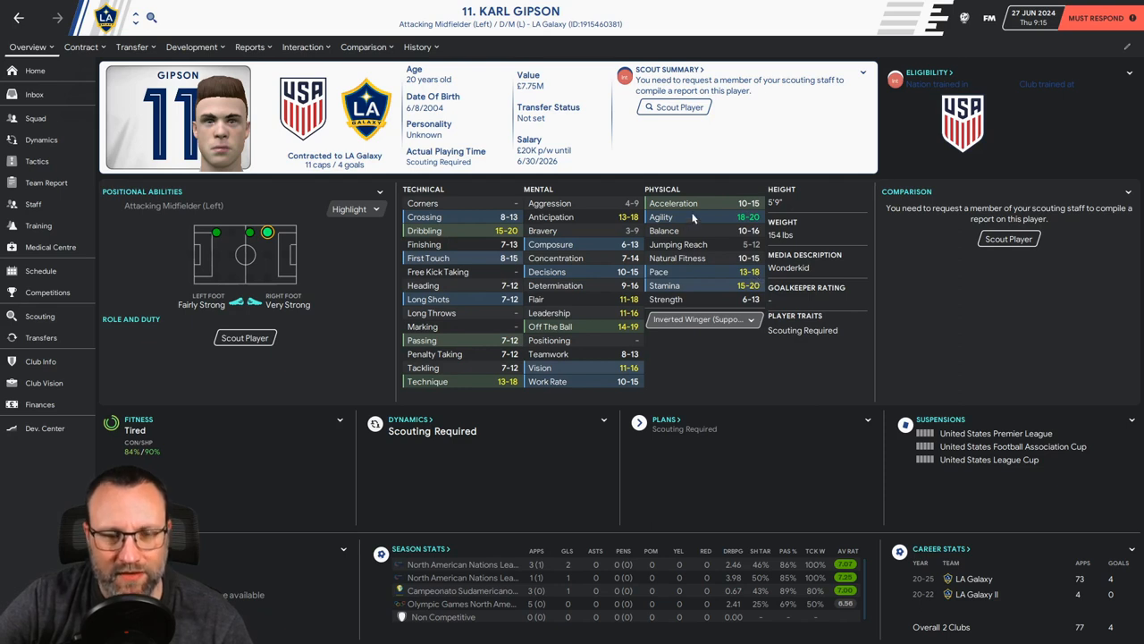
{"action": "mouse_move", "coordinate": [438, 314]}
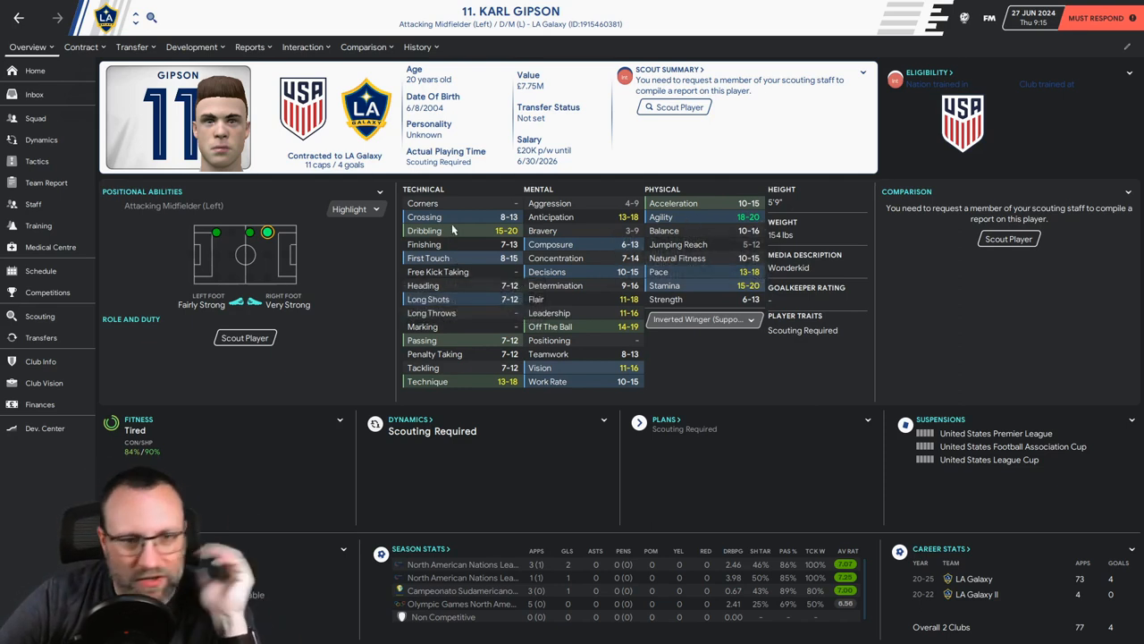
{"action": "mouse_move", "coordinate": [425, 230]}
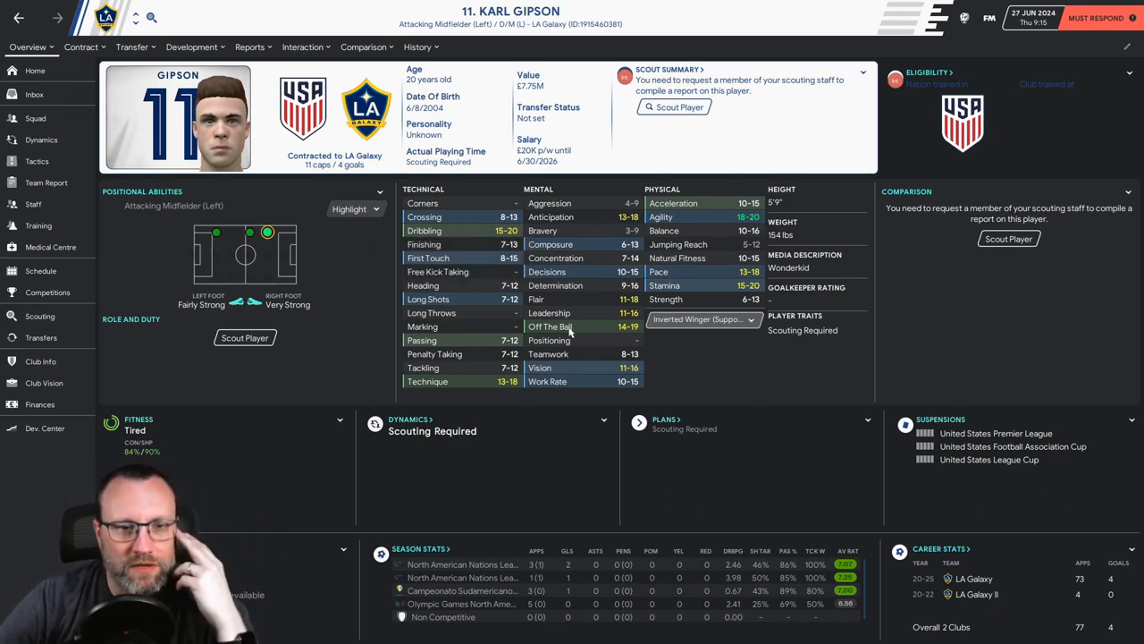
{"action": "mouse_move", "coordinate": [548, 381]}
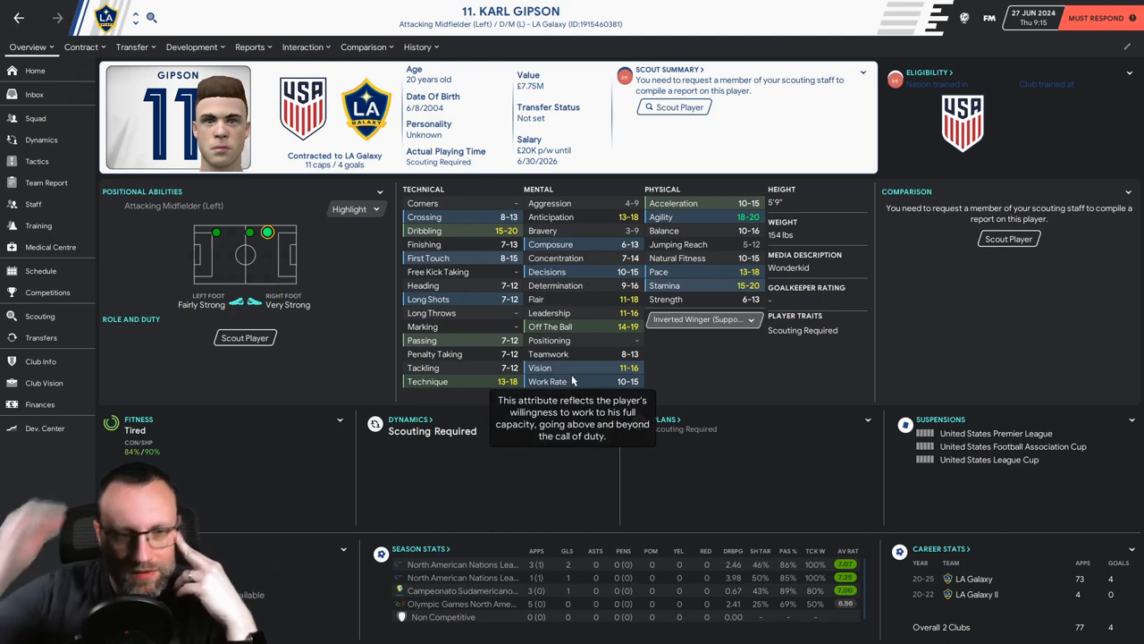
{"action": "mouse_move", "coordinate": [60, 63]}
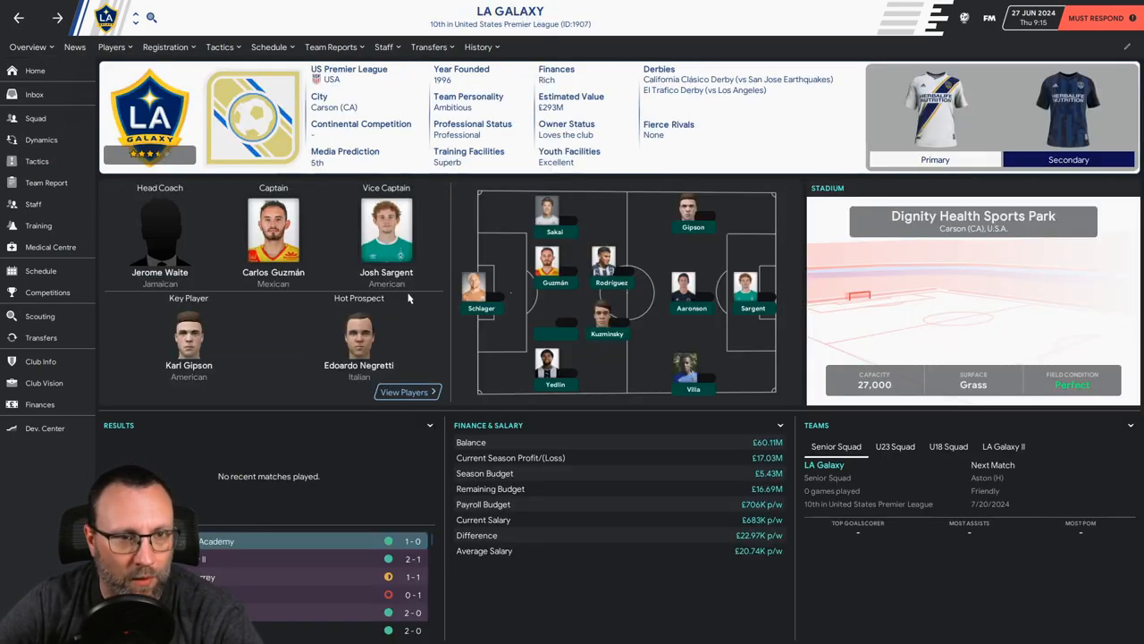
{"action": "left_click", "coordinate": [273, 229]}
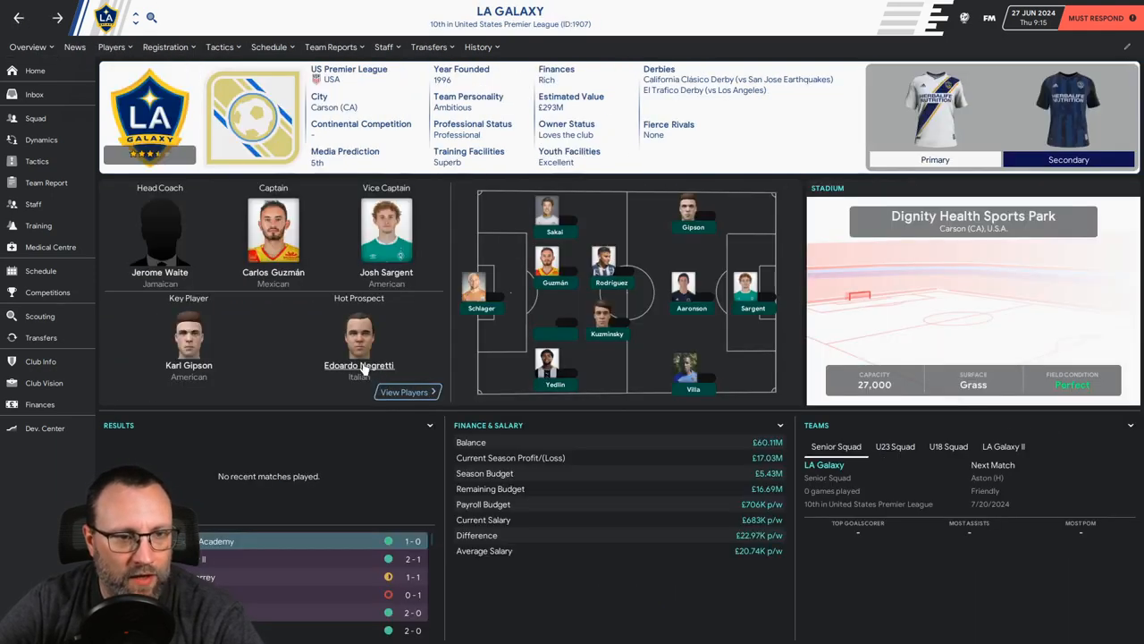
{"action": "left_click", "coordinate": [358, 364]}
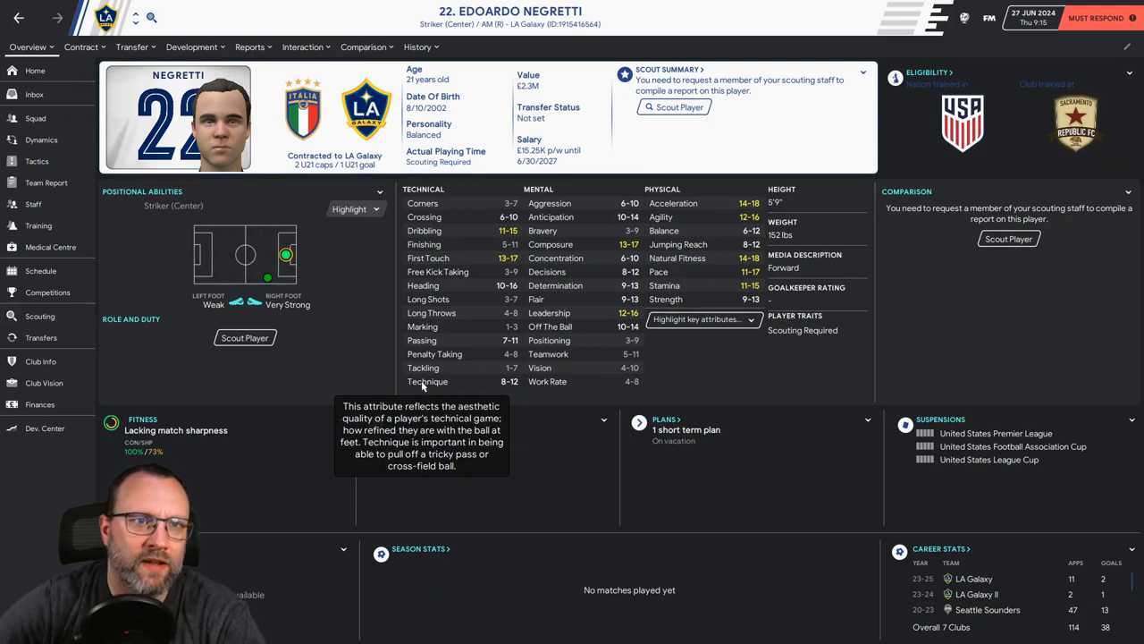
{"action": "mouse_move", "coordinate": [713, 295]}
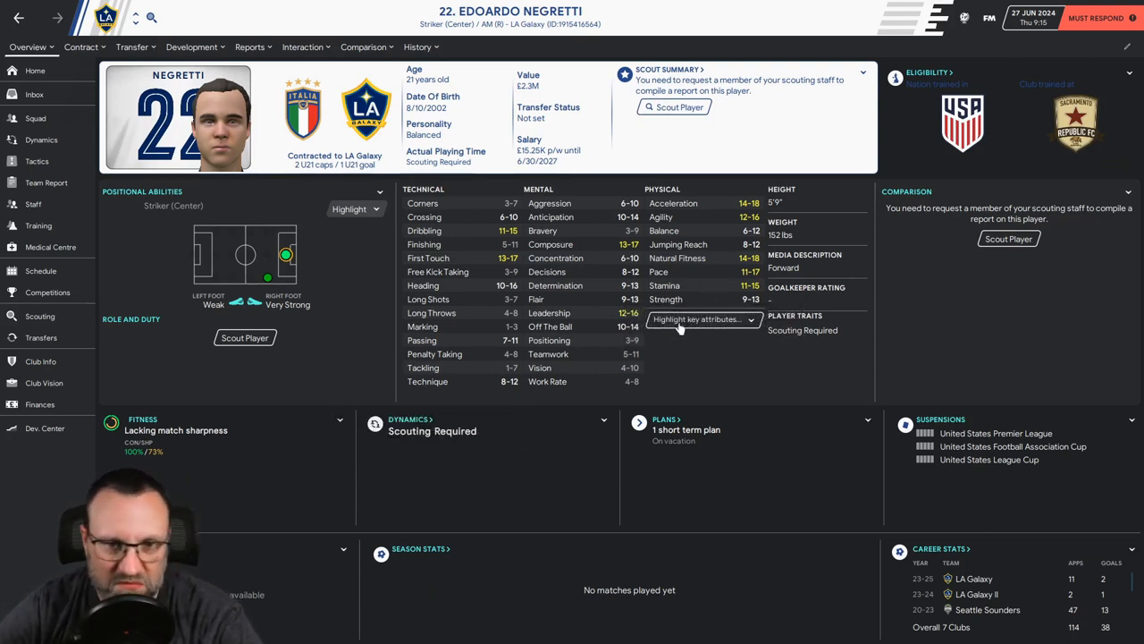
{"action": "left_click", "coordinate": [702, 319]}
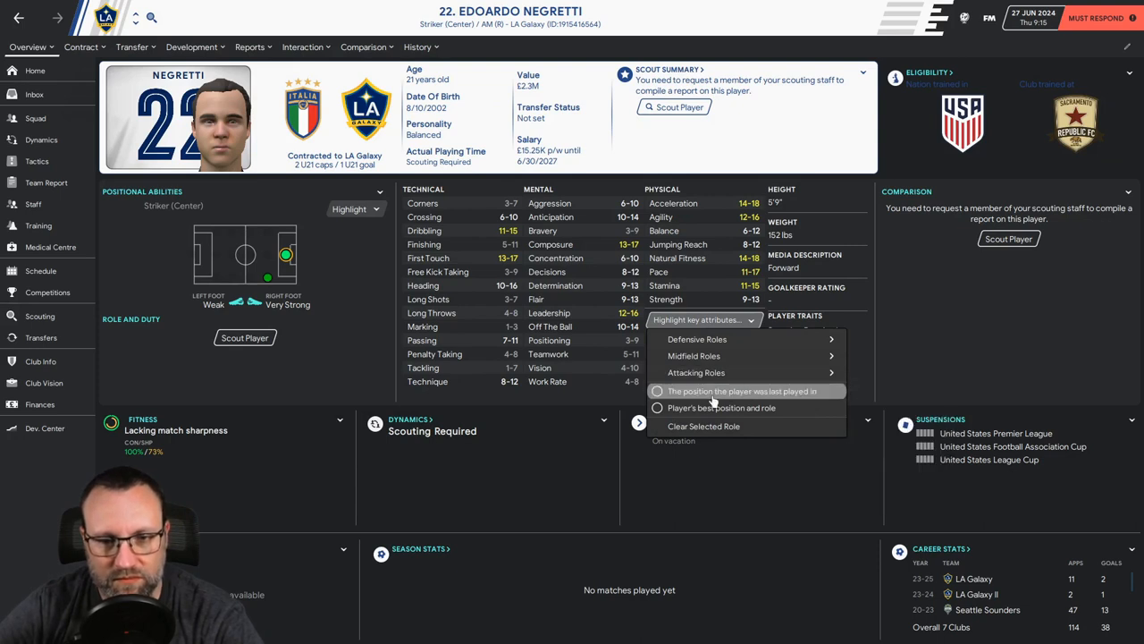
{"action": "left_click", "coordinate": [722, 407]}
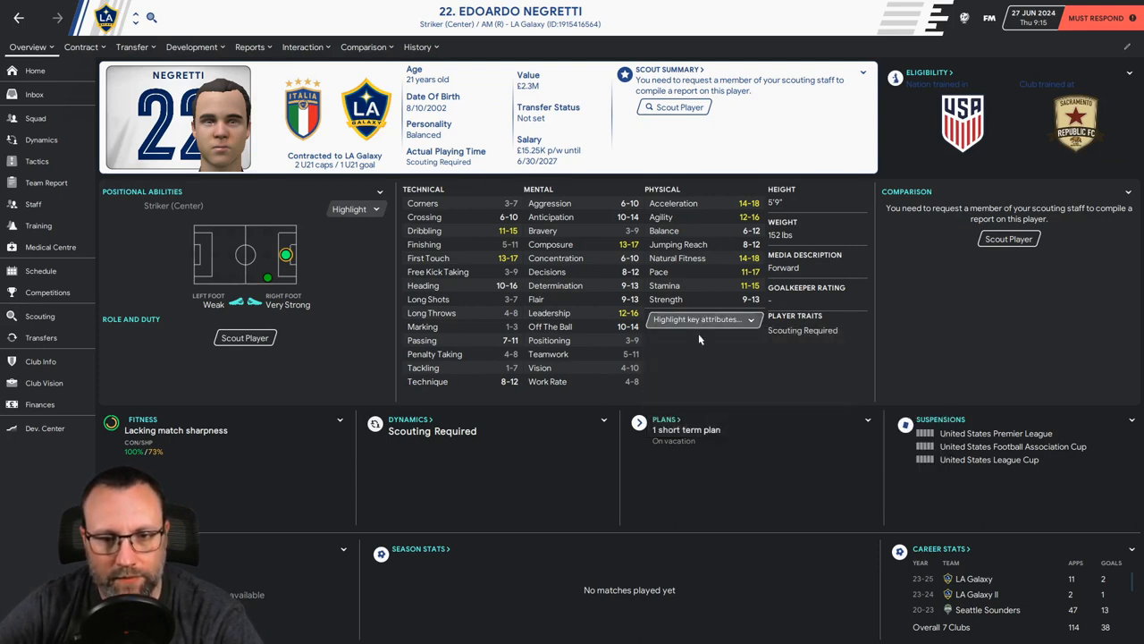
{"action": "left_click", "coordinate": [702, 319]}
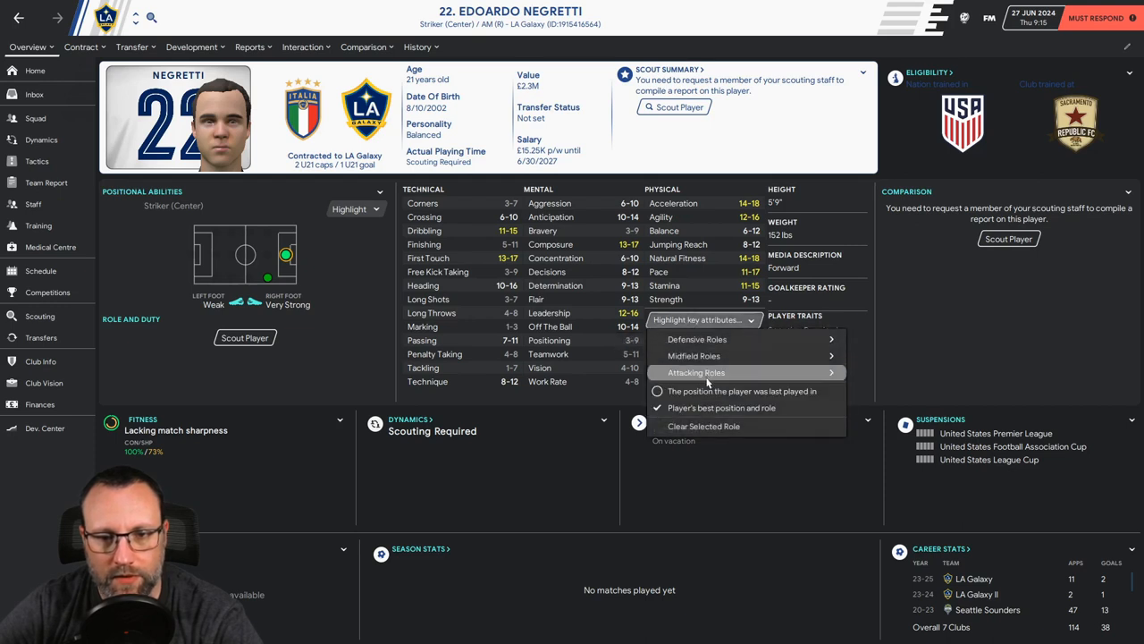
{"action": "mouse_move", "coordinate": [696, 372]}
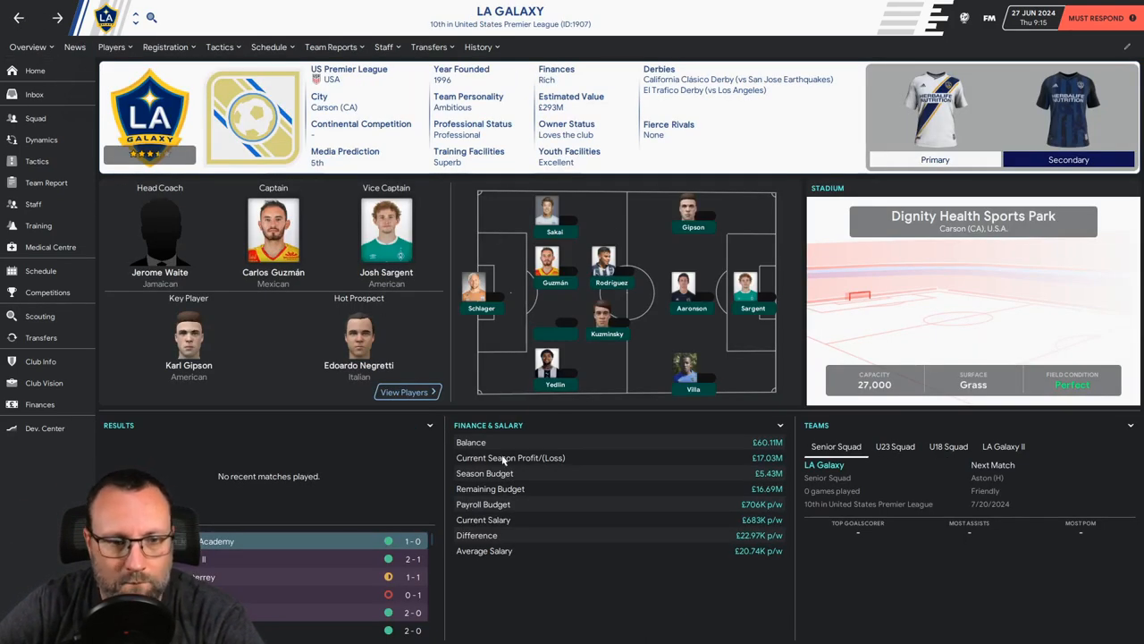
{"action": "mouse_move", "coordinate": [524, 404]}
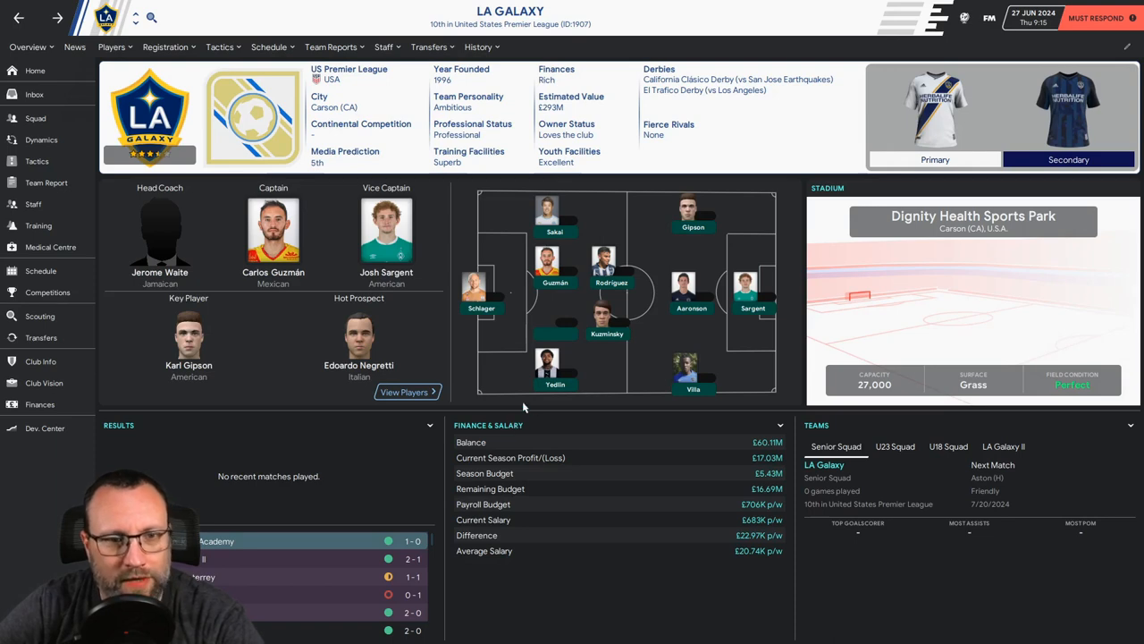
Step: Open DeAndre Yedlin's player profile from the LA Galaxy overview
{"action": "left_click", "coordinate": [555, 367]}
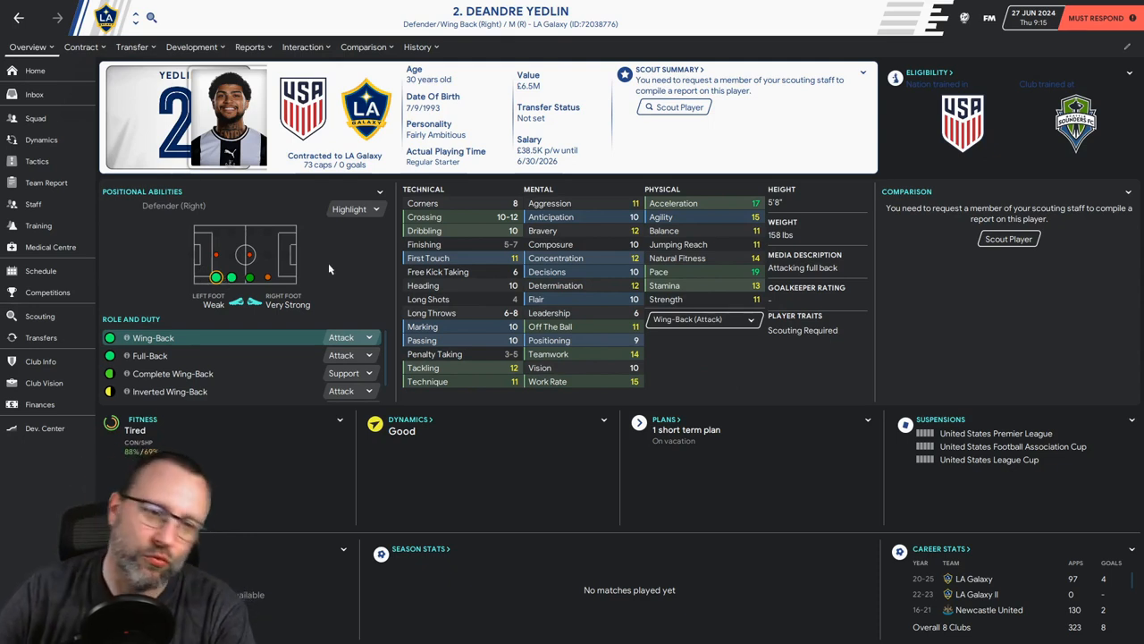
{"action": "mouse_move", "coordinate": [299, 314]}
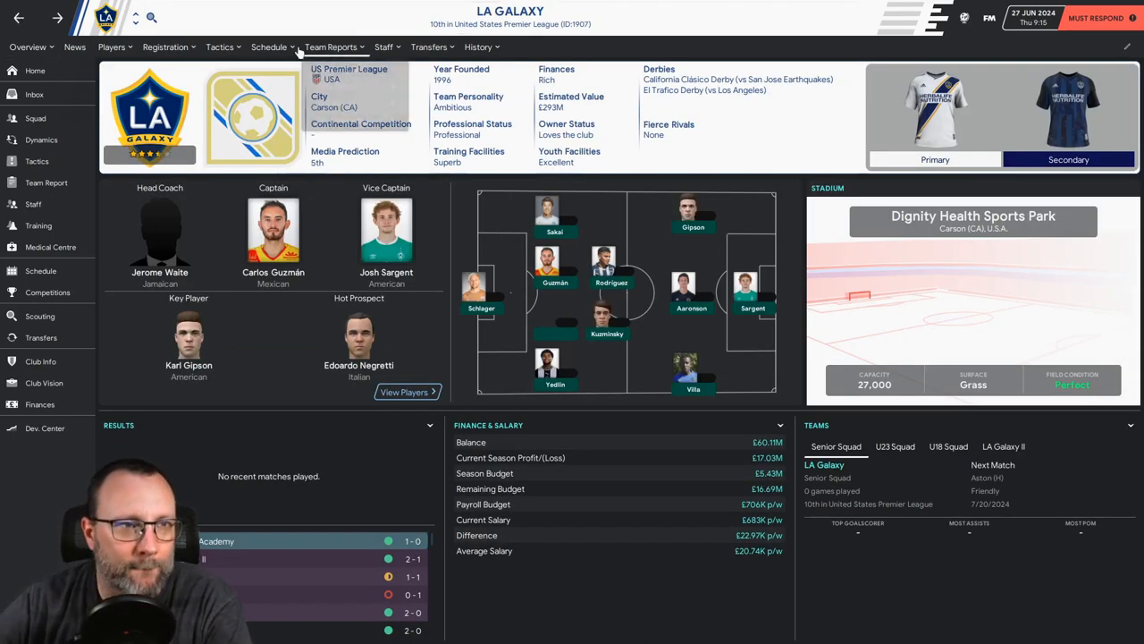
Step: View the previous season's final US Premier League table and open LA Galaxy's club page
{"action": "left_click", "coordinate": [269, 46]}
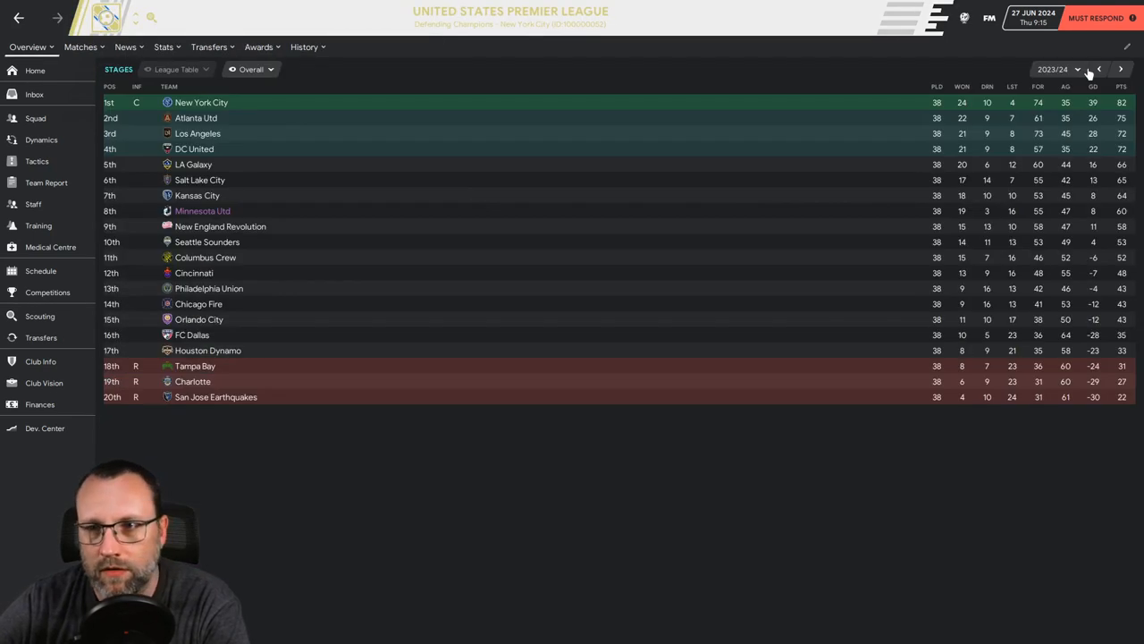
{"action": "left_click", "coordinate": [1098, 69]}
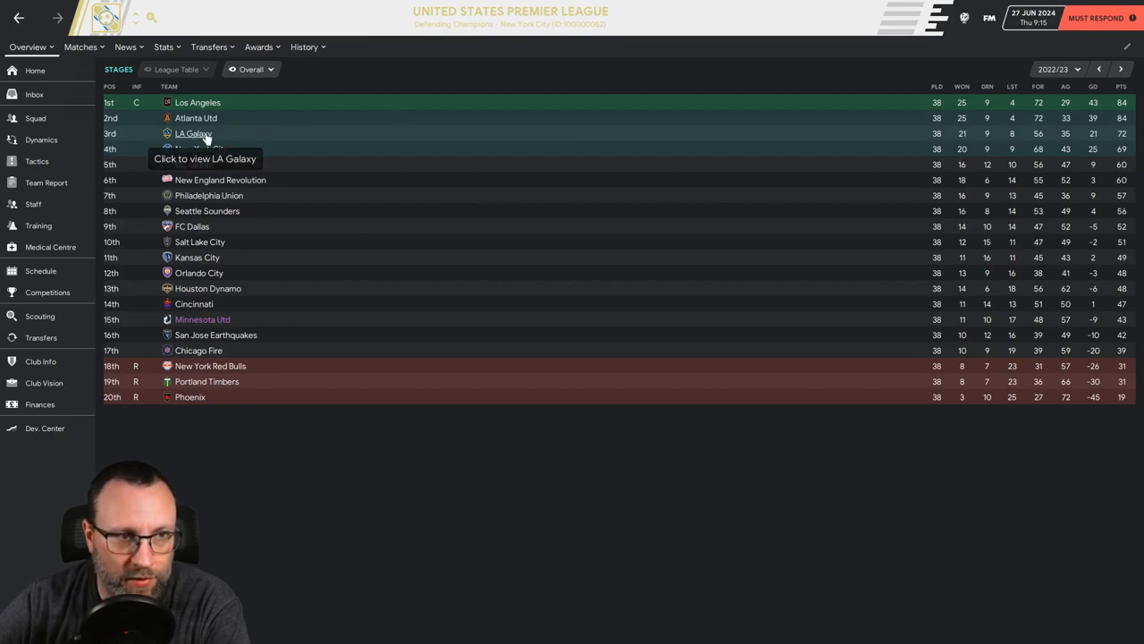
{"action": "left_click", "coordinate": [193, 133]}
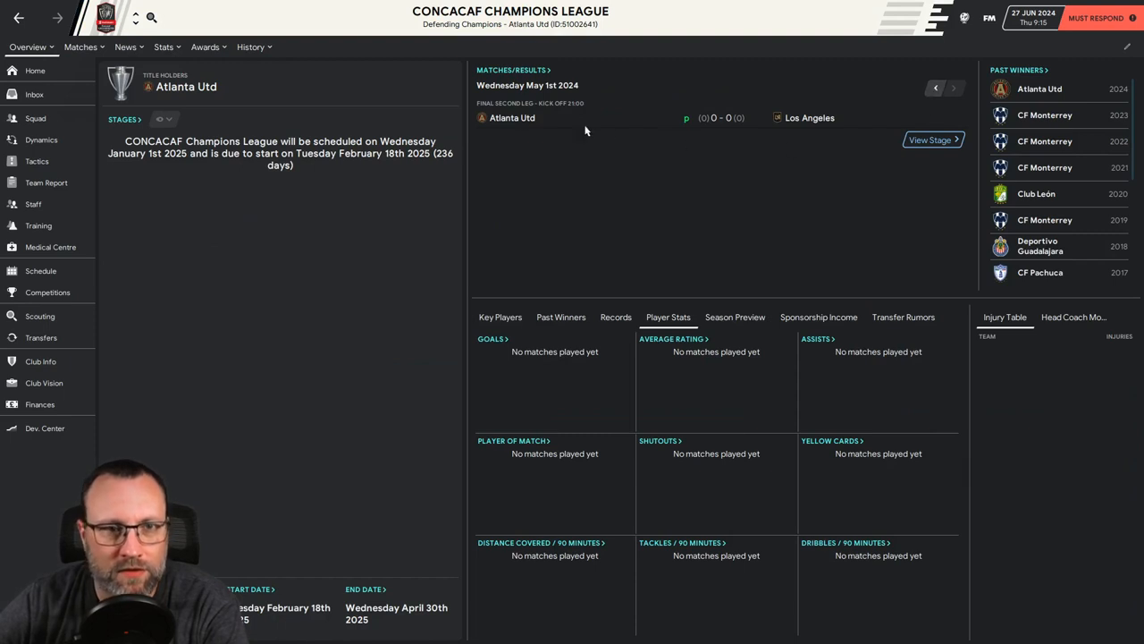
{"action": "mouse_move", "coordinate": [512, 118]}
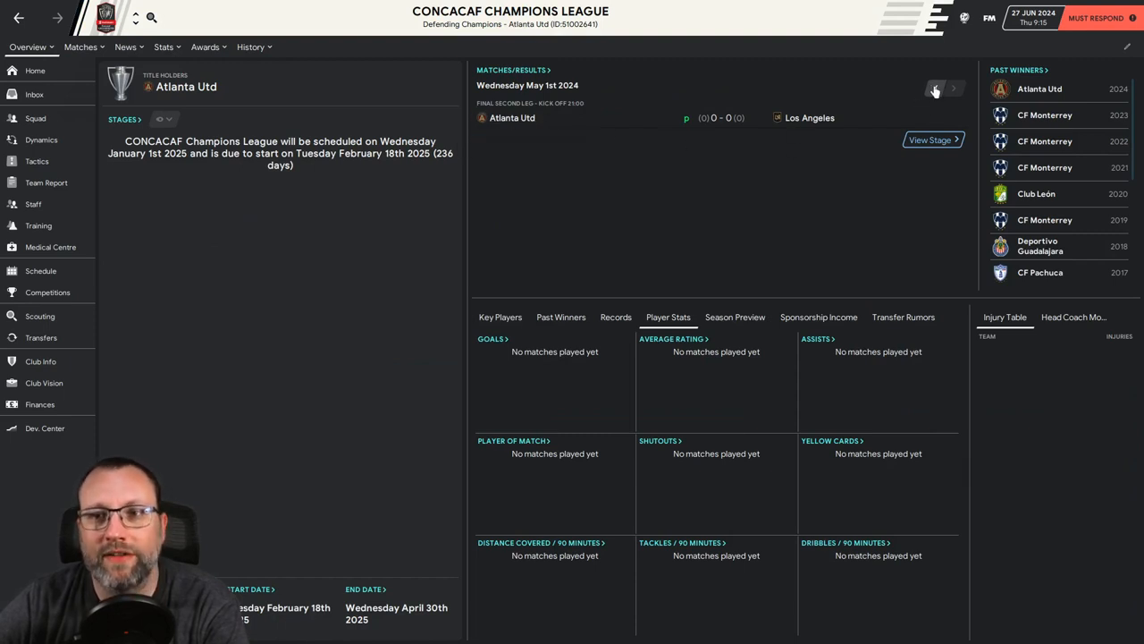
Step: Show the previous season's CONCACAF Champions League stages as a knockout bracket
{"action": "left_click", "coordinate": [935, 89]}
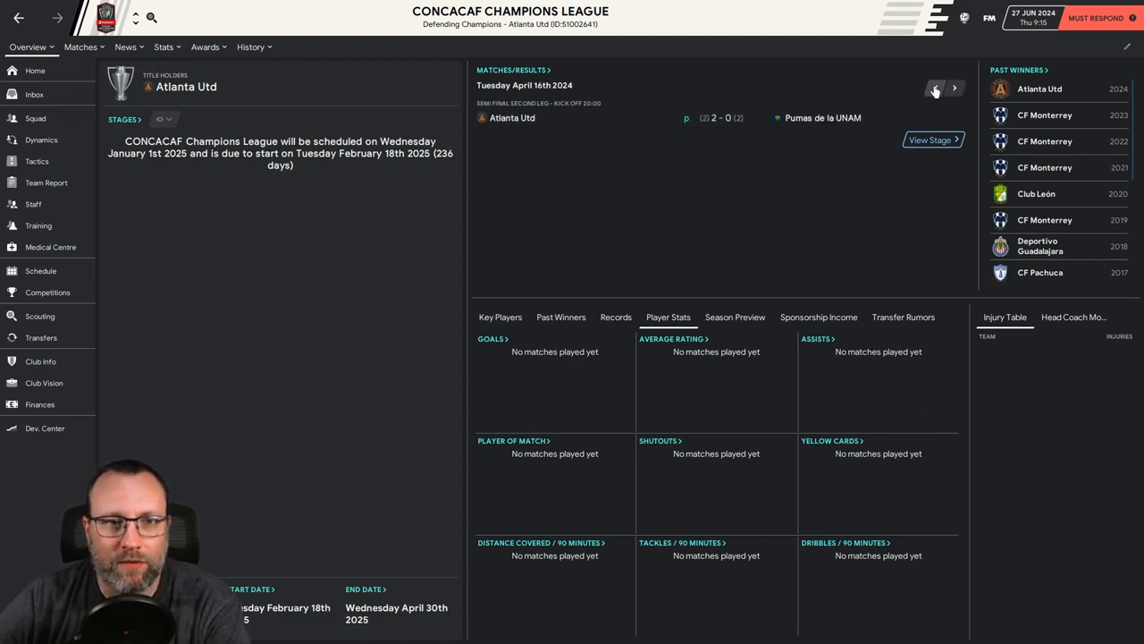
{"action": "left_click", "coordinate": [936, 87]}
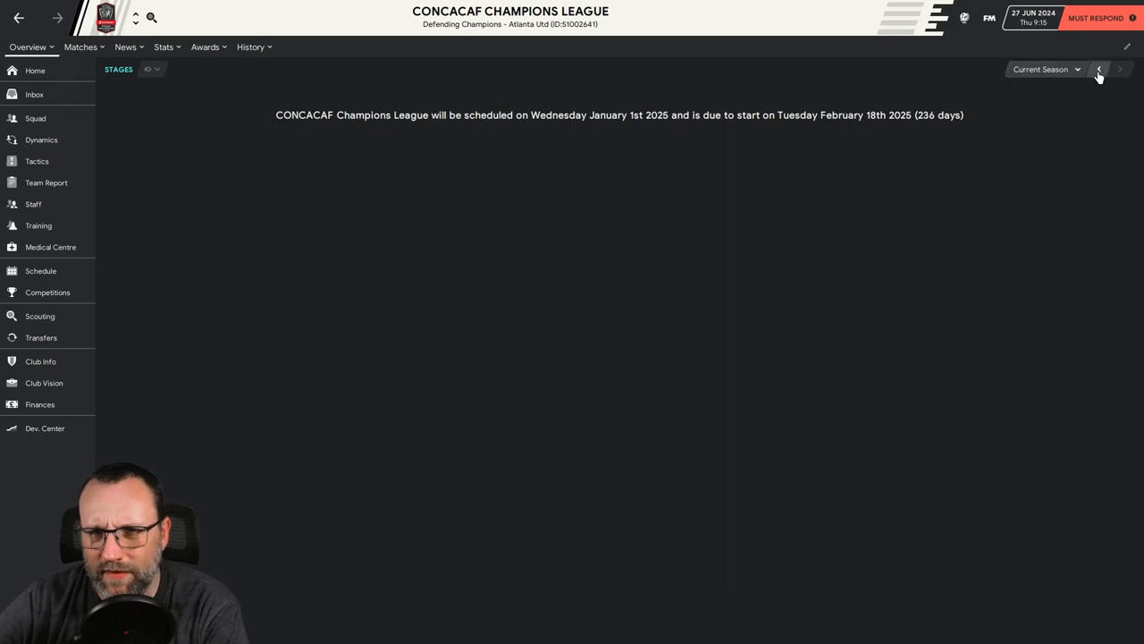
{"action": "left_click", "coordinate": [1099, 69]}
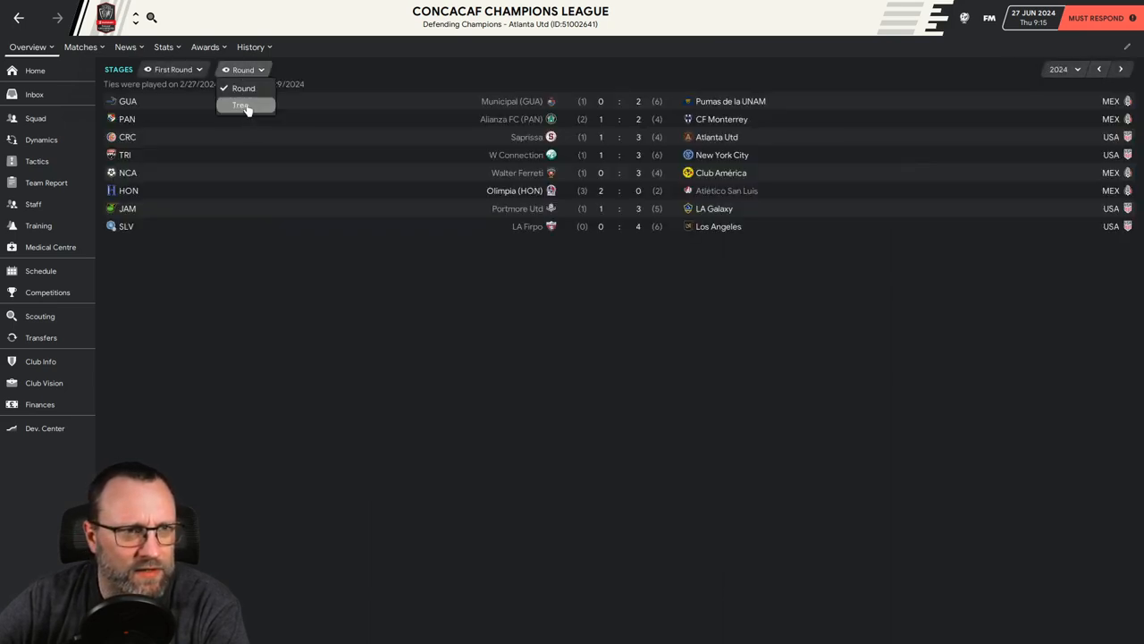
{"action": "left_click", "coordinate": [239, 104]}
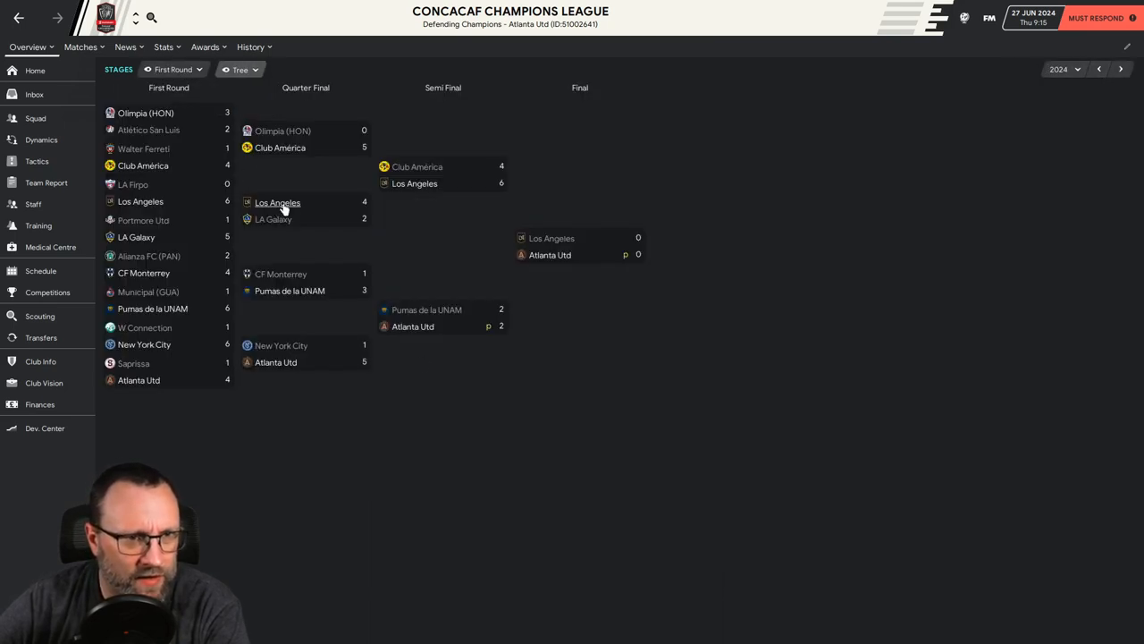
{"action": "mouse_move", "coordinate": [277, 220]}
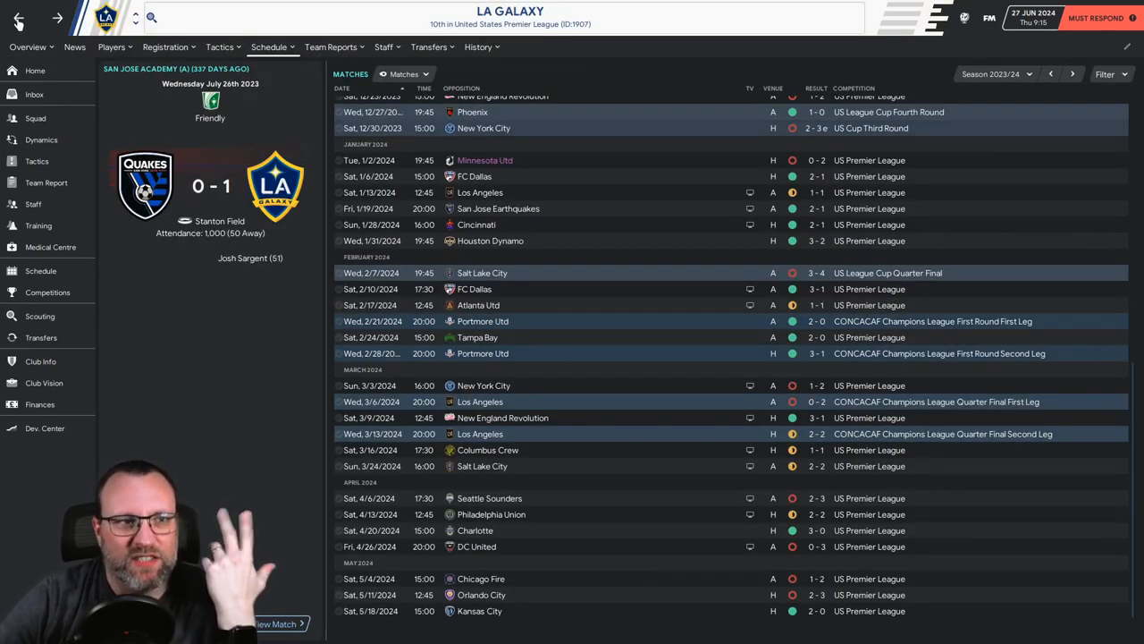
Step: Look over LA Galaxy's overview, Transfers and Players menus, then return to Digi's home screen
{"action": "left_click", "coordinate": [34, 94]}
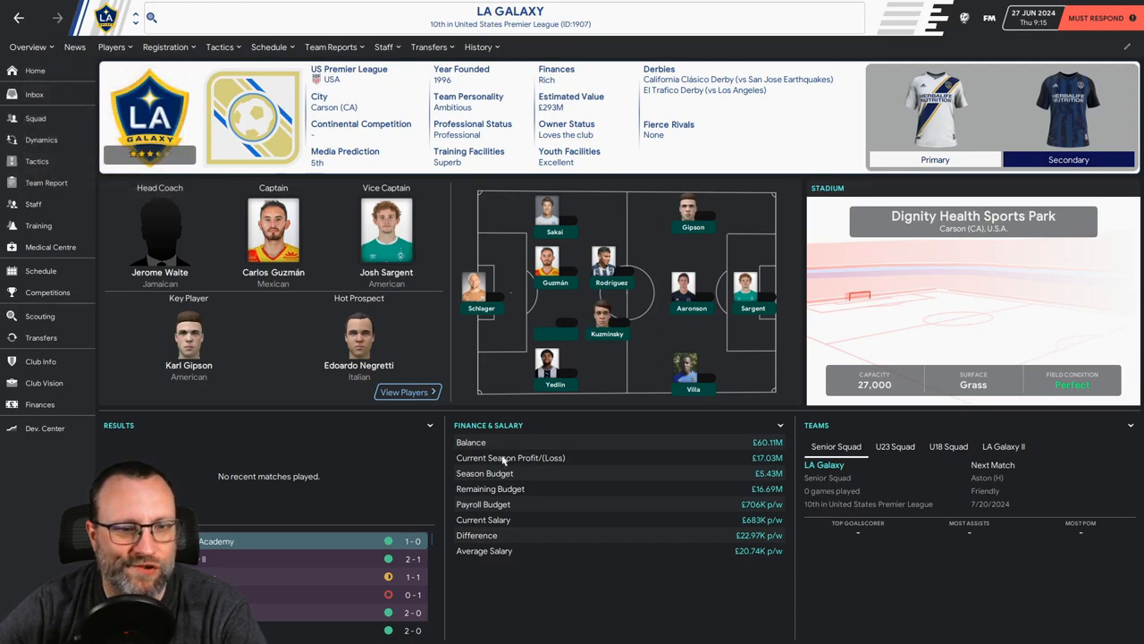
{"action": "left_click", "coordinate": [478, 48]}
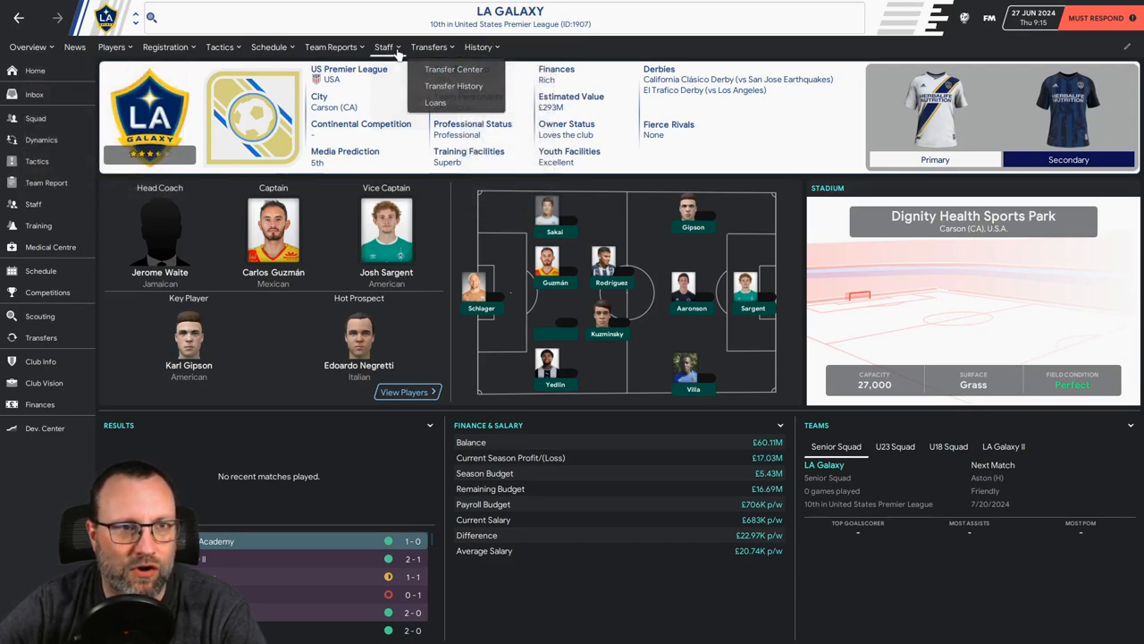
{"action": "left_click", "coordinate": [269, 46]}
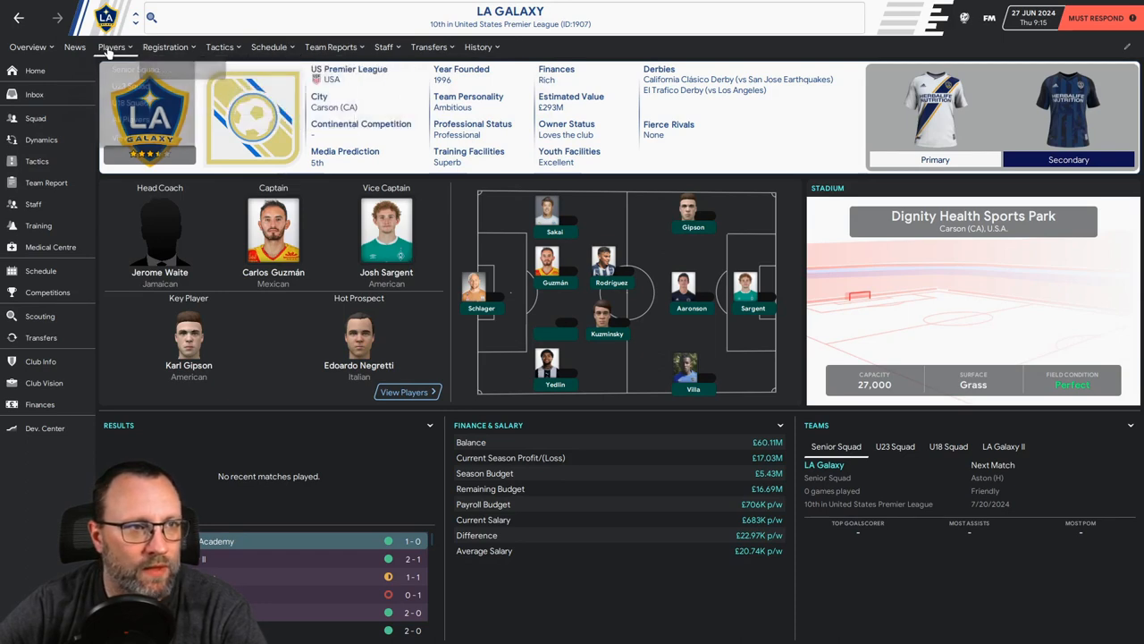
{"action": "left_click", "coordinate": [28, 47]}
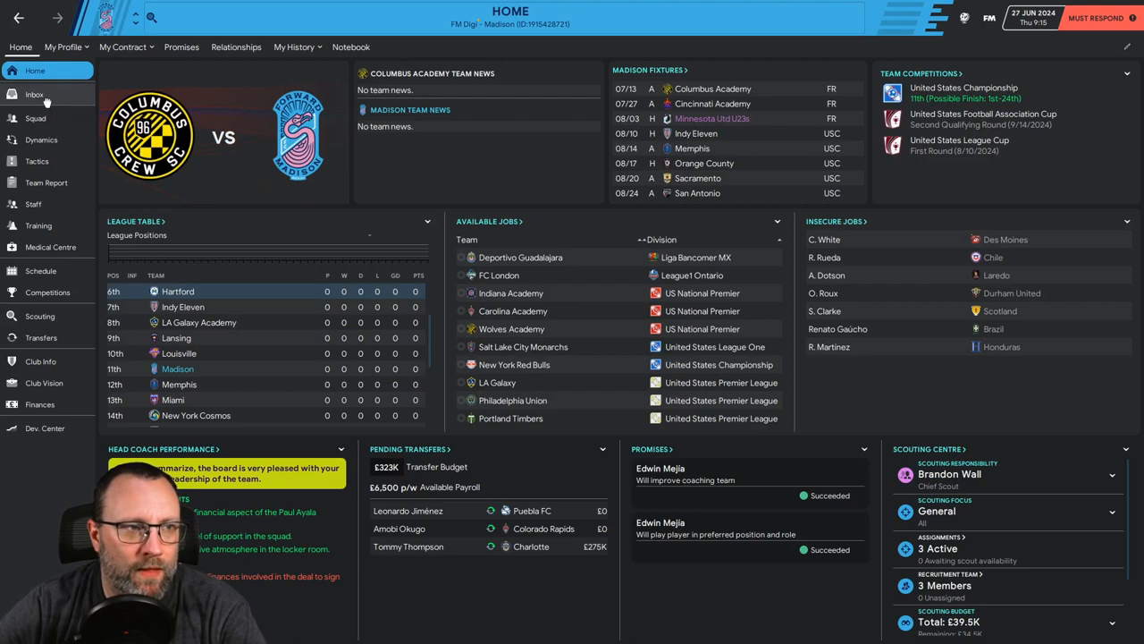
Step: Read the LA Galaxy and New York Red Bulls job offers and browse LA Galaxy's player list
{"action": "left_click", "coordinate": [34, 93]}
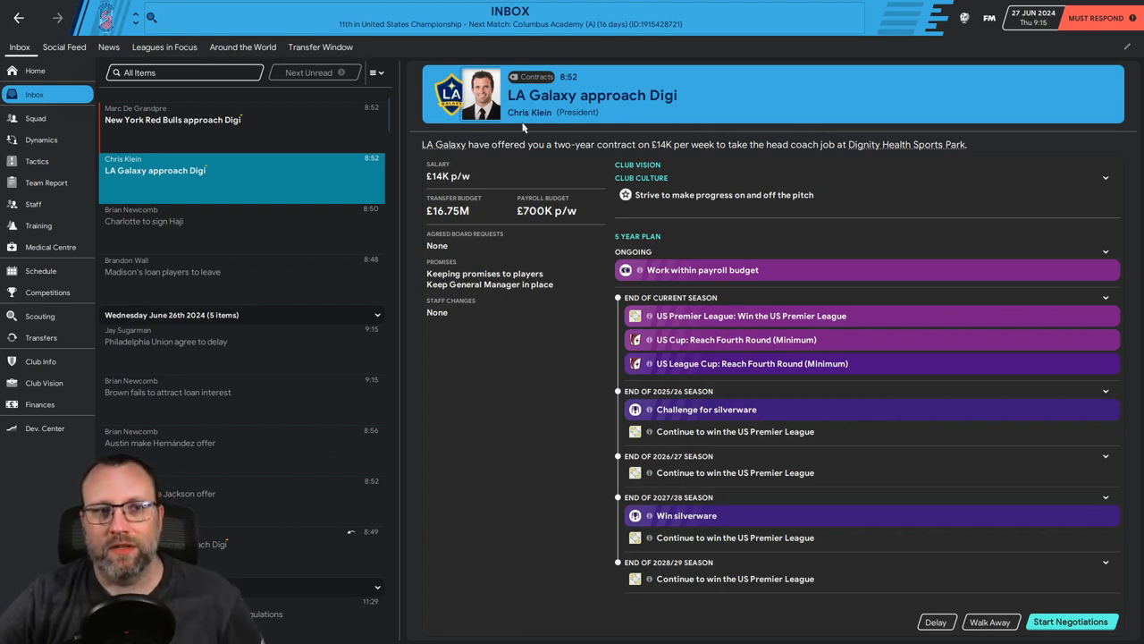
{"action": "mouse_move", "coordinate": [588, 468]}
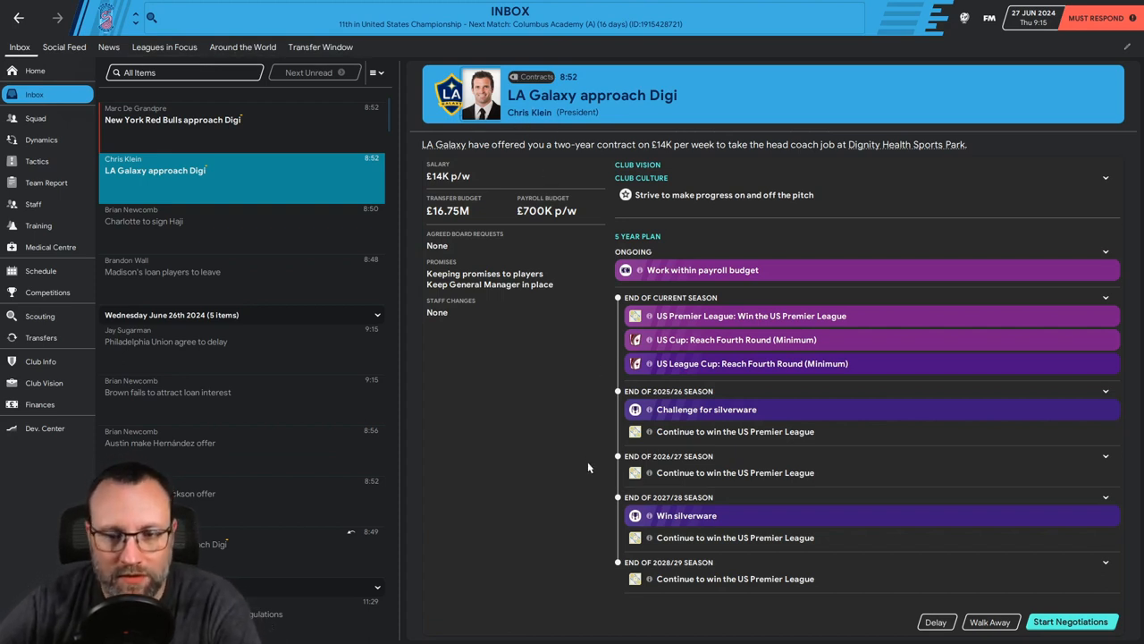
{"action": "mouse_move", "coordinate": [558, 452]}
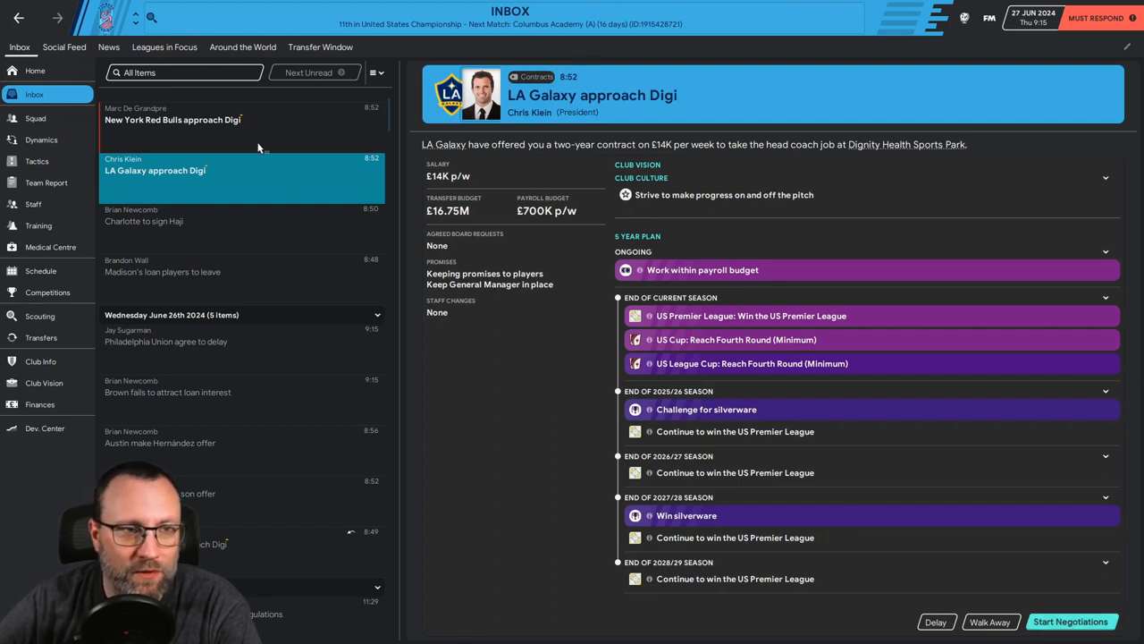
{"action": "left_click", "coordinate": [172, 119]}
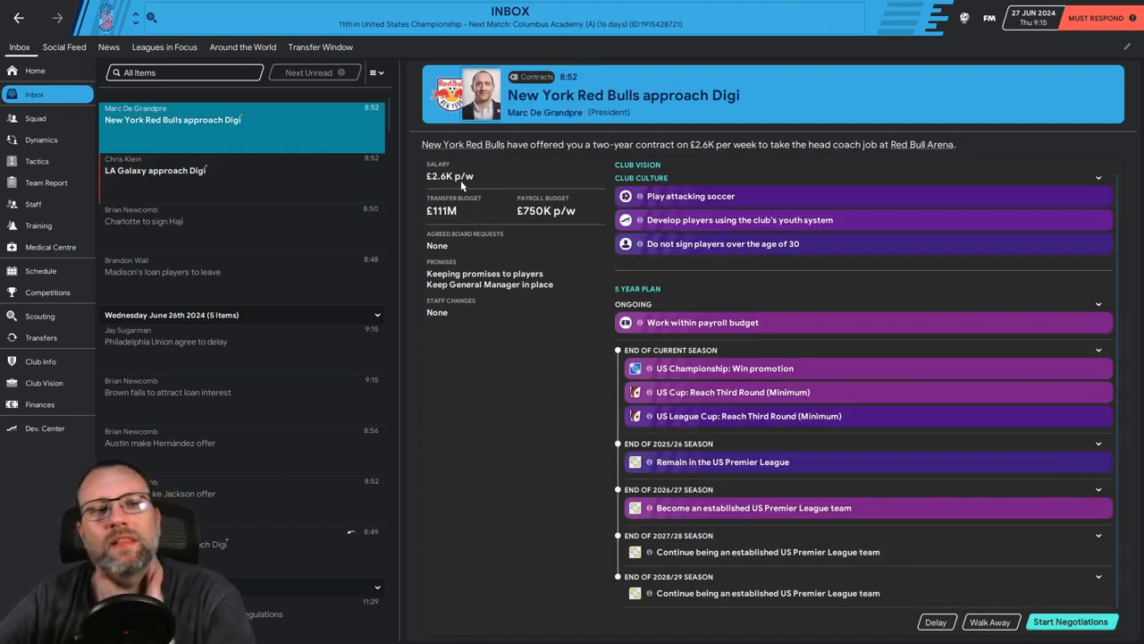
{"action": "mouse_move", "coordinate": [449, 177]}
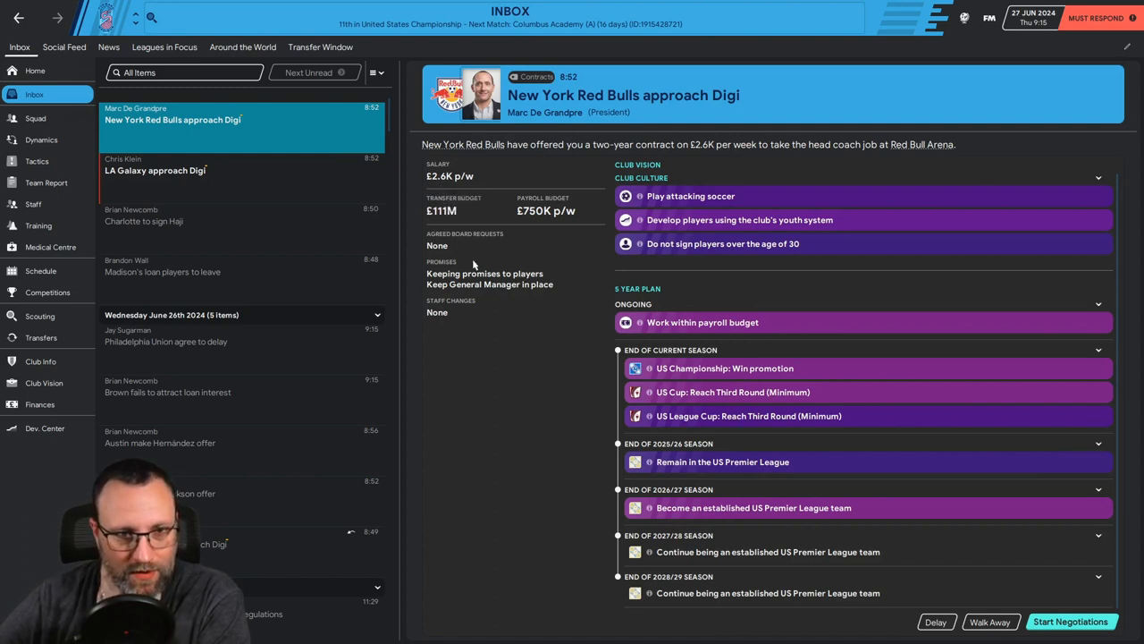
{"action": "mouse_move", "coordinate": [291, 192]}
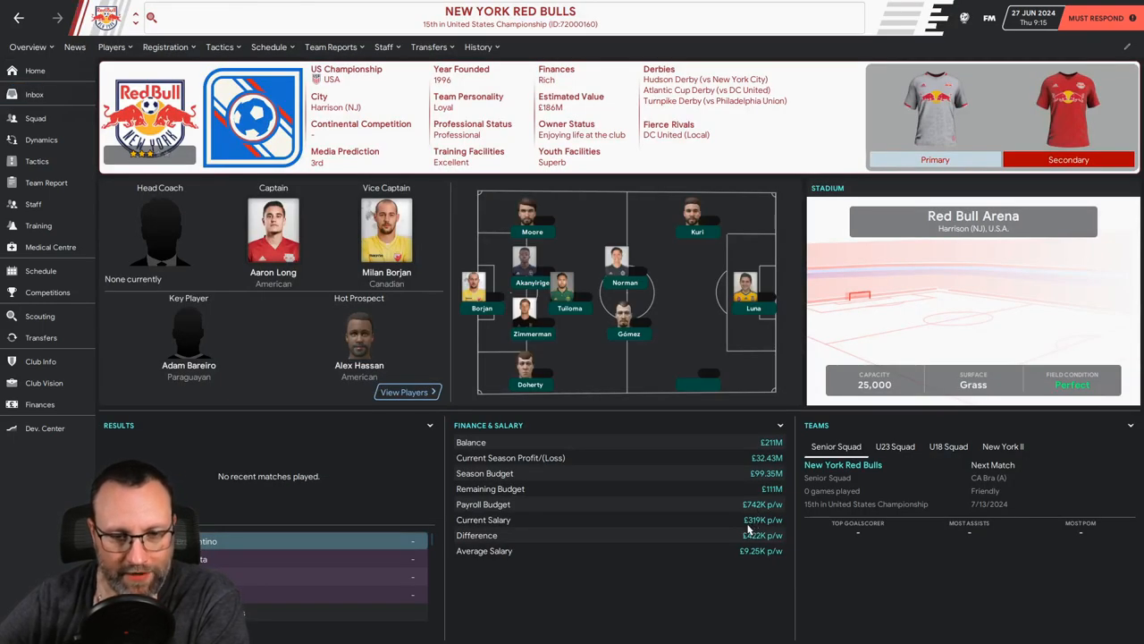
{"action": "mouse_move", "coordinate": [443, 511]}
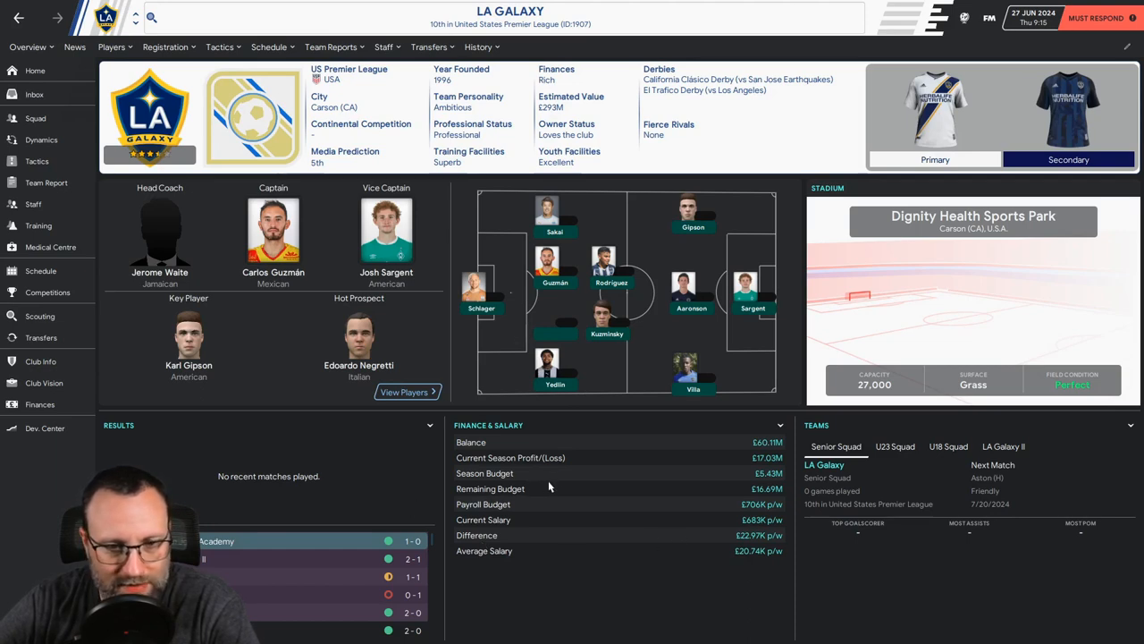
{"action": "left_click", "coordinate": [112, 46]}
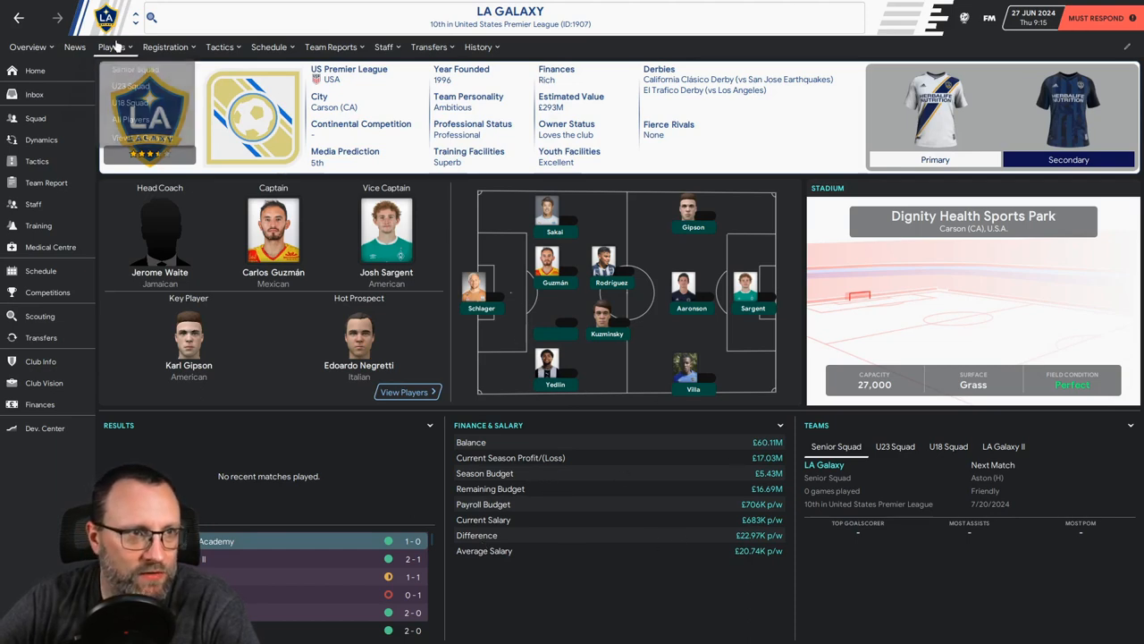
{"action": "left_click", "coordinate": [111, 47]}
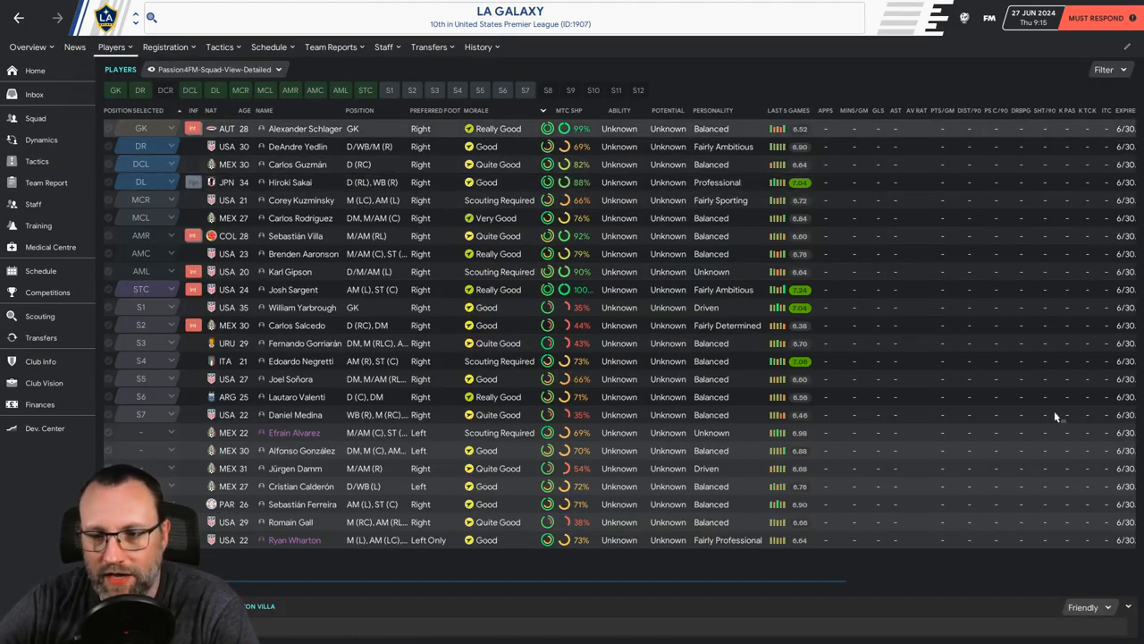
{"action": "scroll", "scroll_direction": "right", "scroll_amount": 3}
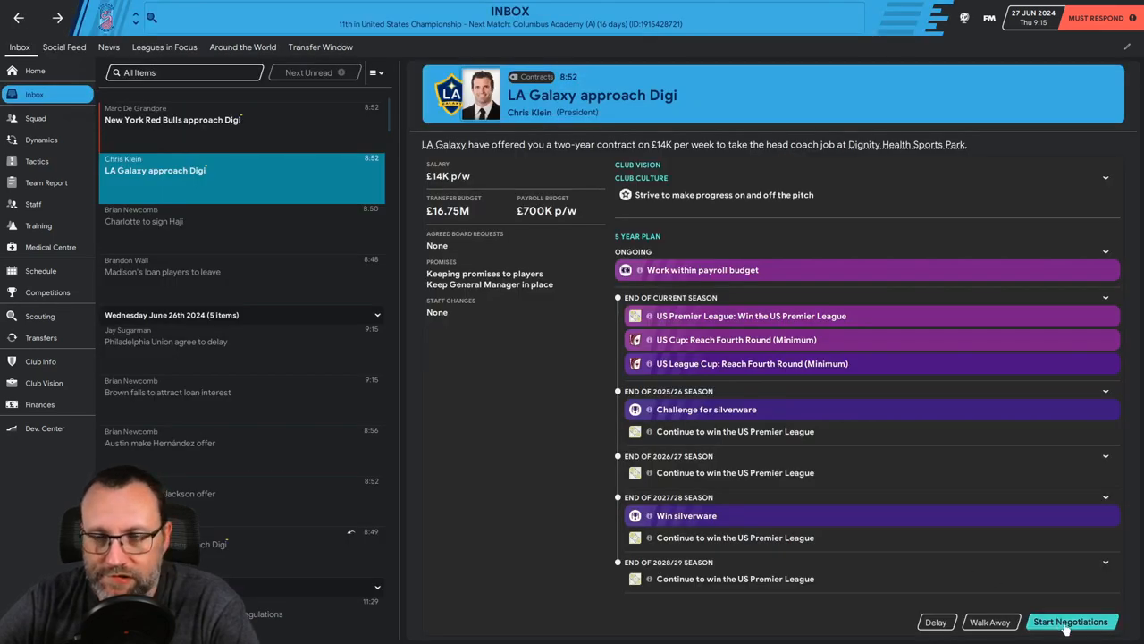
Step: Negotiate salary and clauses, then accept LA Galaxy's two-year £14K-weekly head coach deal
{"action": "left_click", "coordinate": [1070, 621]}
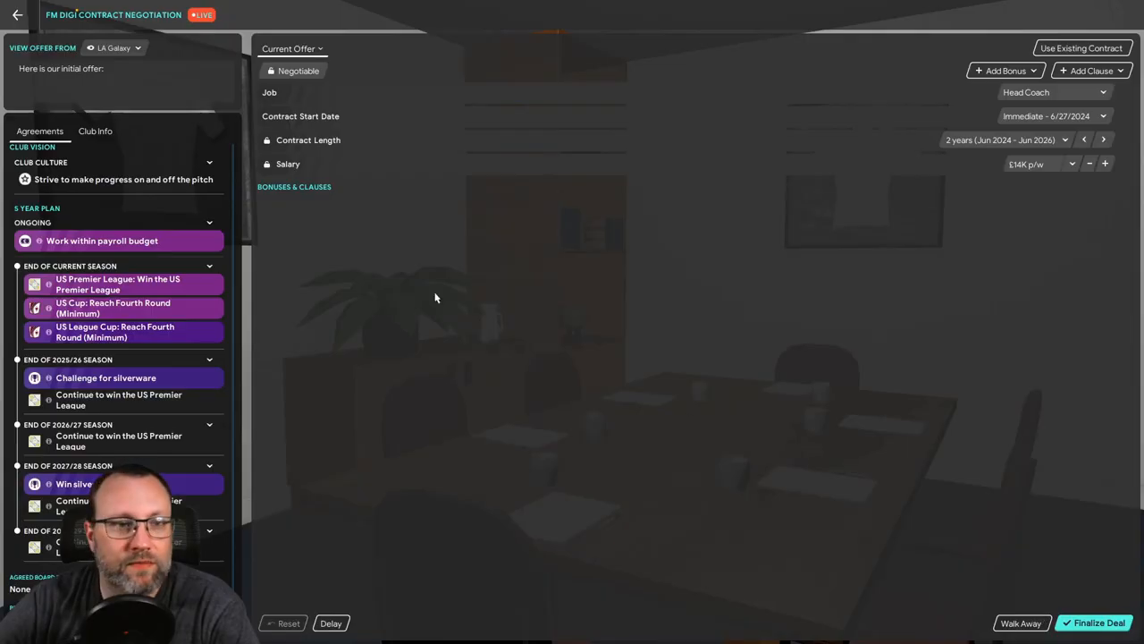
{"action": "mouse_move", "coordinate": [1001, 115]}
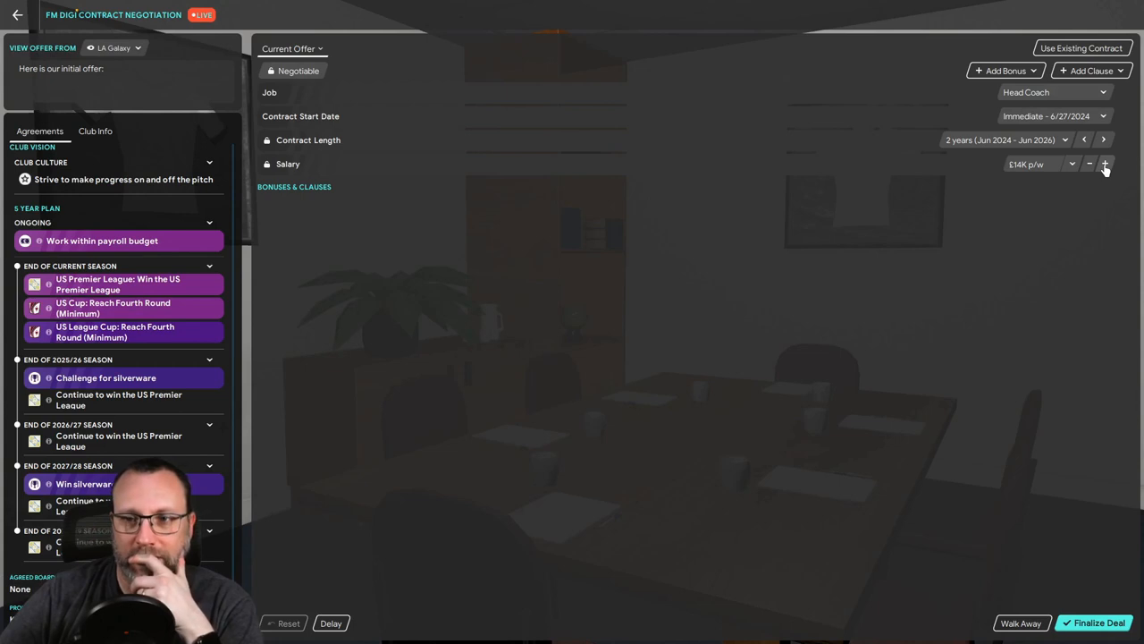
{"action": "left_click", "coordinate": [1106, 163]}
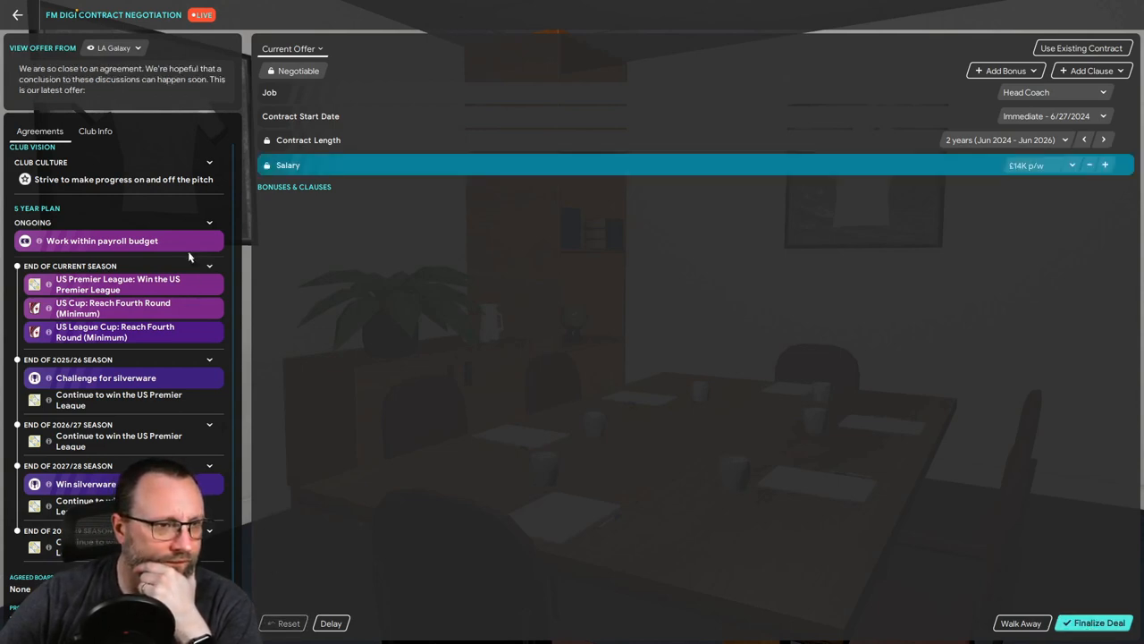
{"action": "mouse_move", "coordinate": [866, 499]}
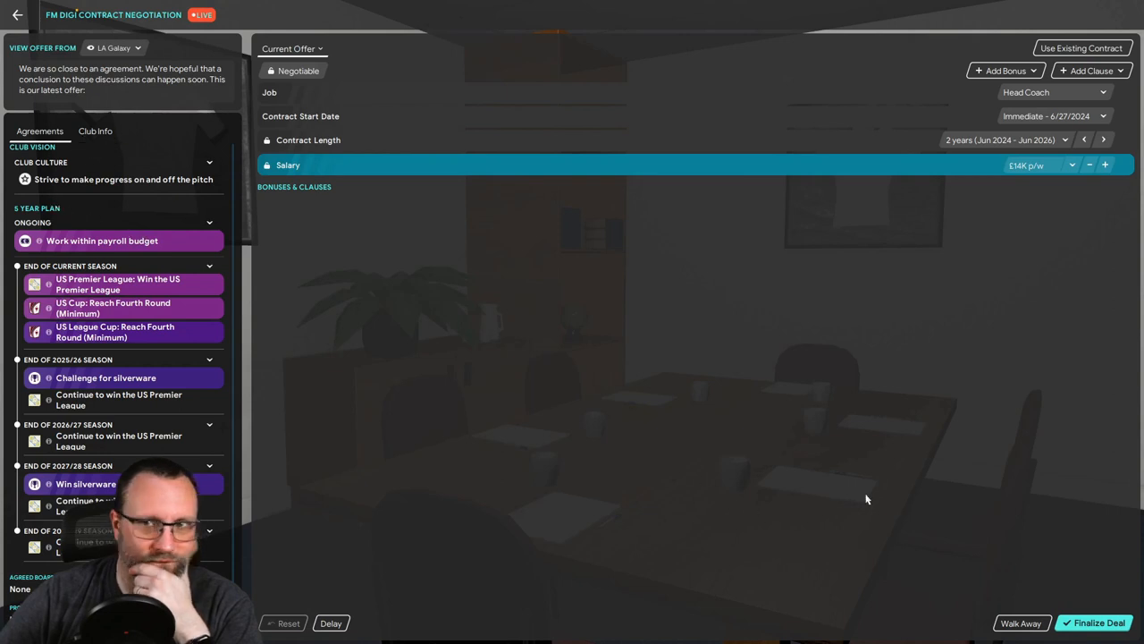
{"action": "left_click", "coordinate": [1090, 70]}
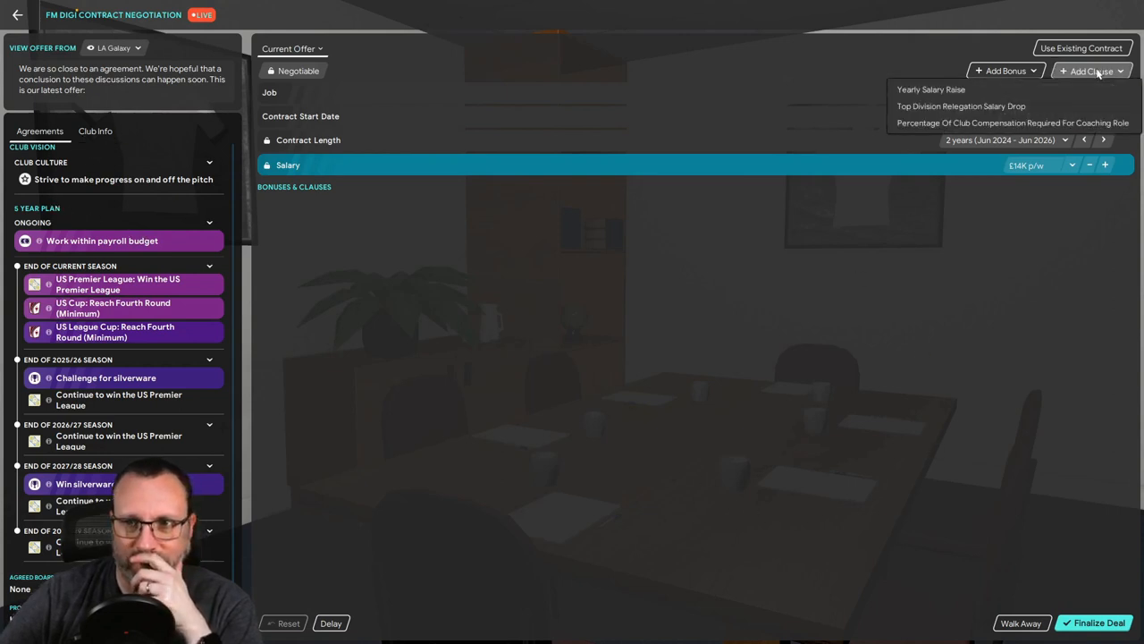
{"action": "mouse_move", "coordinate": [1041, 337]}
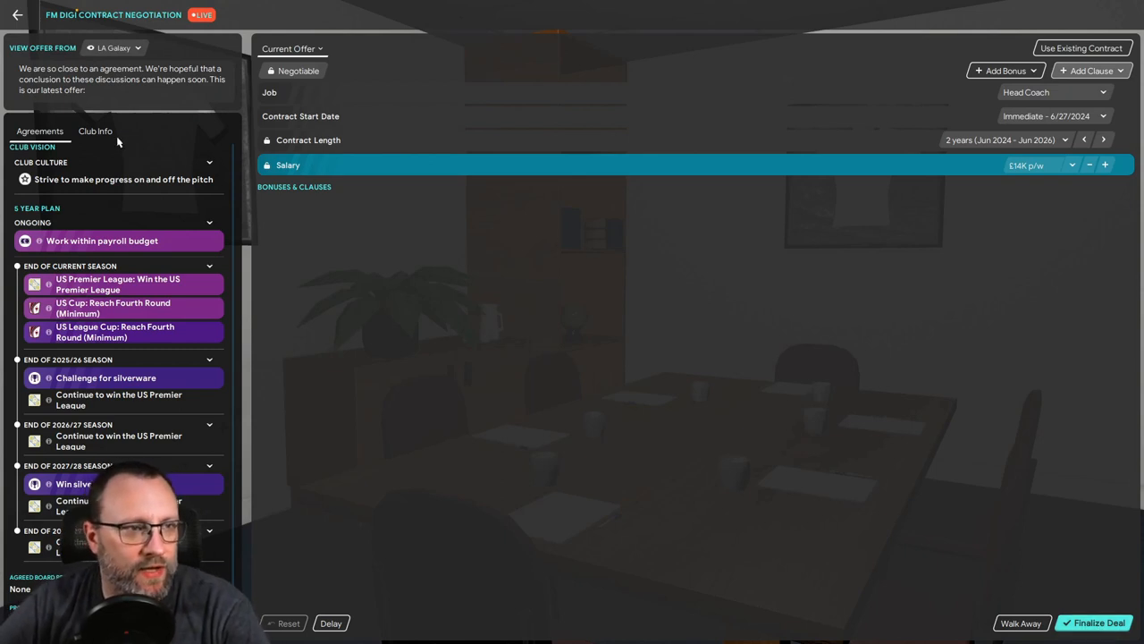
{"action": "left_click", "coordinate": [94, 131]}
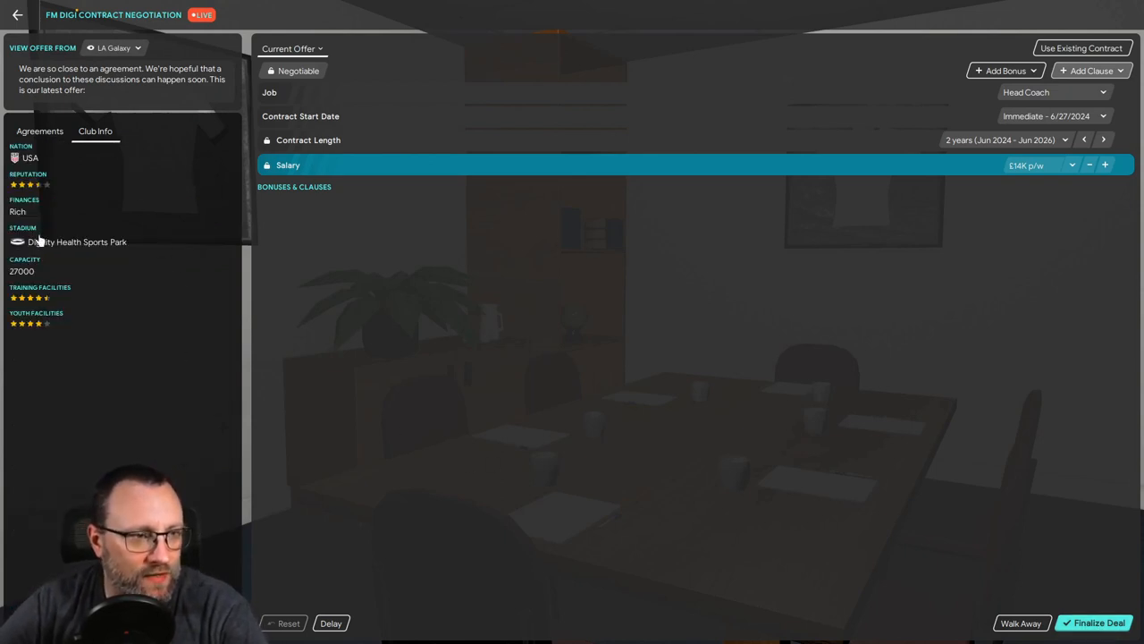
{"action": "mouse_move", "coordinate": [853, 486]}
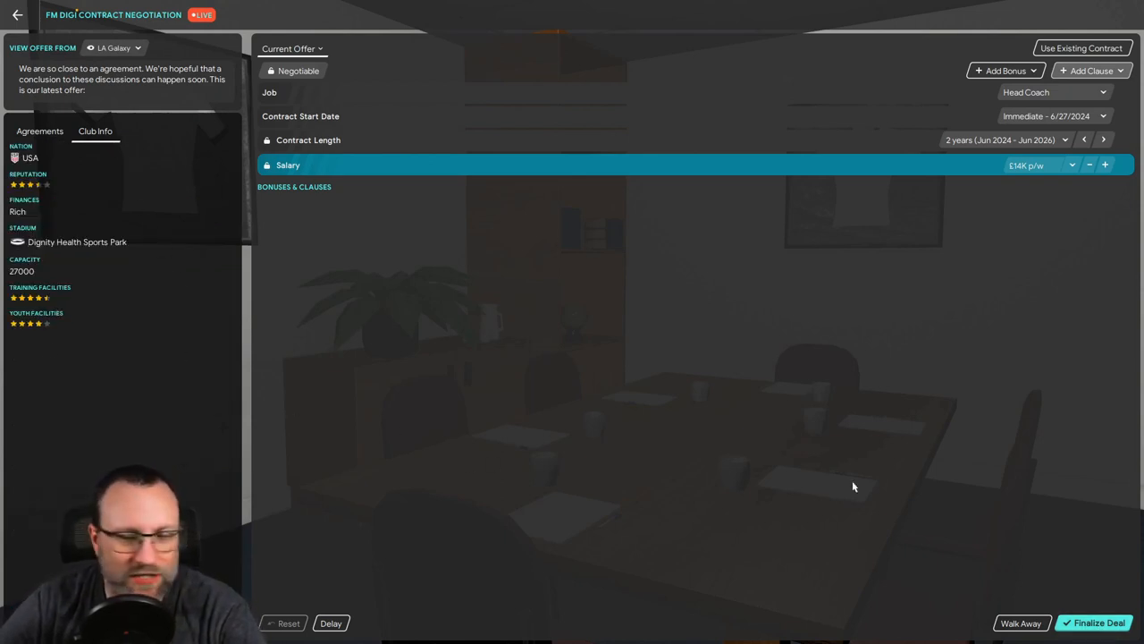
{"action": "mouse_move", "coordinate": [1094, 623]}
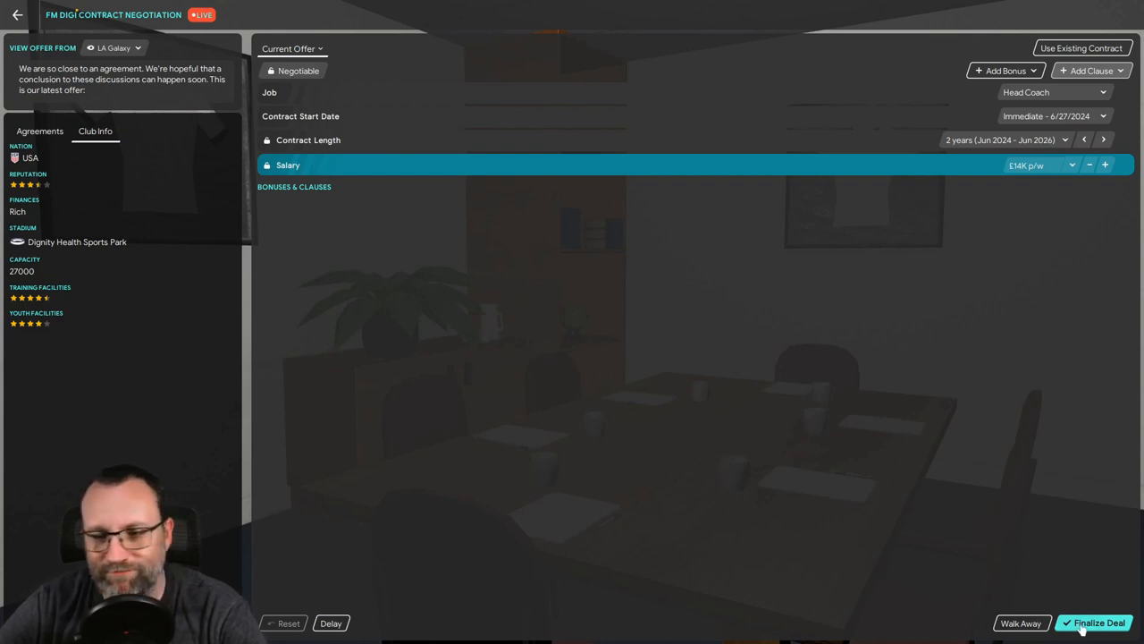
{"action": "left_click", "coordinate": [1095, 622]}
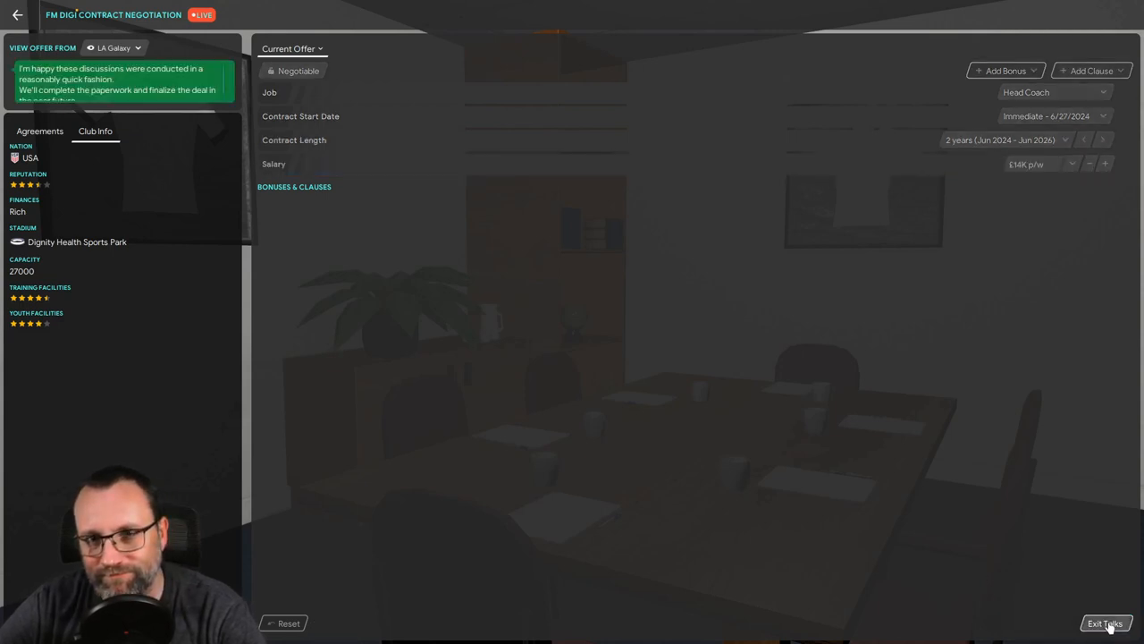
{"action": "left_click", "coordinate": [1106, 623]}
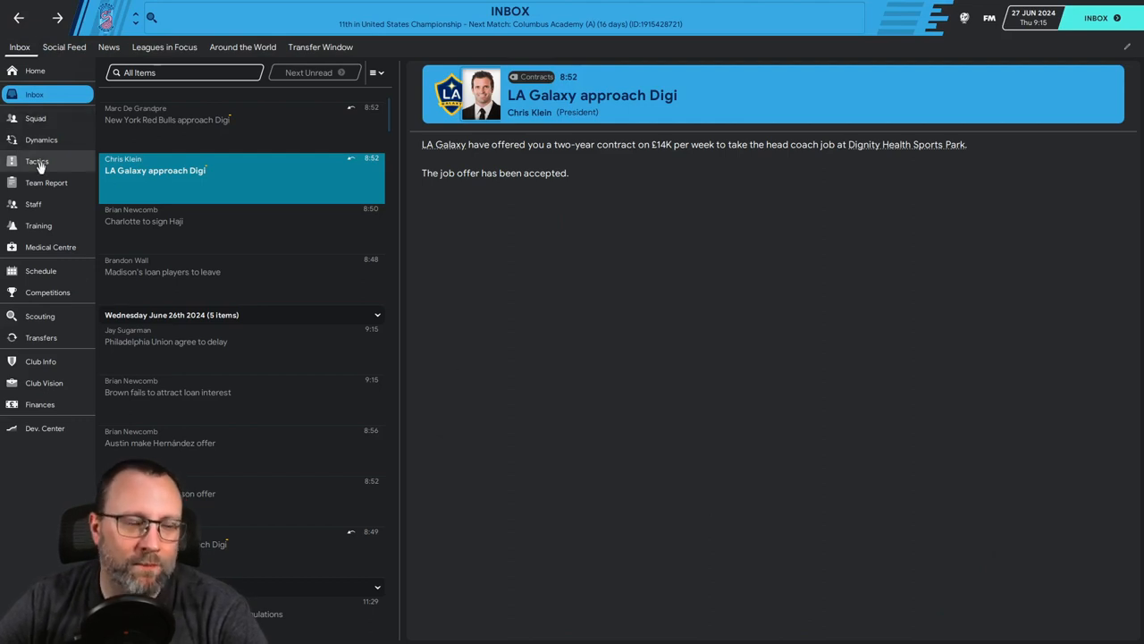
{"action": "mouse_move", "coordinate": [40, 338]}
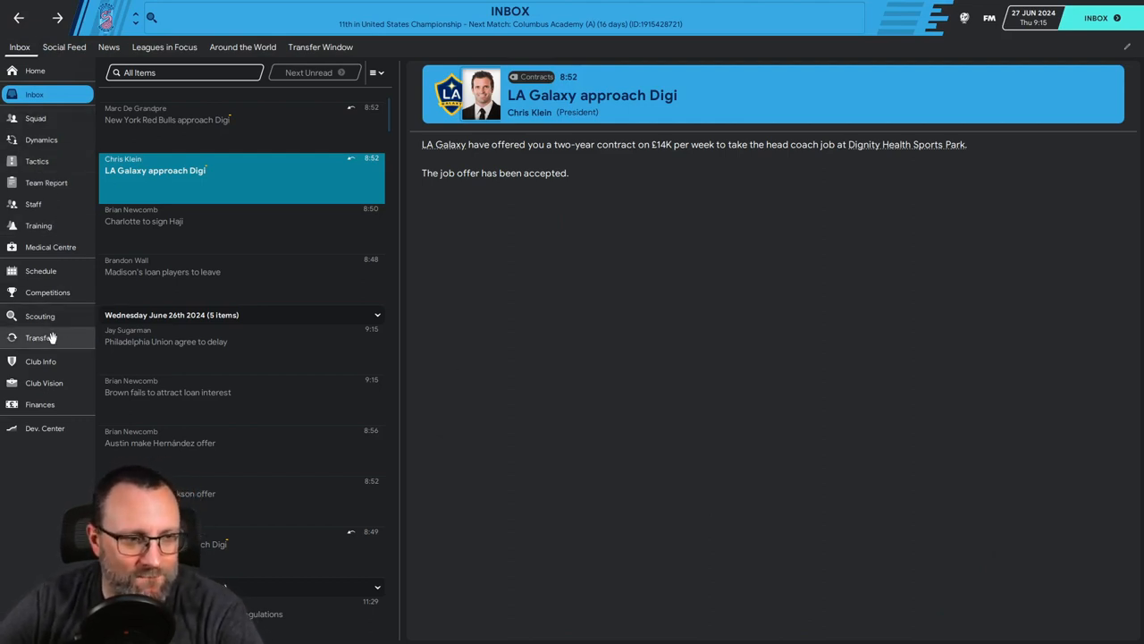
{"action": "left_click", "coordinate": [41, 337]}
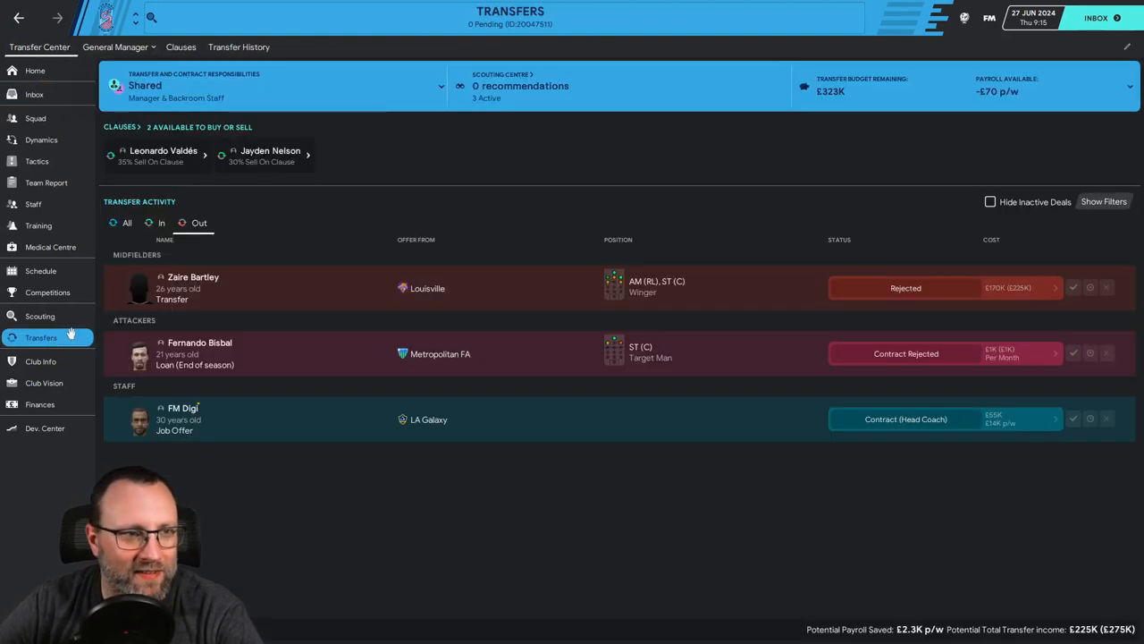
{"action": "mouse_move", "coordinate": [193, 277]}
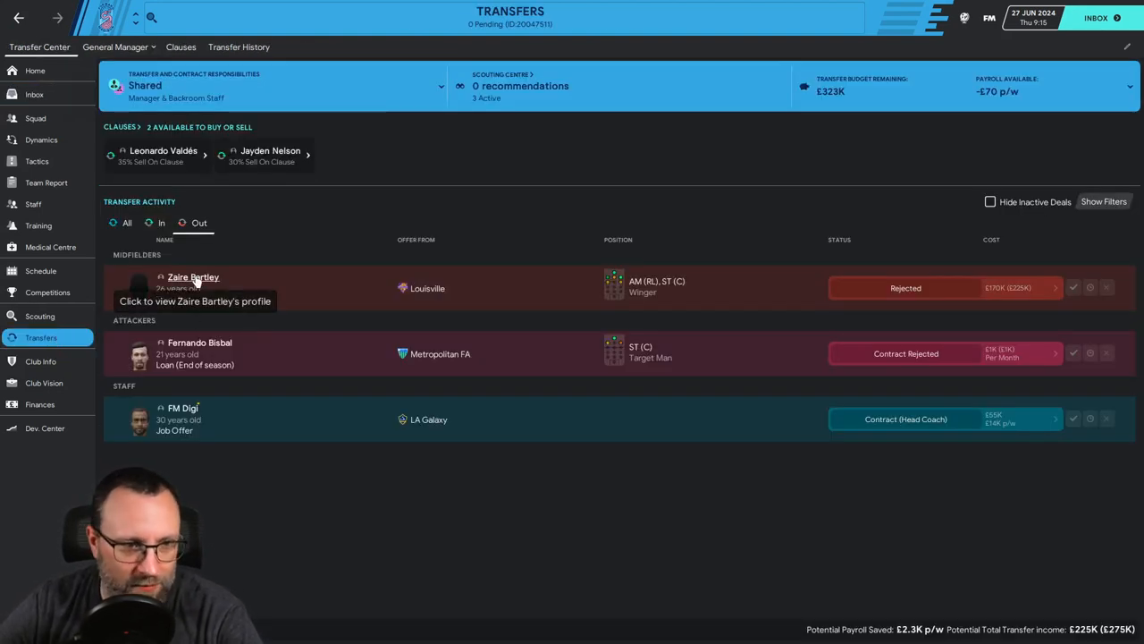
{"action": "mouse_move", "coordinate": [977, 382]}
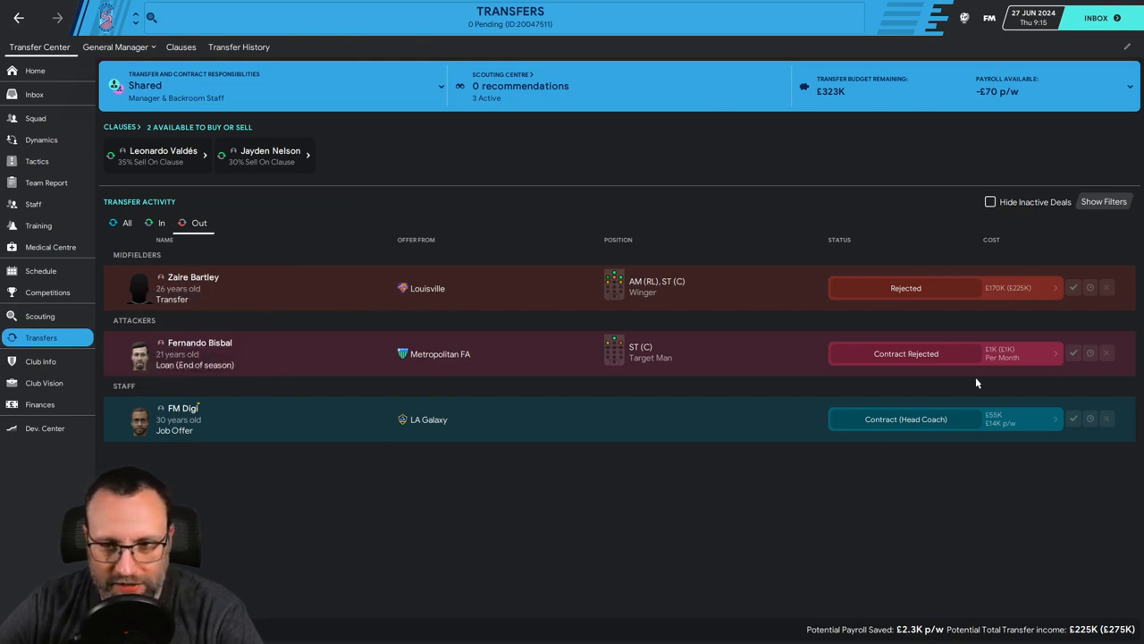
{"action": "mouse_move", "coordinate": [183, 408]}
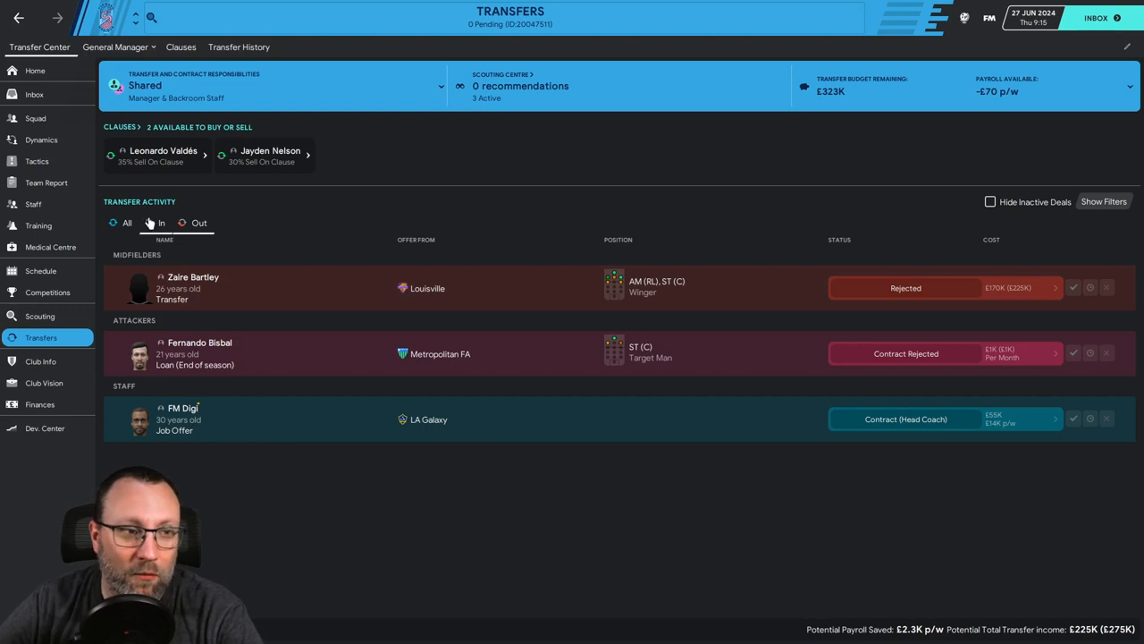
{"action": "left_click", "coordinate": [161, 222]}
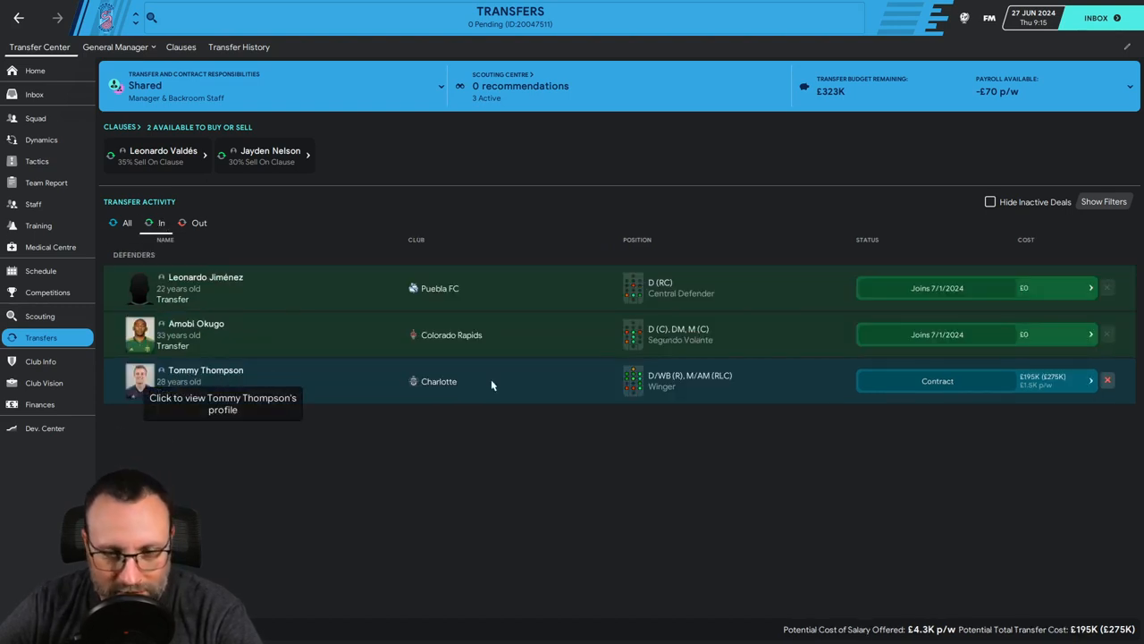
{"action": "mouse_move", "coordinate": [604, 373]}
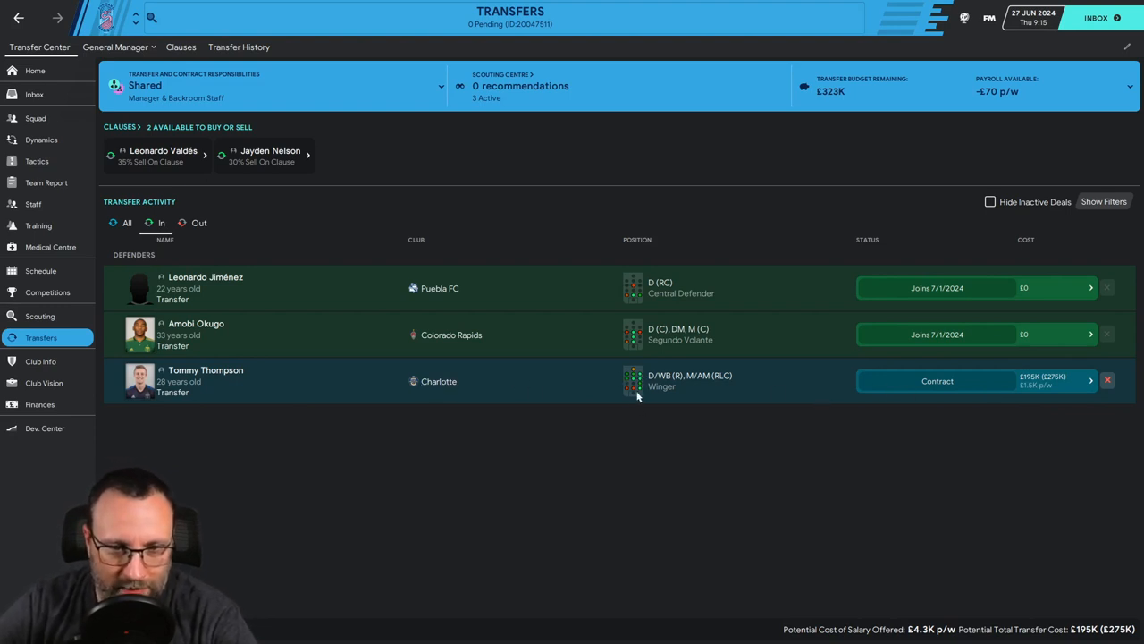
{"action": "mouse_move", "coordinate": [123, 248]}
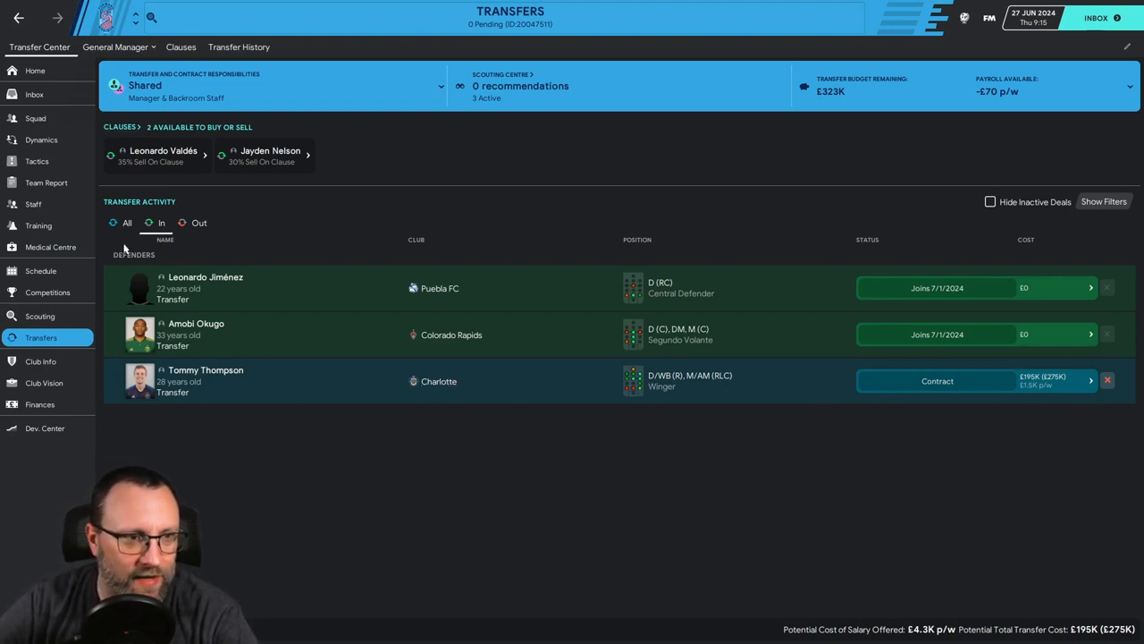
{"action": "left_click", "coordinate": [126, 222]}
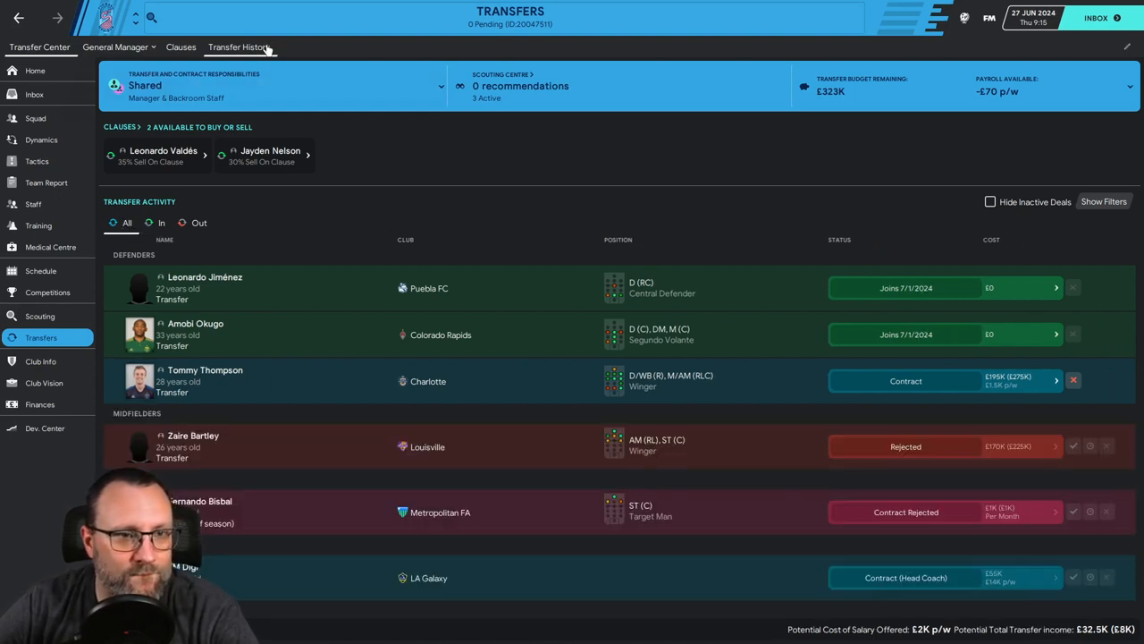
{"action": "left_click", "coordinate": [239, 46]}
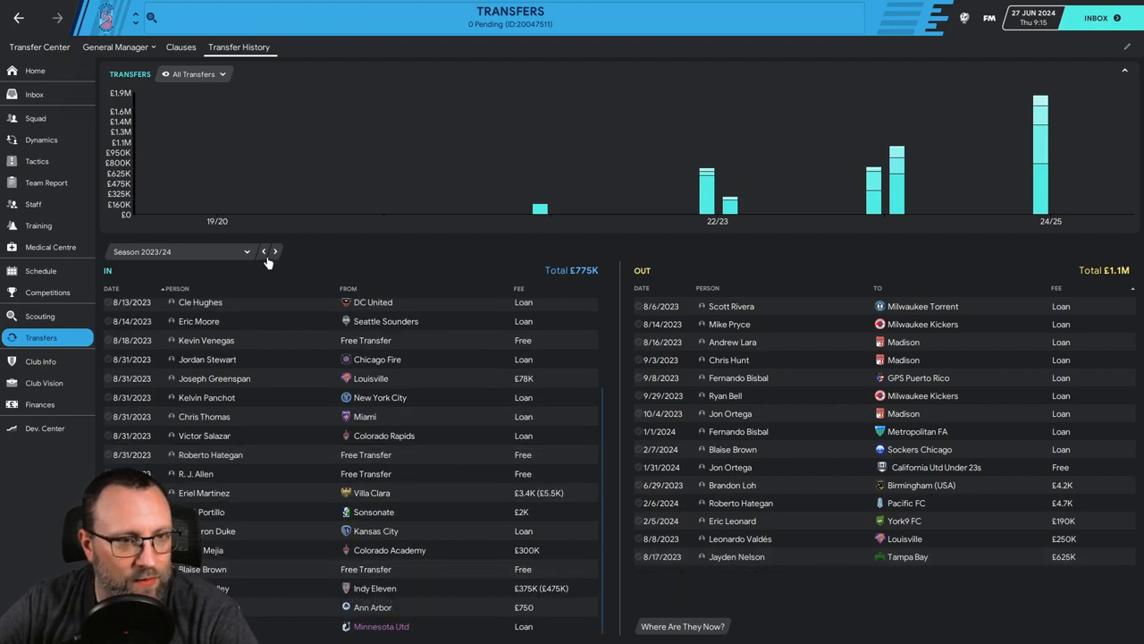
{"action": "left_click", "coordinate": [274, 251]}
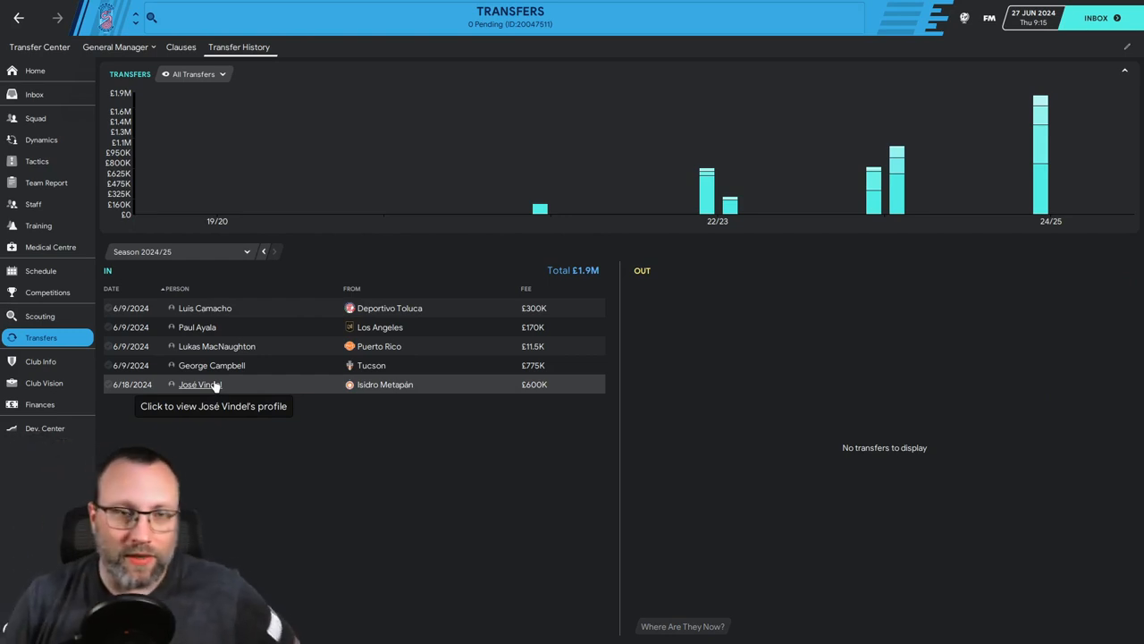
{"action": "mouse_move", "coordinate": [197, 327]}
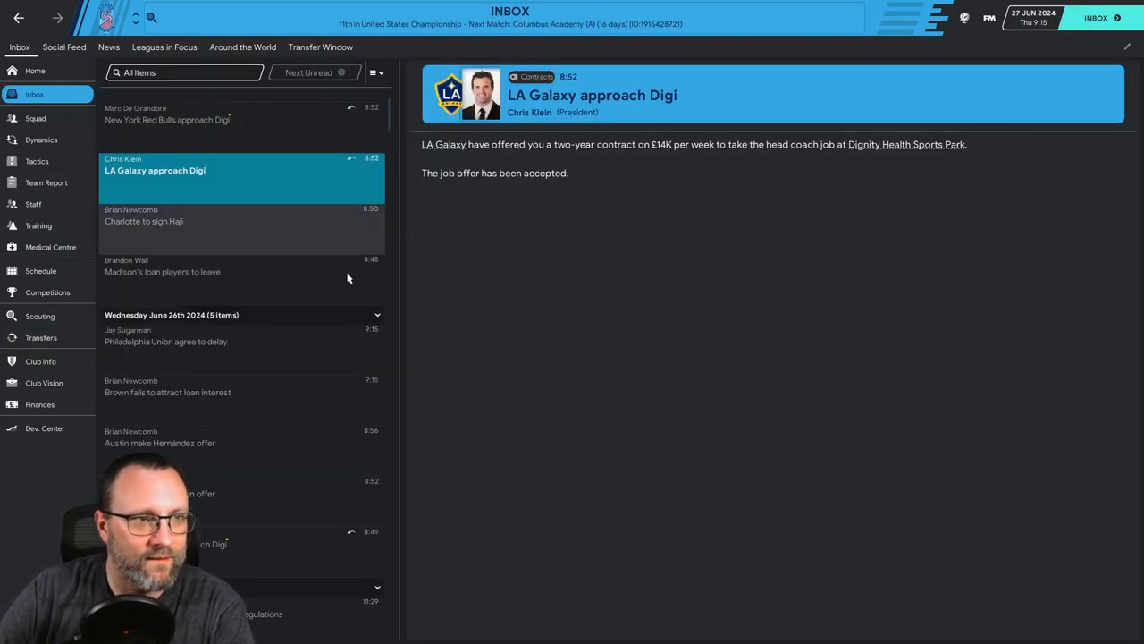
{"action": "mouse_move", "coordinate": [563, 348]}
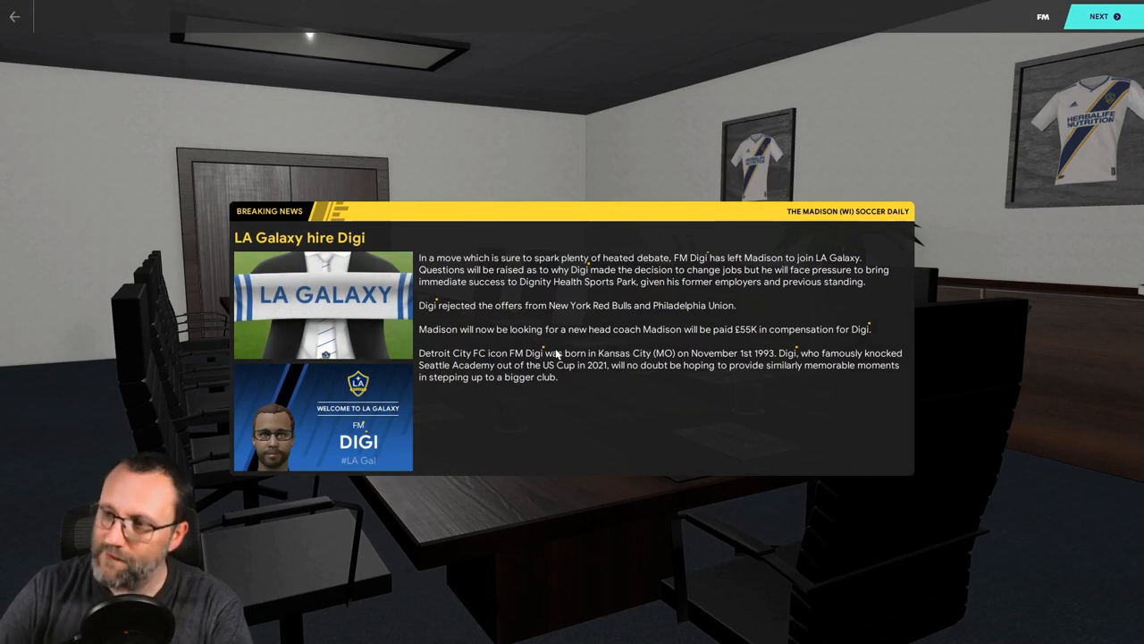
{"action": "mouse_move", "coordinate": [89, 6]}
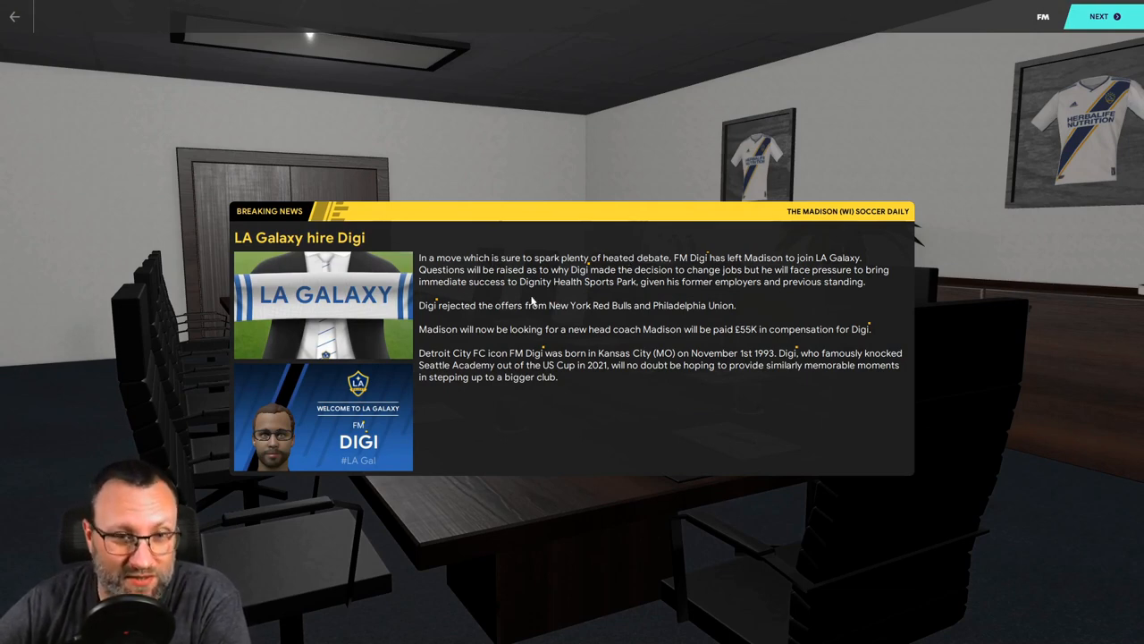
{"action": "mouse_move", "coordinate": [617, 400]}
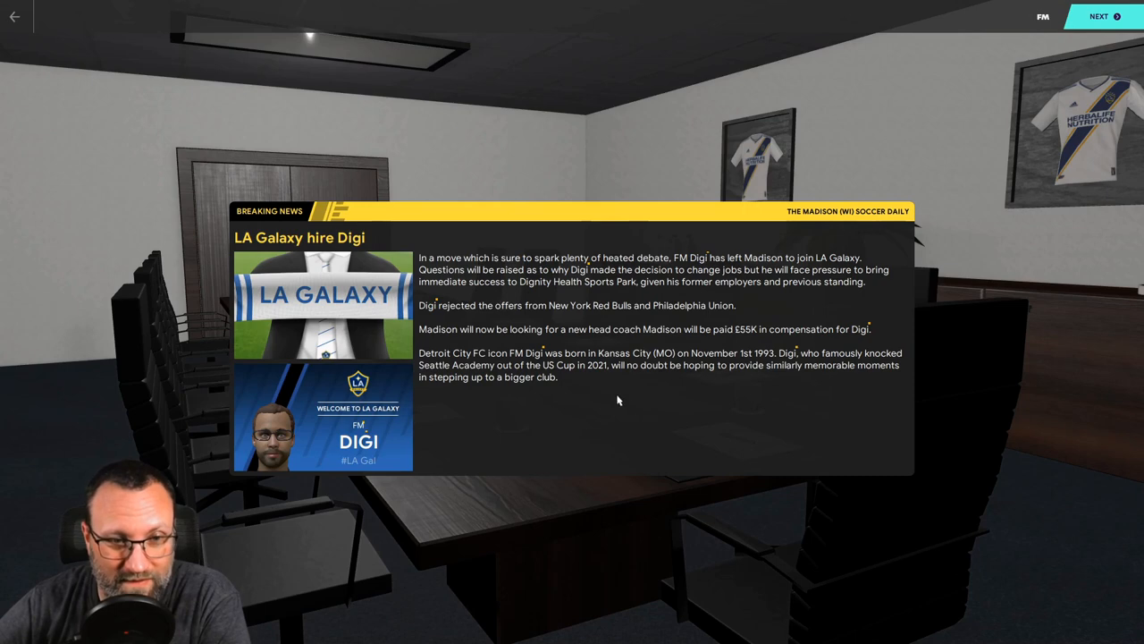
{"action": "mouse_move", "coordinate": [457, 356]}
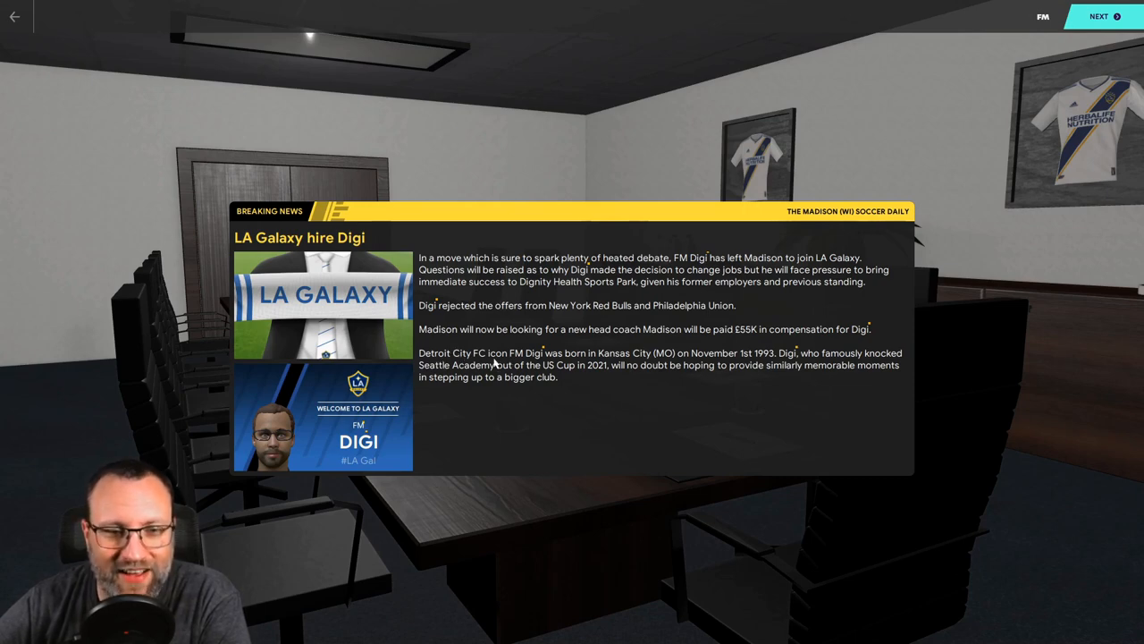
{"action": "mouse_move", "coordinate": [606, 400]}
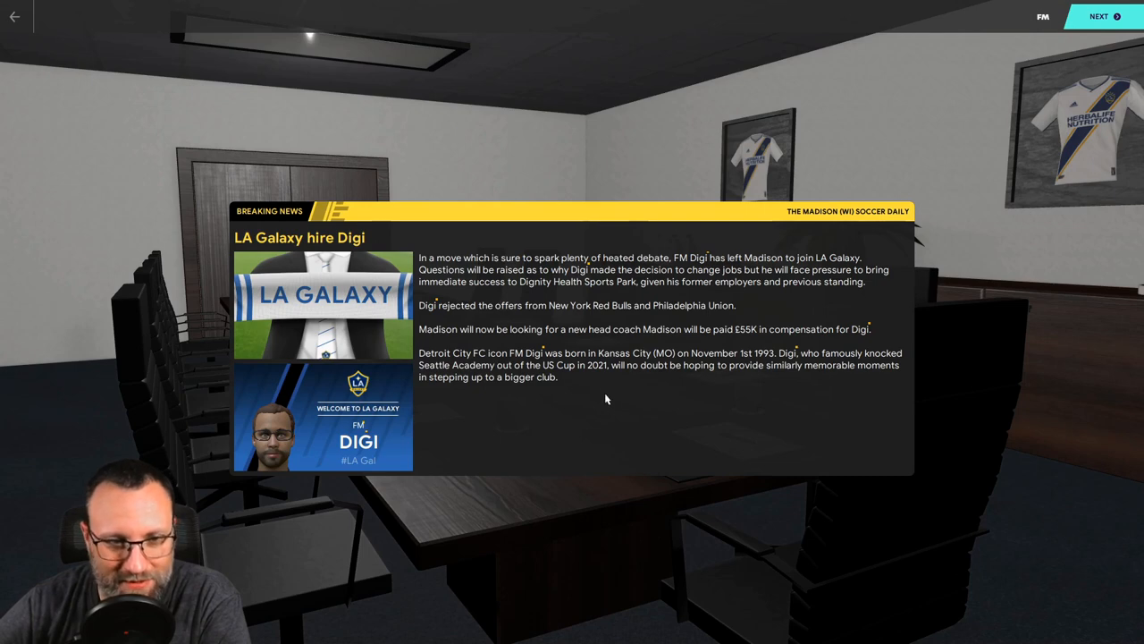
Step: Advance through LA Galaxy's news and welcome pages to the arrival arrangements
{"action": "left_click", "coordinate": [1098, 16]}
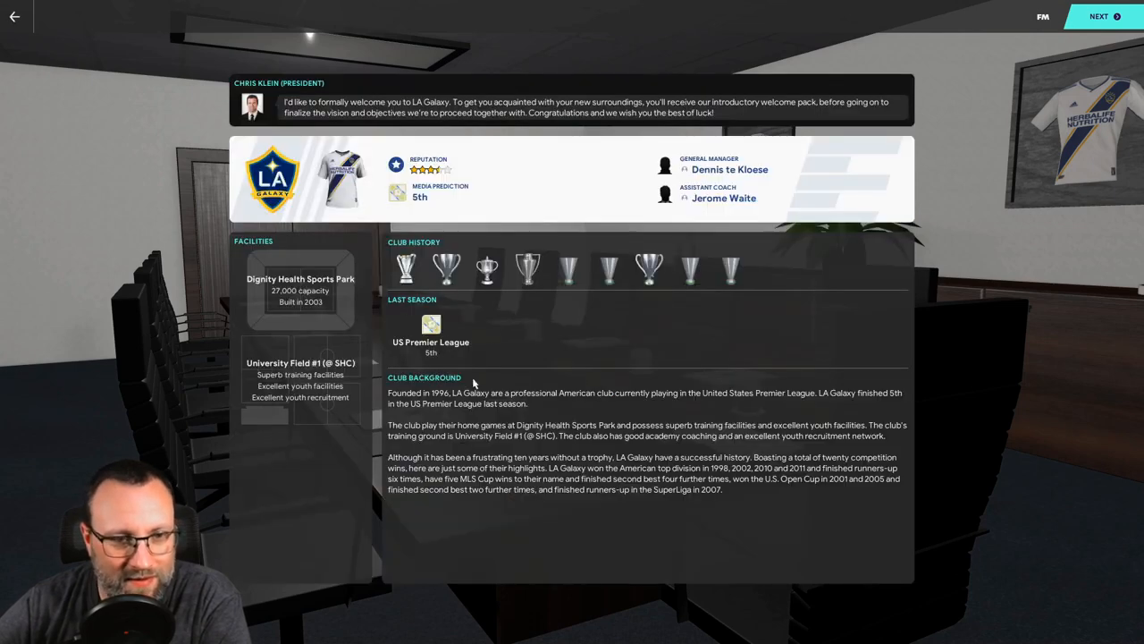
{"action": "mouse_move", "coordinate": [458, 439]}
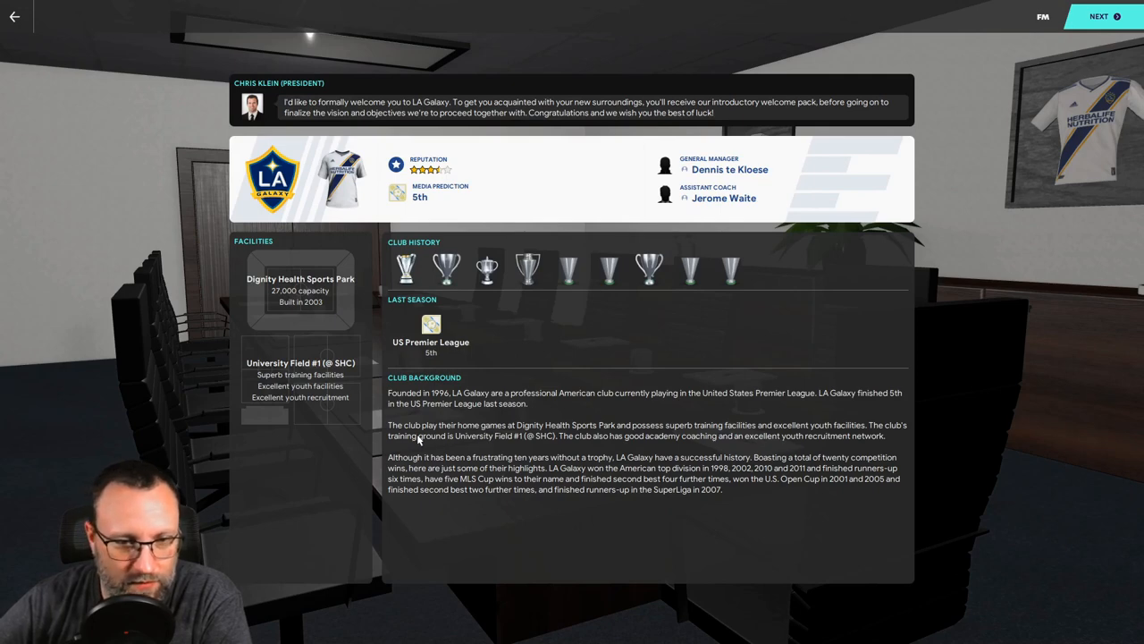
{"action": "mouse_move", "coordinate": [634, 445]}
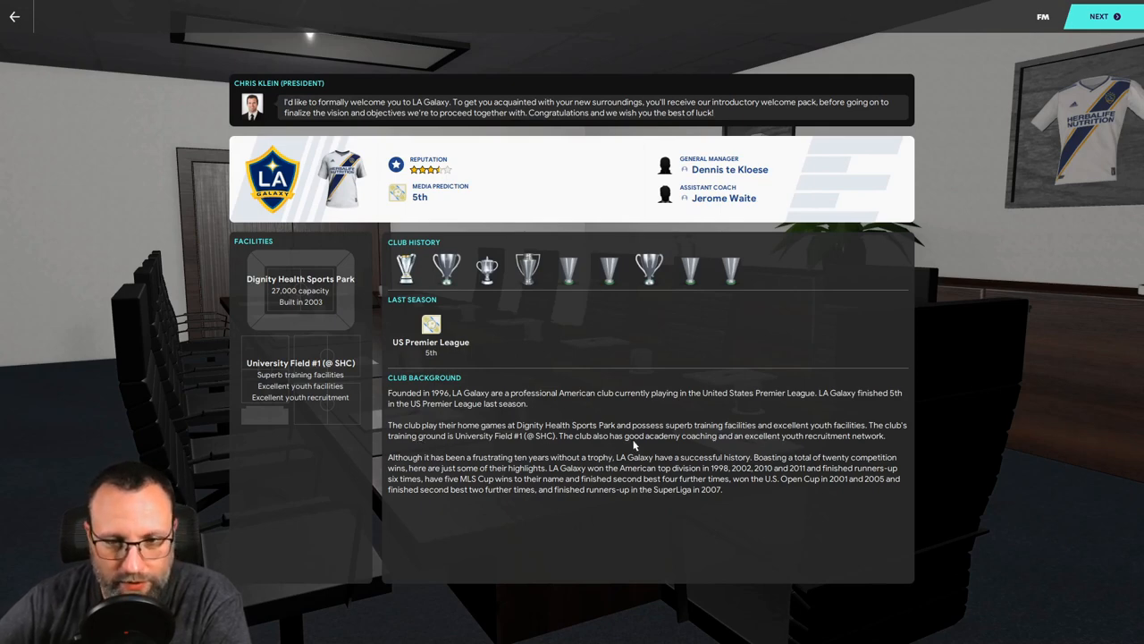
{"action": "mouse_move", "coordinate": [532, 511]}
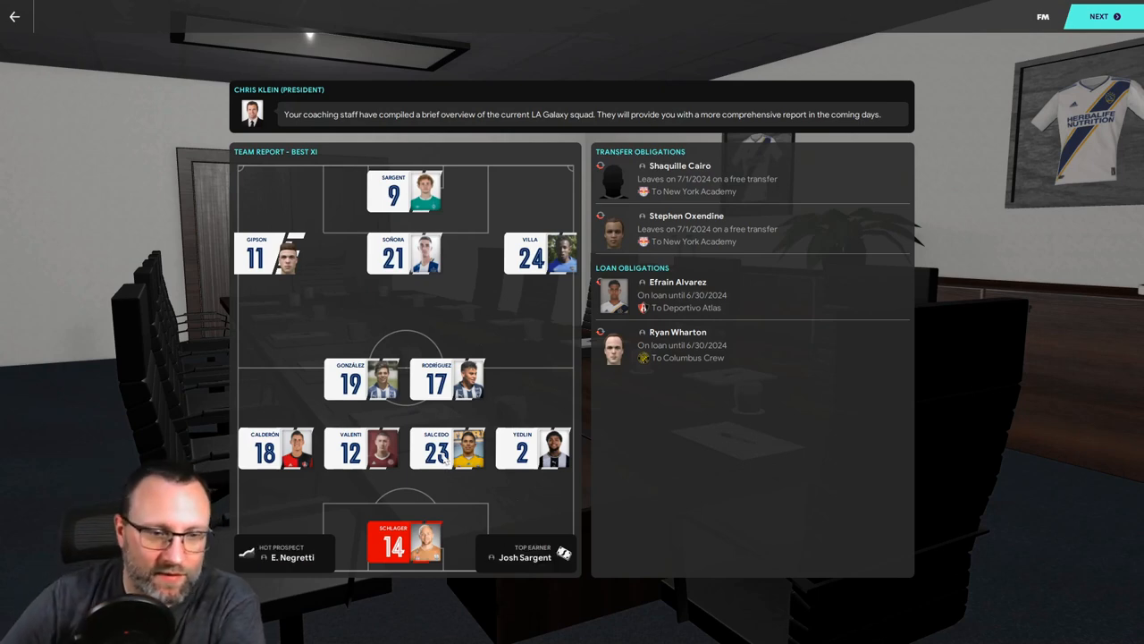
{"action": "mouse_move", "coordinate": [670, 544]}
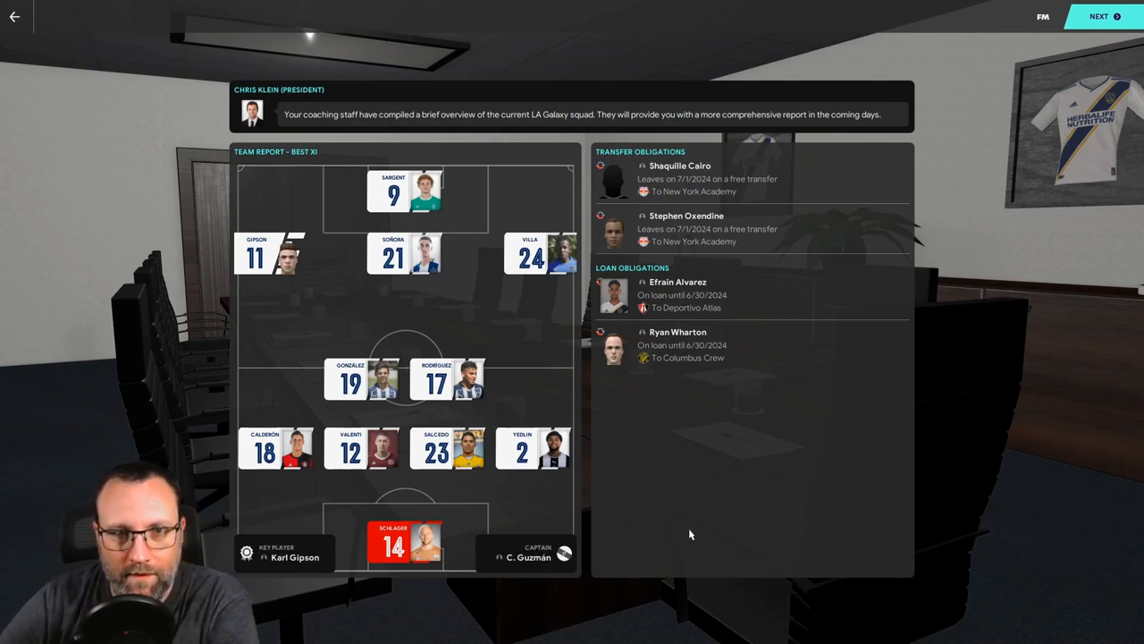
{"action": "mouse_move", "coordinate": [666, 513]}
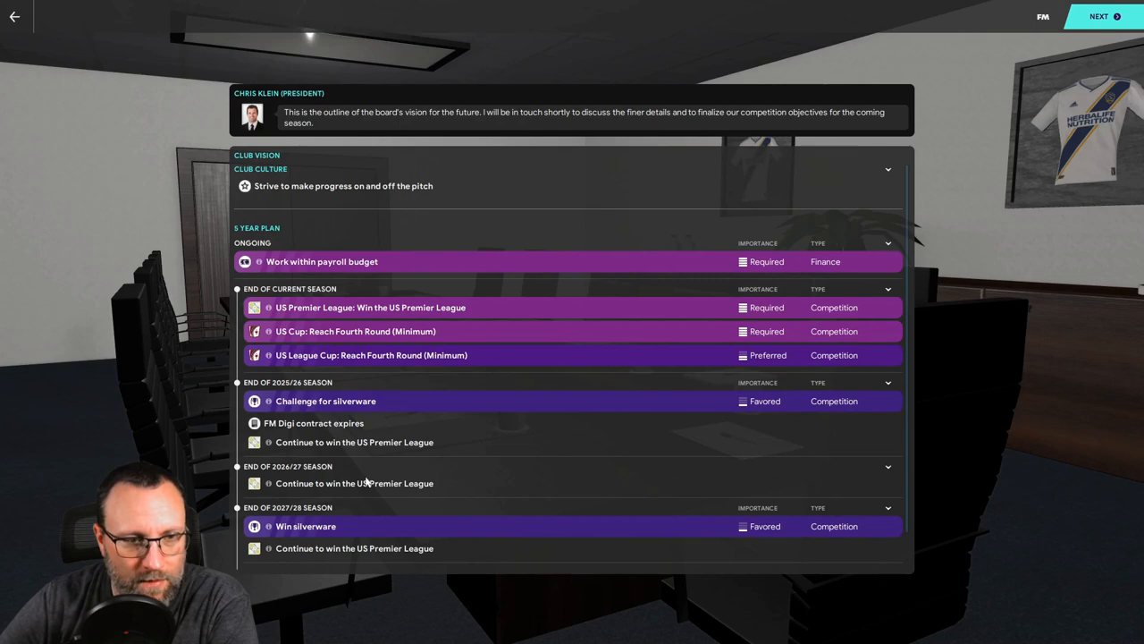
{"action": "left_click", "coordinate": [1099, 16]}
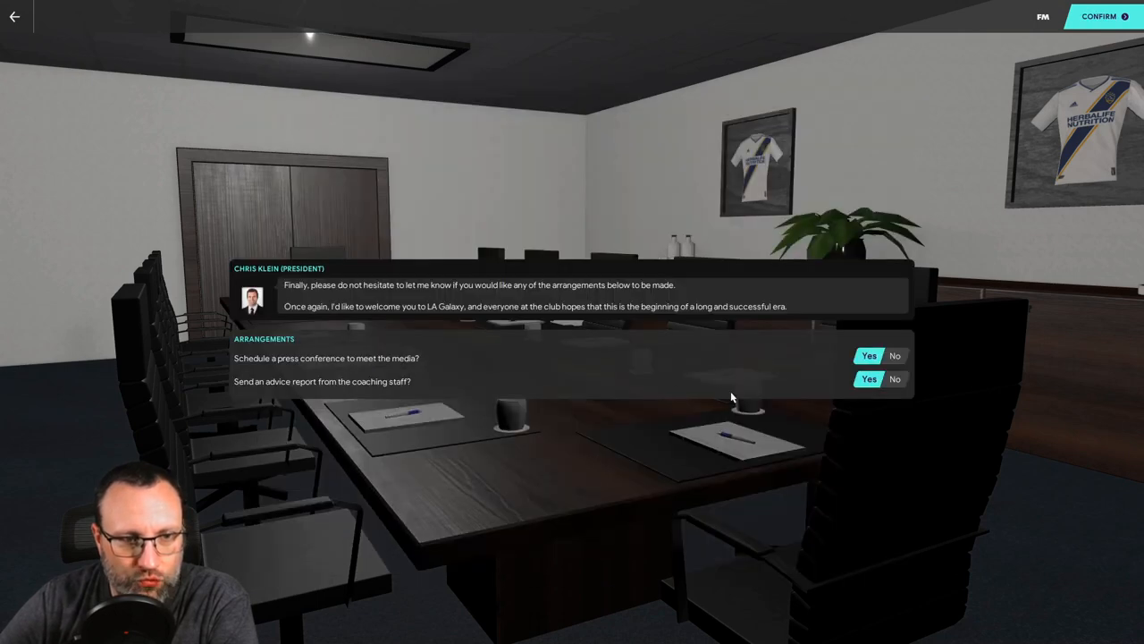